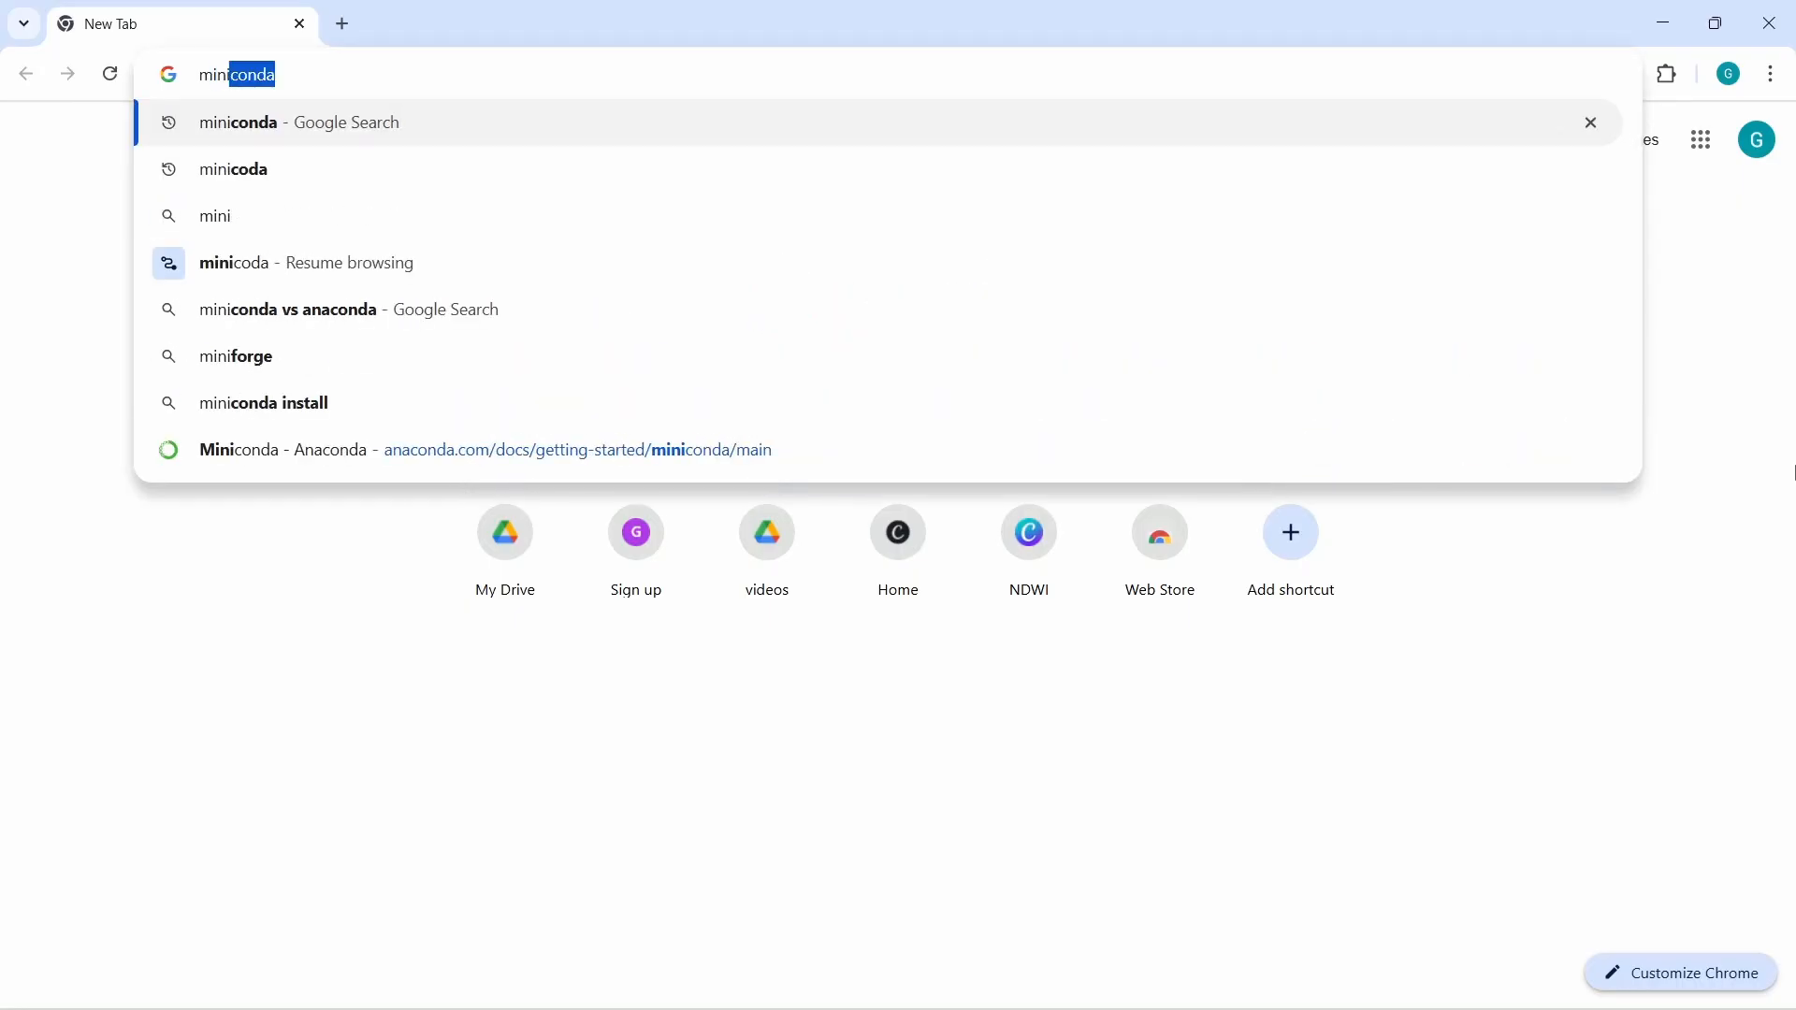
Search Google for 'miniconda' and go to the Miniconda result on anaconda.com
{"action": "left_click", "coordinate": [298, 123]}
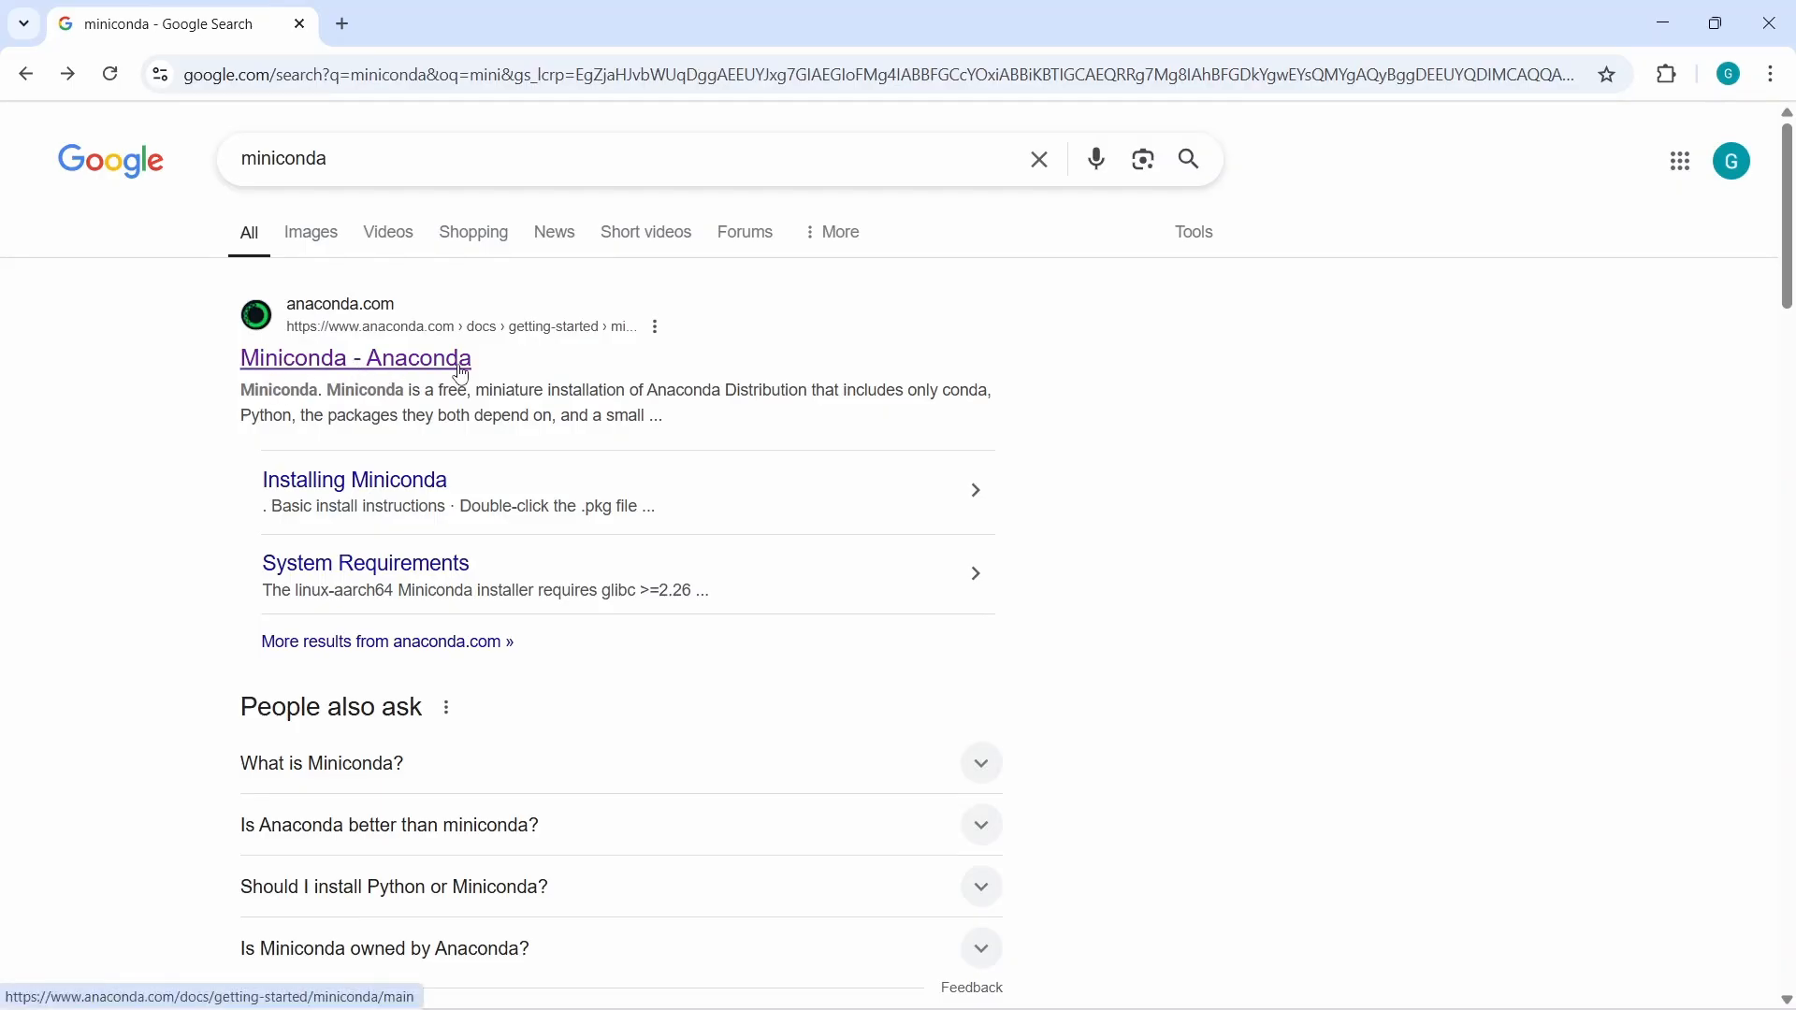
{"action": "mouse_move", "coordinate": [325, 322]}
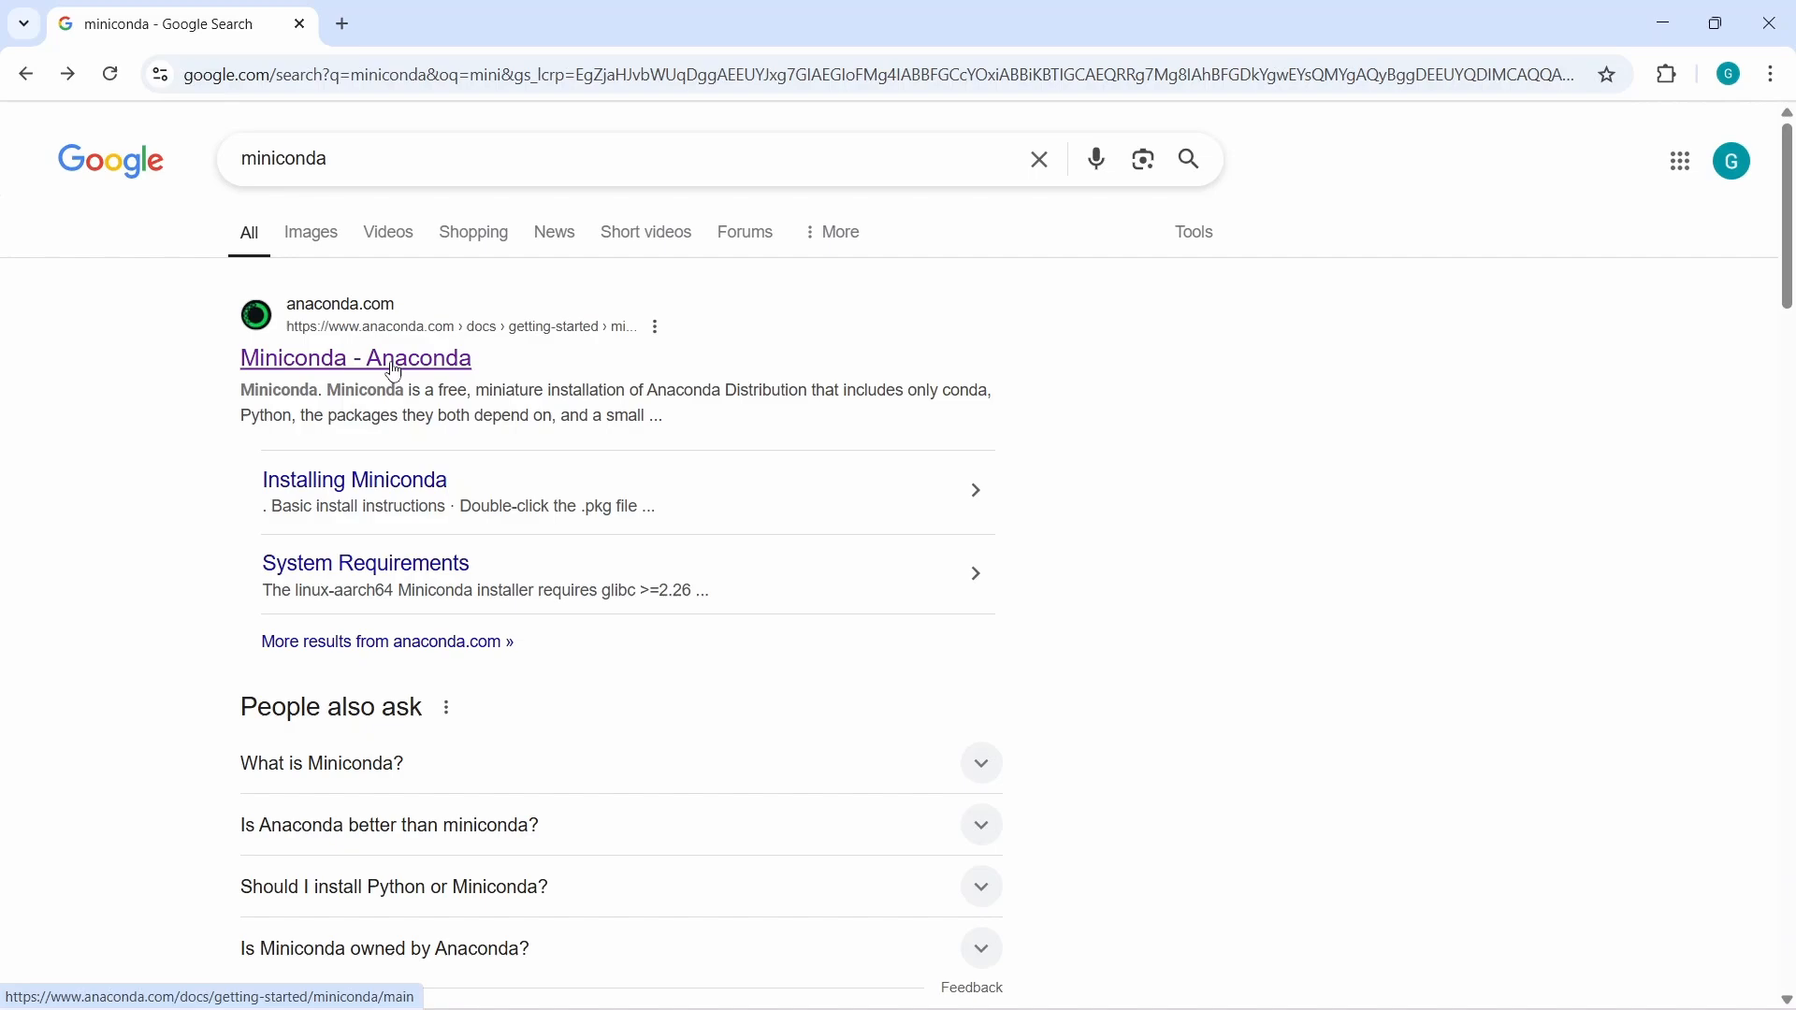
{"action": "left_click", "coordinate": [355, 358]}
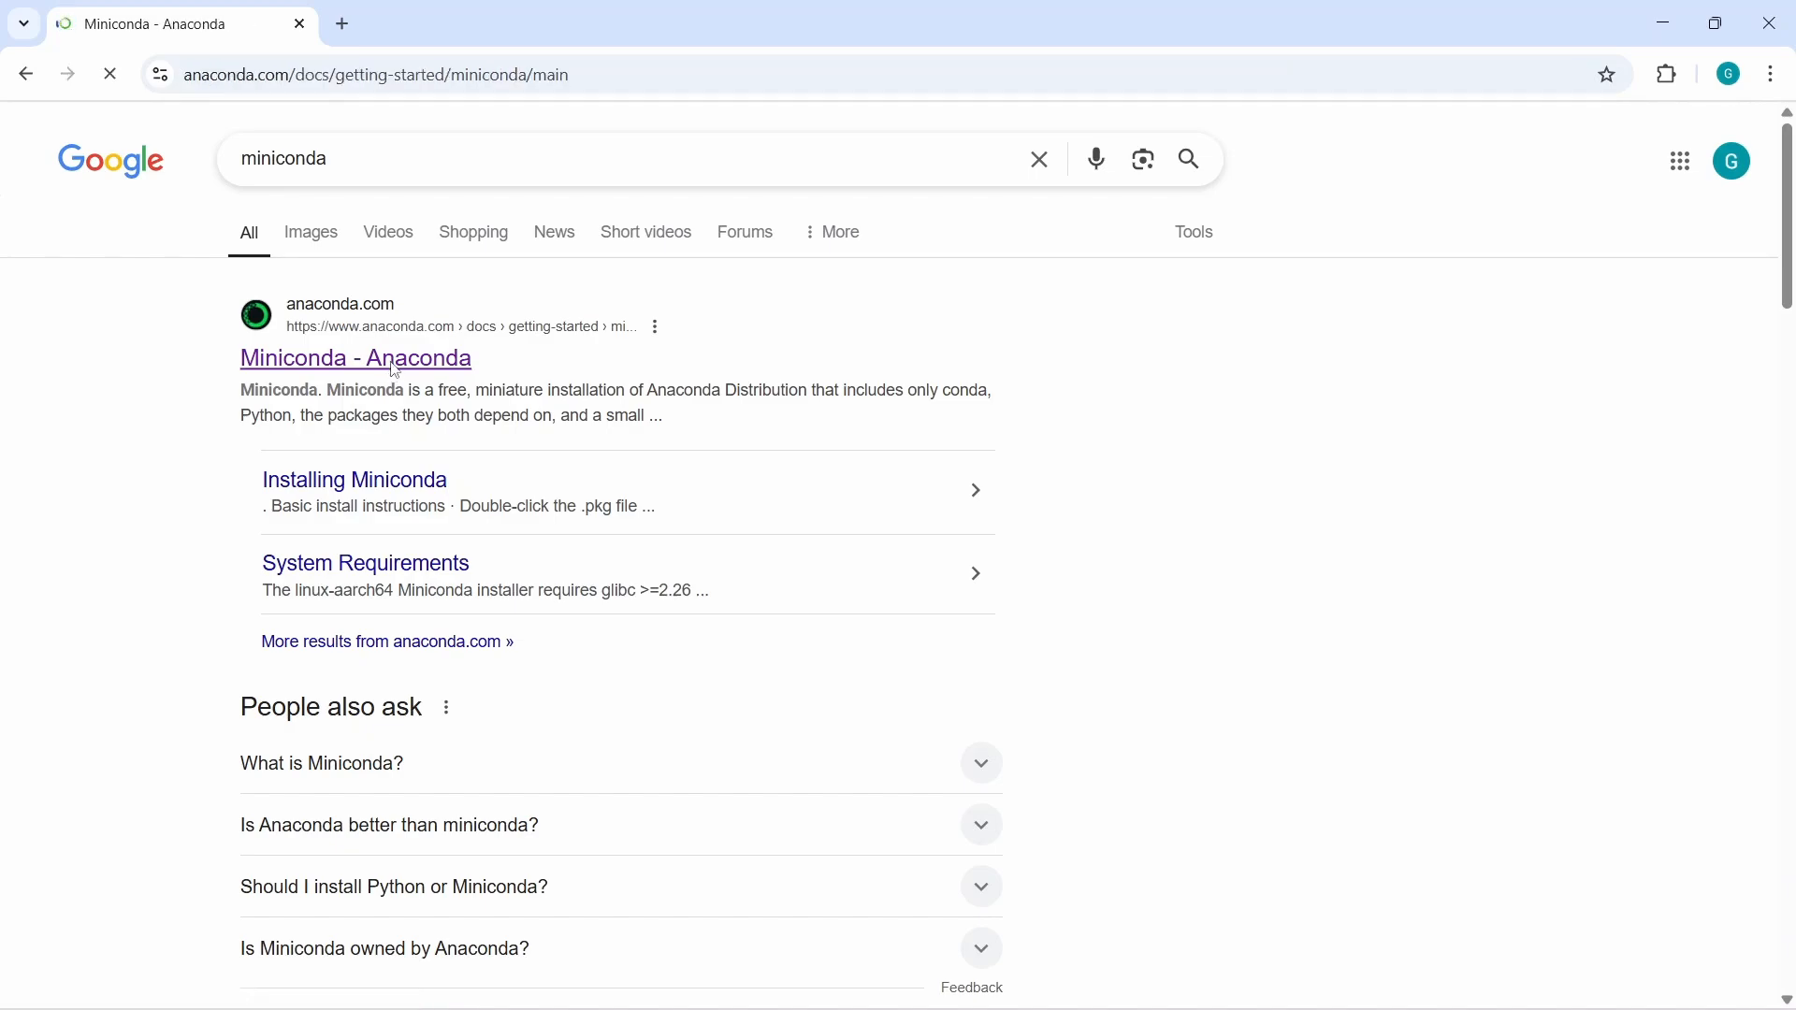
Scroll through the Miniconda overview page down to the installer links and back to the top
{"action": "left_click", "coordinate": [356, 357]}
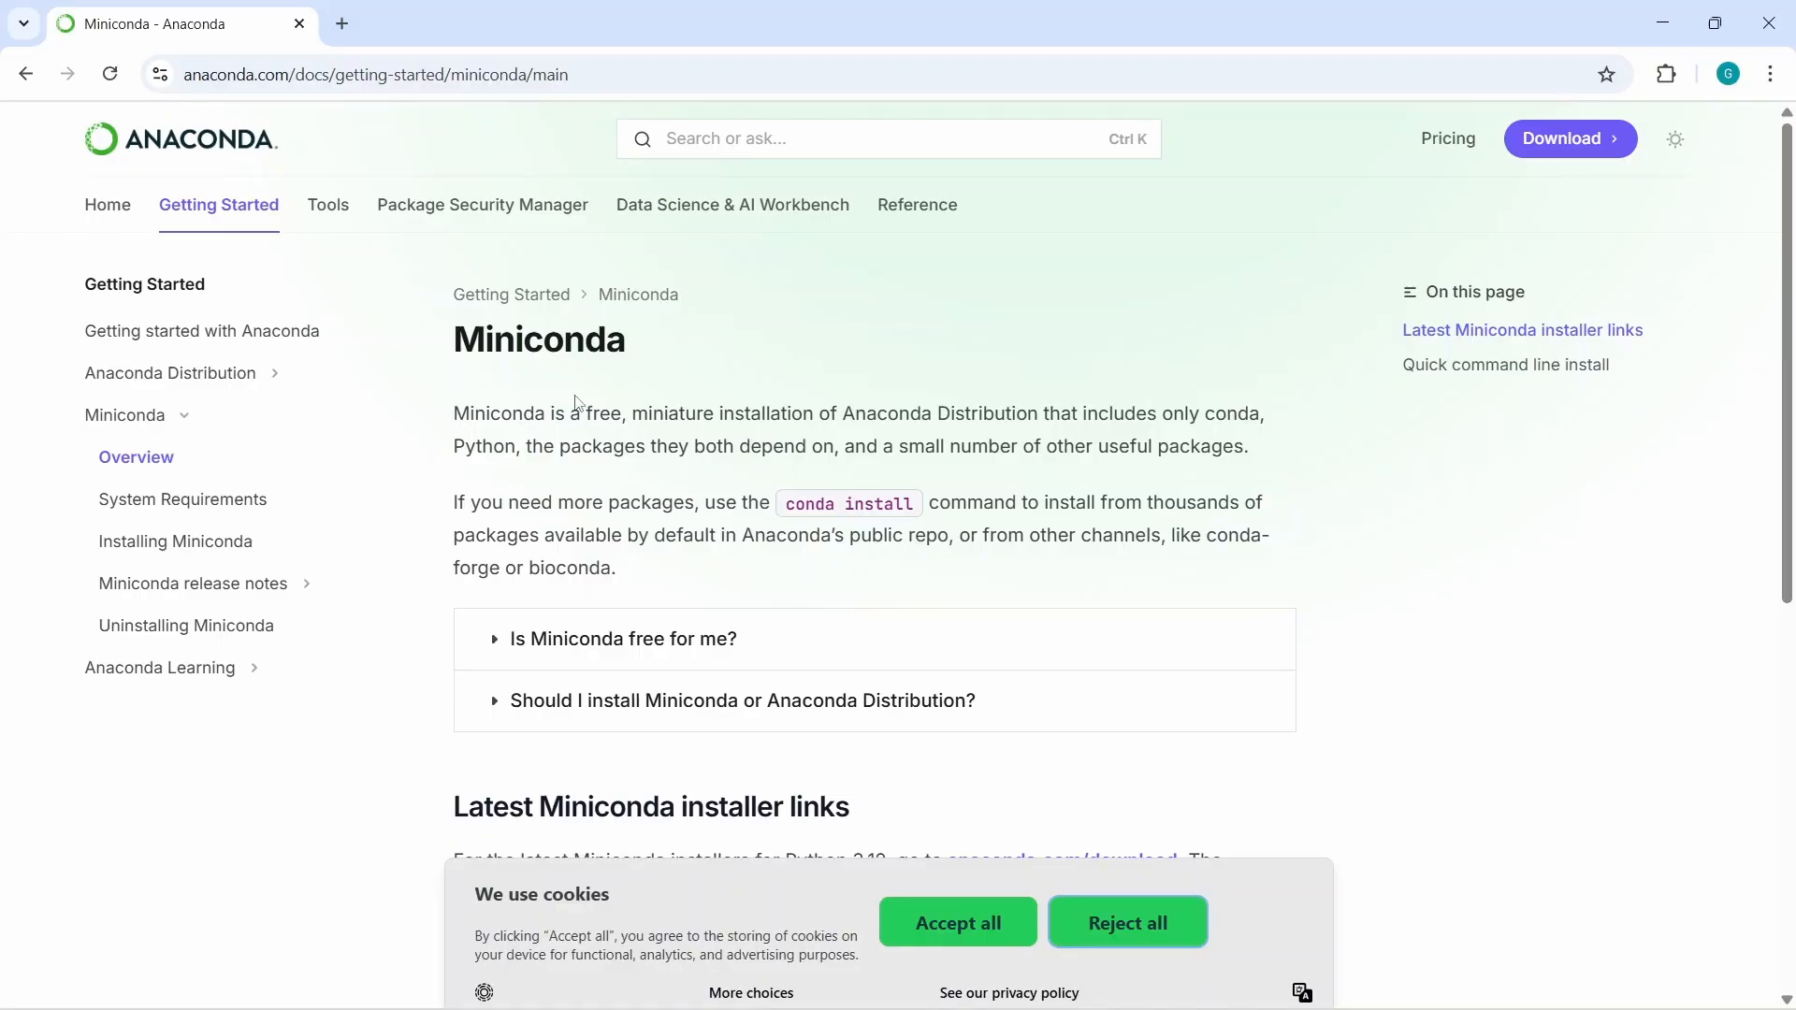
{"action": "scroll", "scroll_direction": "down", "scroll_amount": 3}
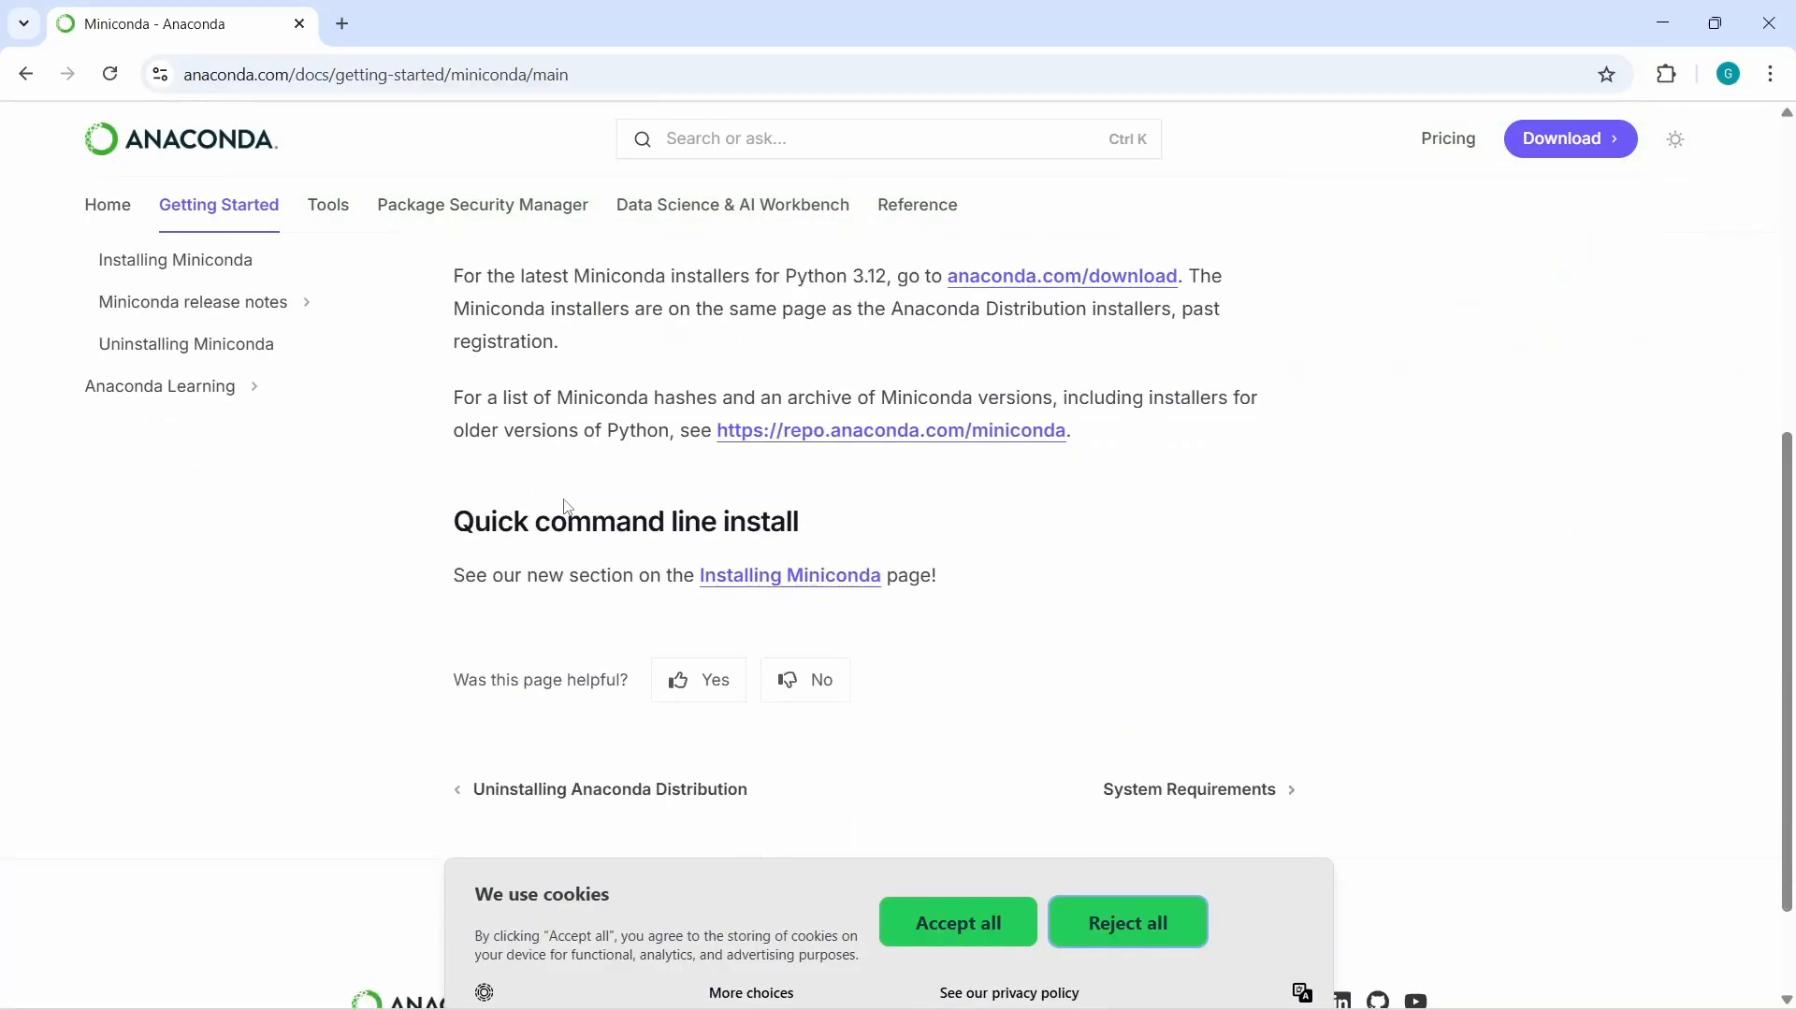
{"action": "scroll", "scroll_direction": "up", "scroll_amount": 3}
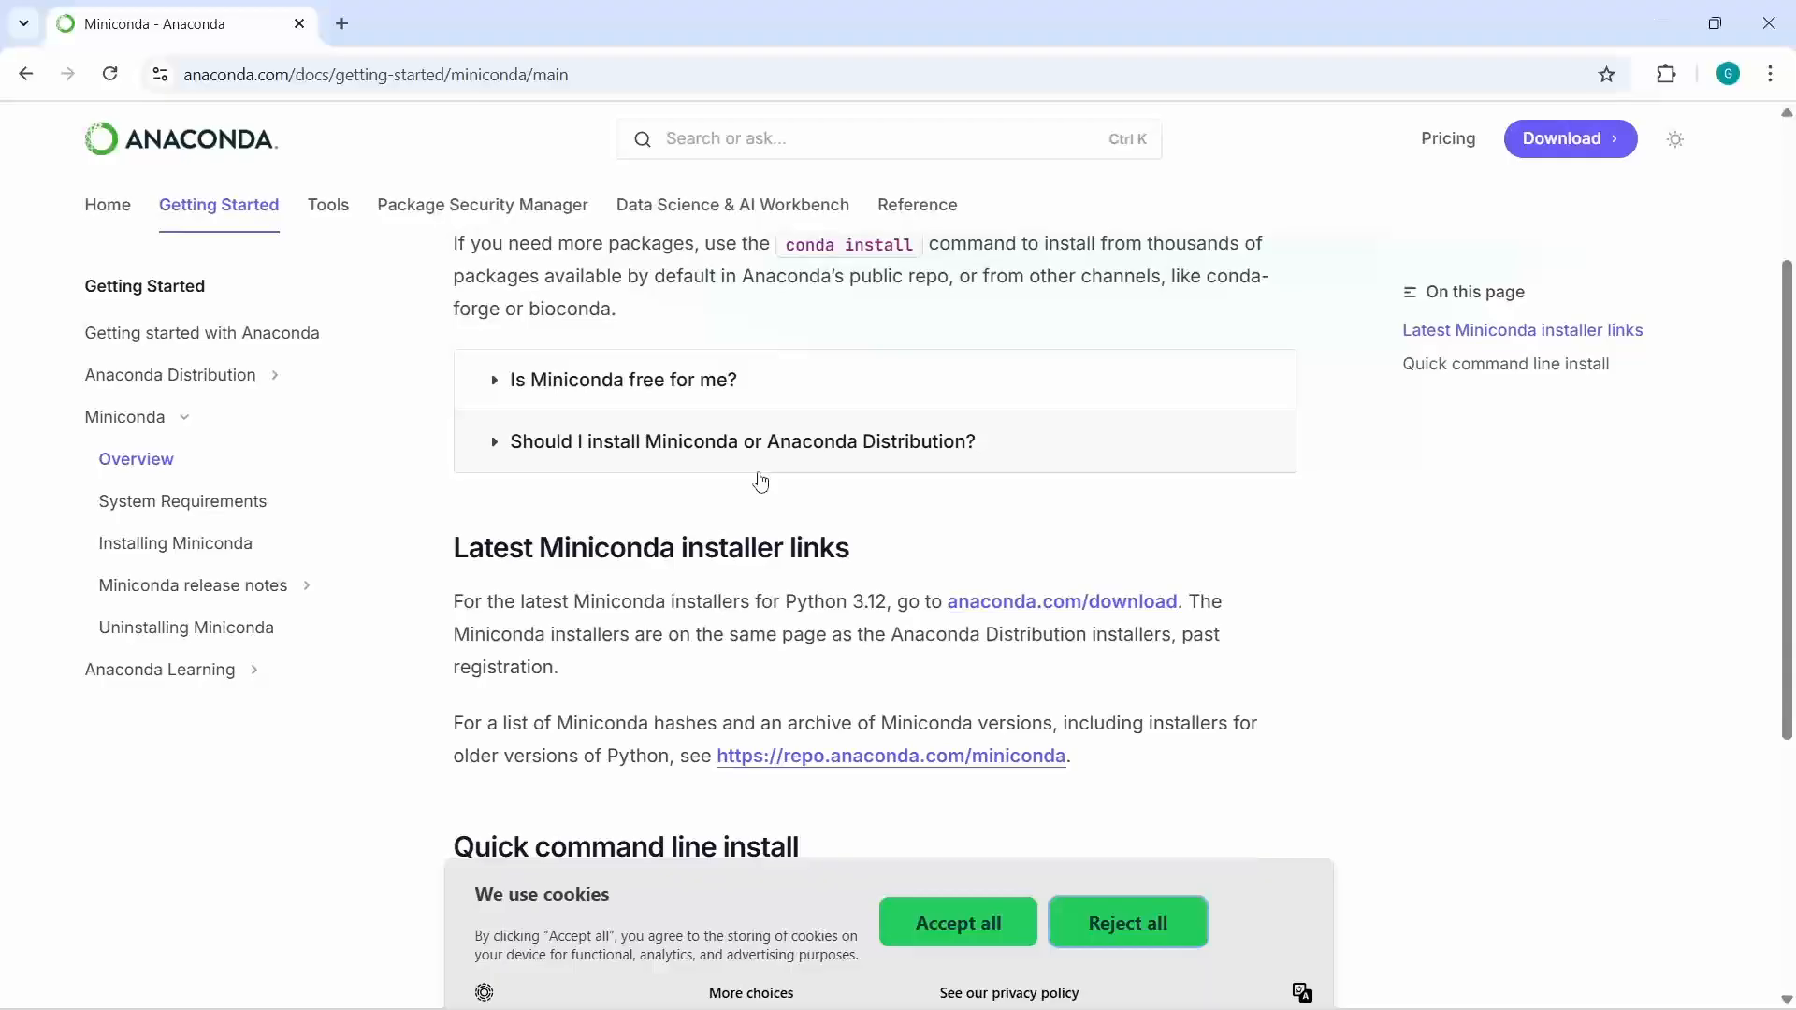
{"action": "scroll", "scroll_direction": "up", "scroll_amount": 3}
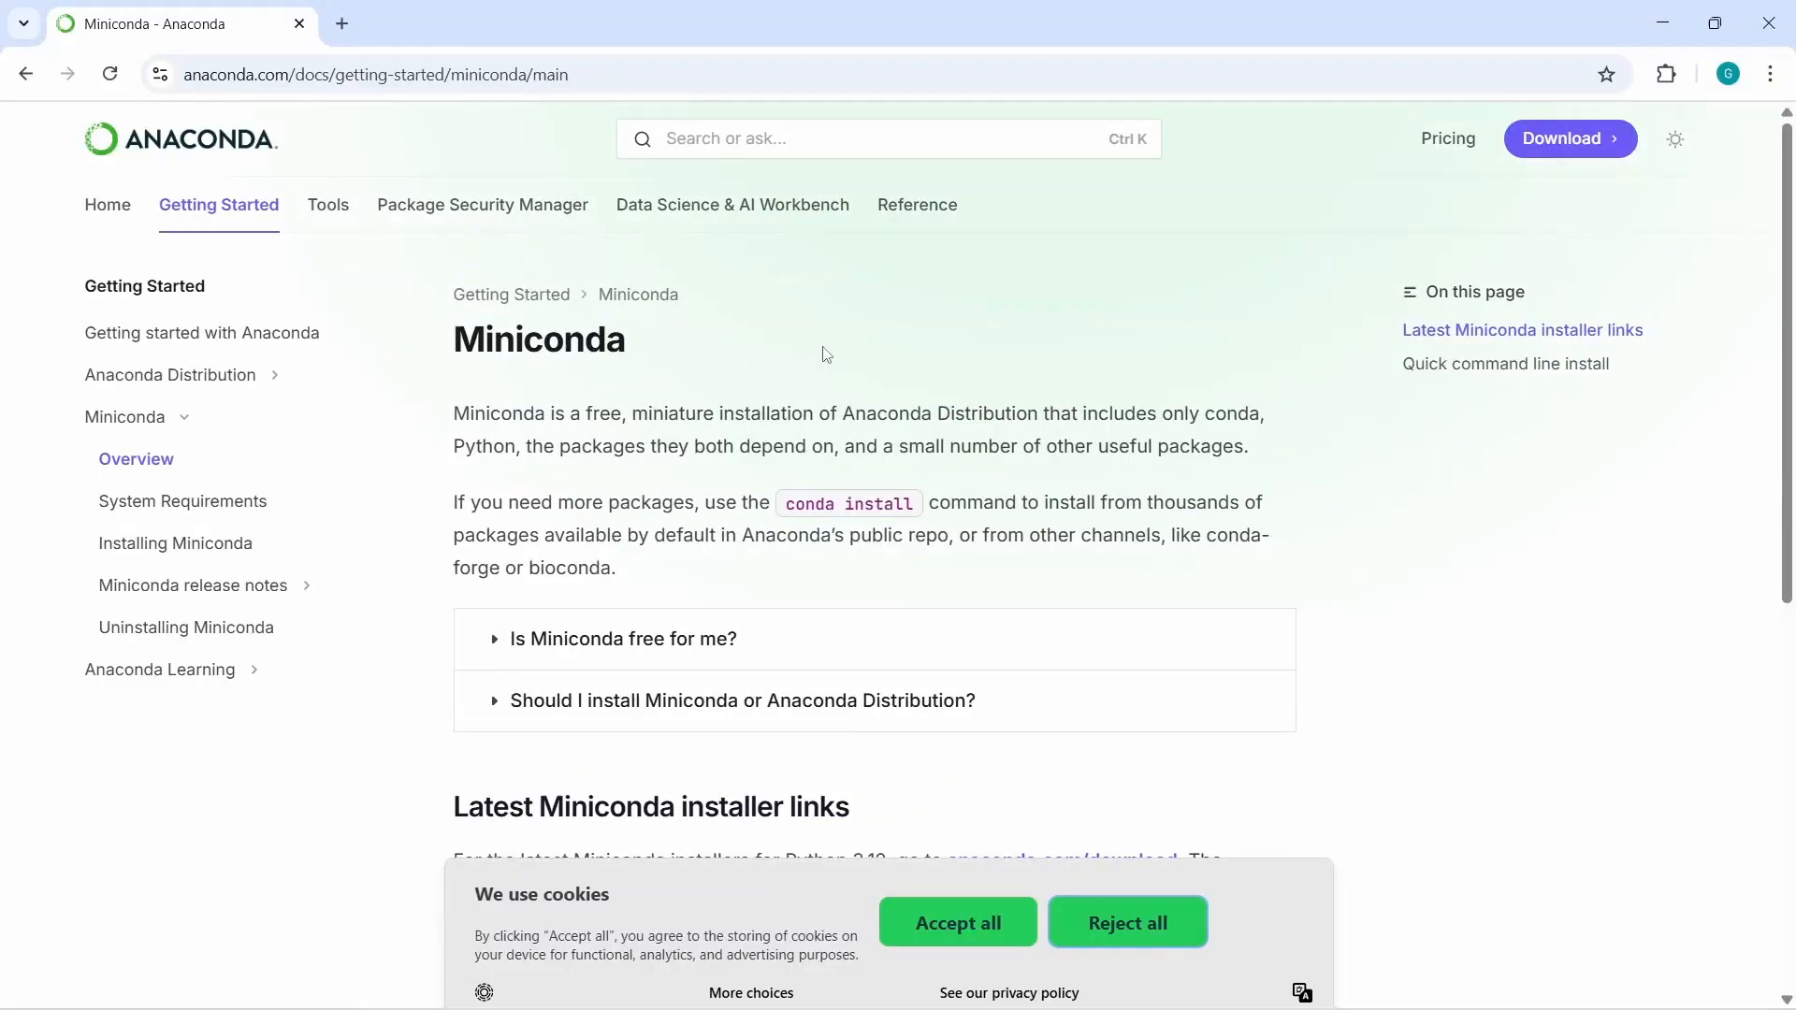
{"action": "mouse_move", "coordinate": [1580, 150]}
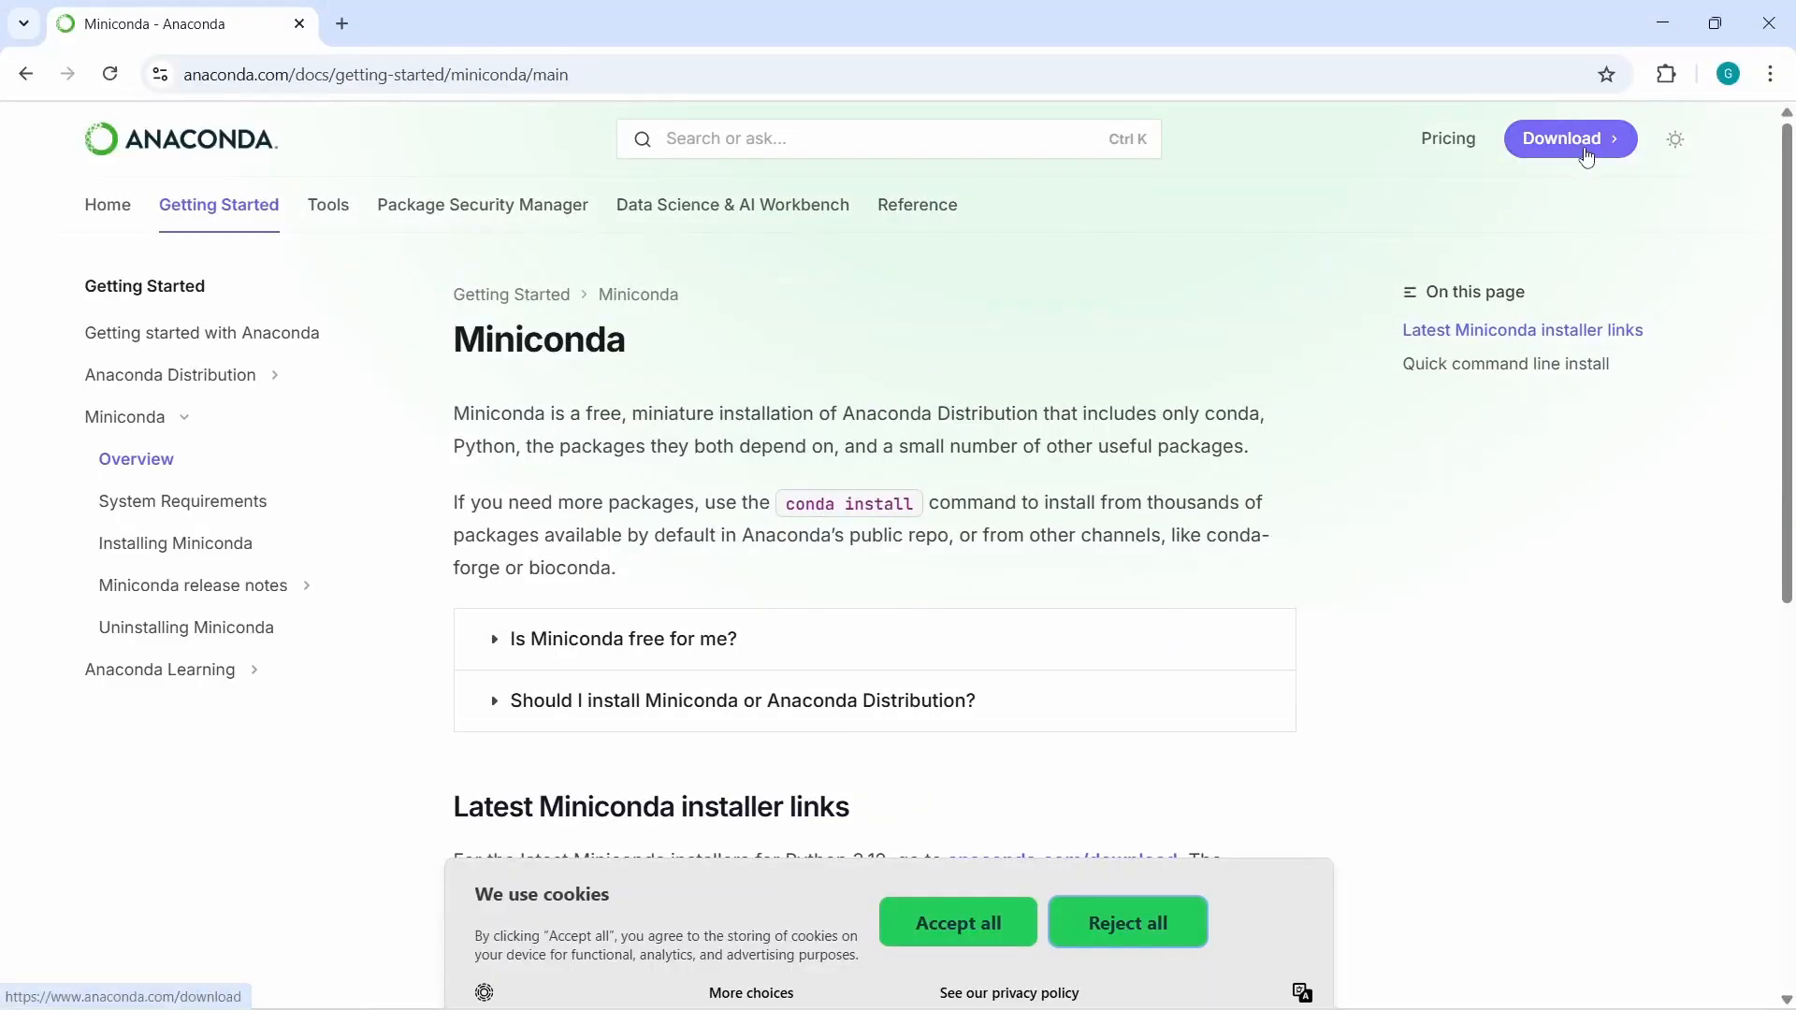
{"action": "mouse_move", "coordinate": [1568, 145]}
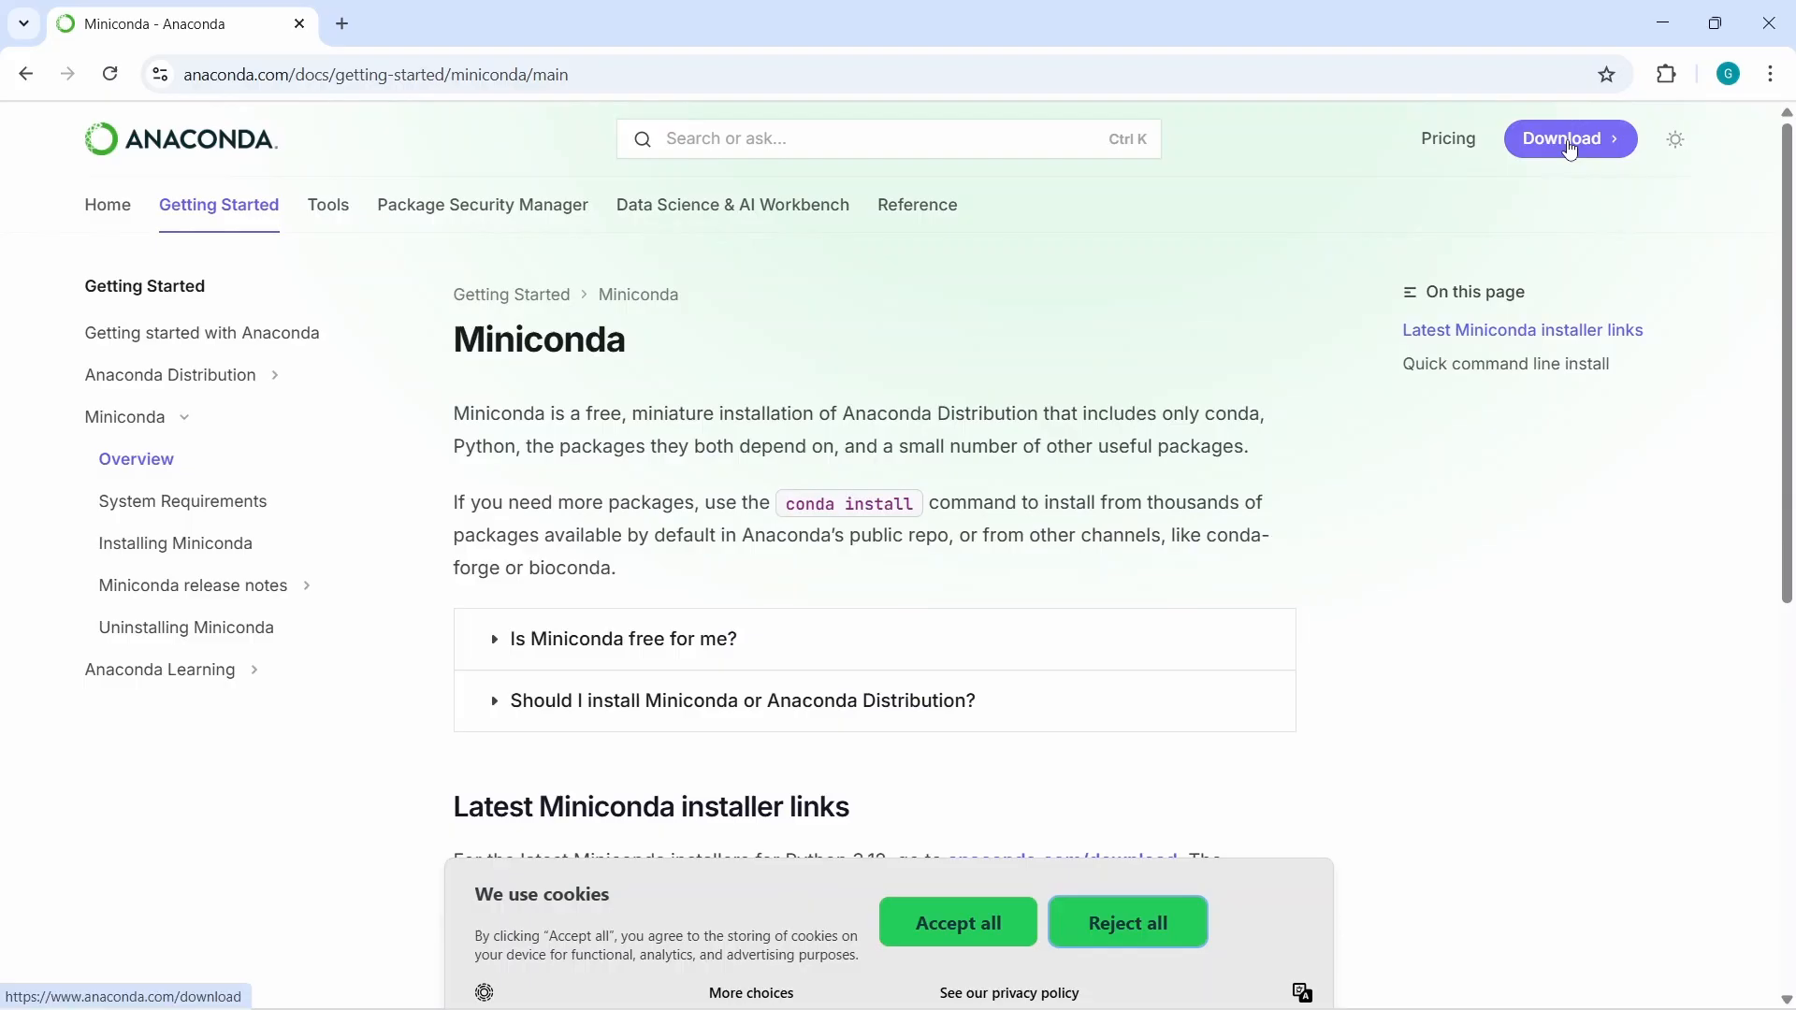
Use the header Download button to reach anaconda.com/download with its registration form
{"action": "left_click", "coordinate": [1568, 139]}
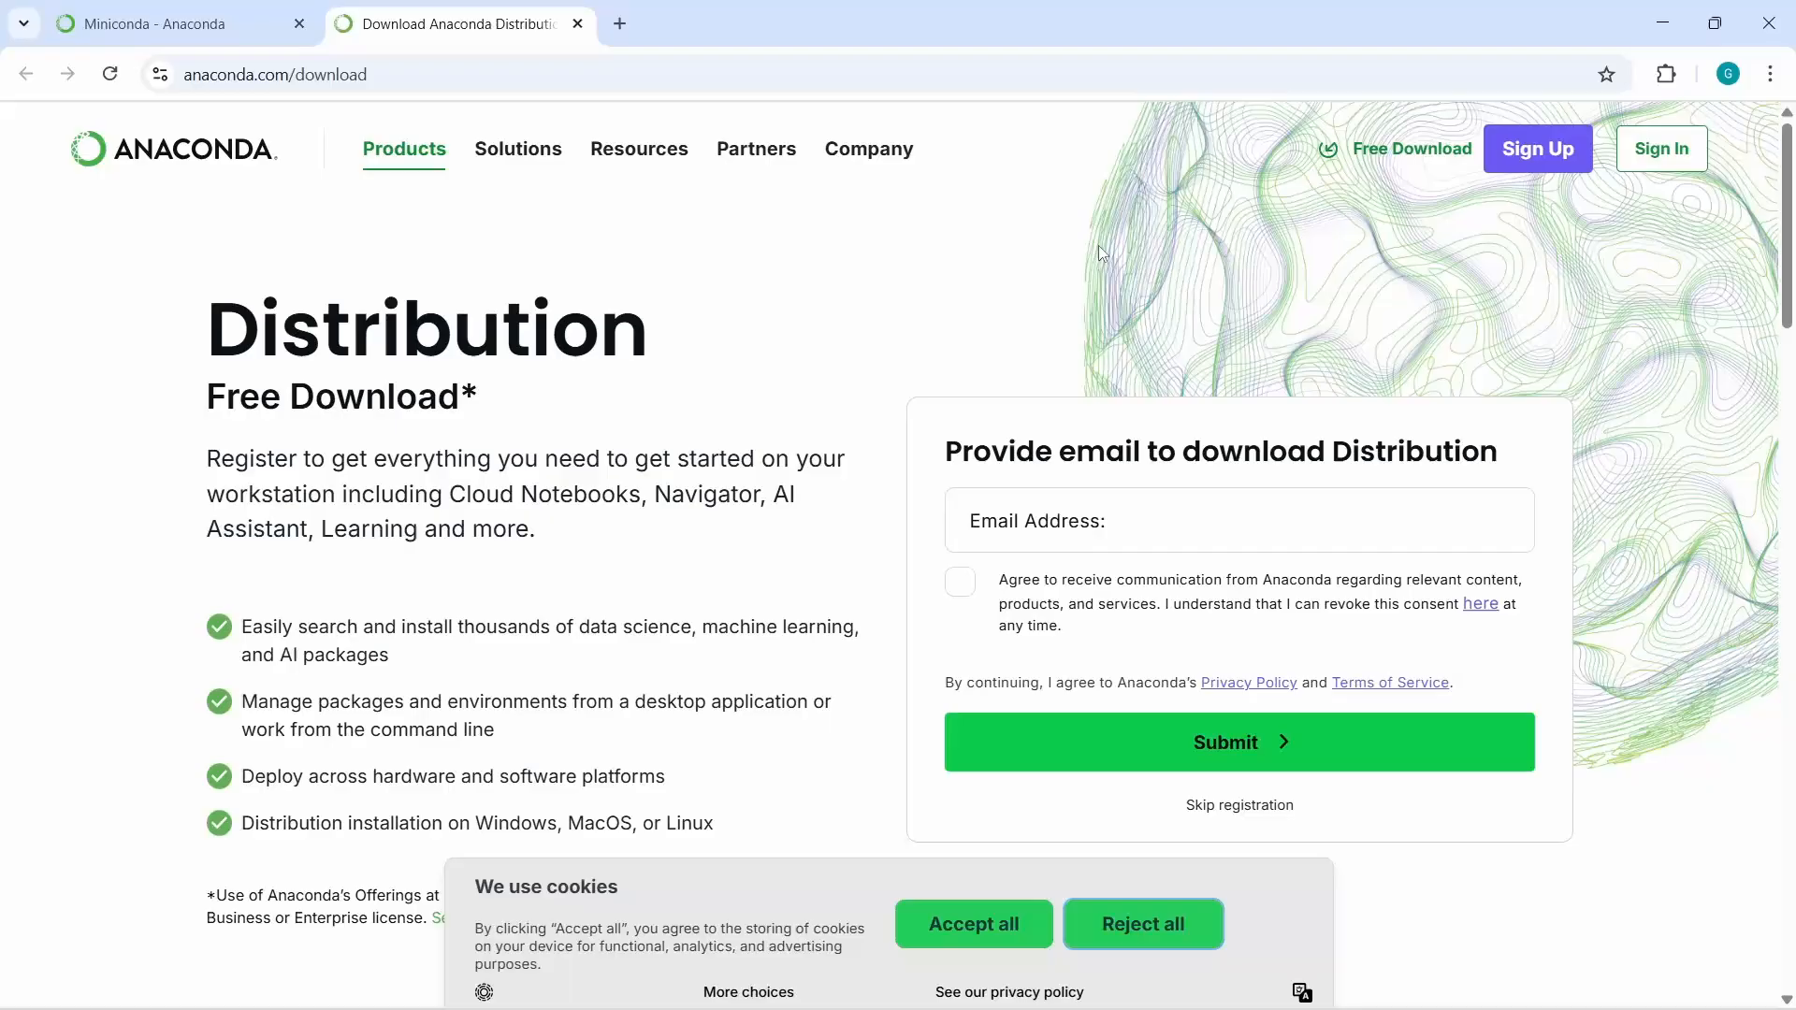
{"action": "mouse_move", "coordinate": [1078, 561]}
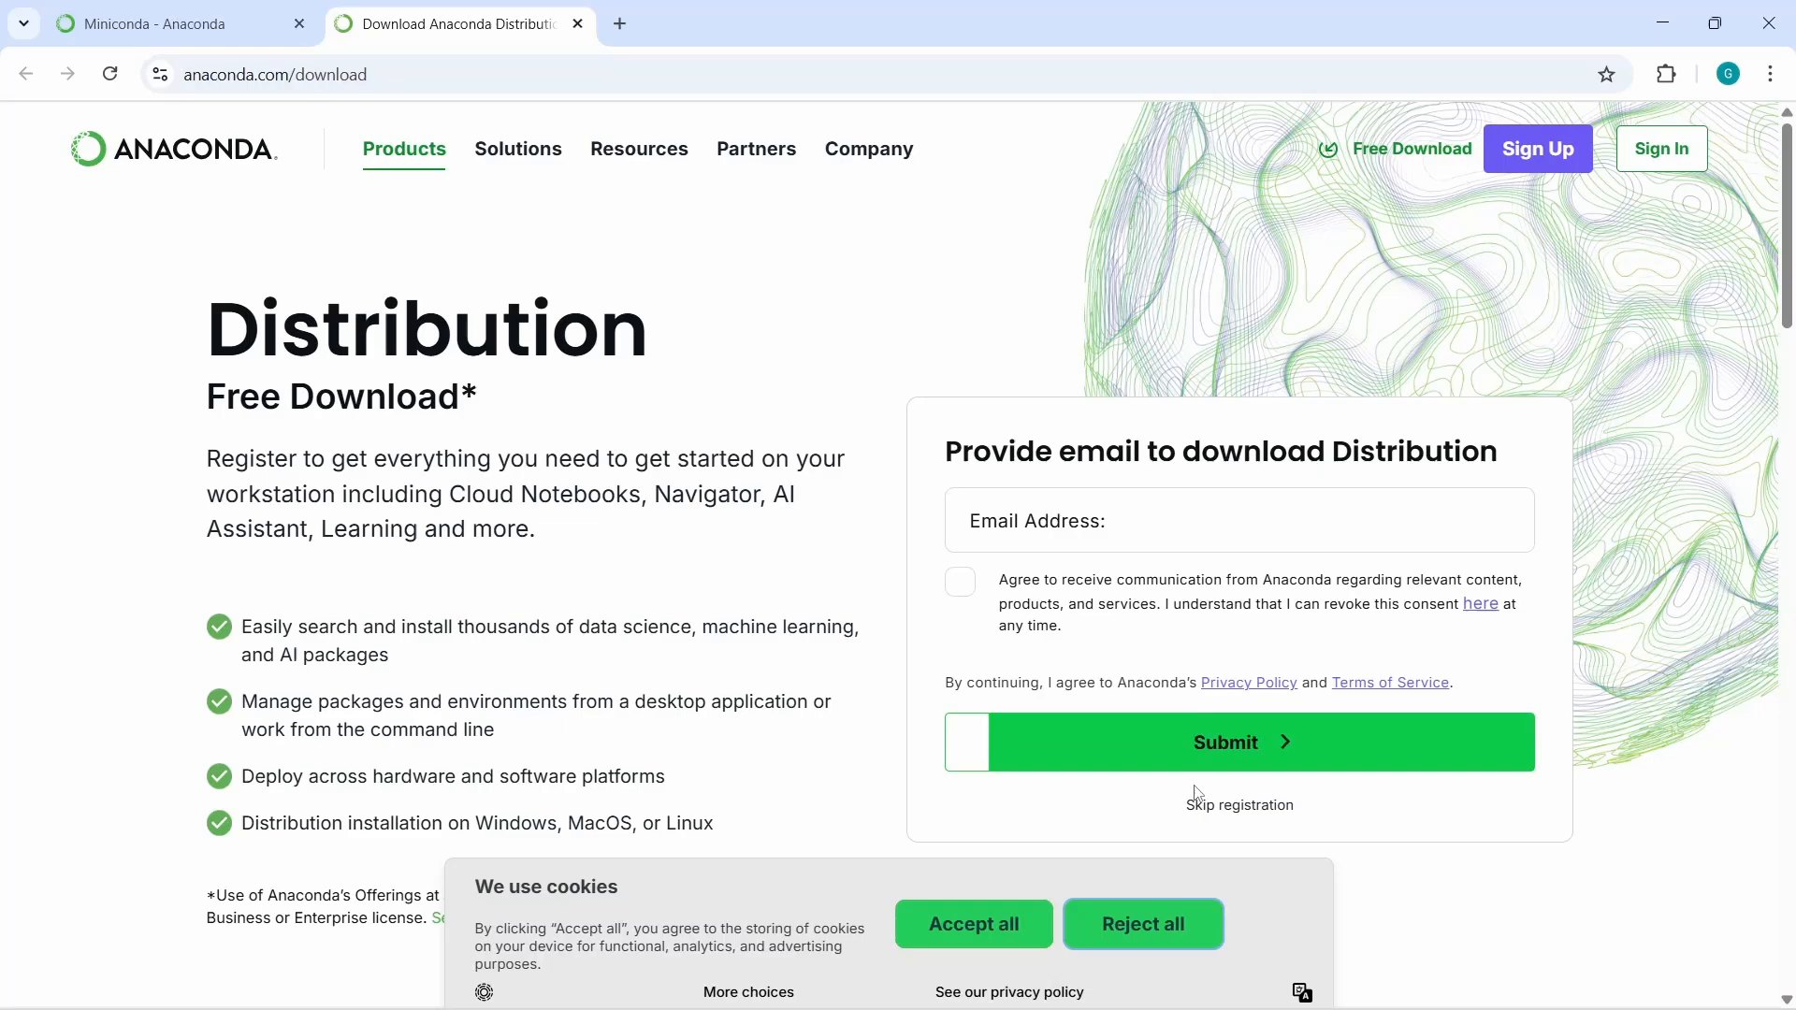
{"action": "mouse_move", "coordinate": [1231, 810]}
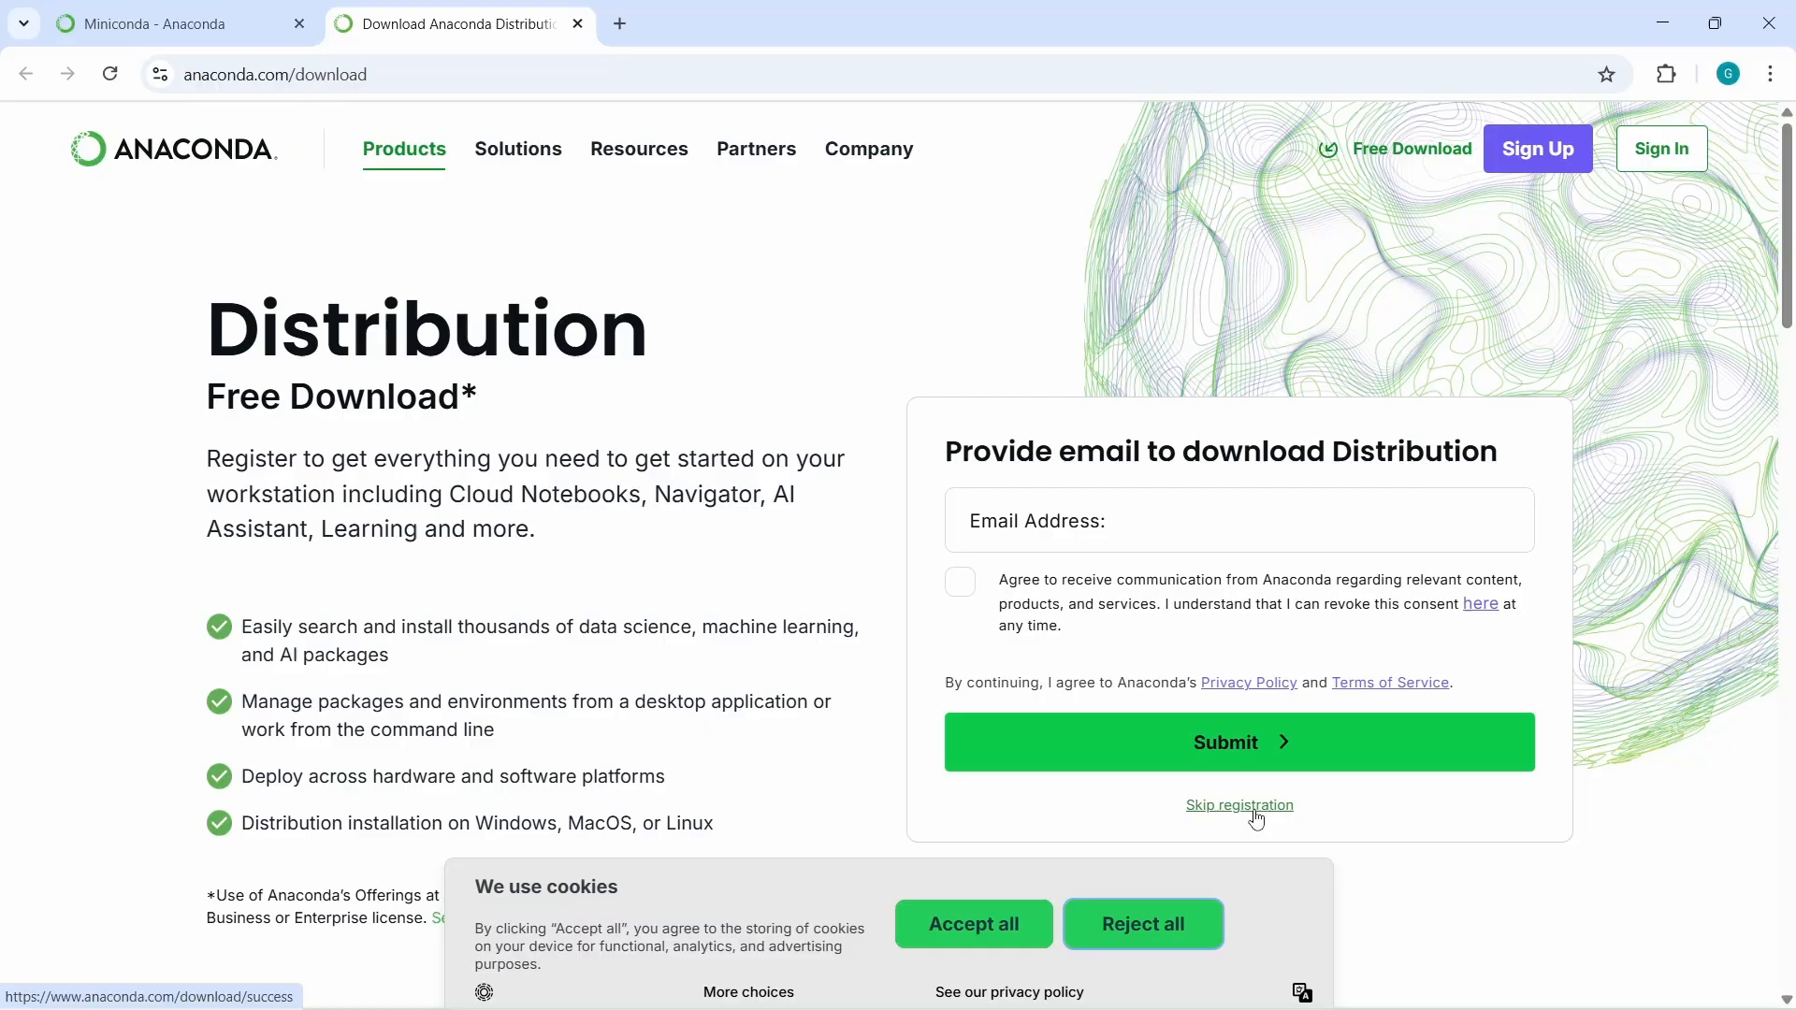
Skip registration and download Miniconda3-latest-Windows-x86_64.exe, the Windows 64-Bit Graphical Installer
{"action": "left_click", "coordinate": [1239, 805]}
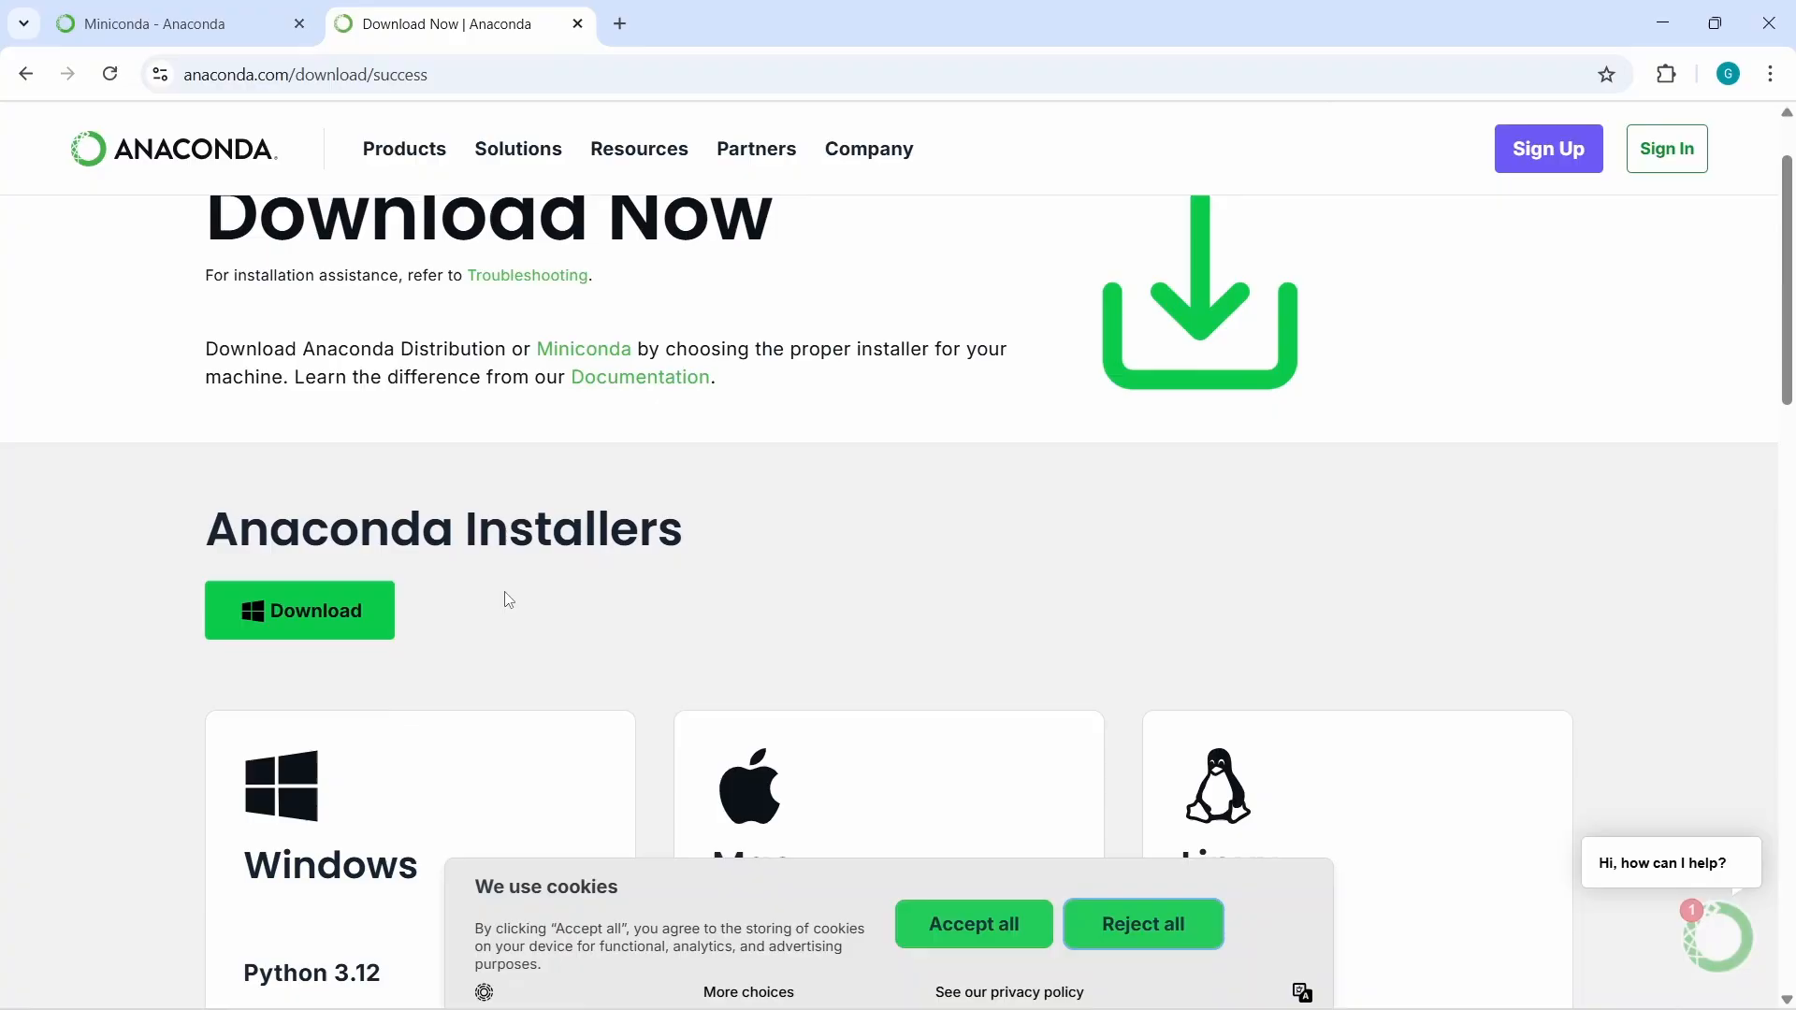
{"action": "scroll", "scroll_direction": "down", "scroll_amount": 3}
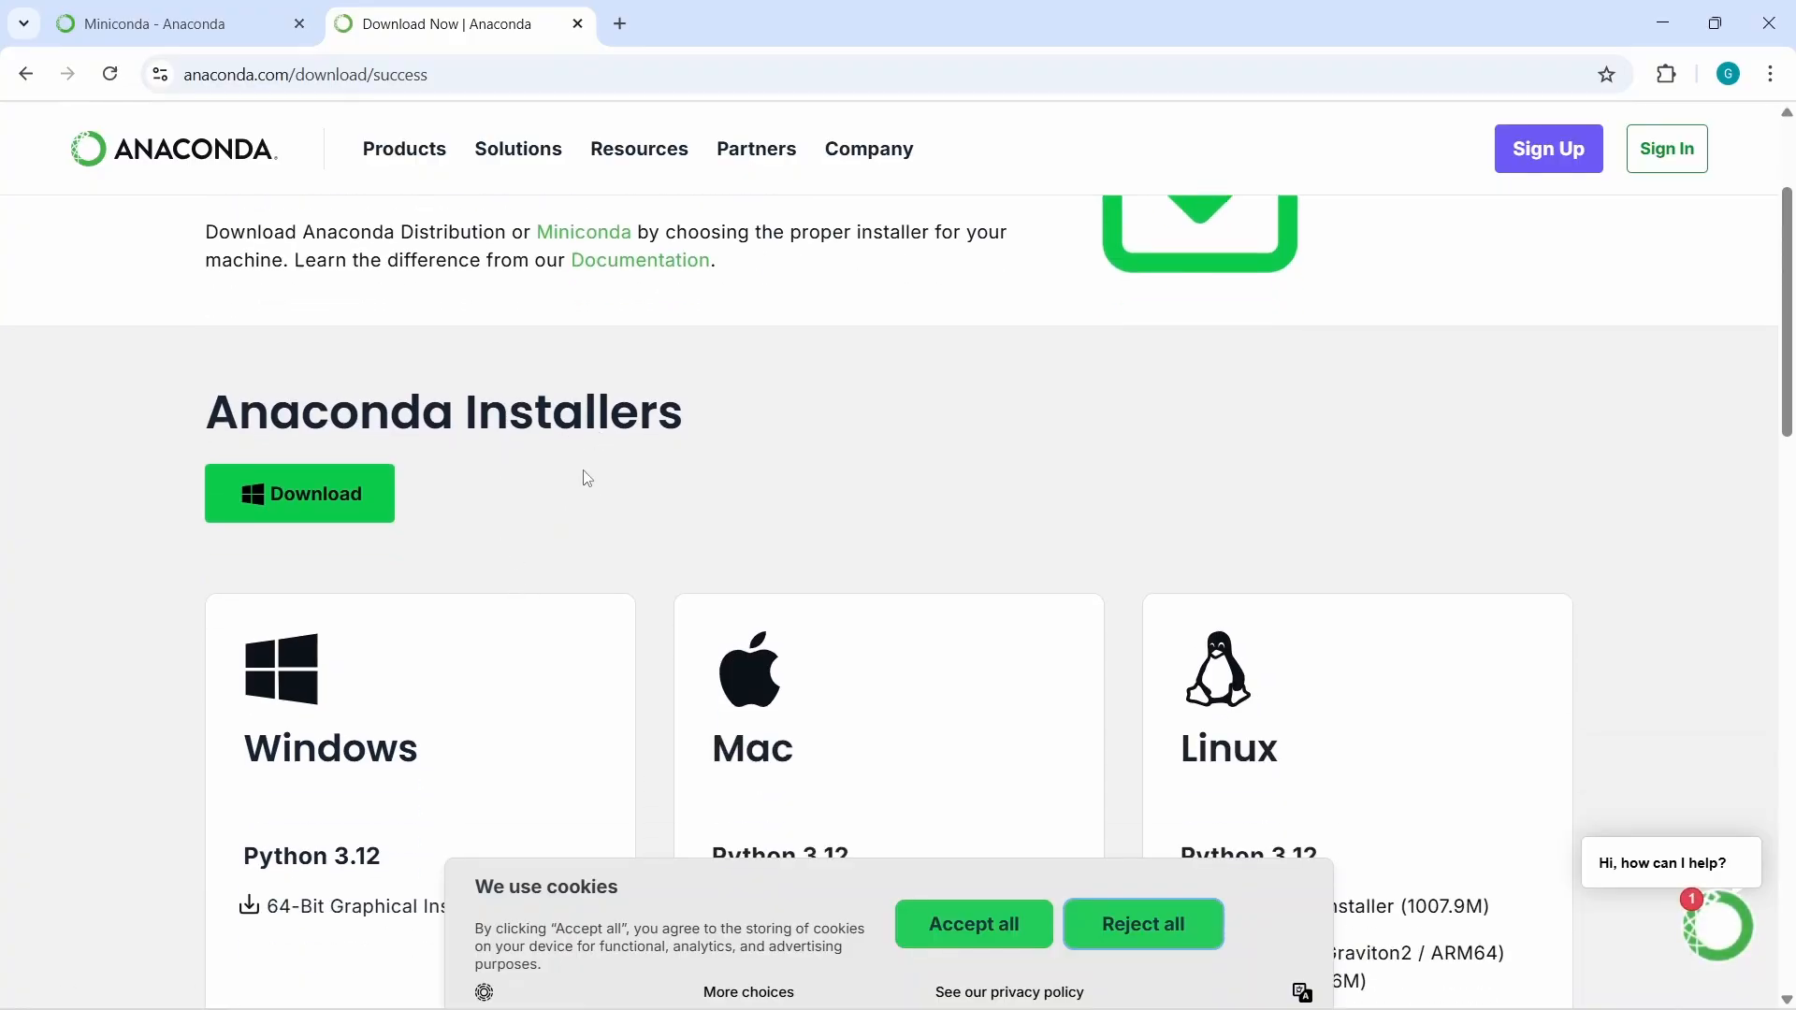
{"action": "scroll", "scroll_direction": "down", "scroll_amount": 3}
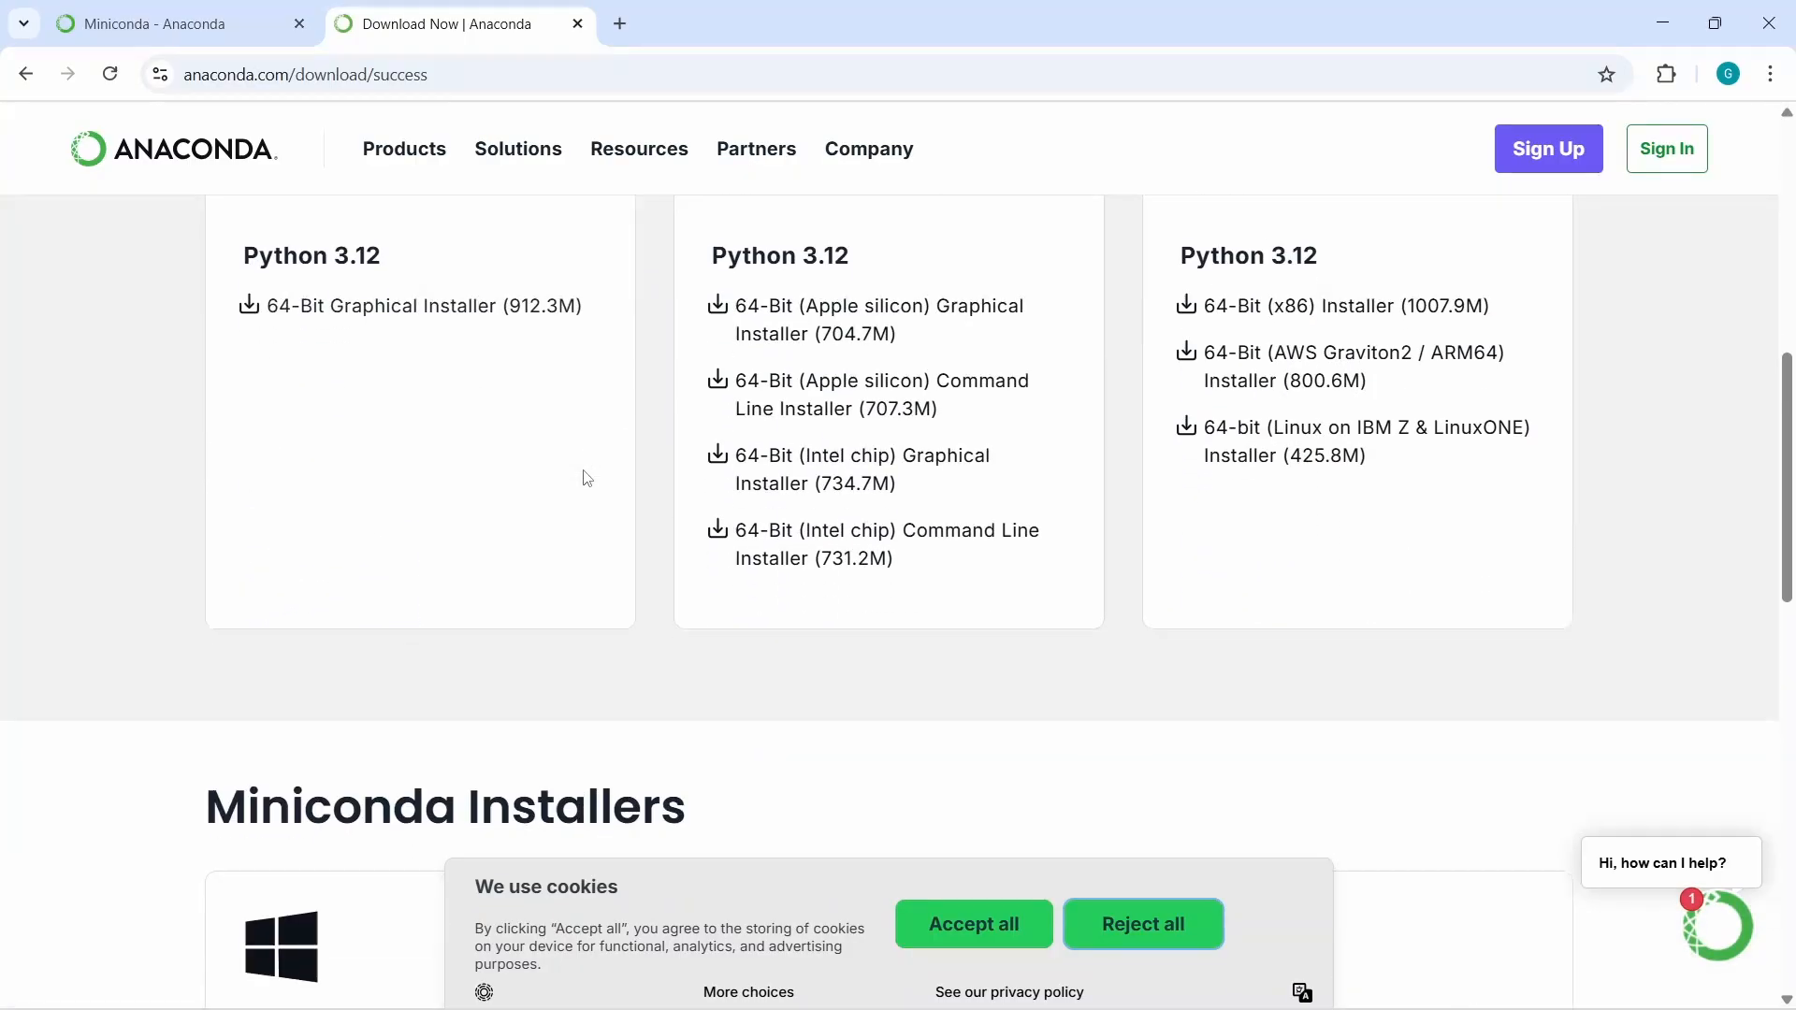
{"action": "scroll", "scroll_direction": "down", "scroll_amount": 3}
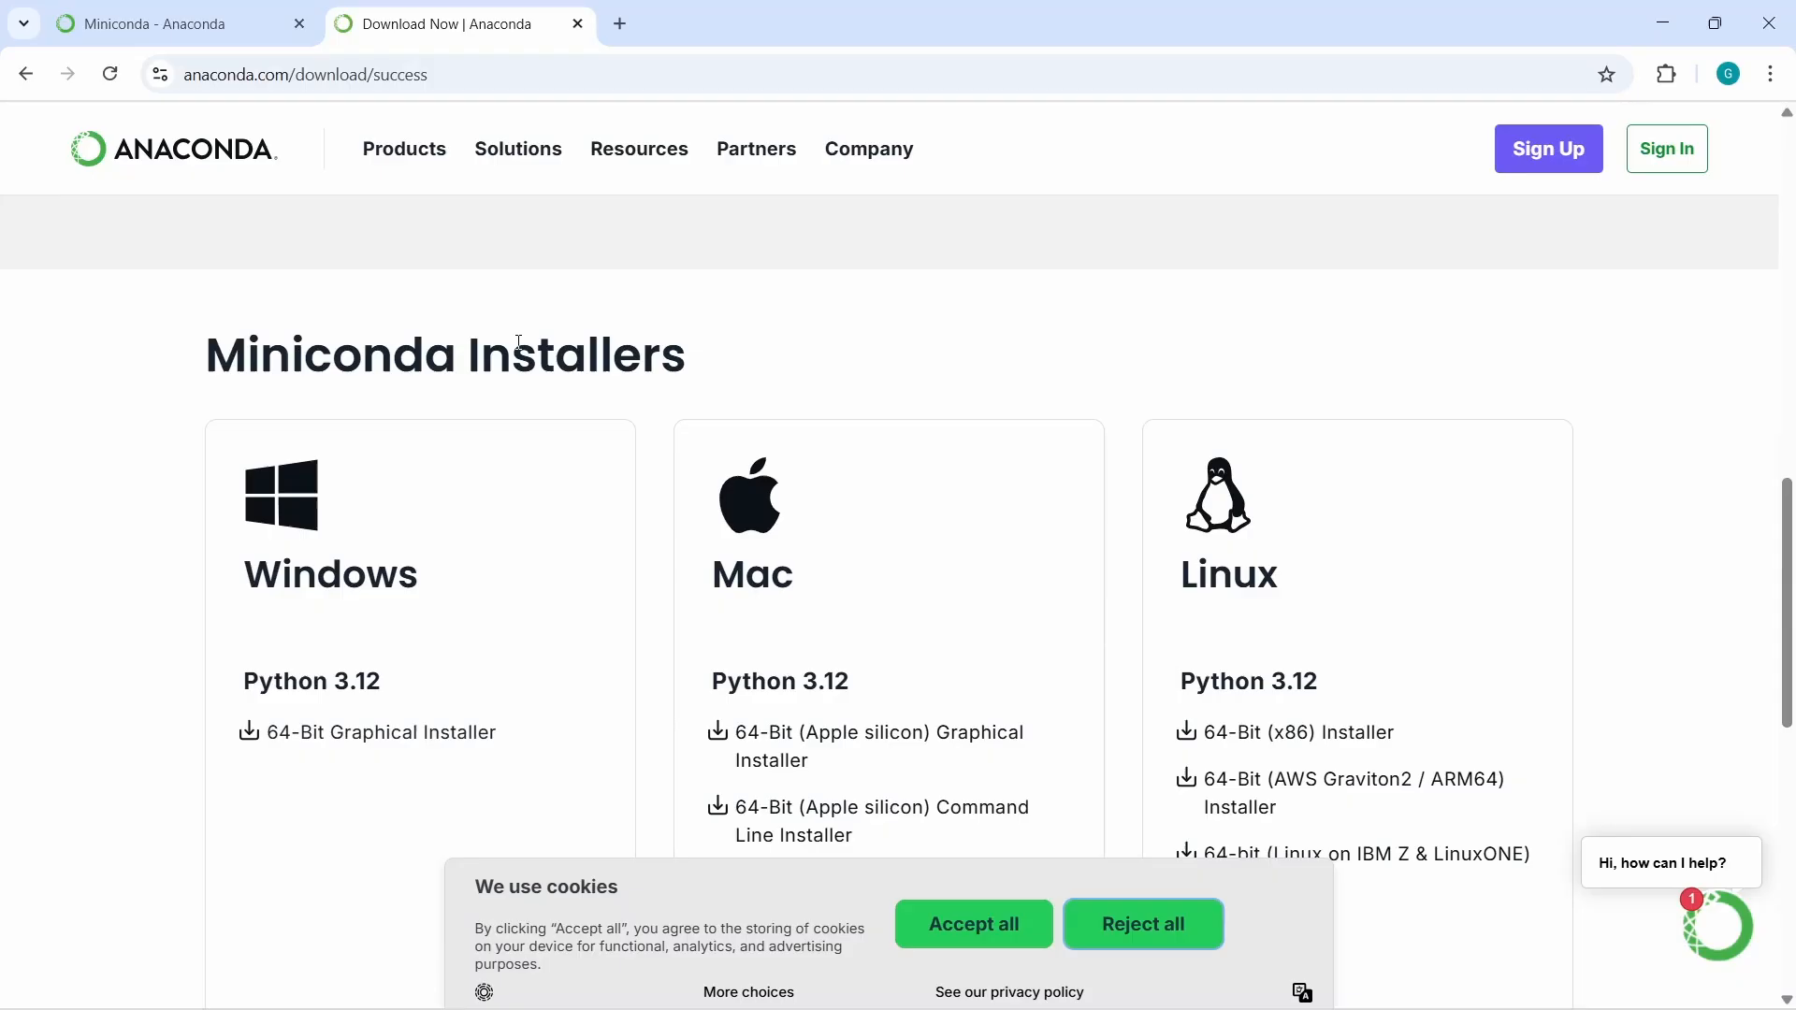
{"action": "scroll", "scroll_direction": "down", "scroll_amount": 3}
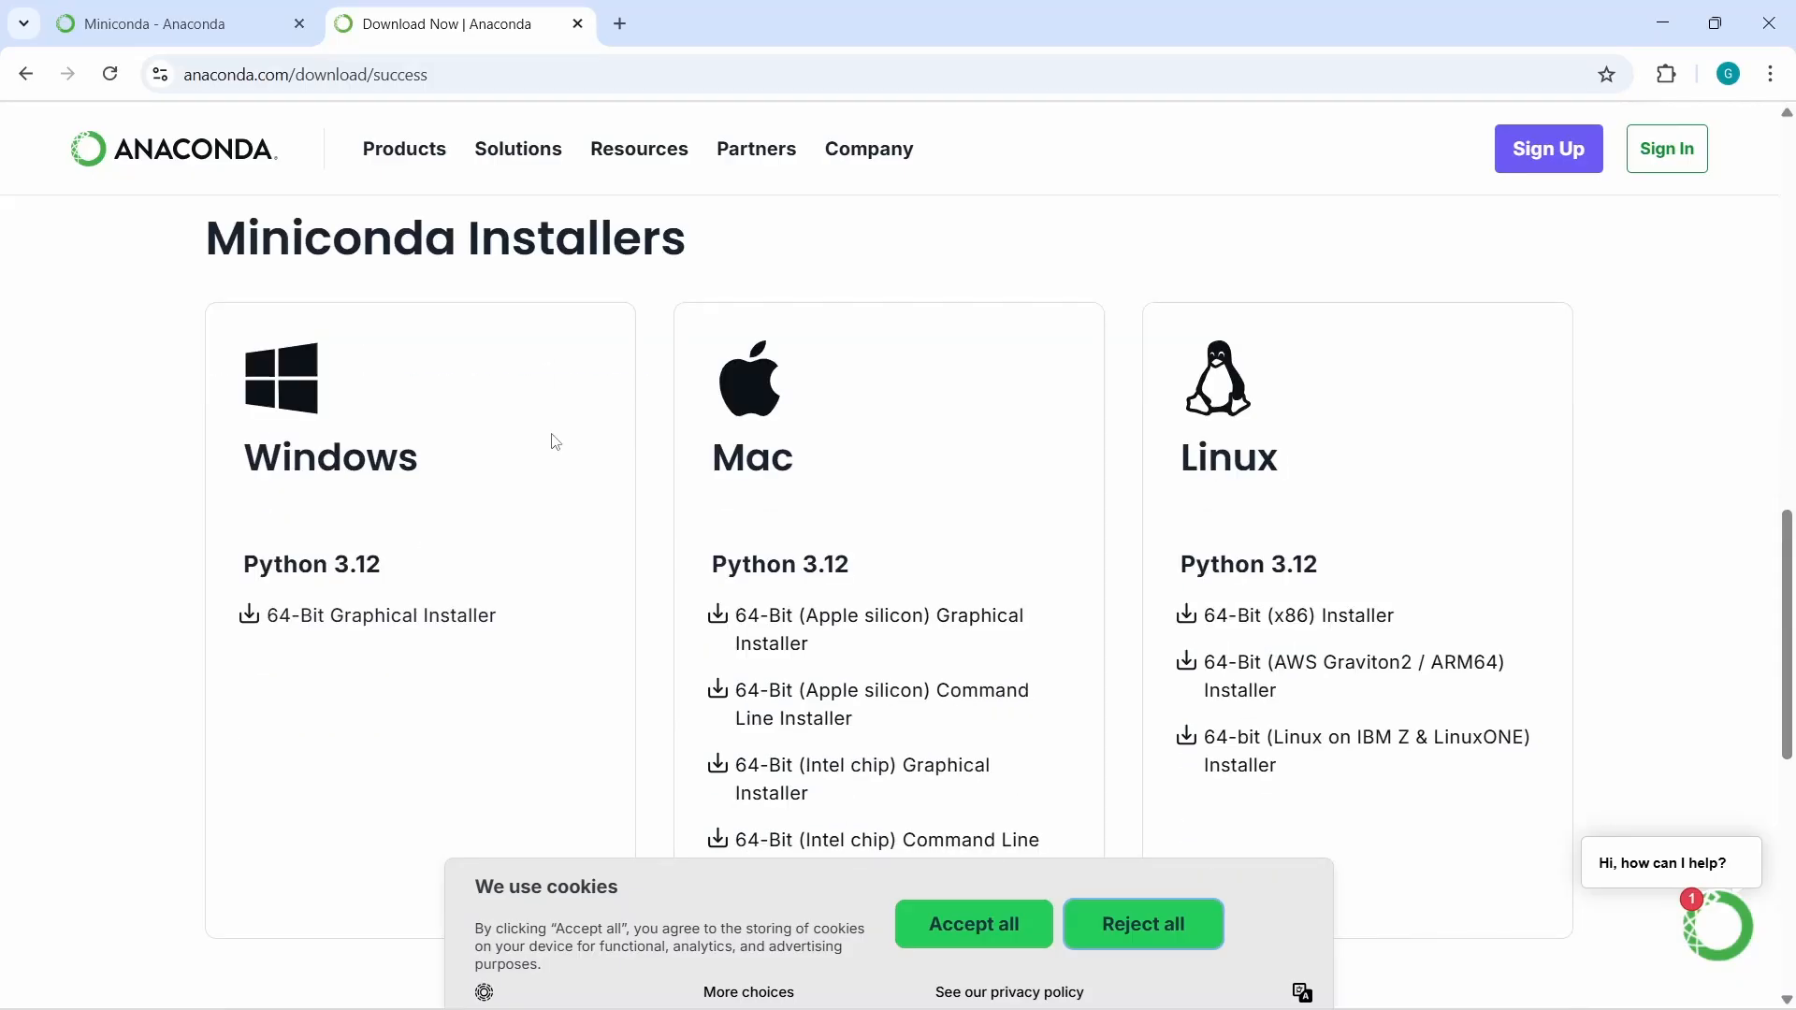
{"action": "mouse_move", "coordinate": [317, 518]}
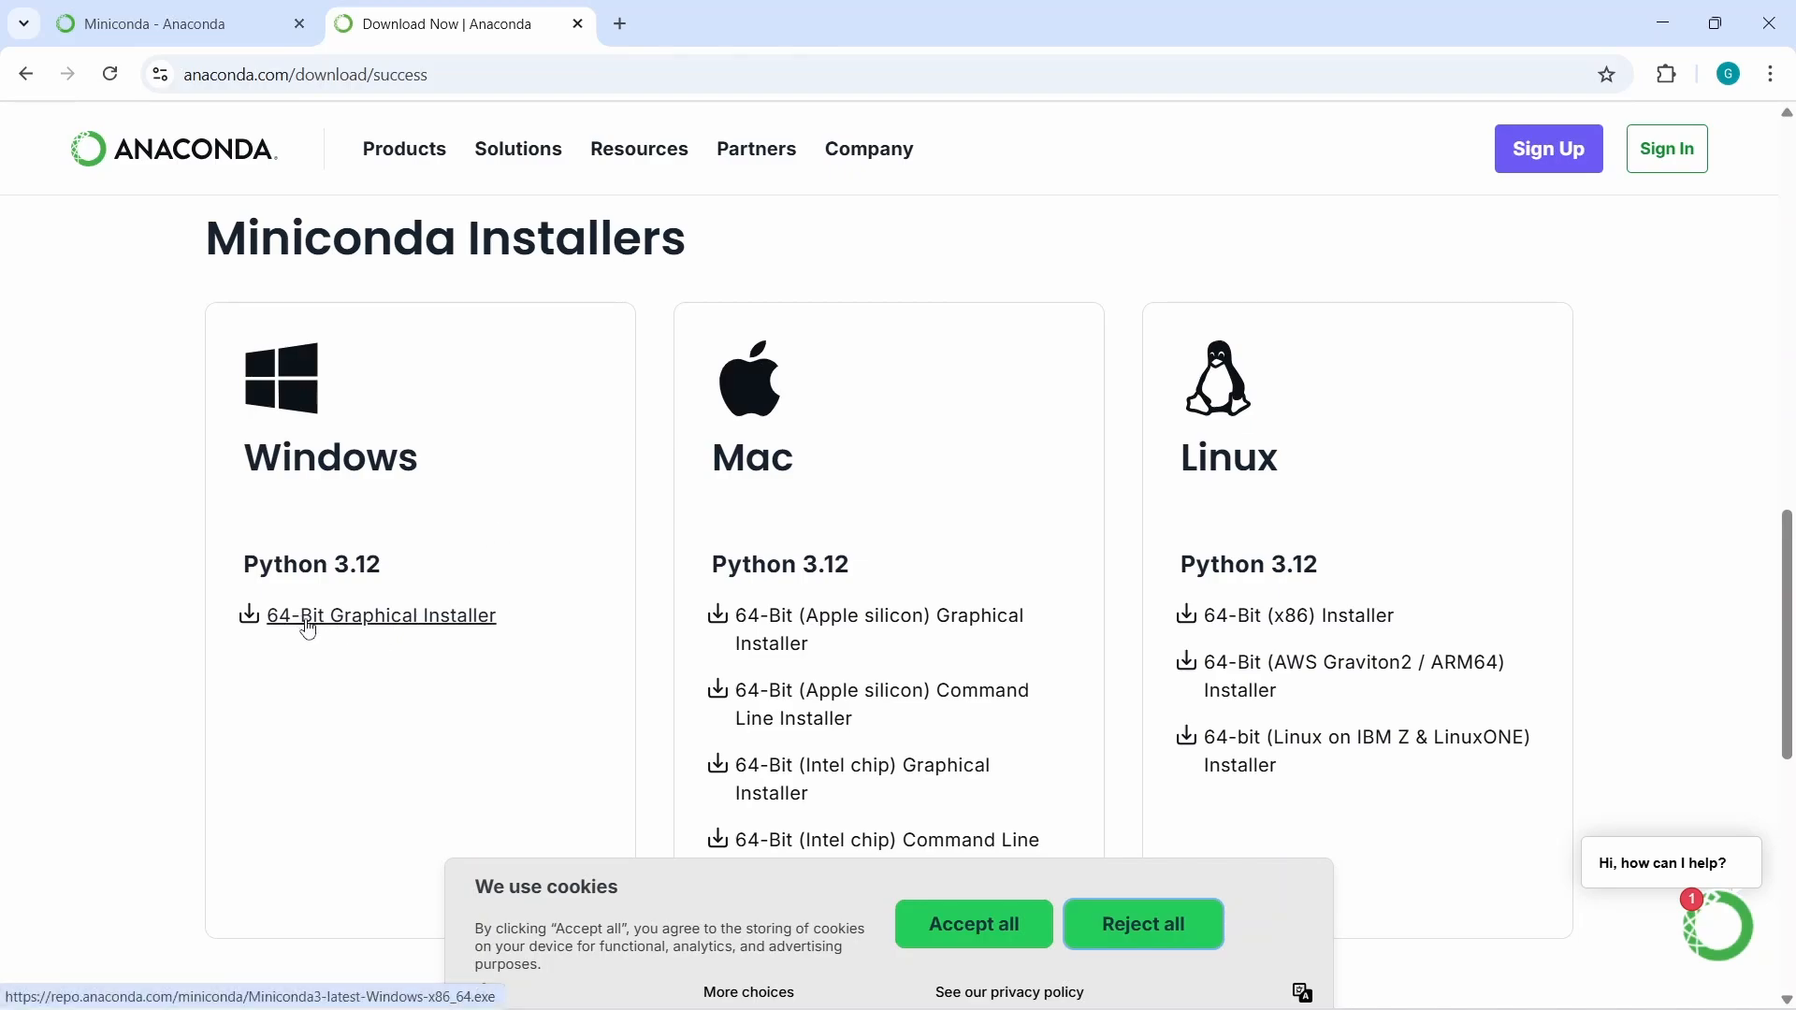
{"action": "mouse_move", "coordinate": [427, 636]}
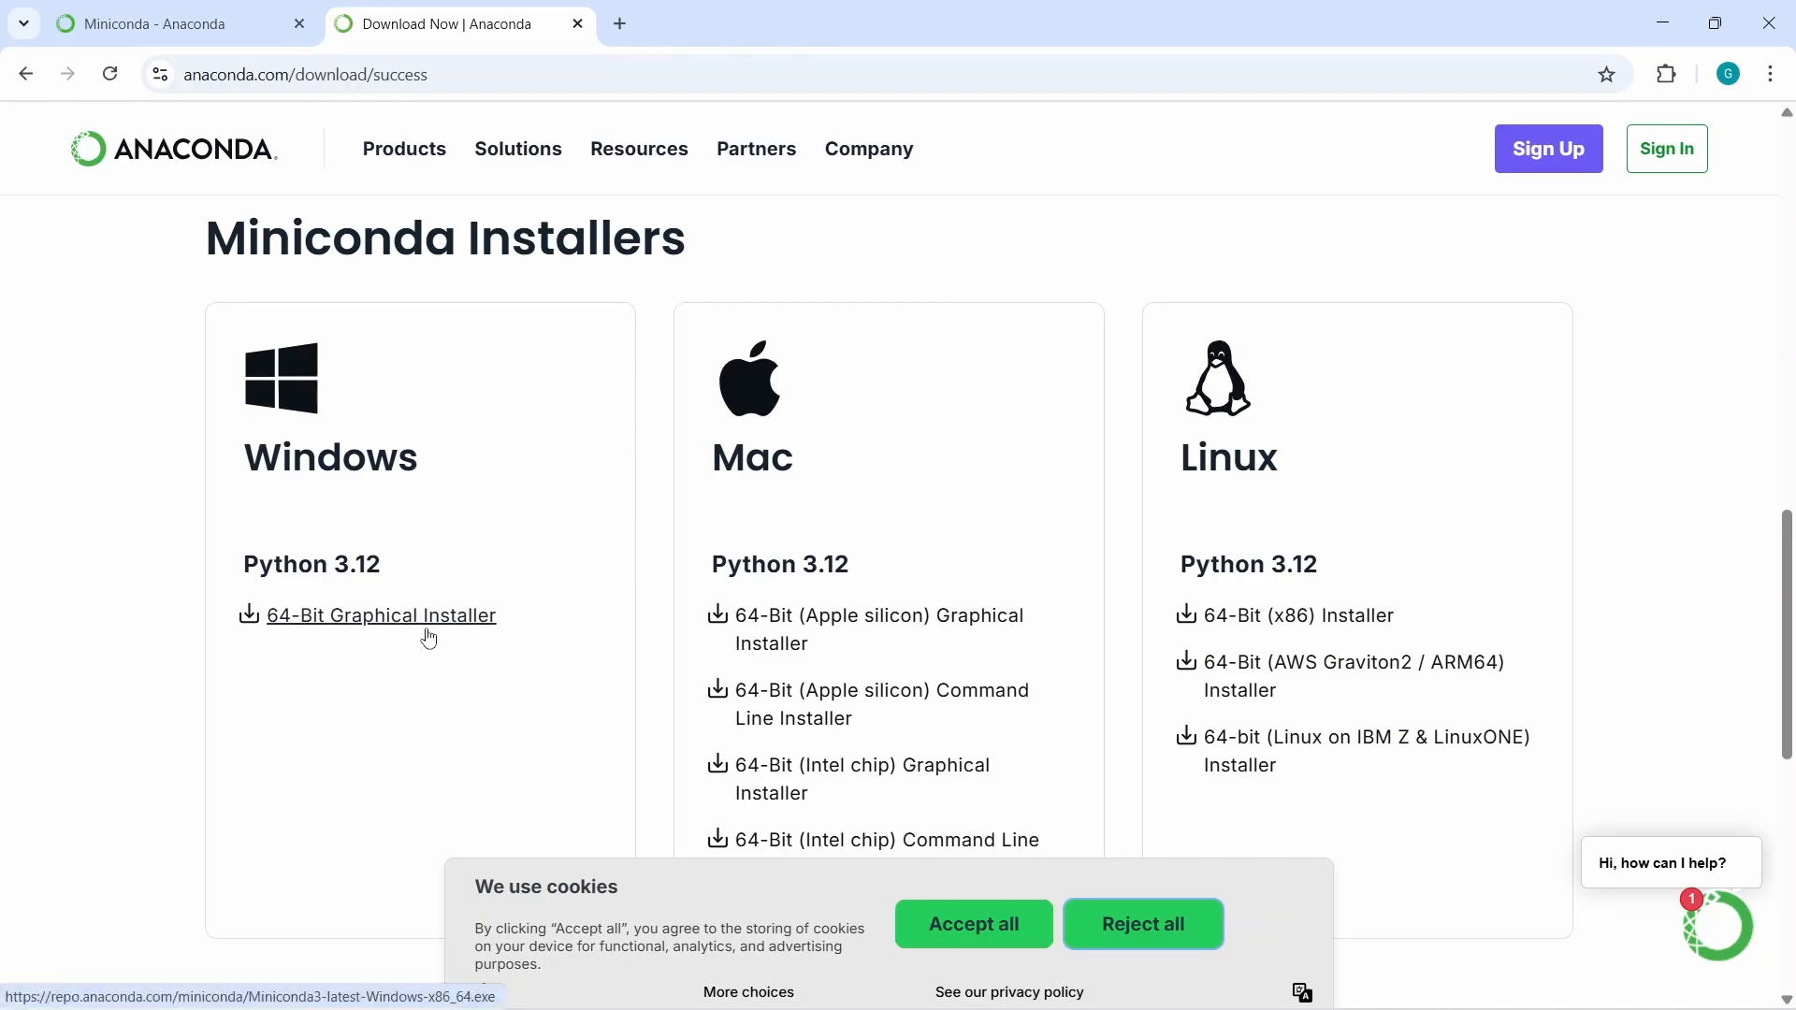
{"action": "left_click", "coordinate": [382, 615]}
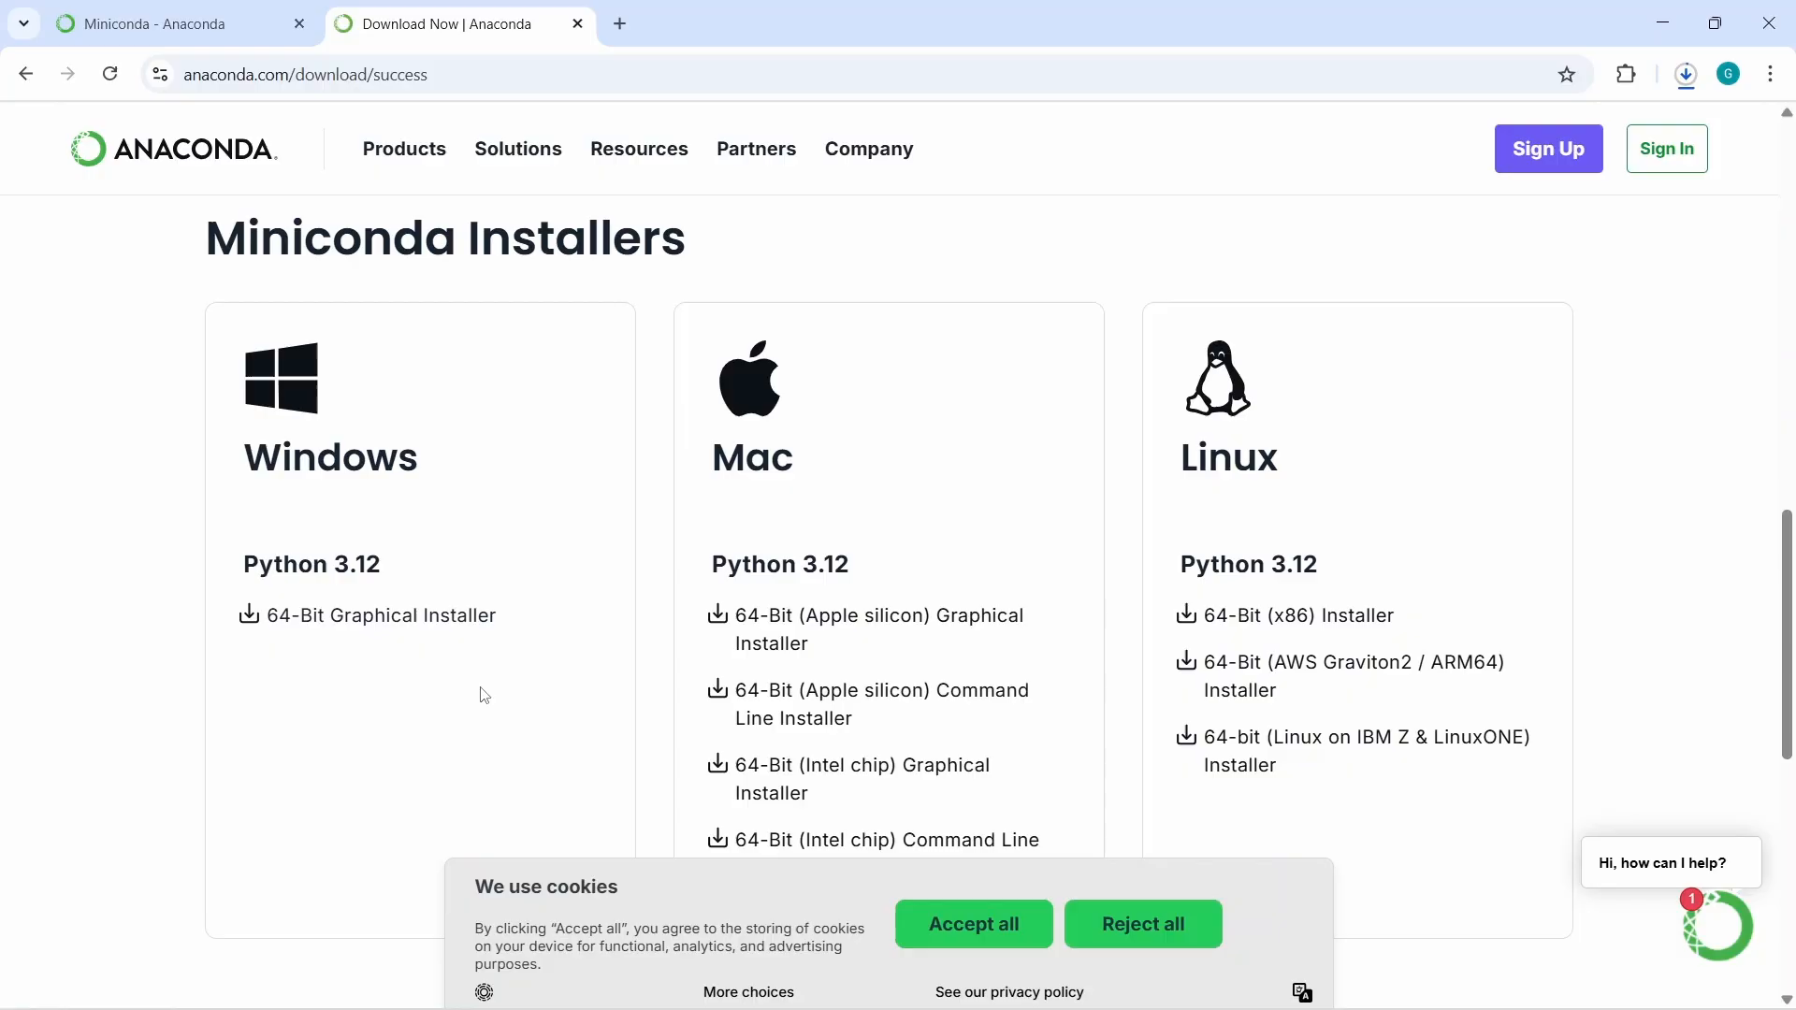
{"action": "mouse_move", "coordinate": [1686, 74]}
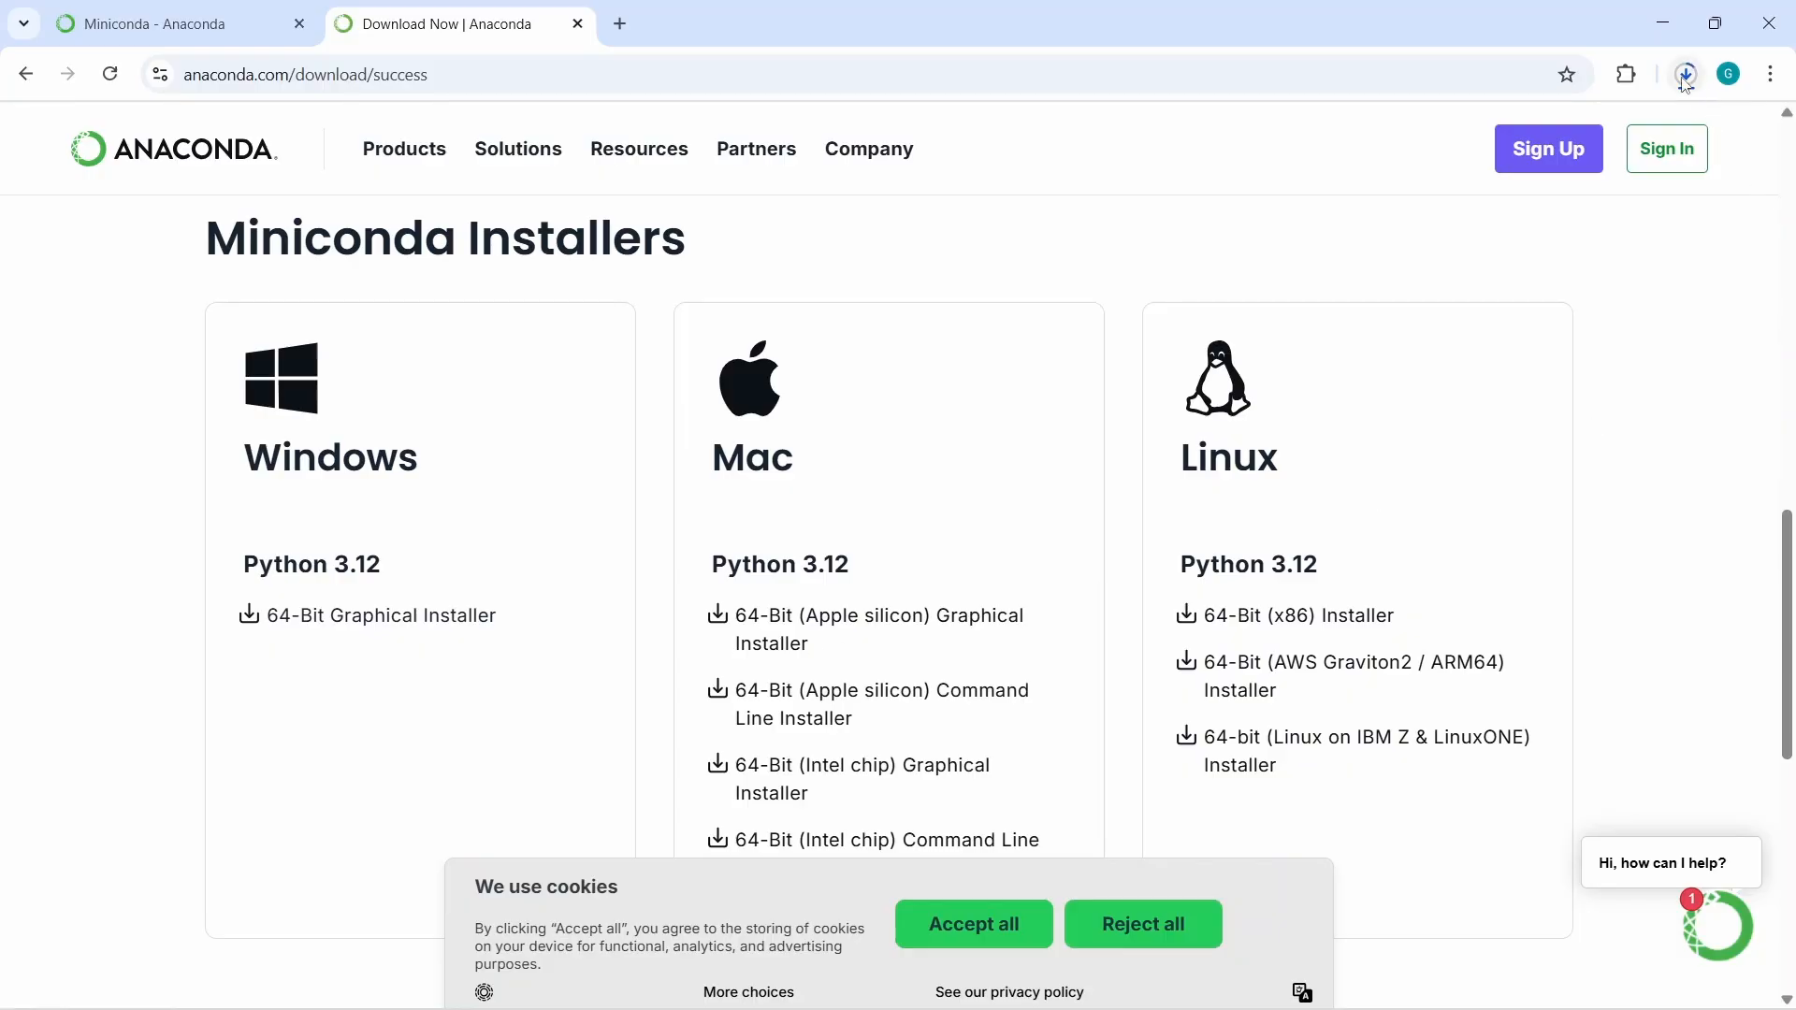
{"action": "mouse_move", "coordinate": [1685, 75]}
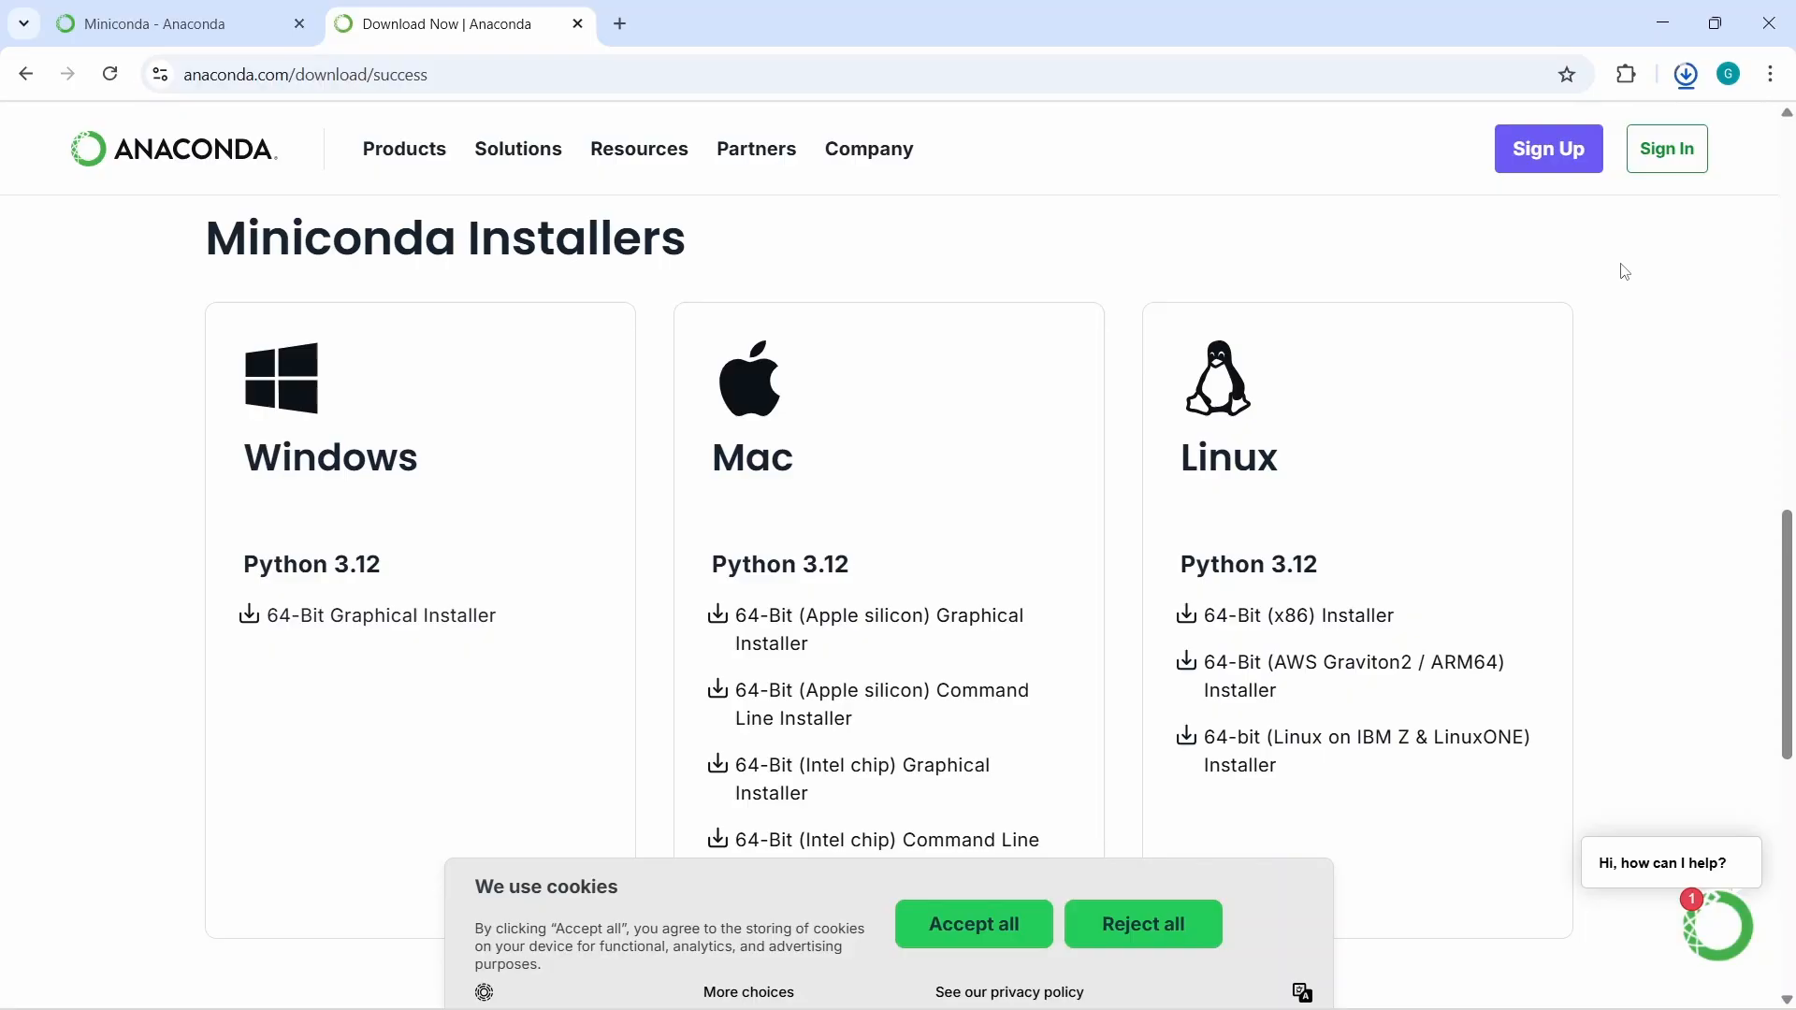
{"action": "mouse_move", "coordinate": [1688, 75]}
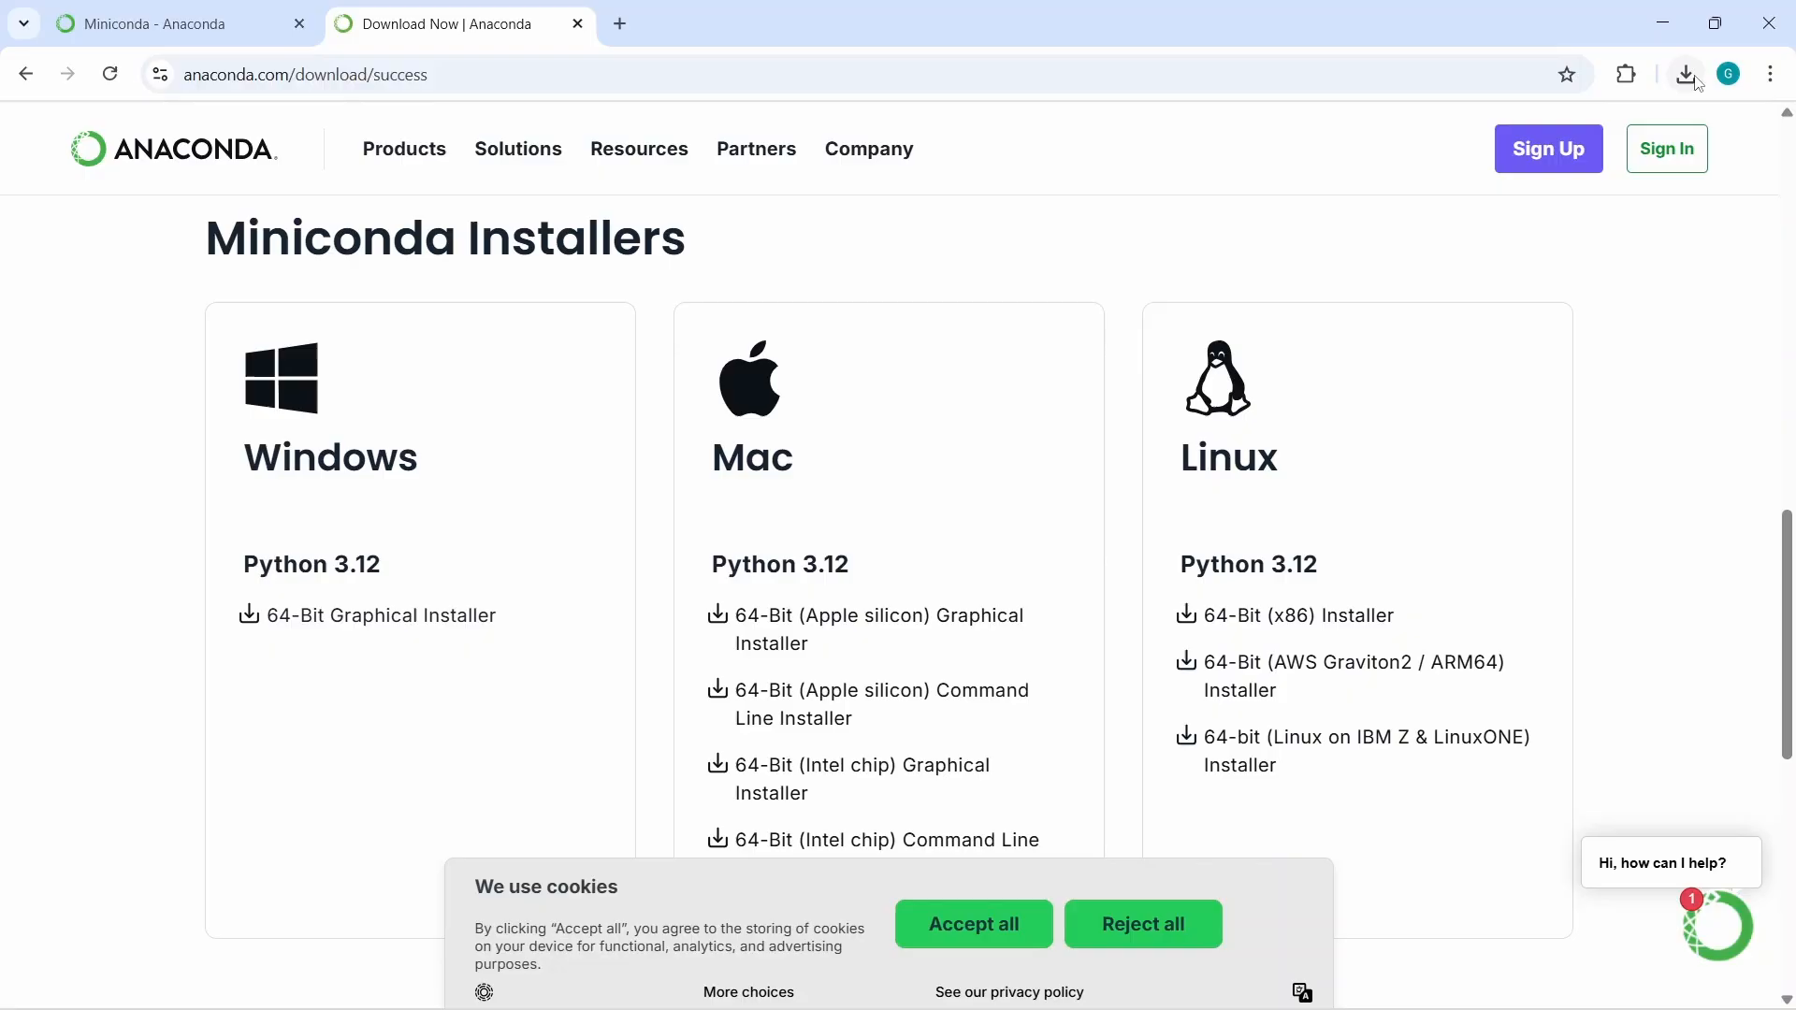
{"action": "left_click", "coordinate": [1688, 73]}
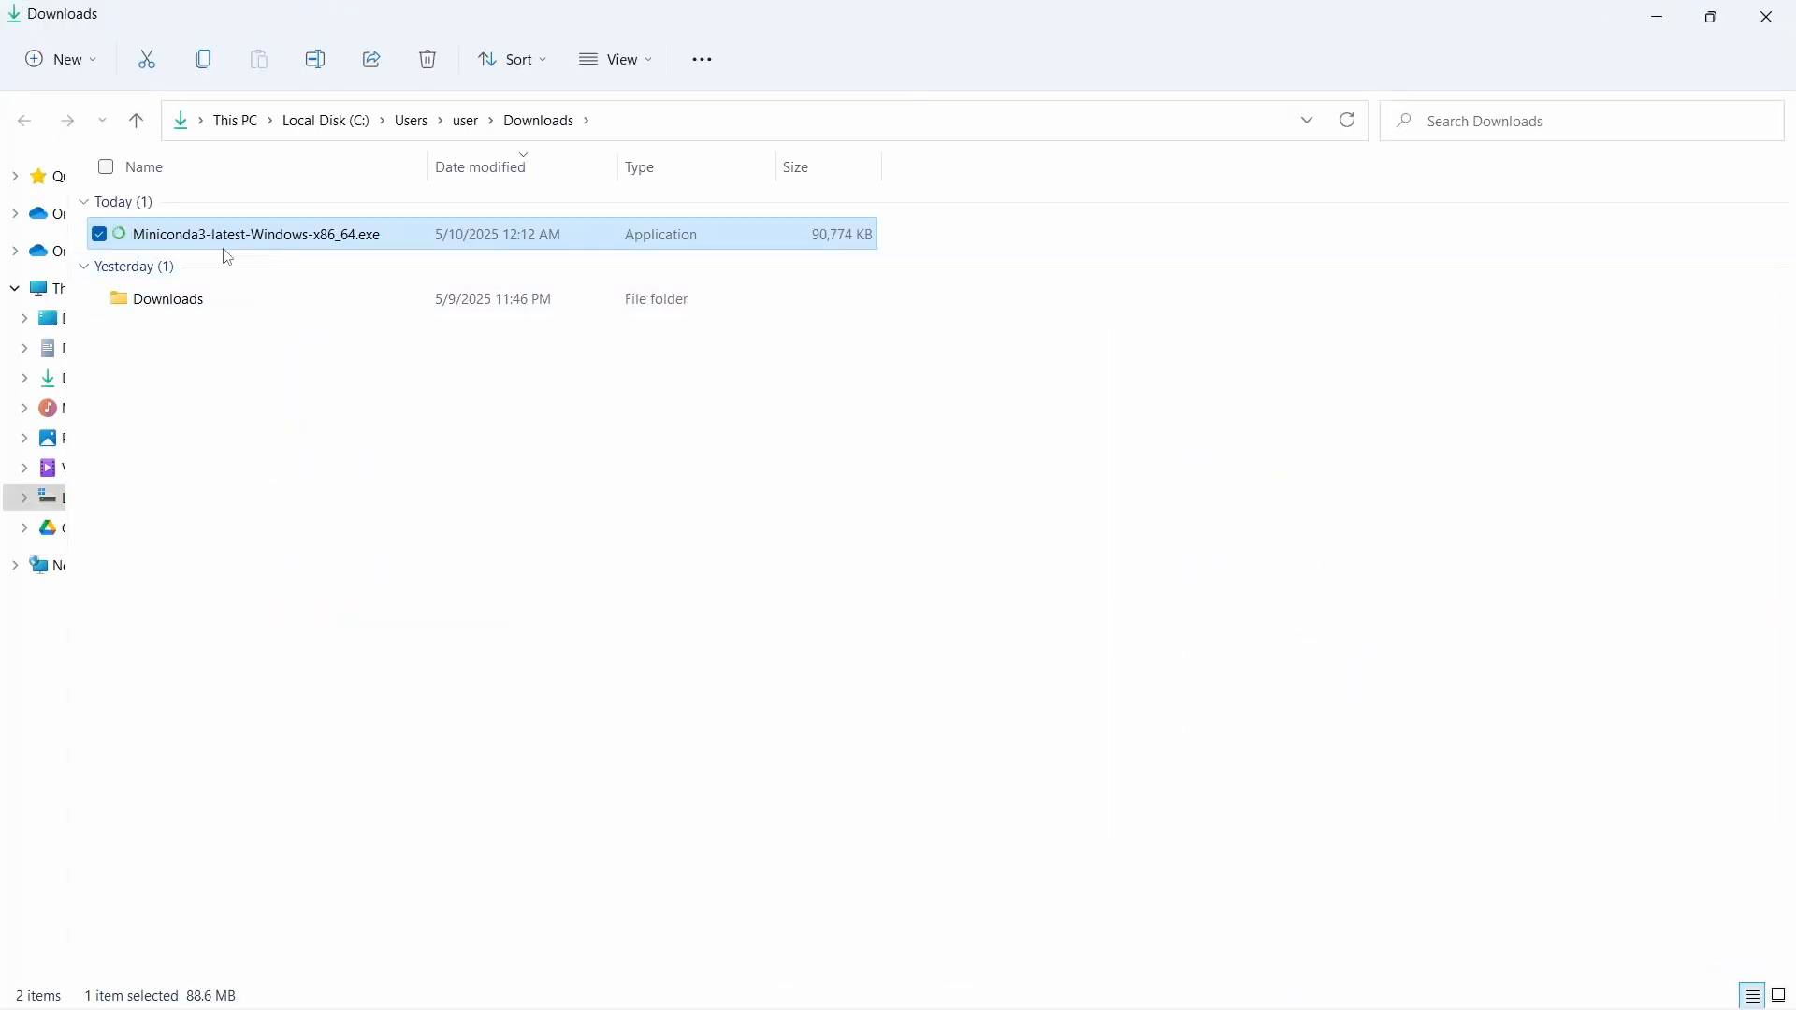
{"action": "mouse_move", "coordinate": [303, 251]}
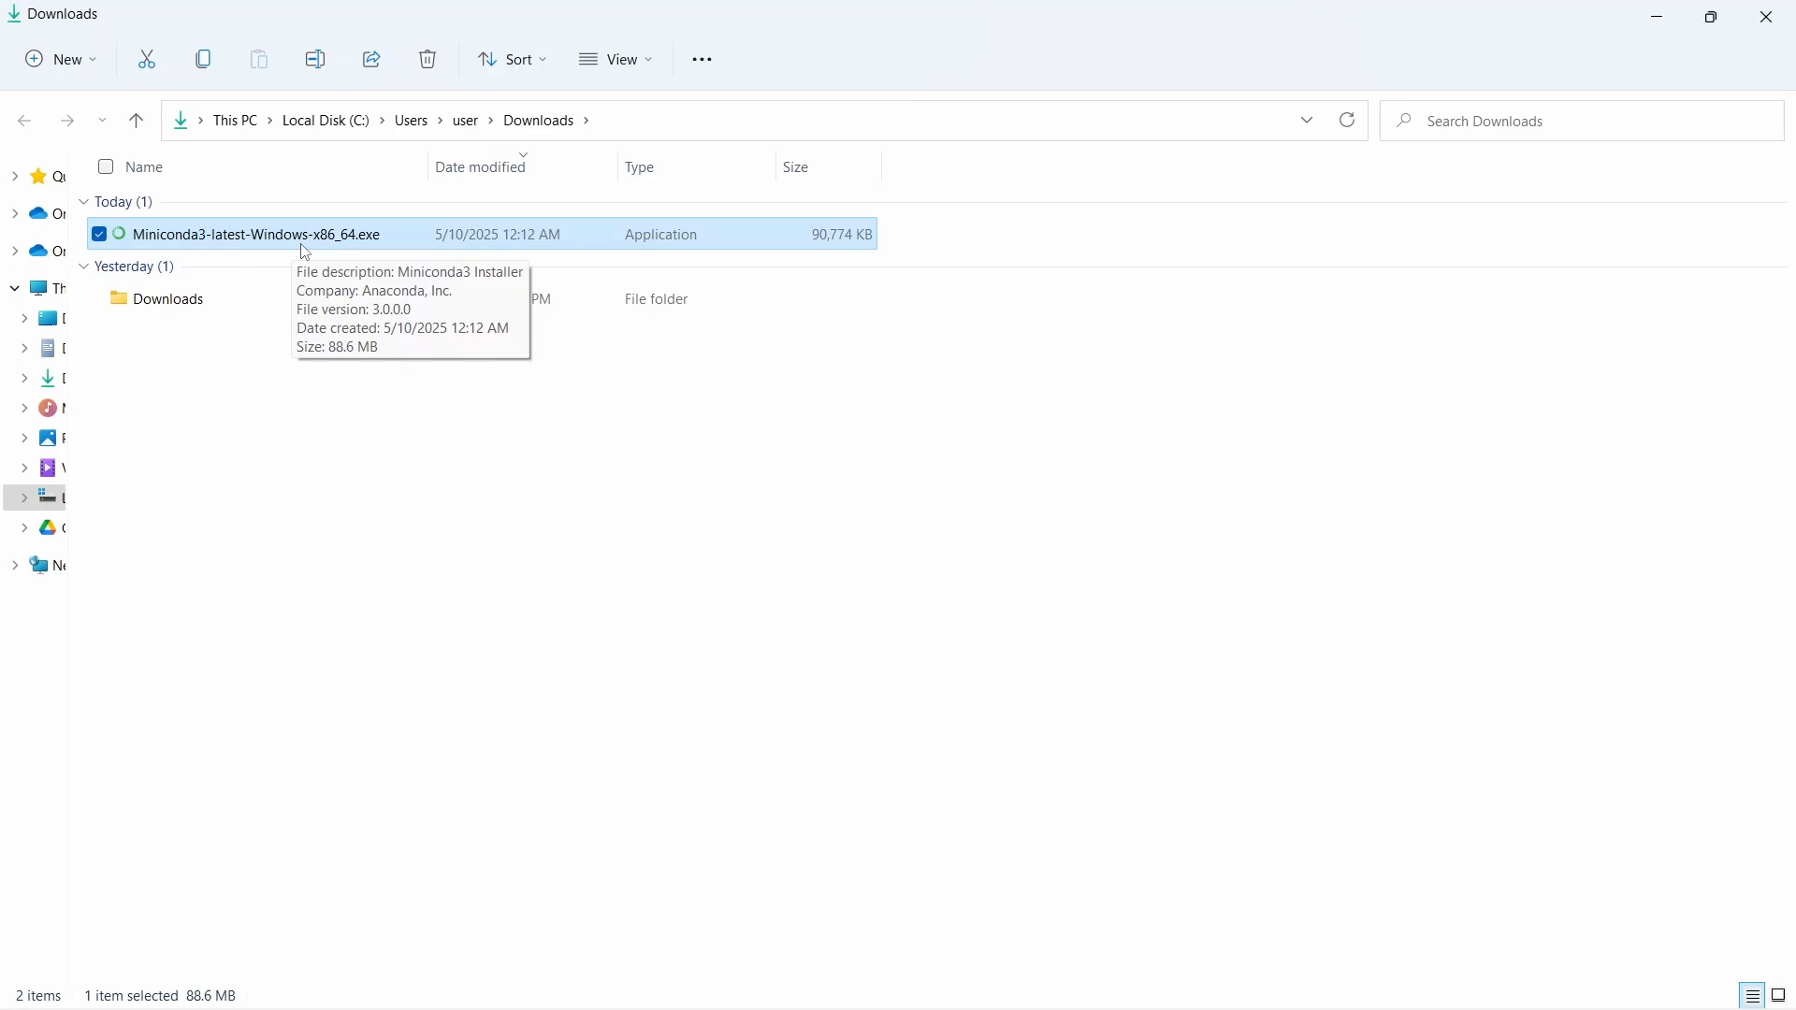
{"action": "mouse_move", "coordinate": [361, 266]}
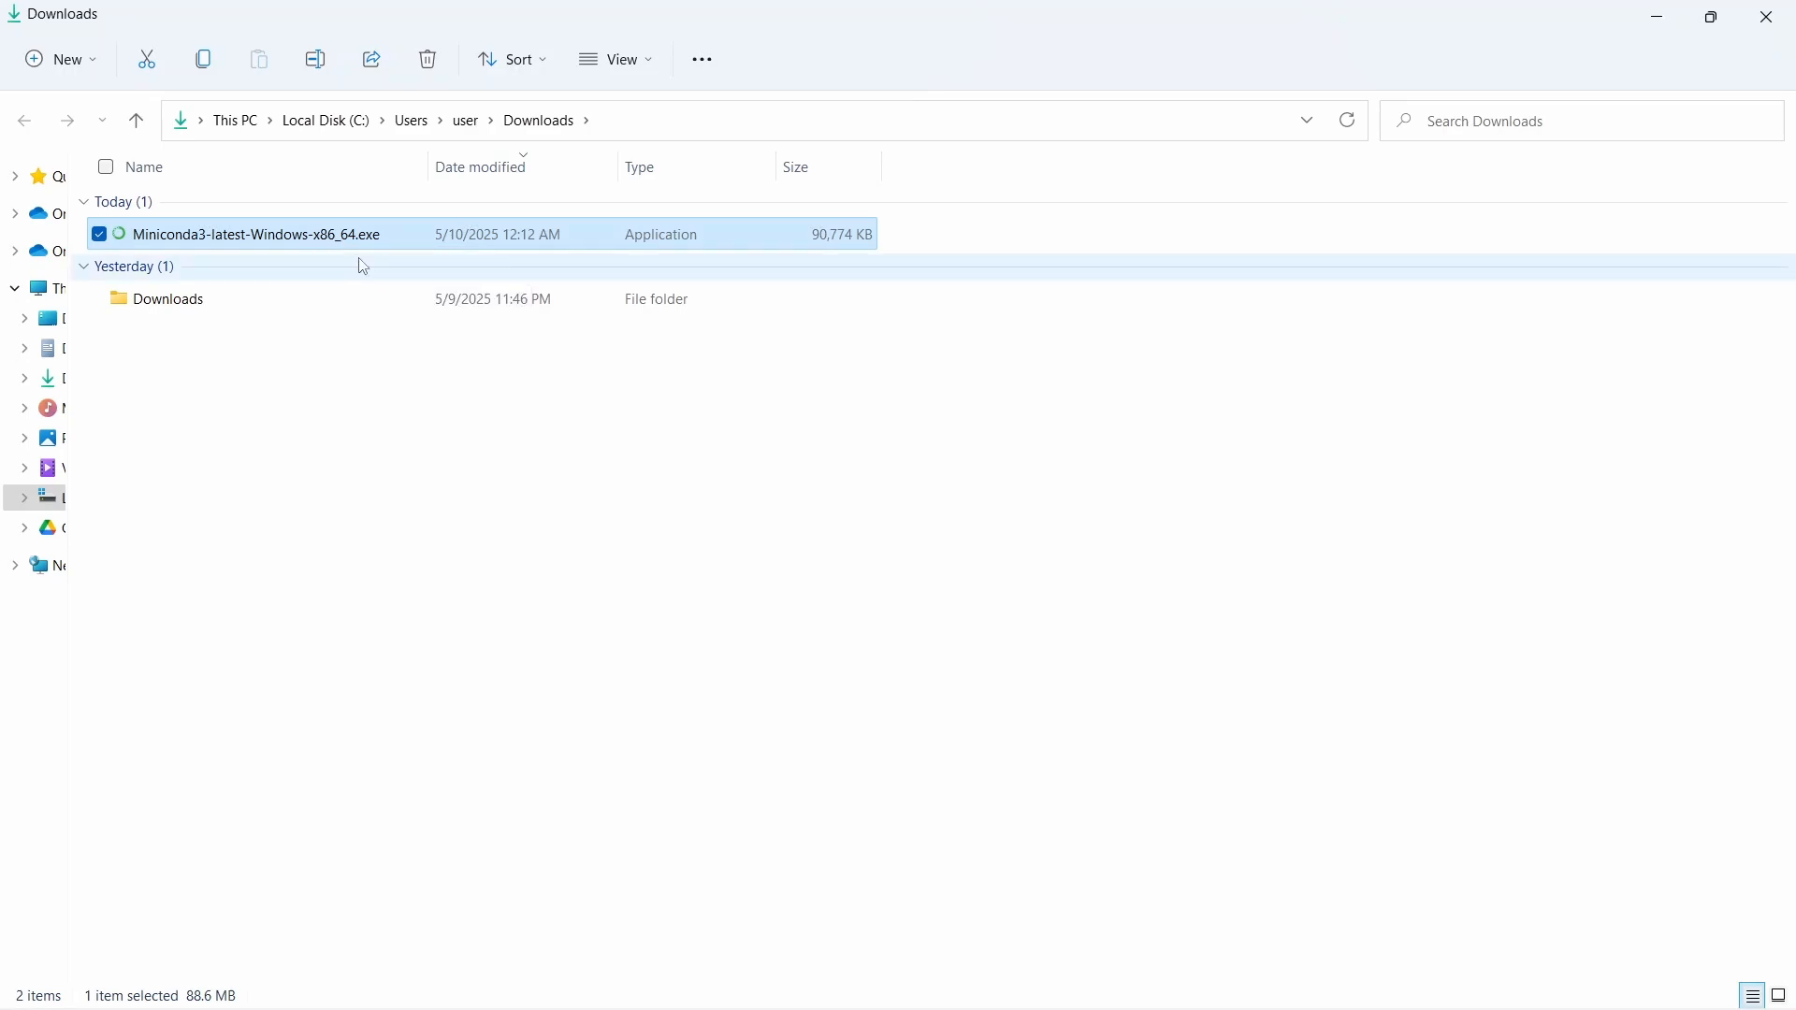
{"action": "mouse_move", "coordinate": [319, 250]}
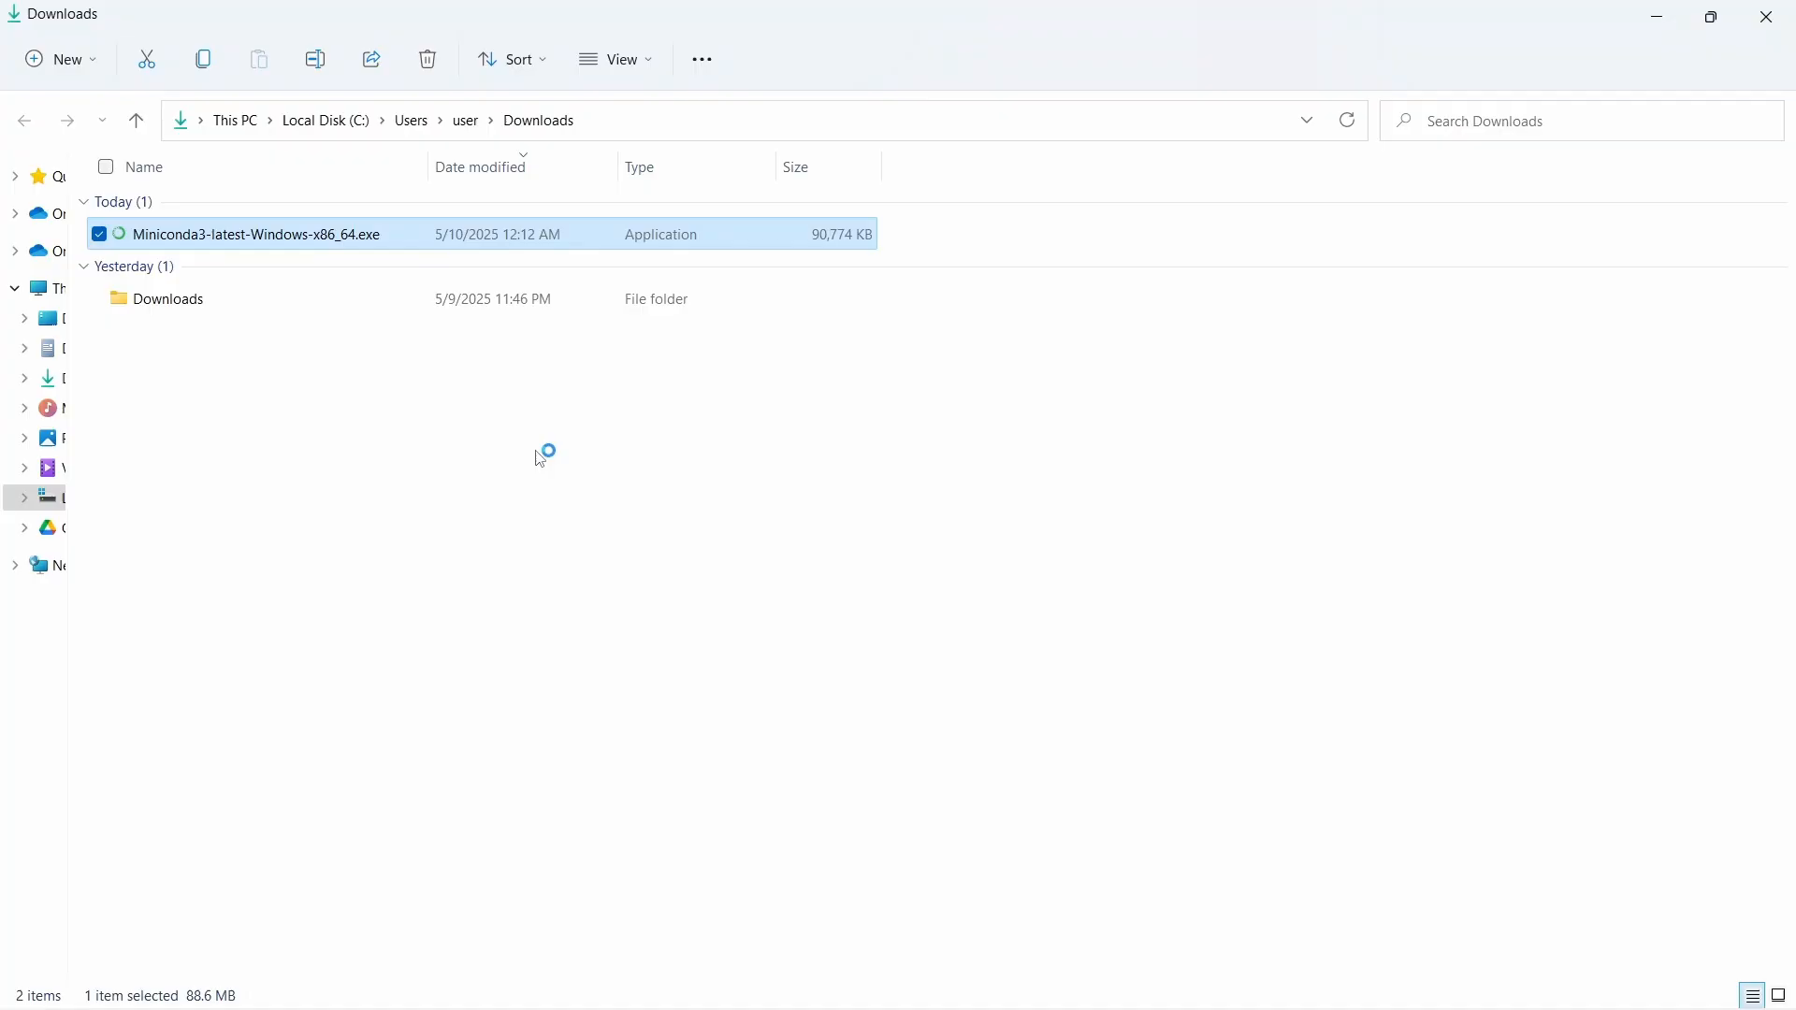
Launch the Miniconda3 installer, accept the license and choose a Just Me installation
{"action": "double_click", "coordinate": [255, 234]}
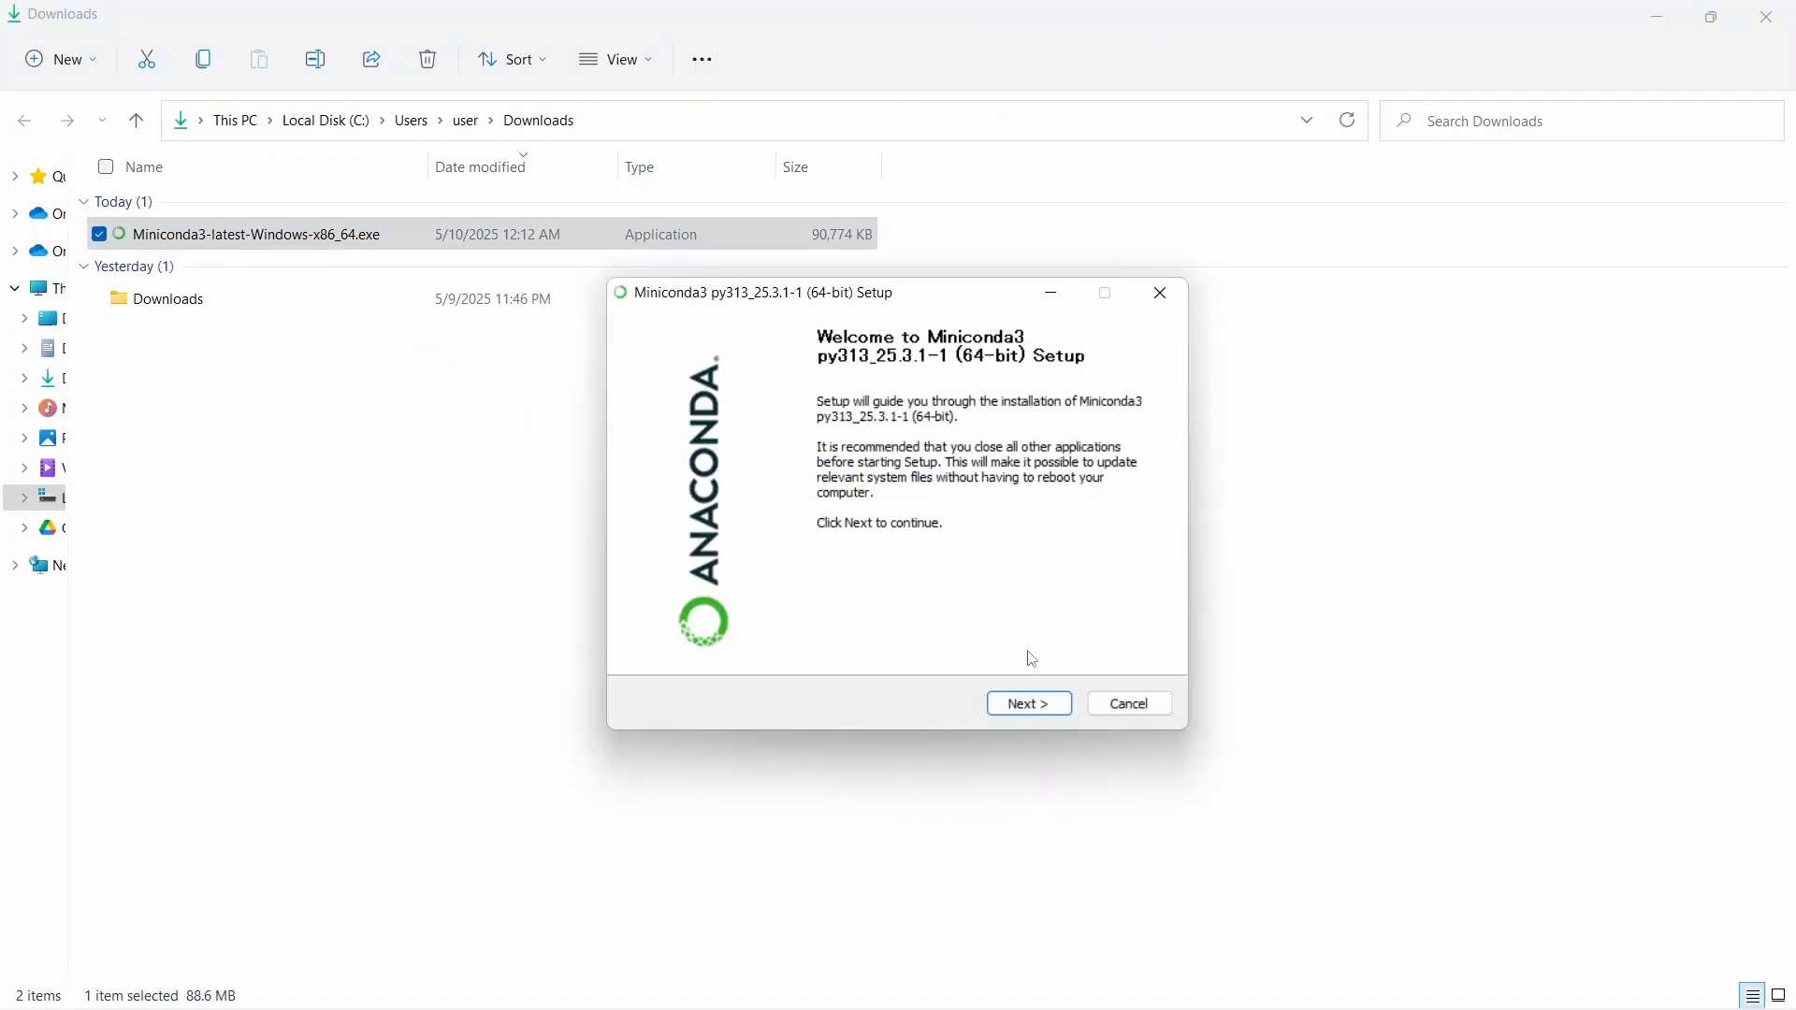
{"action": "mouse_move", "coordinate": [842, 546]}
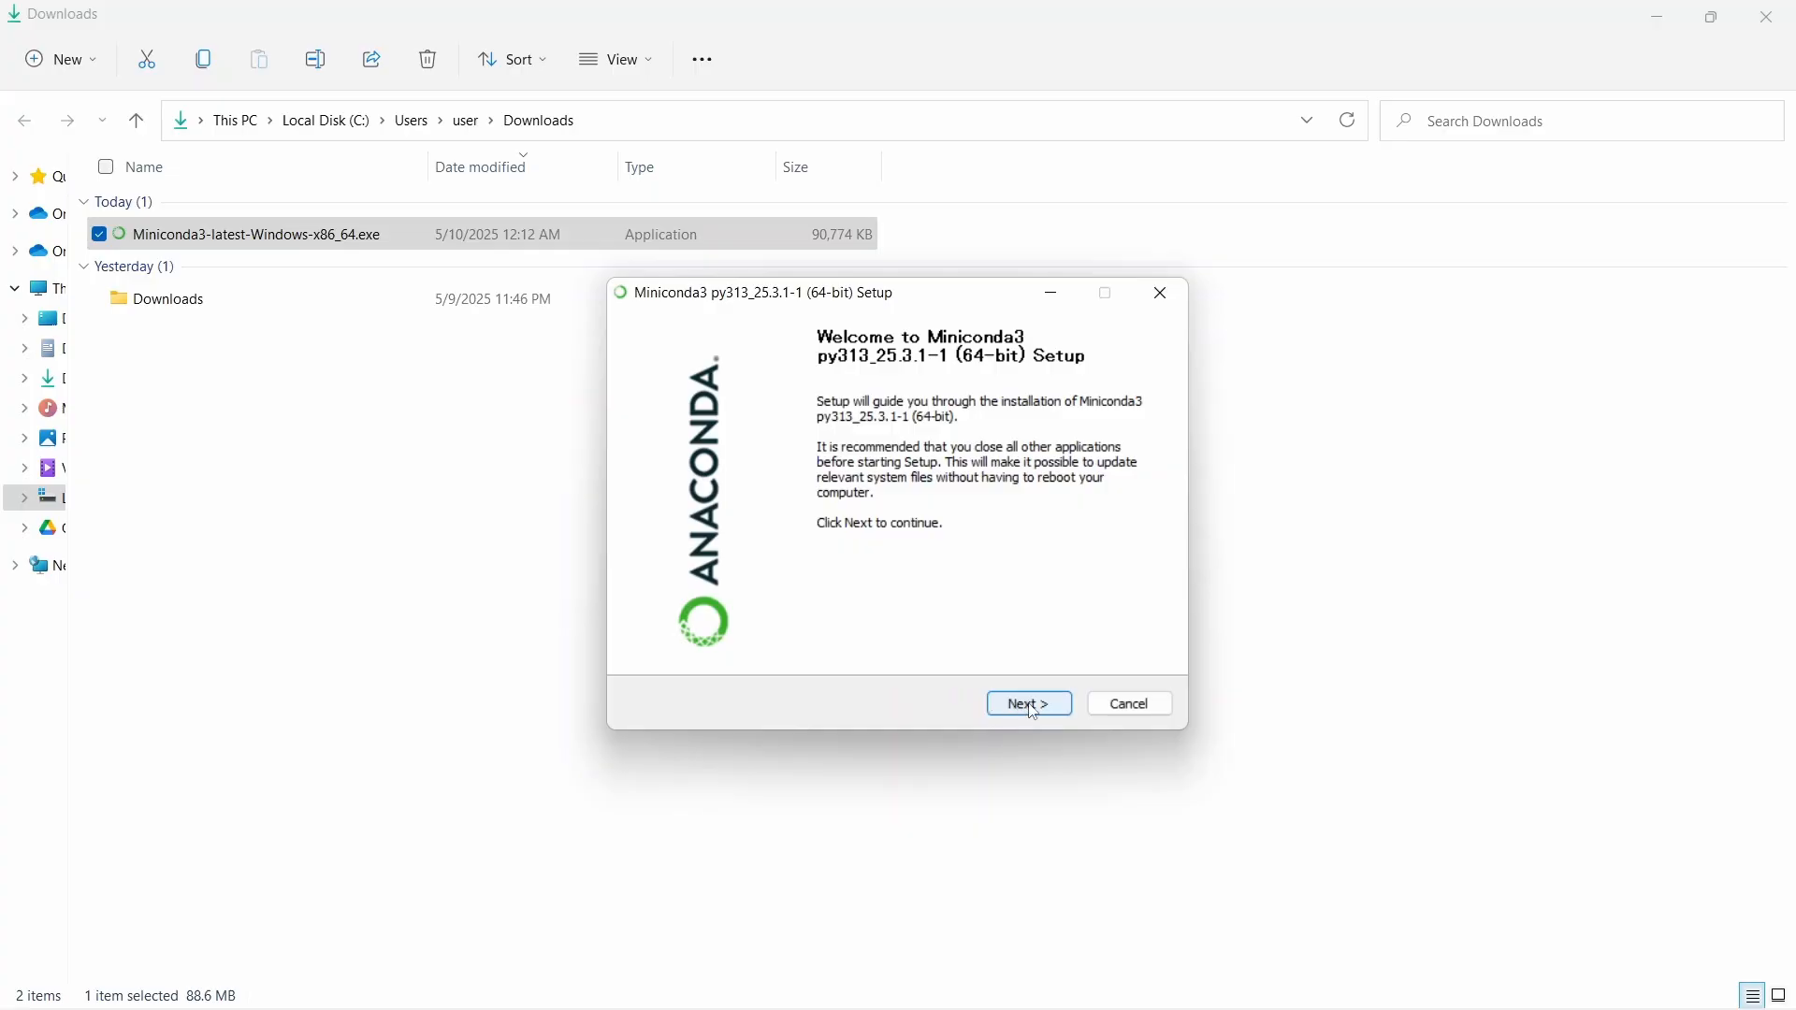
{"action": "left_click", "coordinate": [1029, 703]}
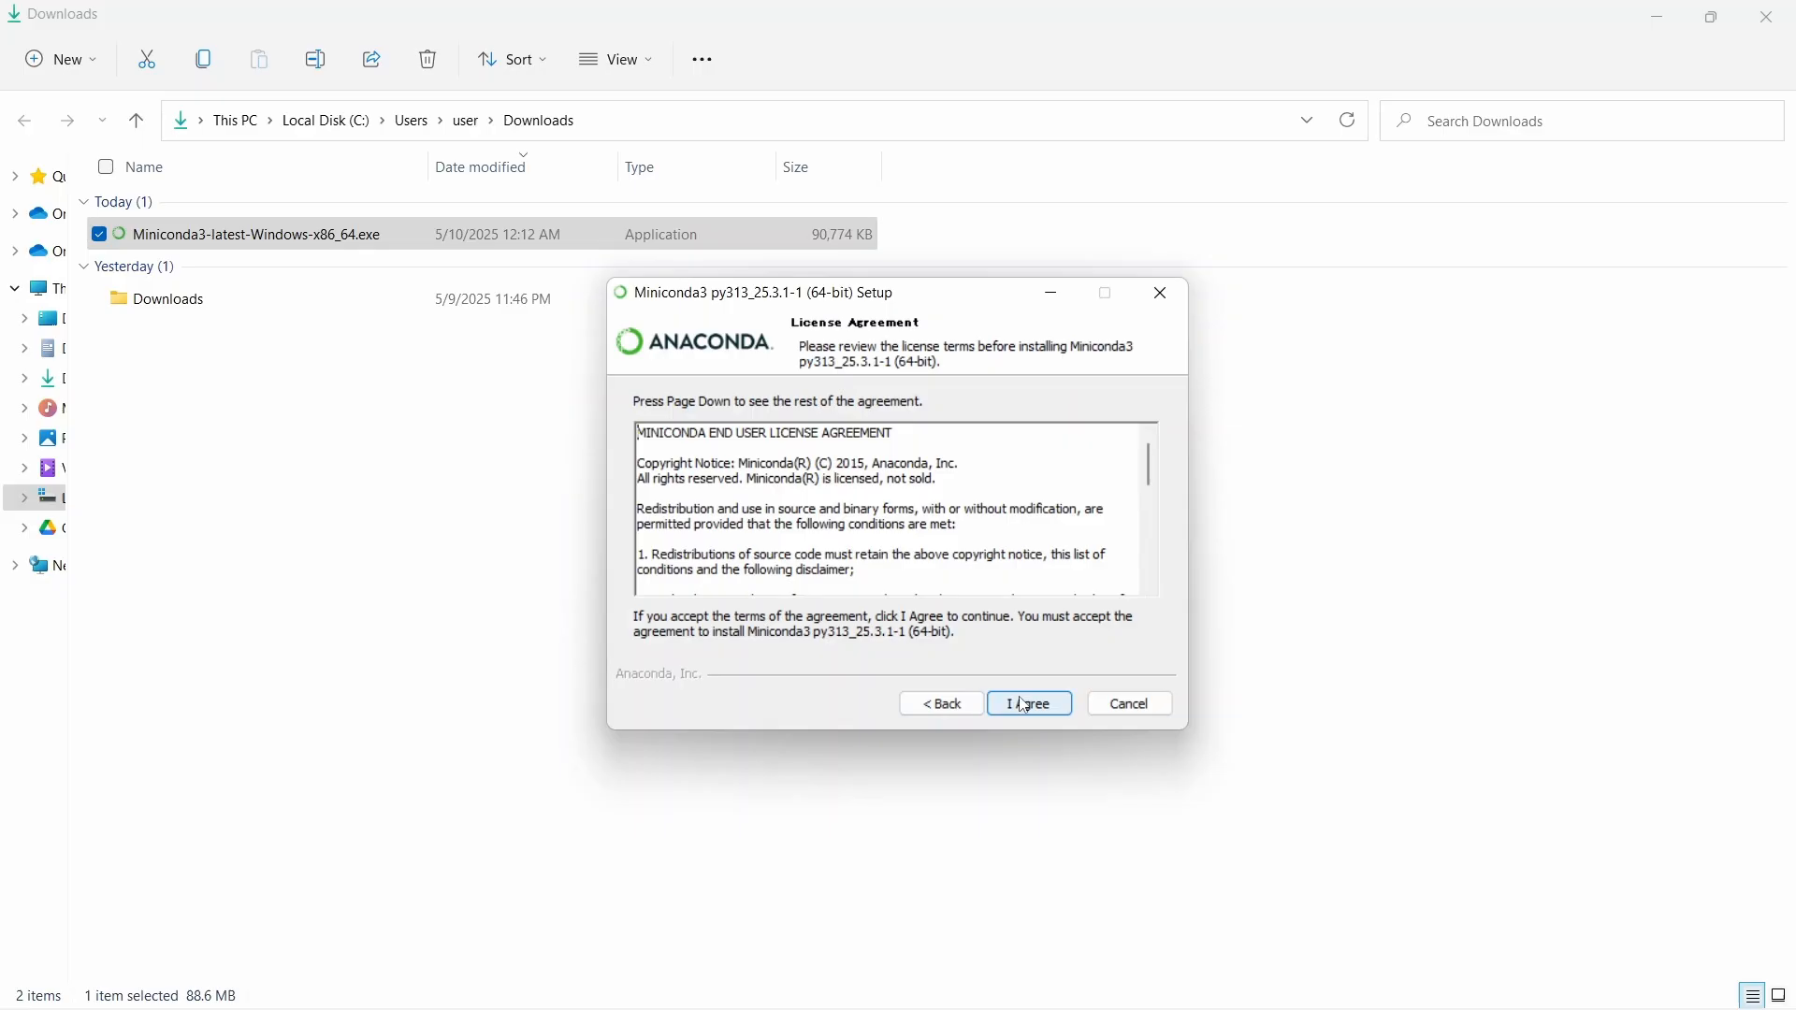
{"action": "left_click", "coordinate": [1029, 703]}
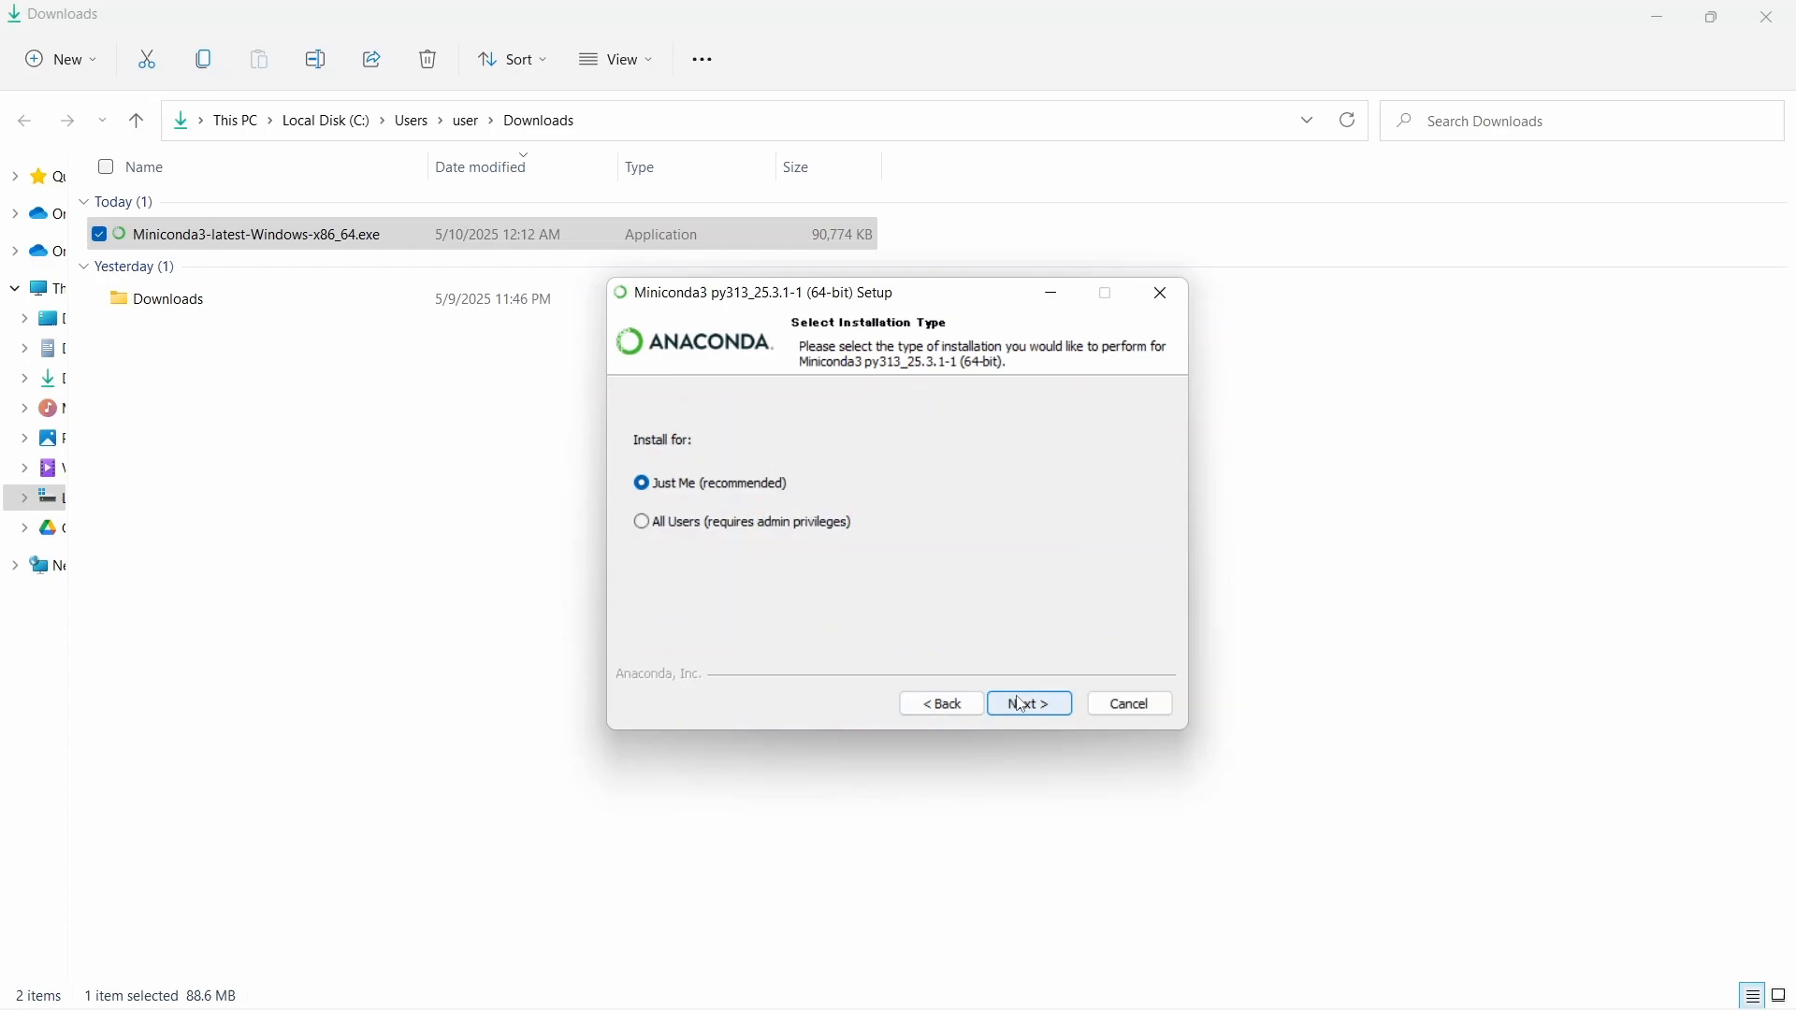
{"action": "left_click", "coordinate": [1029, 703]}
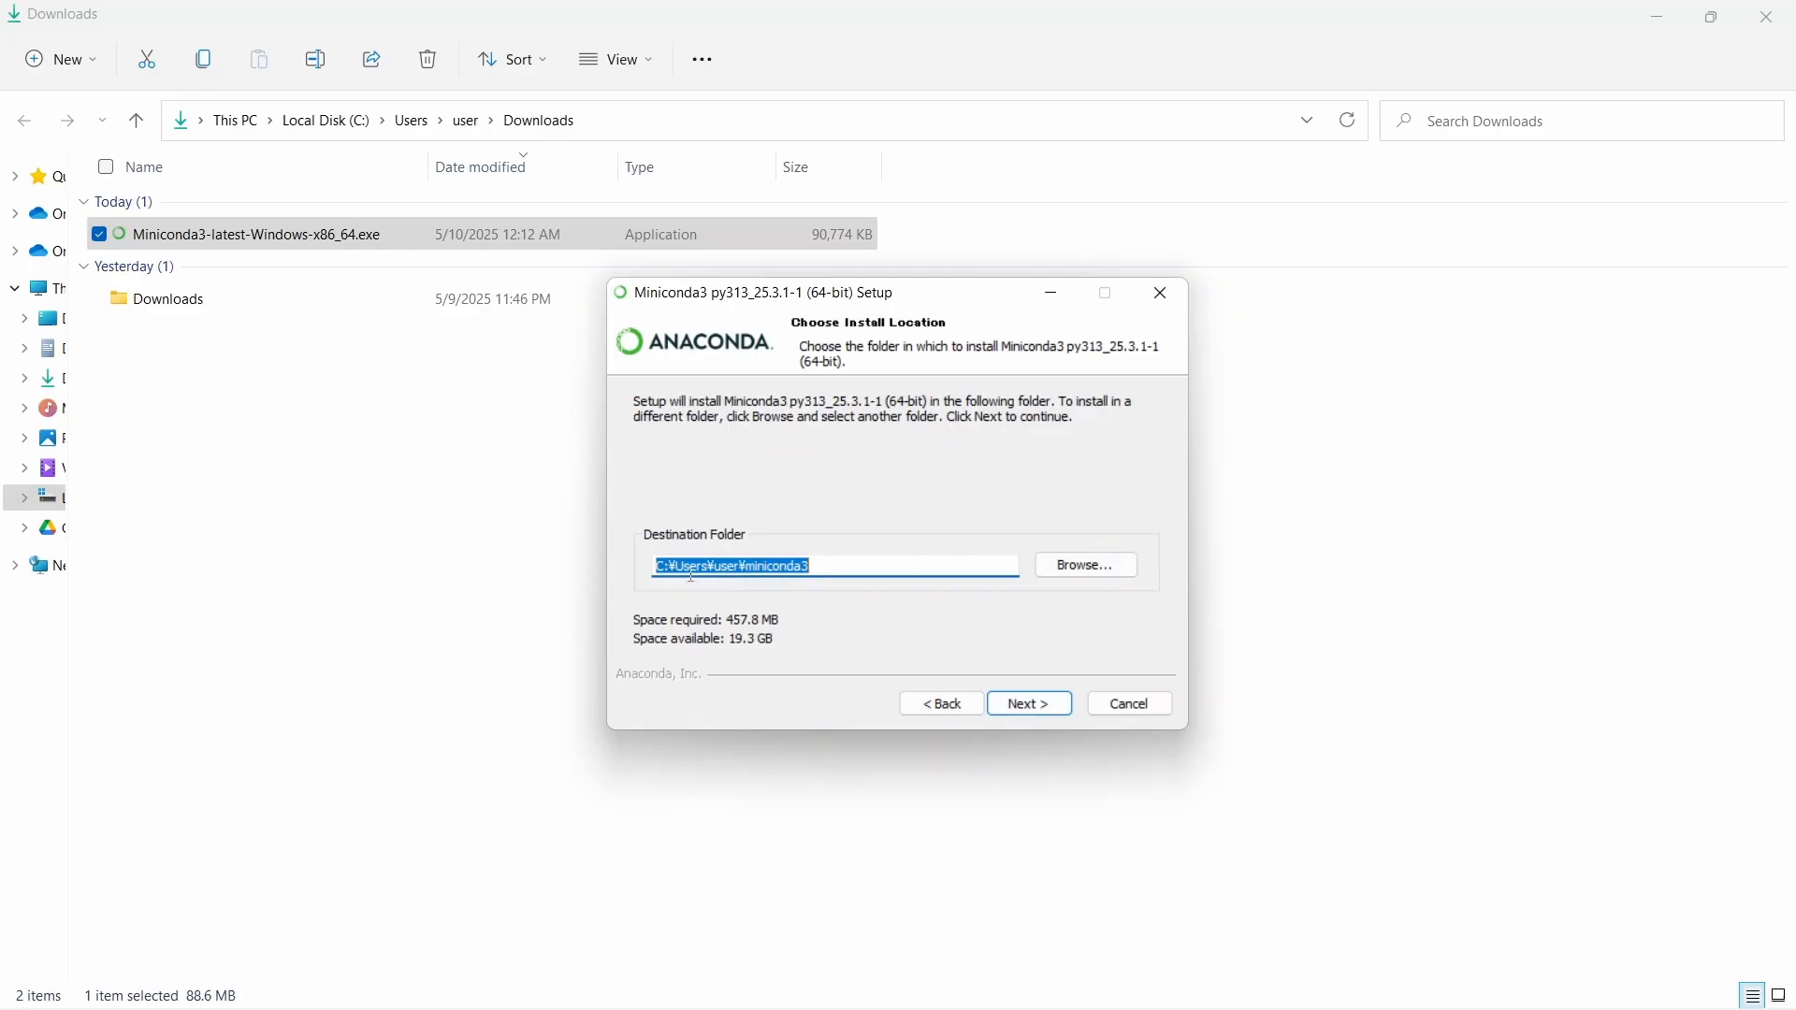
{"action": "mouse_move", "coordinate": [1010, 665]}
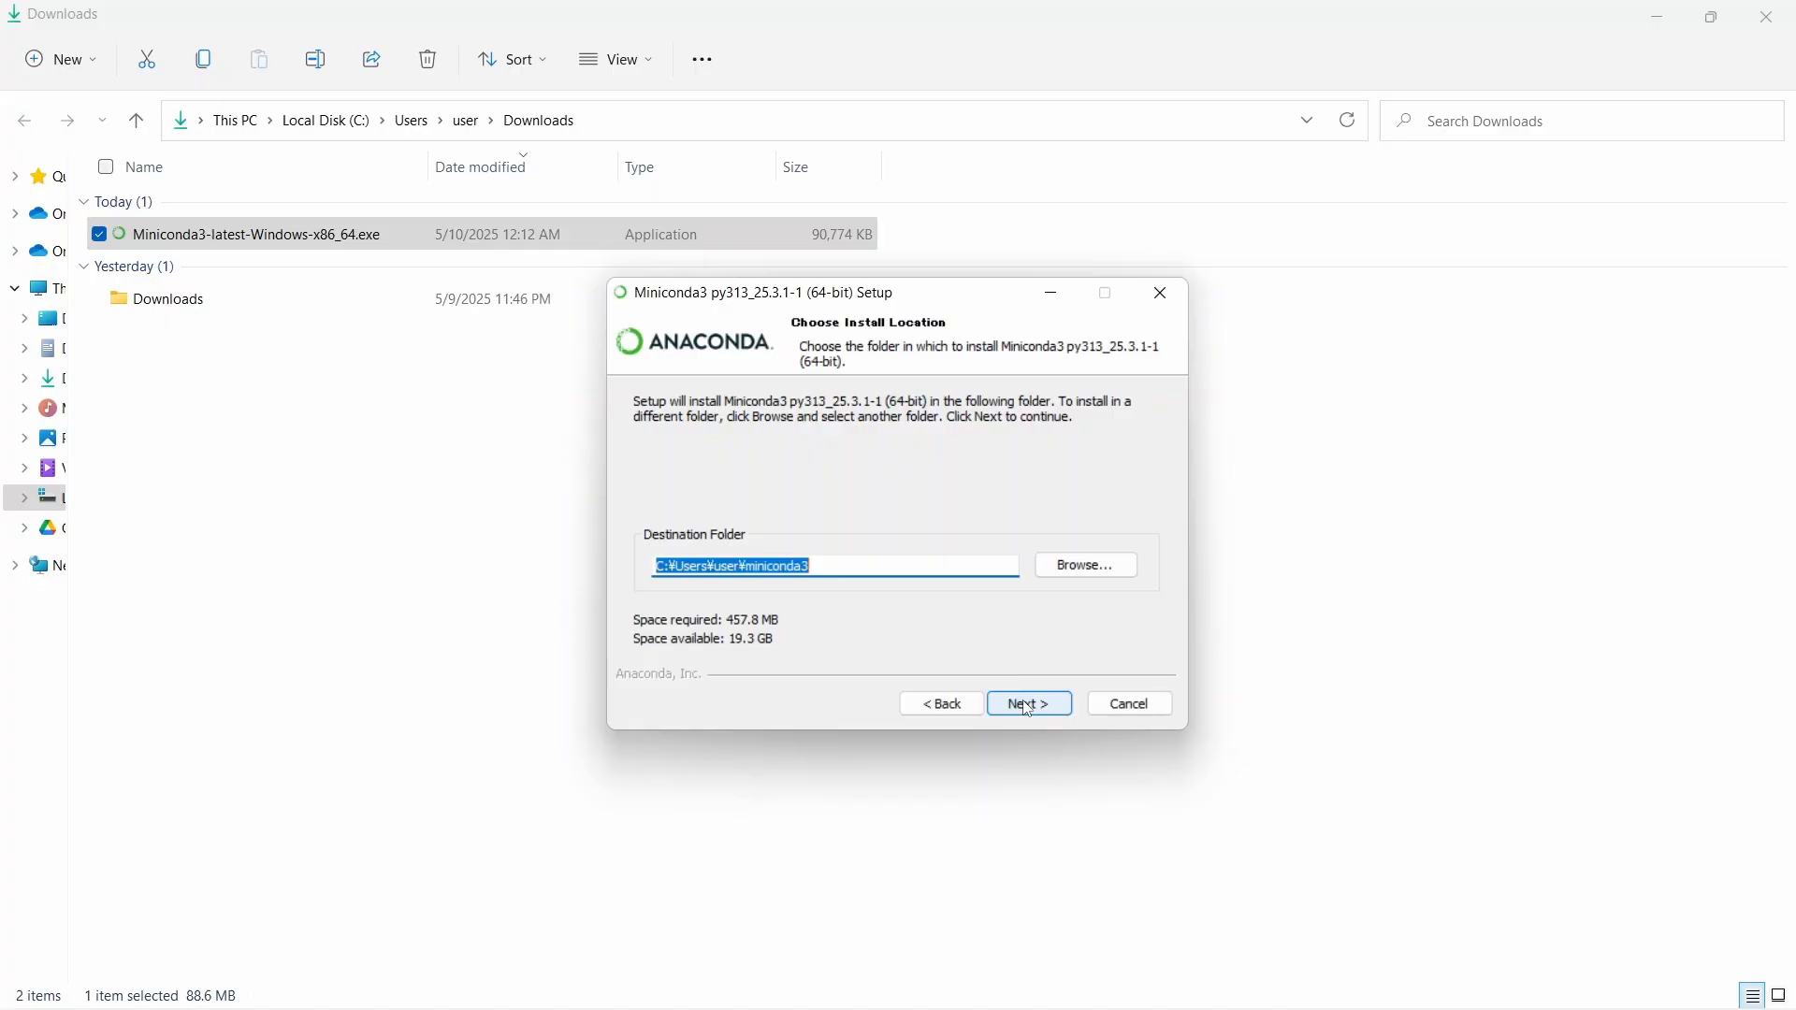
Keep the default folder, enable shortcuts, default Python 3.13 registration and cache clearing, and install
{"action": "left_click", "coordinate": [1029, 703]}
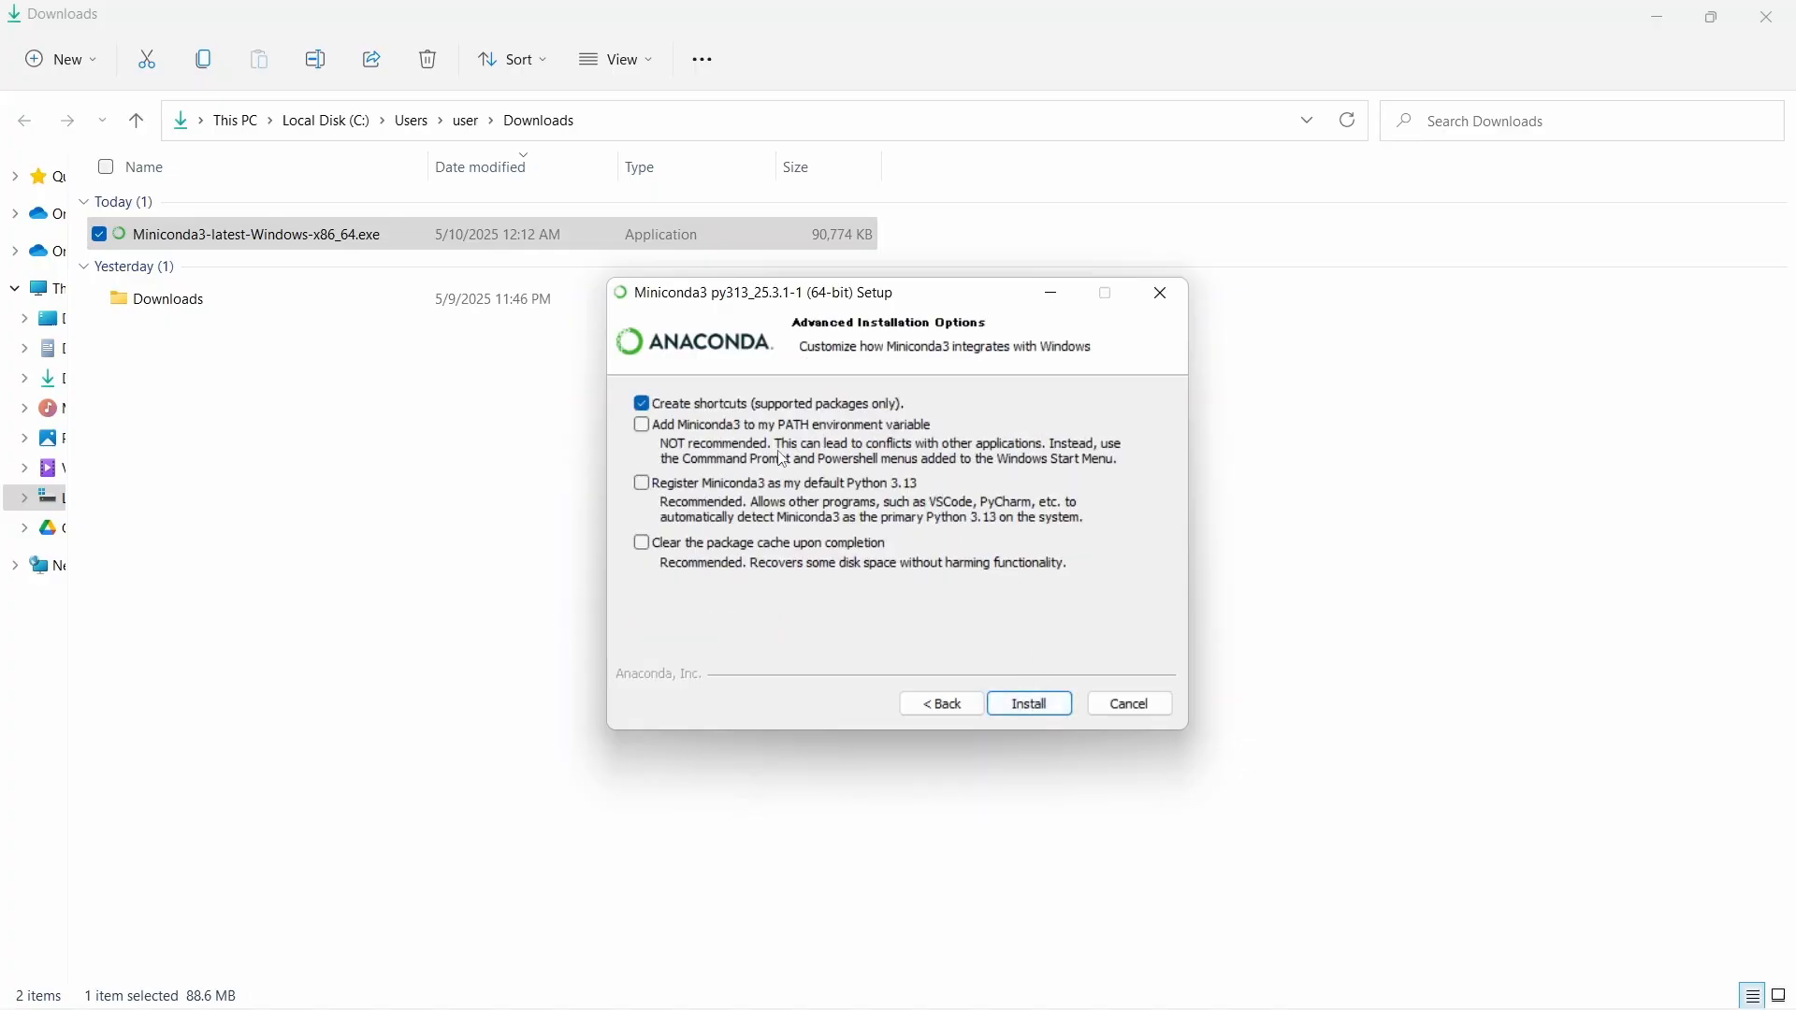
{"action": "mouse_move", "coordinate": [751, 539]}
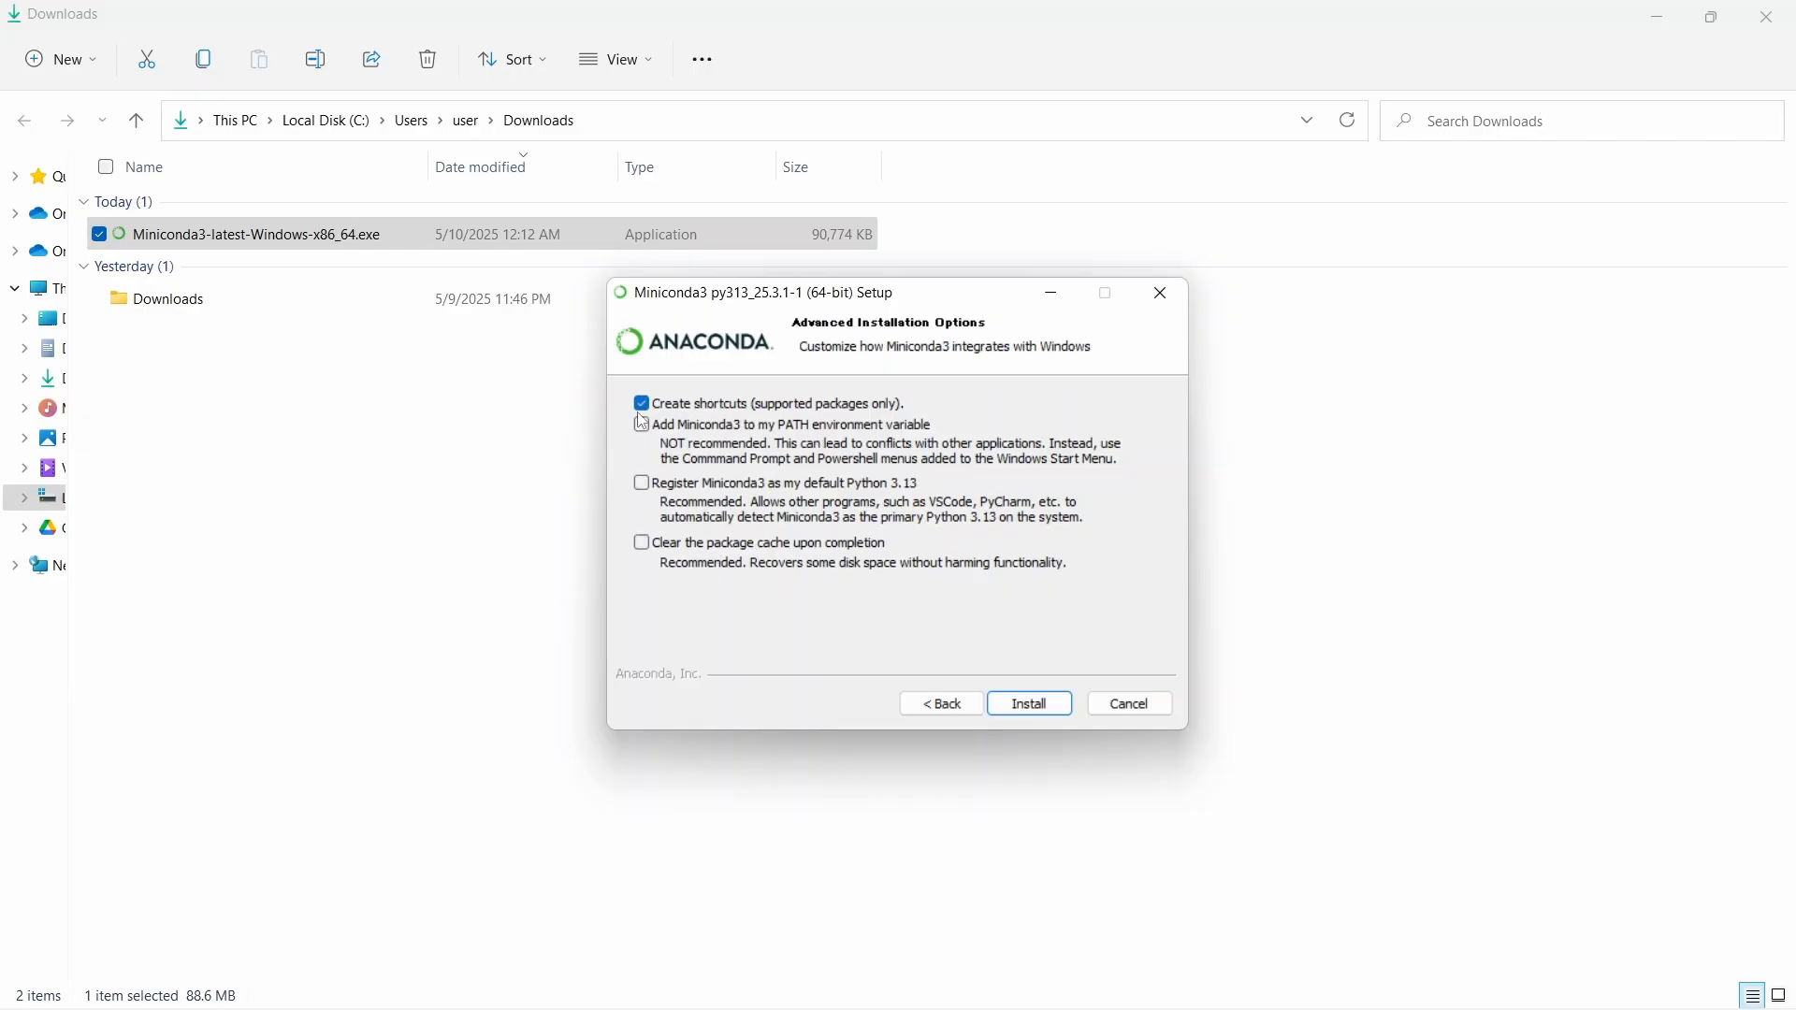
{"action": "left_click", "coordinate": [640, 404]}
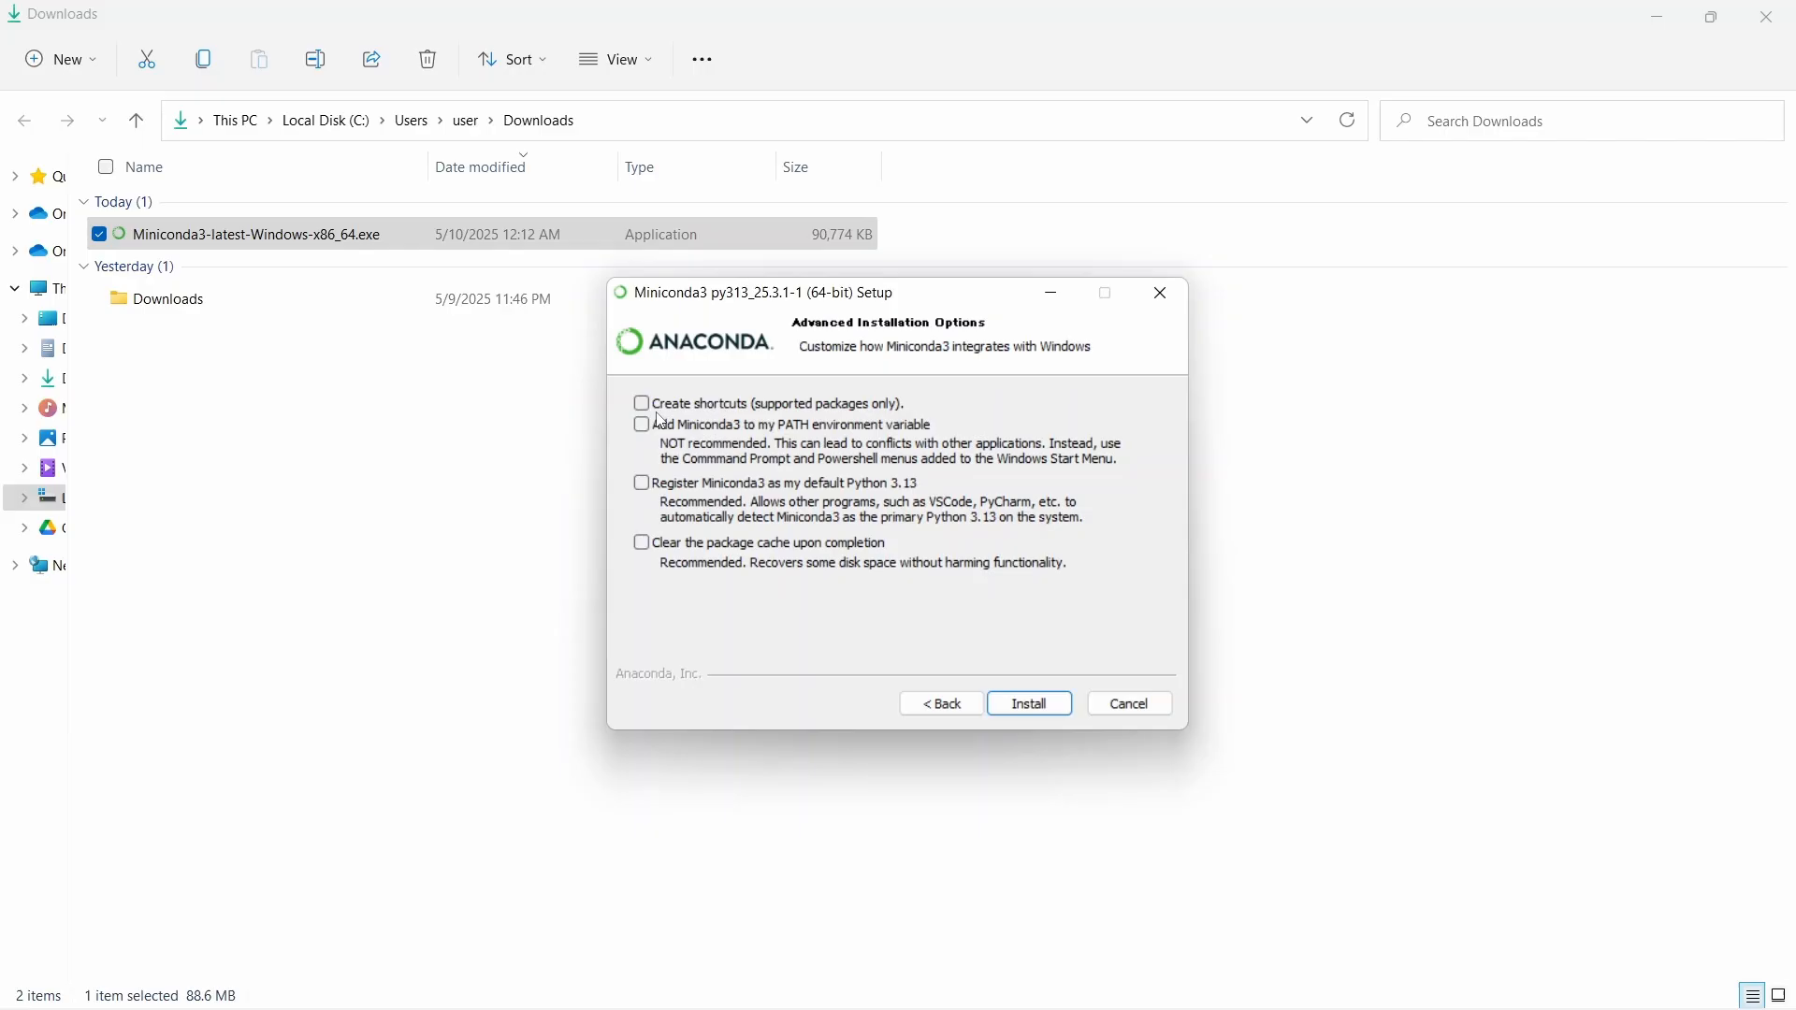
{"action": "left_click", "coordinate": [640, 404]}
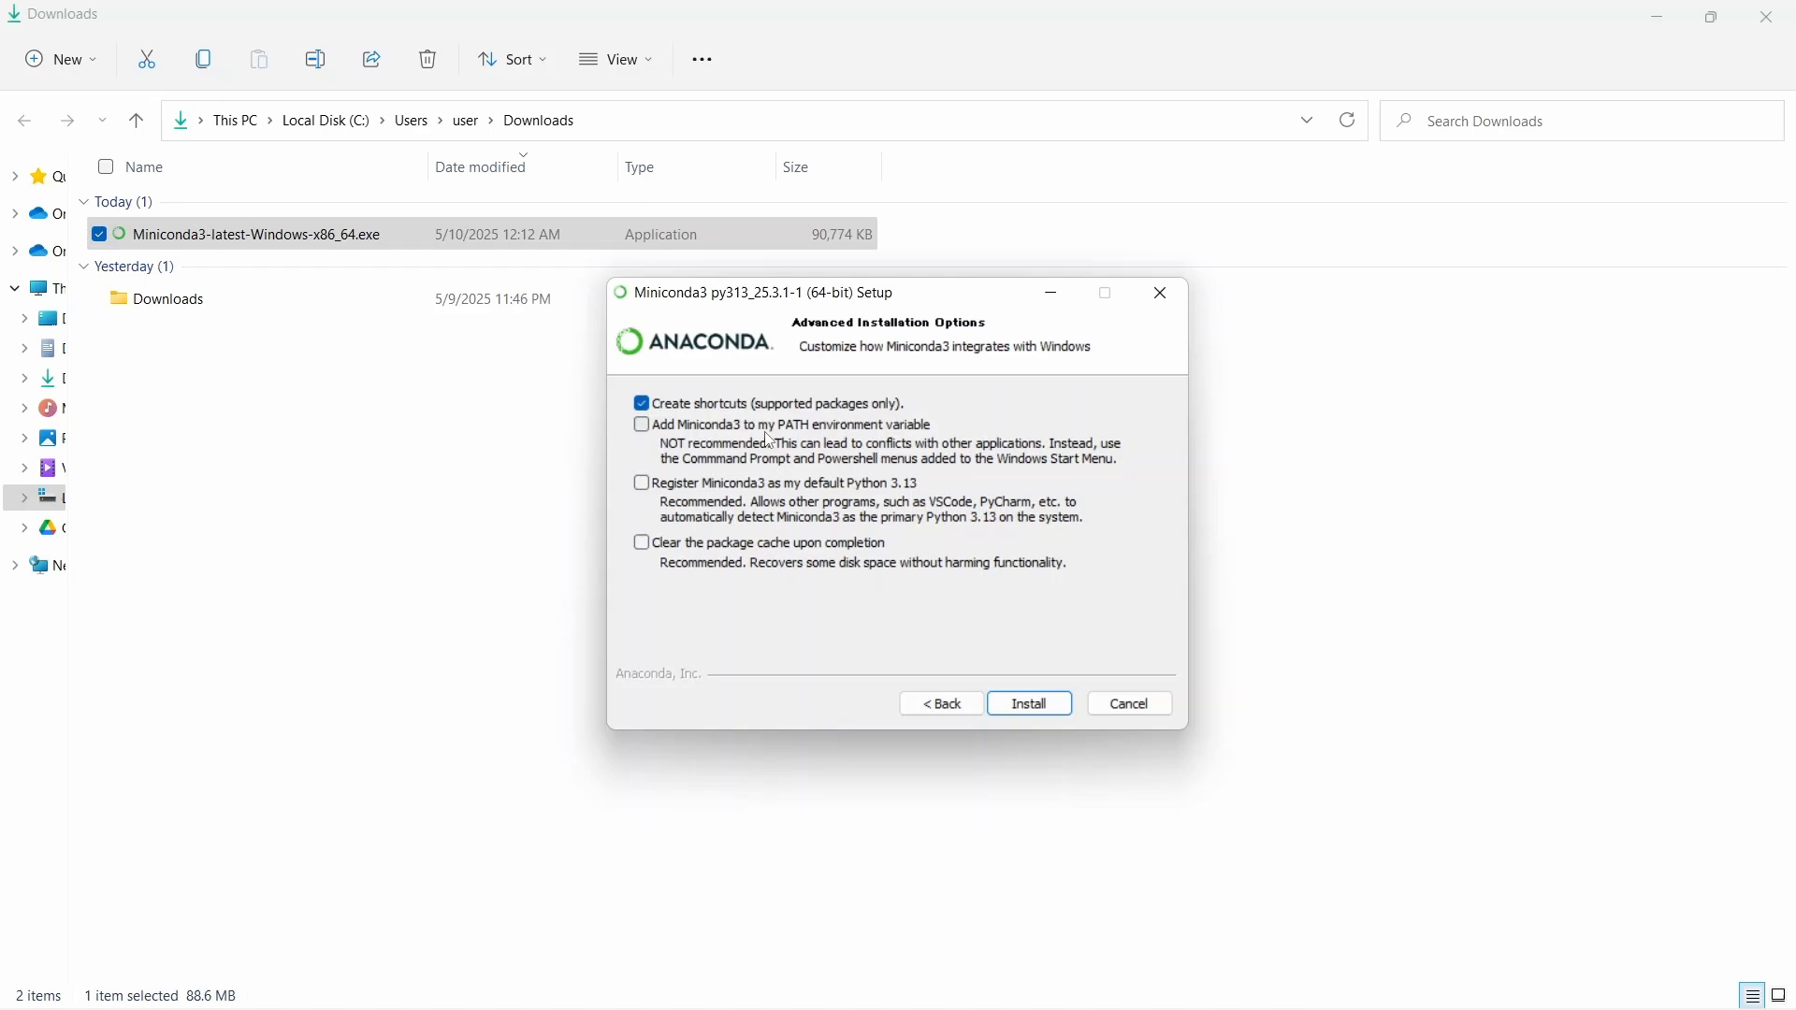
{"action": "mouse_move", "coordinate": [920, 441]}
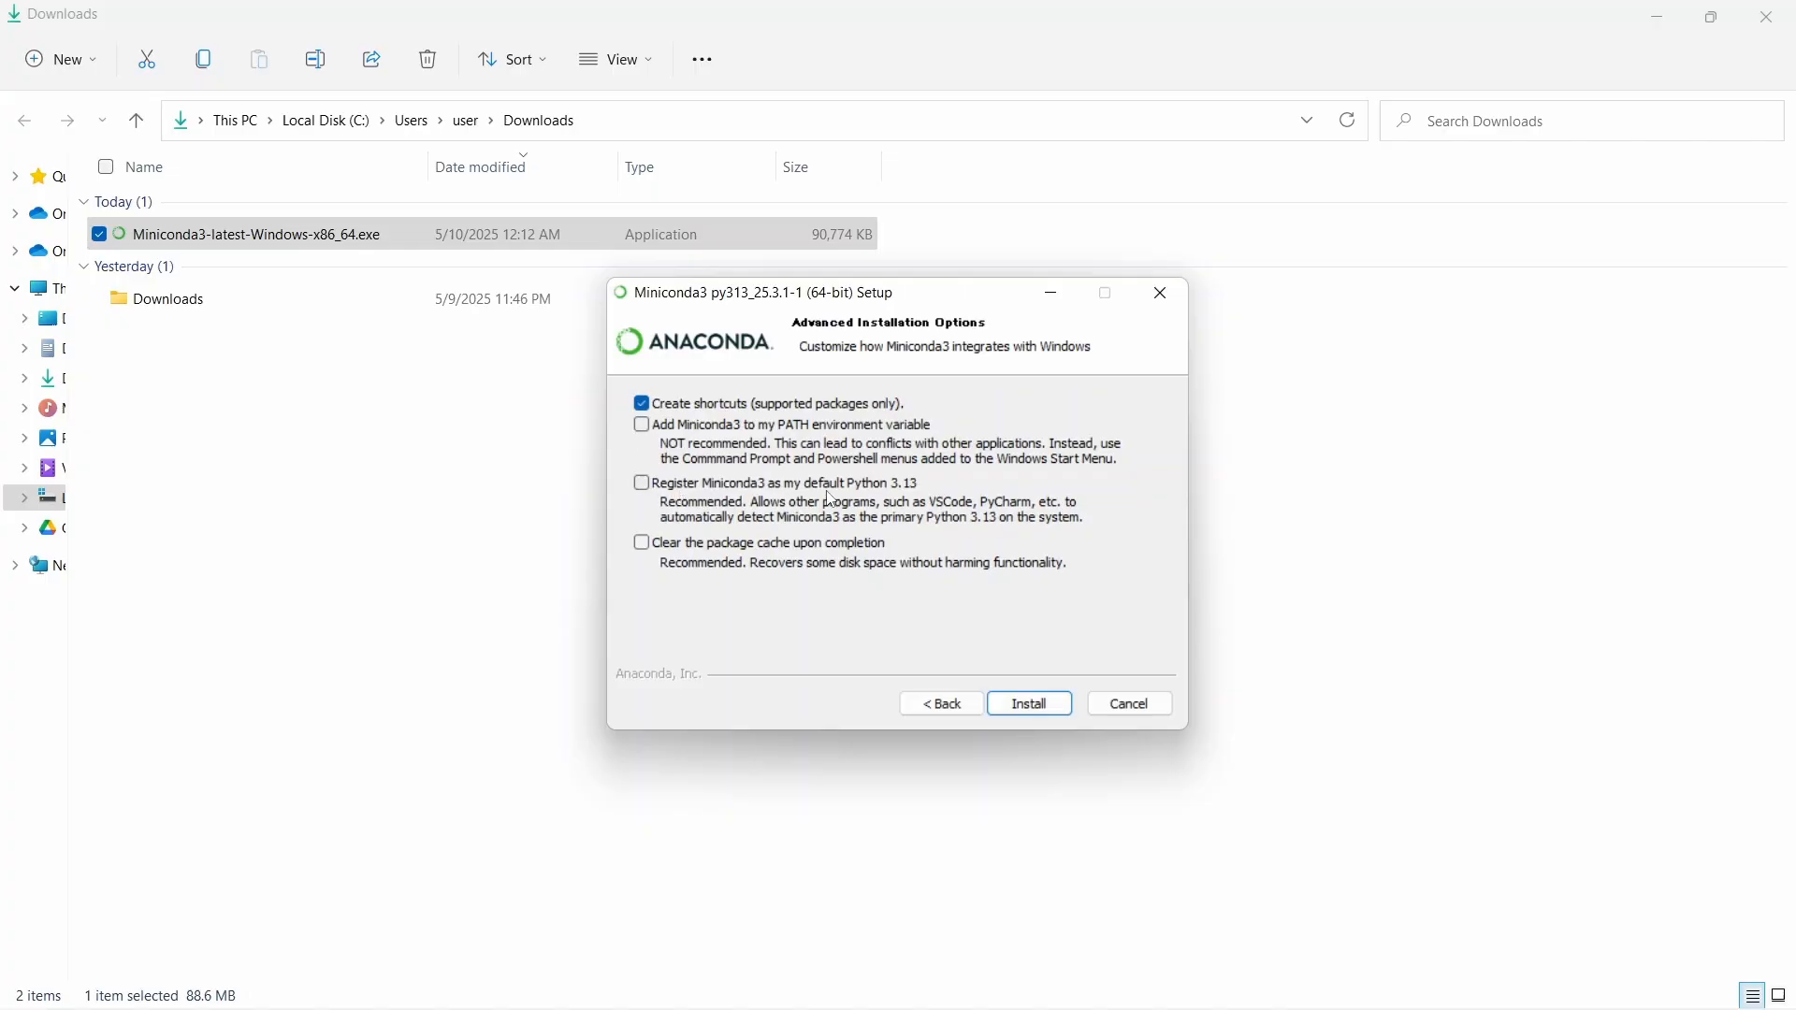
{"action": "mouse_move", "coordinate": [913, 502]}
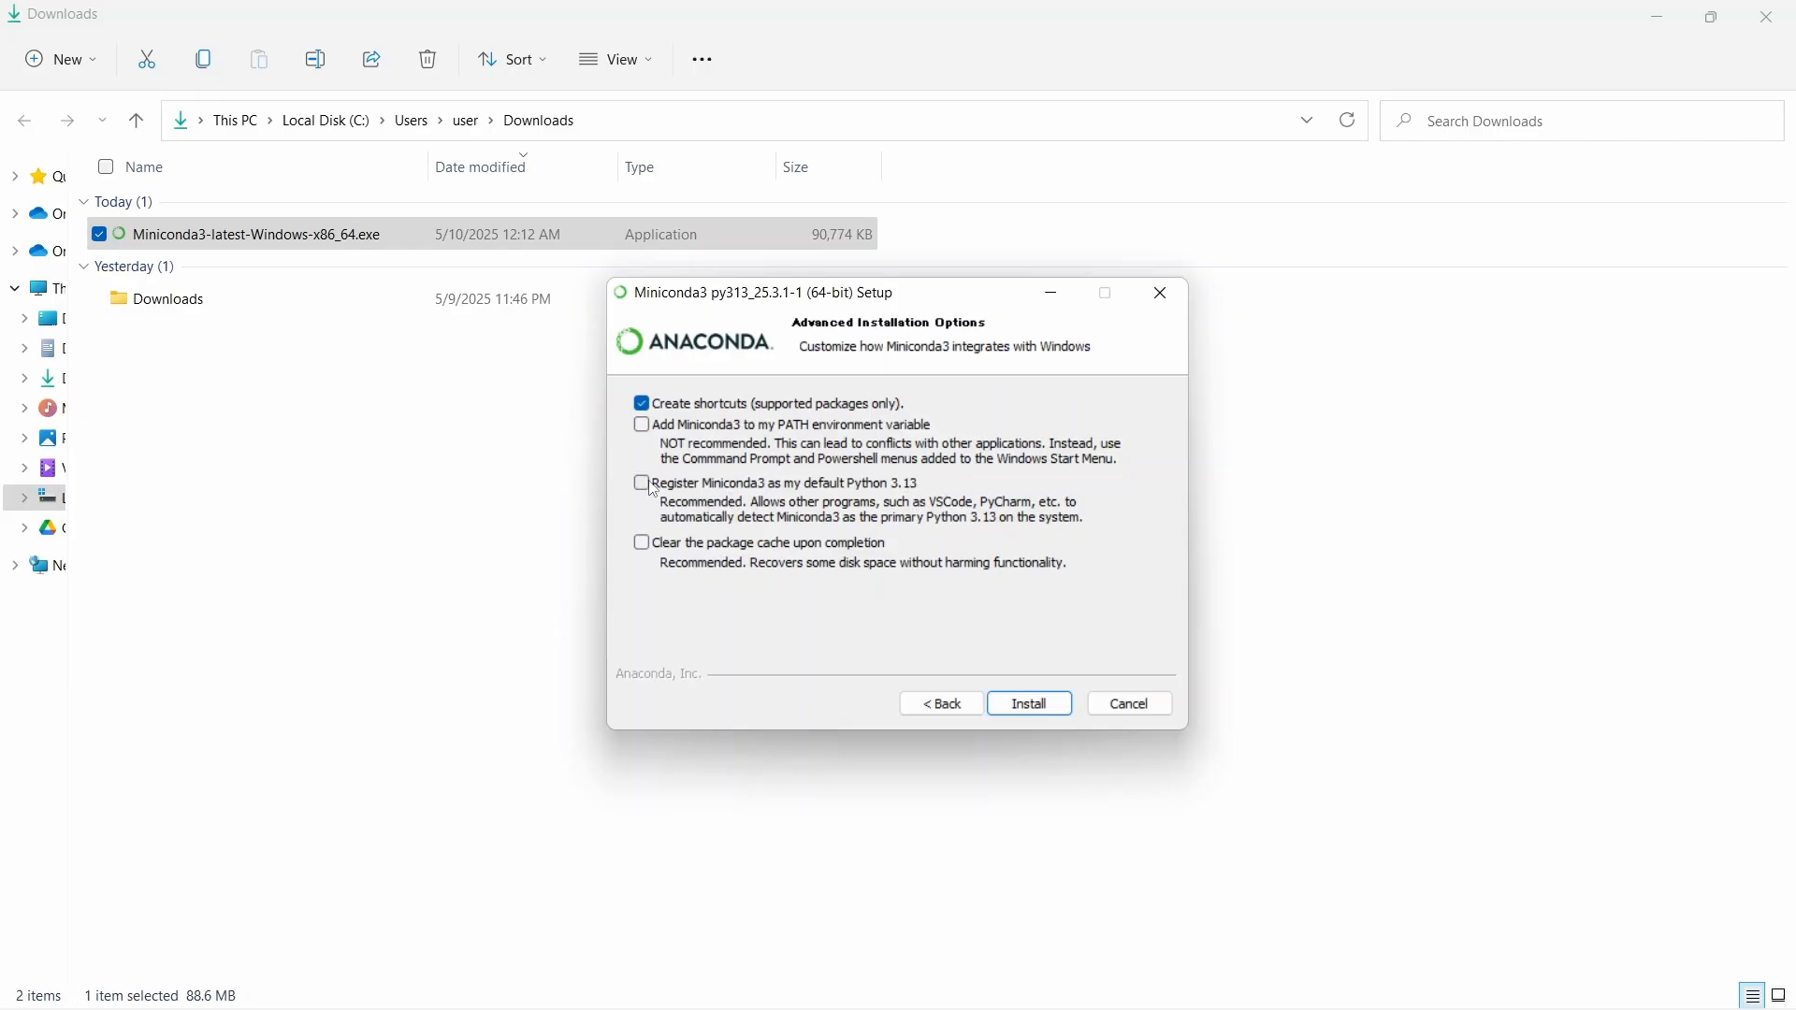
{"action": "left_click", "coordinate": [640, 482]}
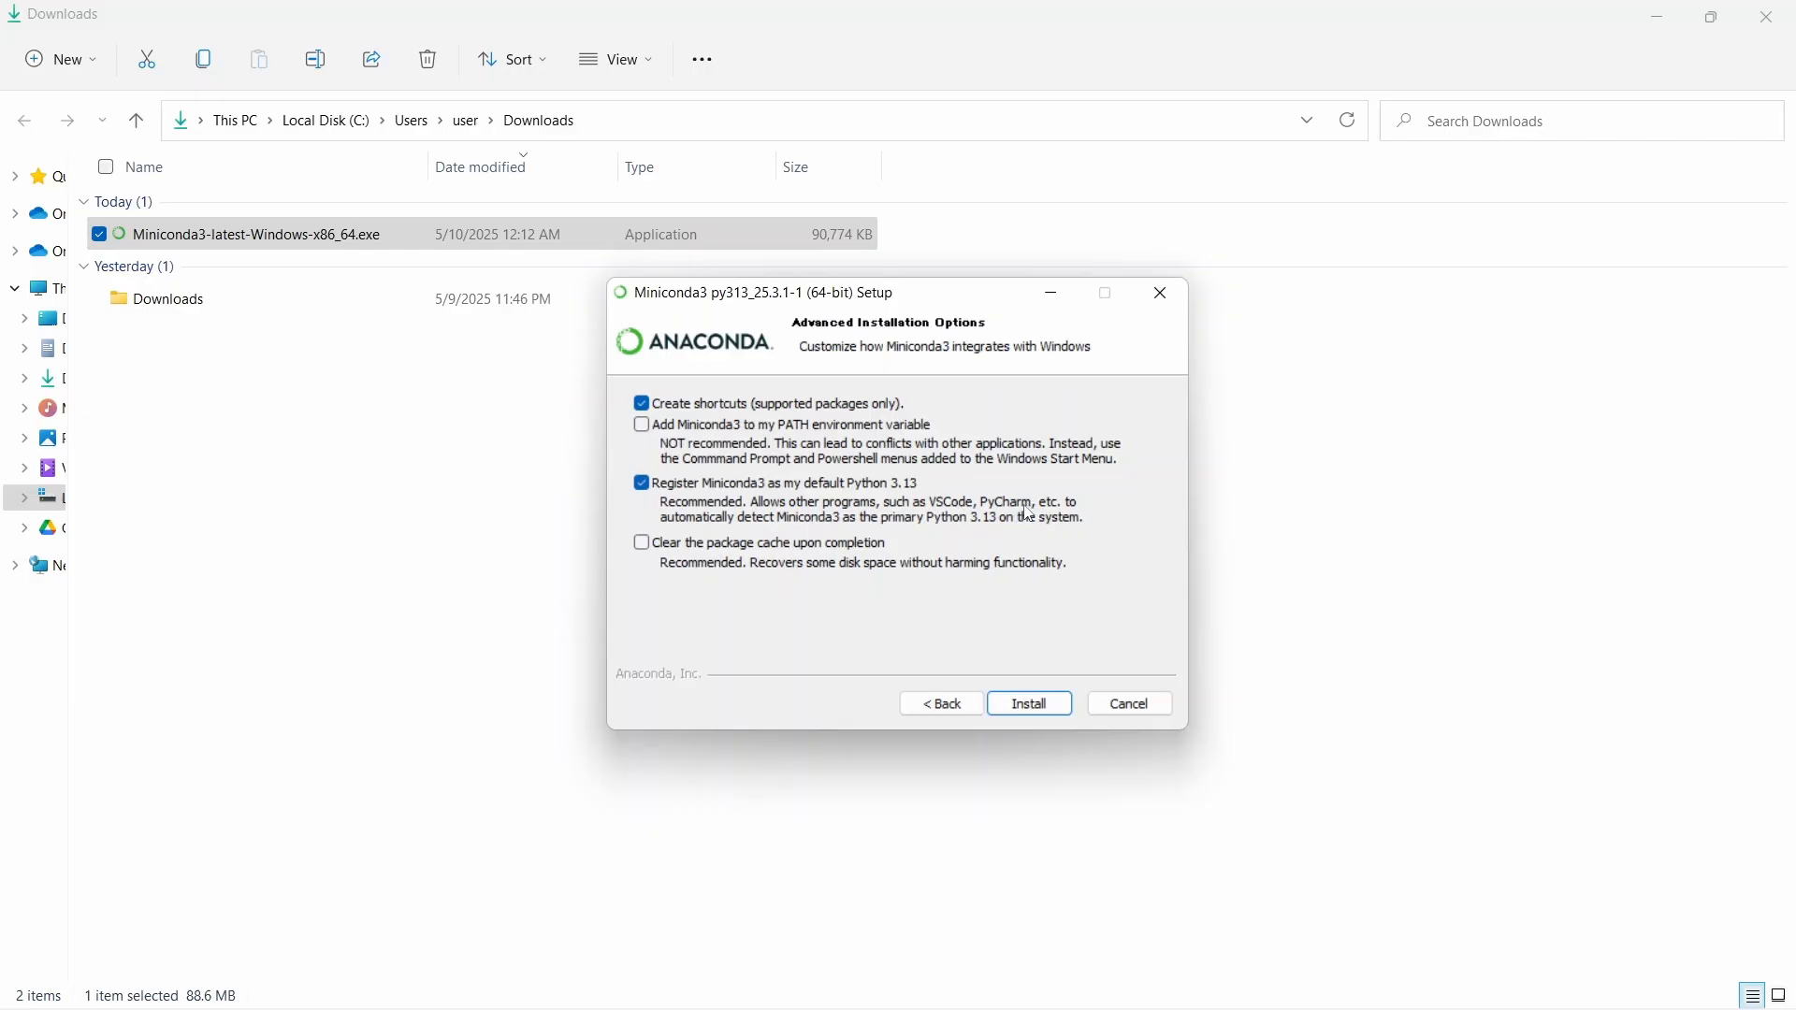
{"action": "mouse_move", "coordinate": [775, 526]}
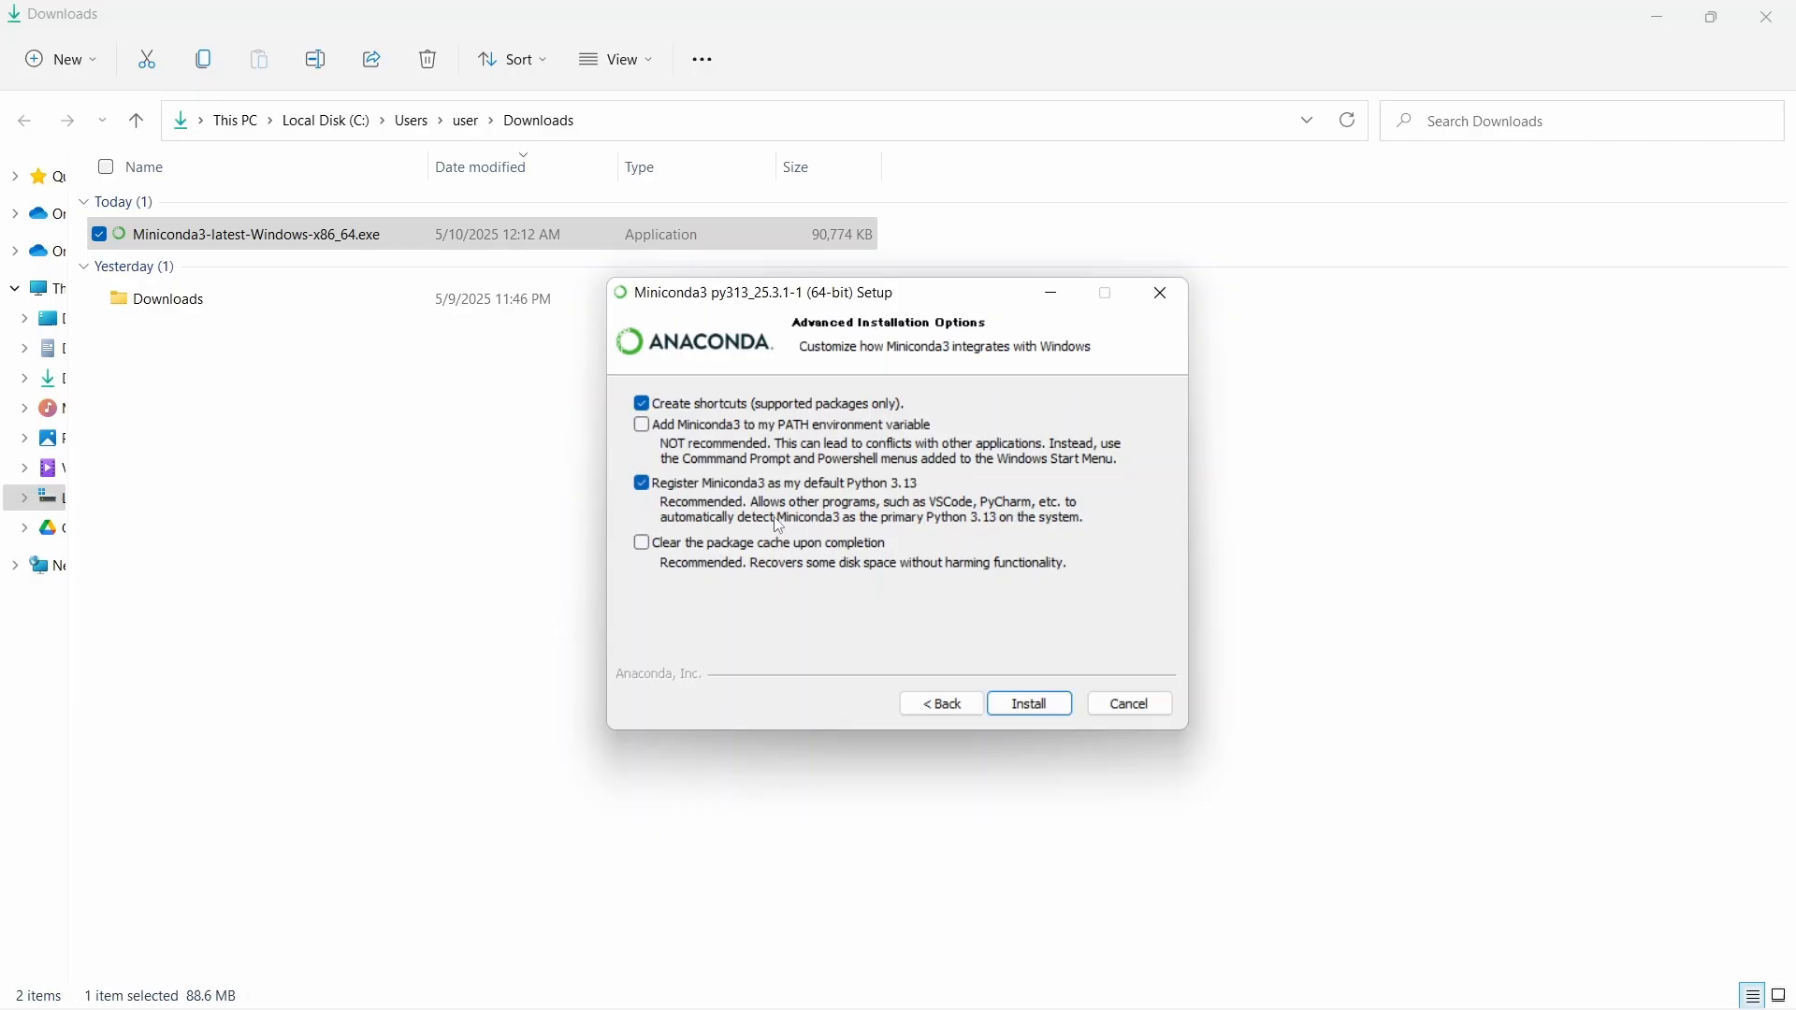
{"action": "mouse_move", "coordinate": [917, 539]}
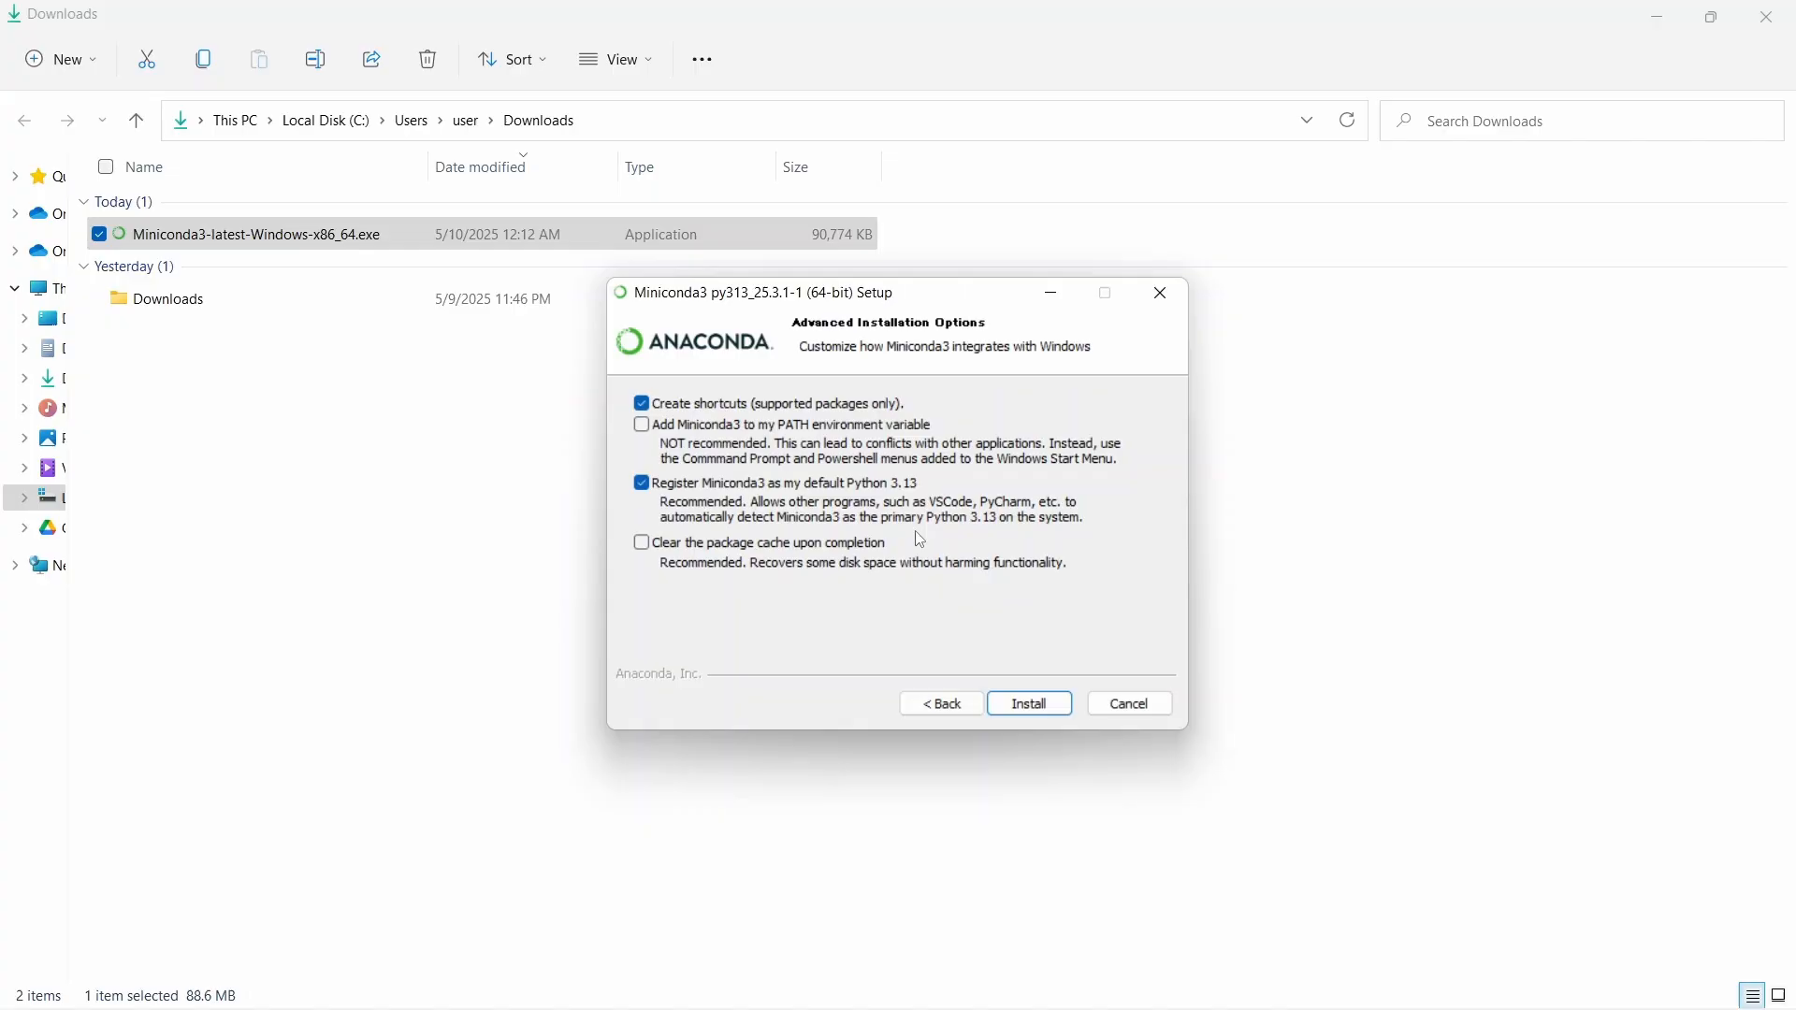
{"action": "mouse_move", "coordinate": [670, 557]}
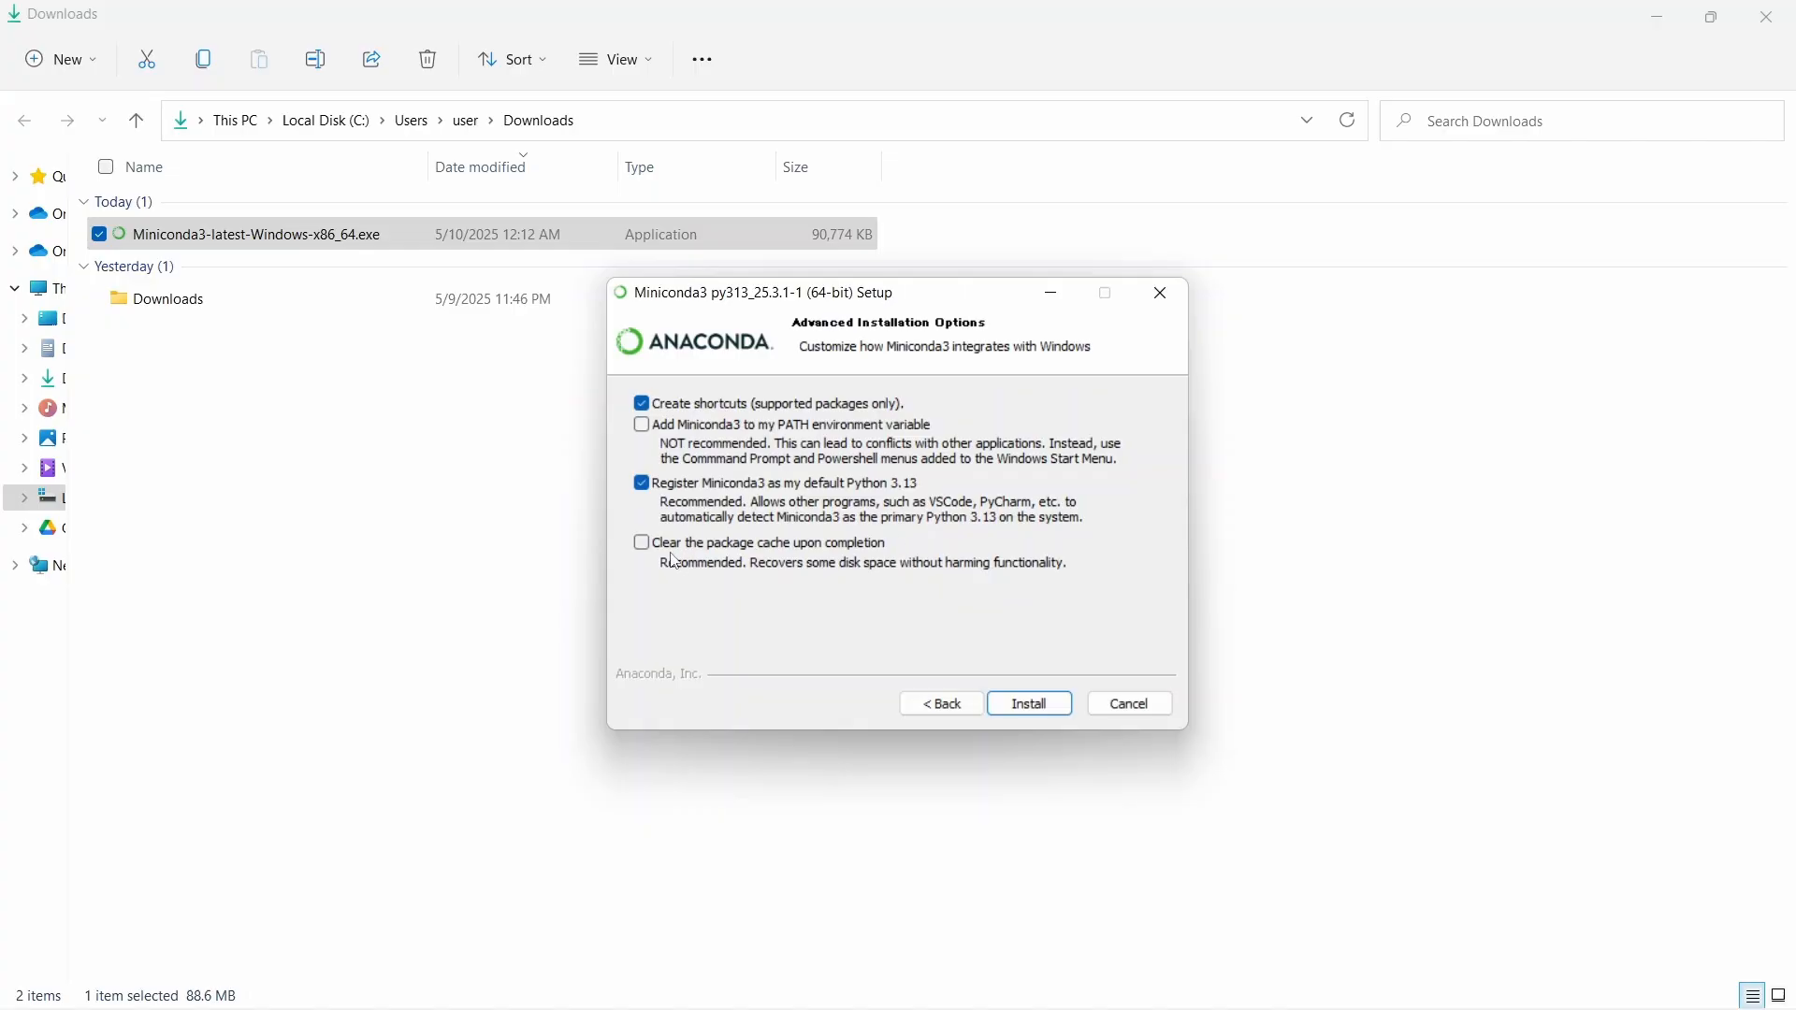
{"action": "mouse_move", "coordinate": [718, 559]}
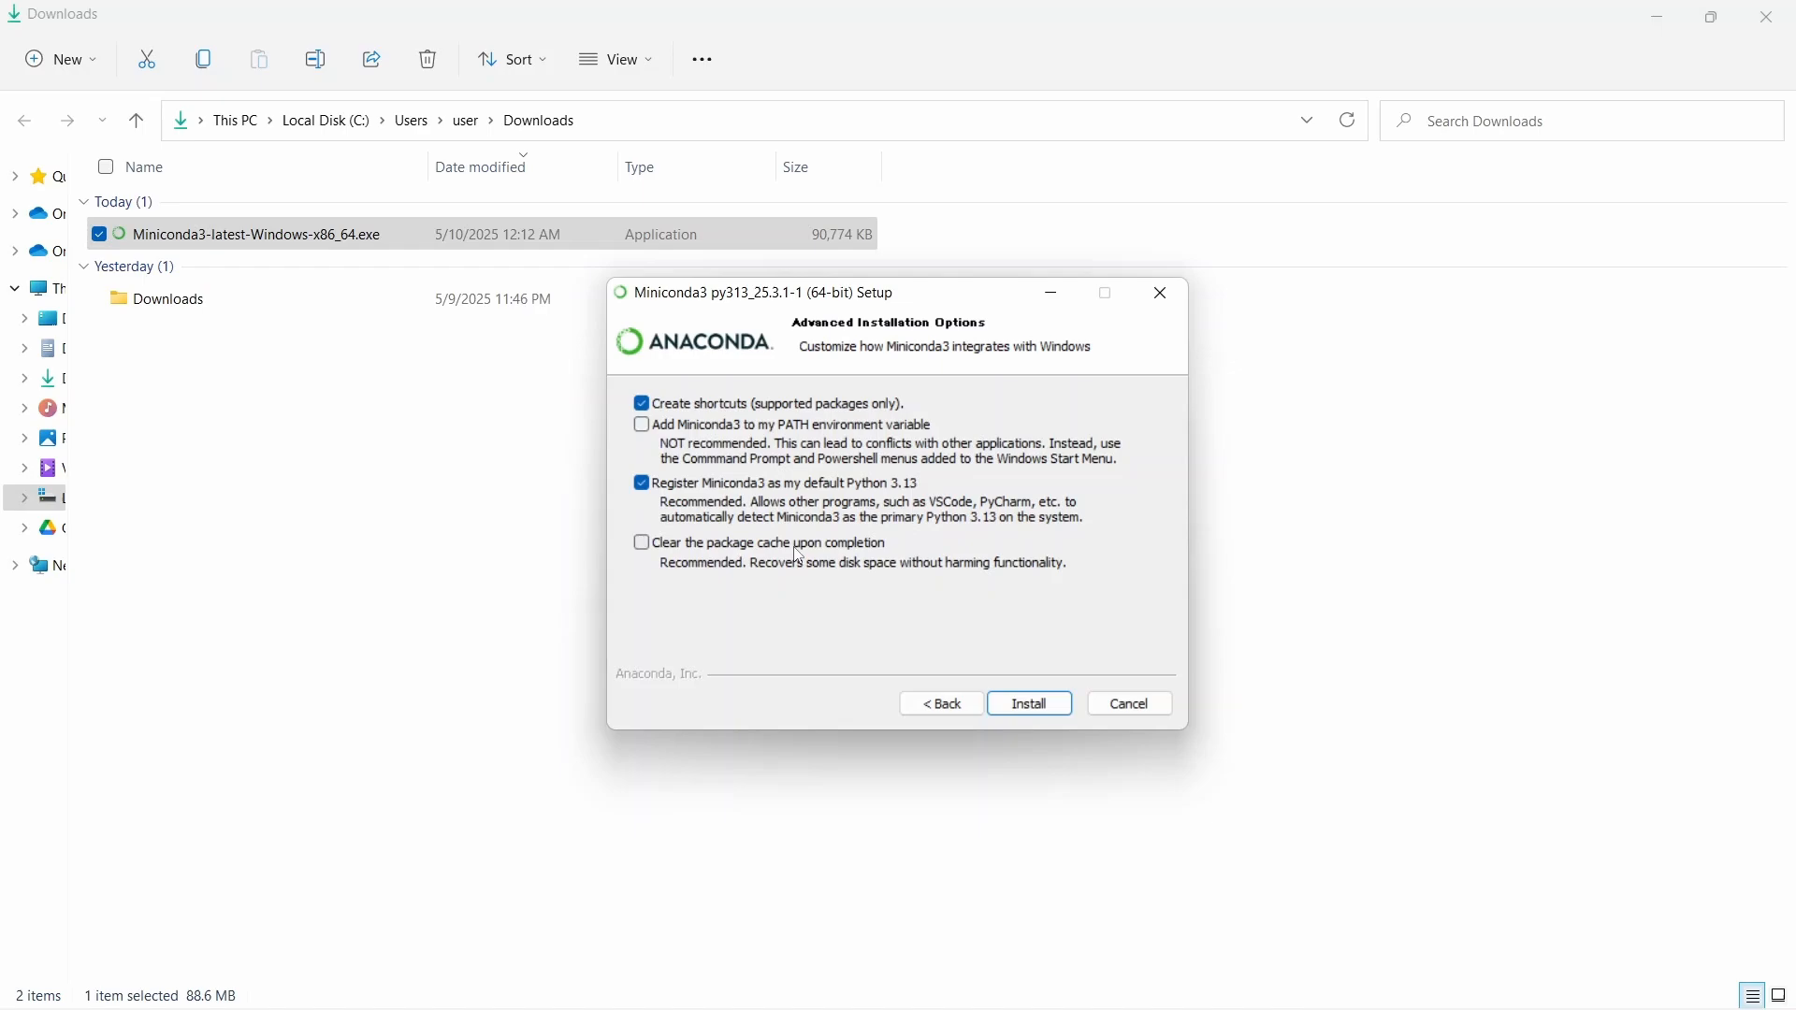
{"action": "mouse_move", "coordinate": [737, 583]}
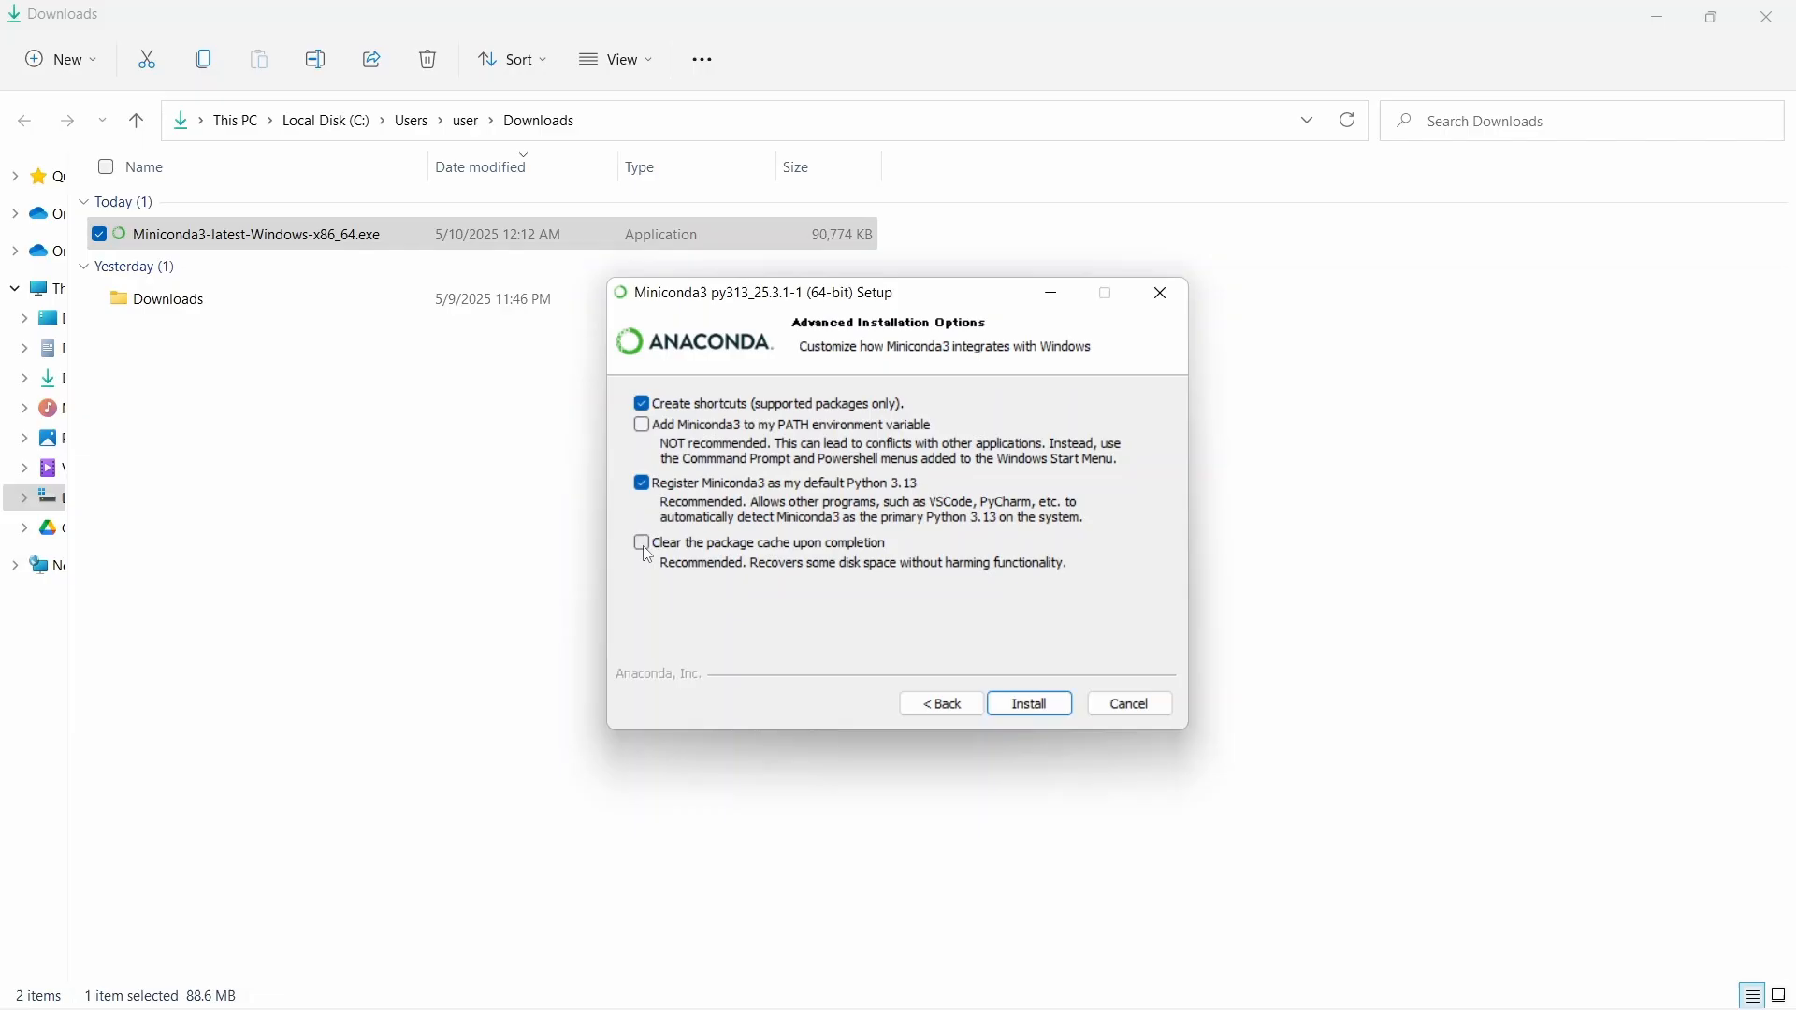
{"action": "left_click", "coordinate": [640, 543]}
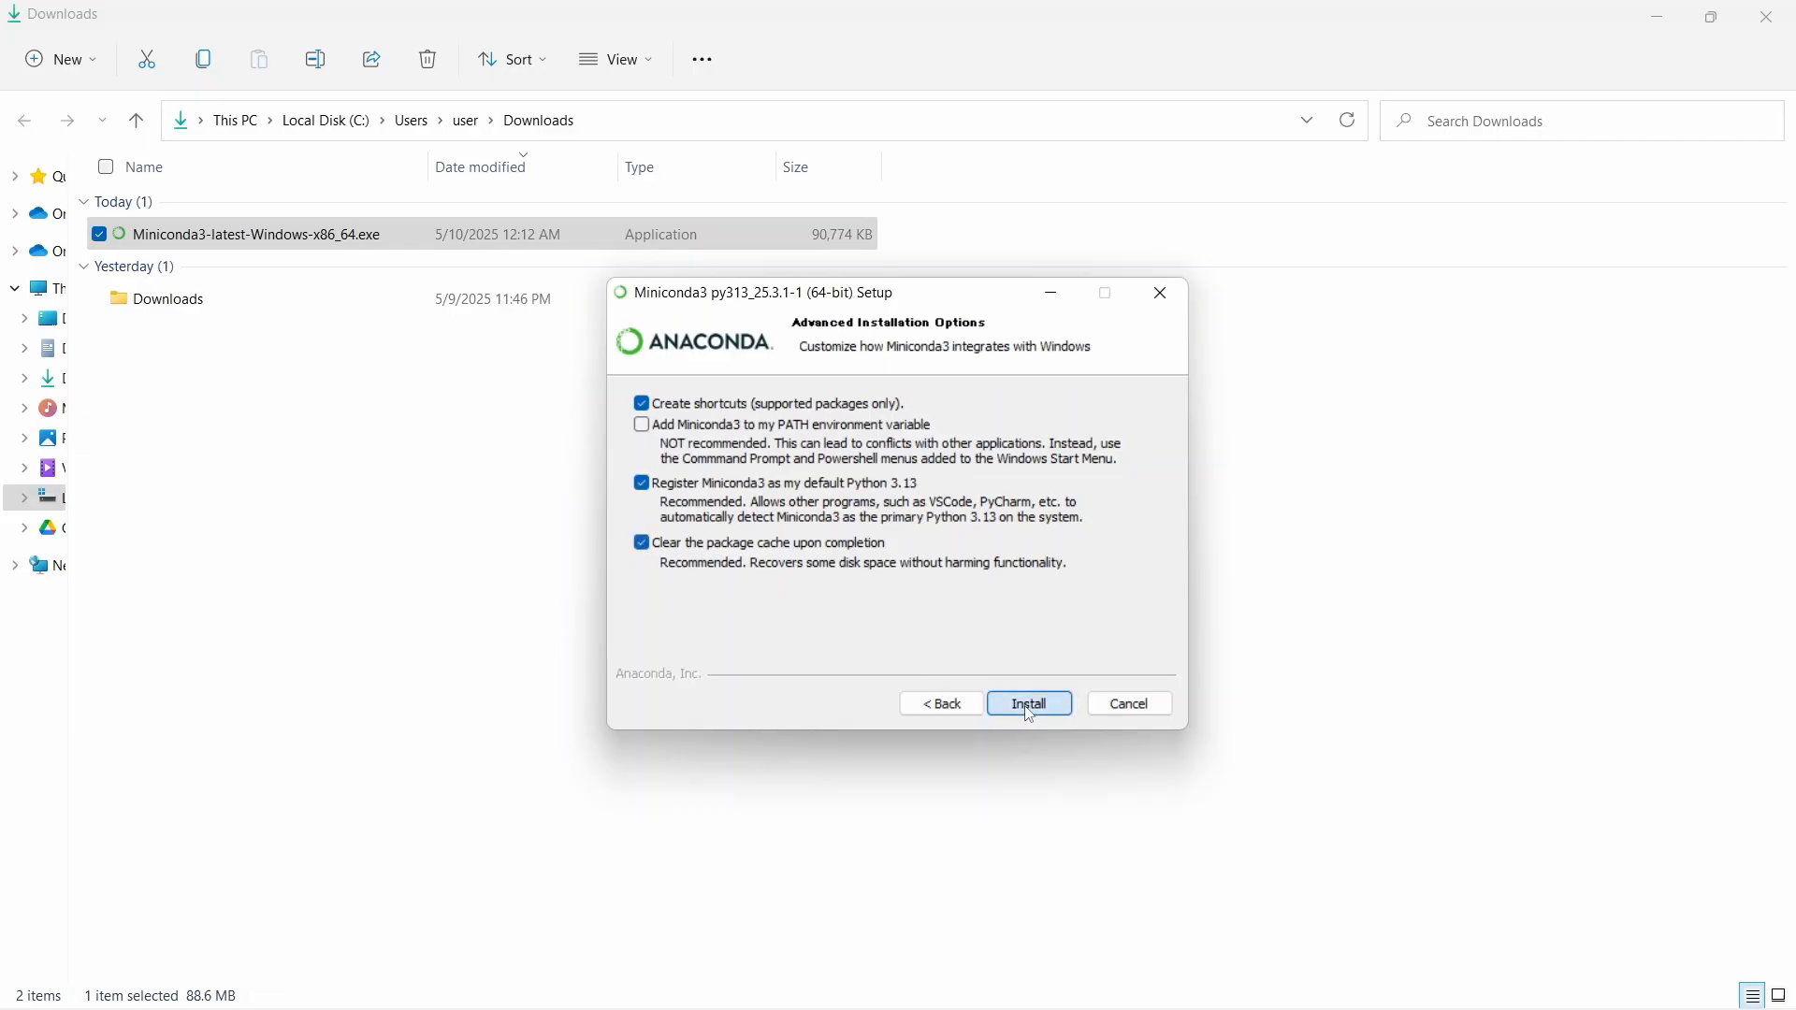
{"action": "left_click", "coordinate": [1029, 703]}
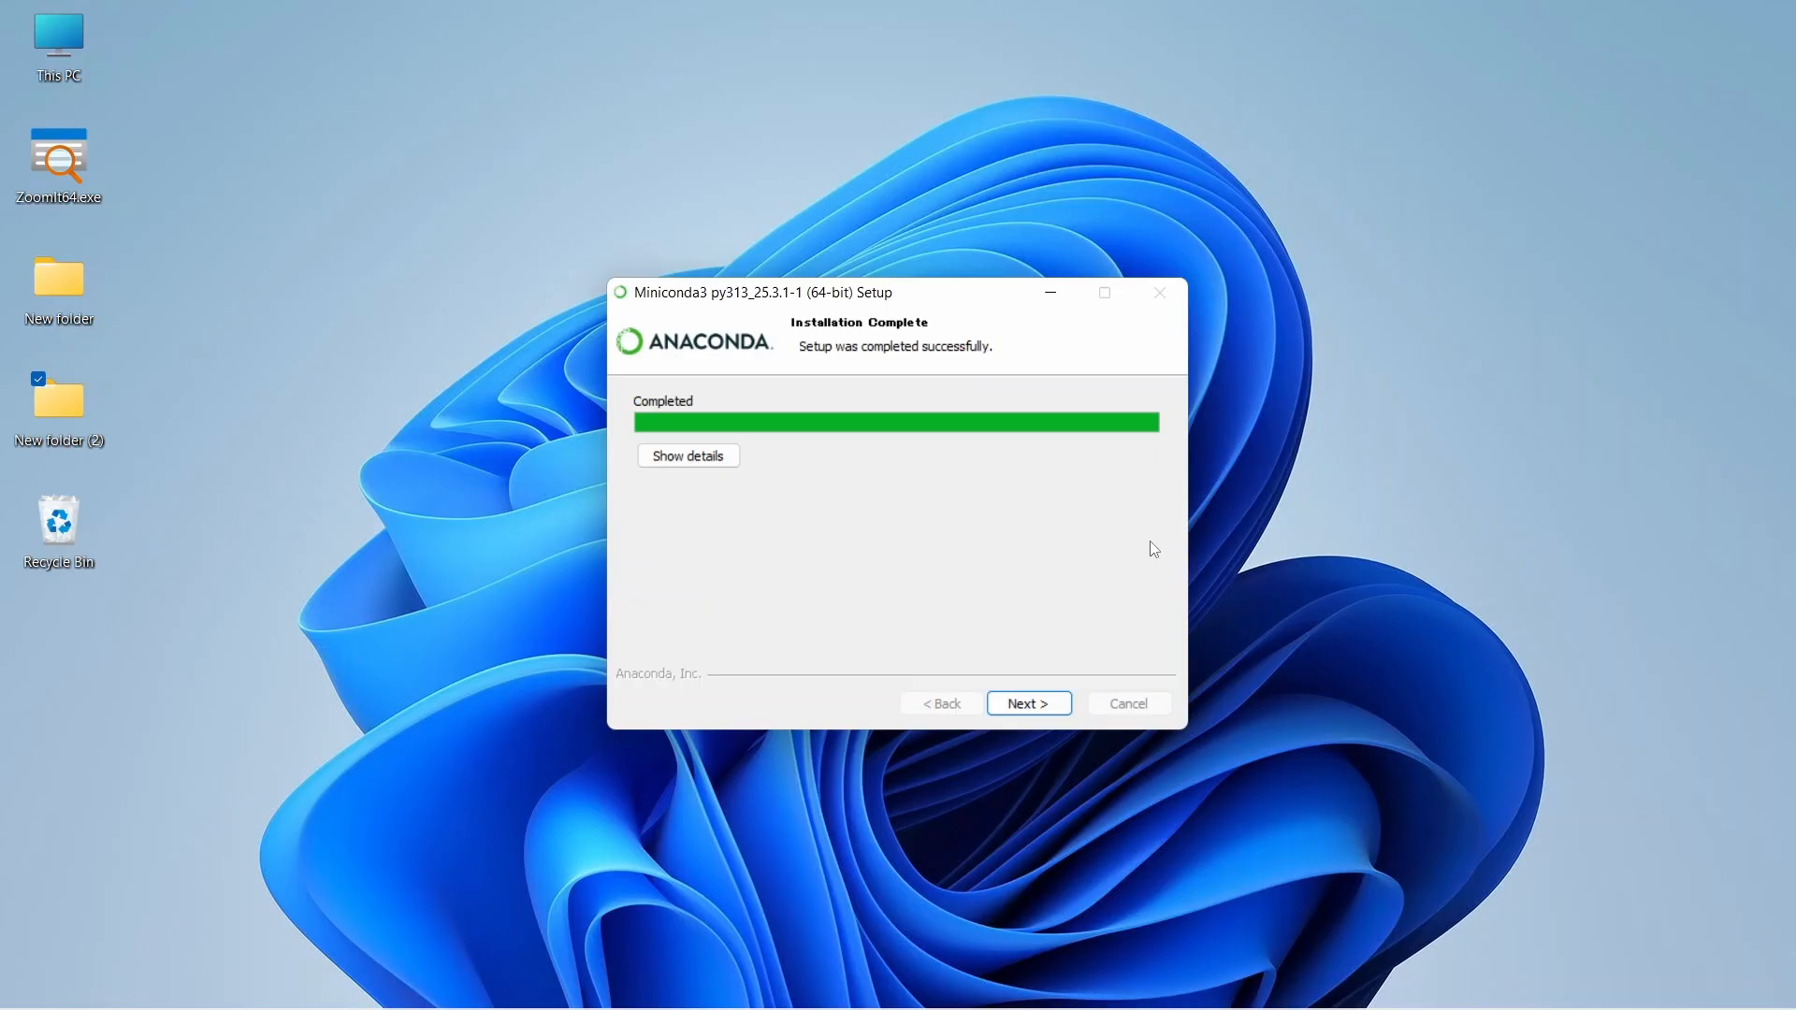
{"action": "mouse_move", "coordinate": [839, 460]}
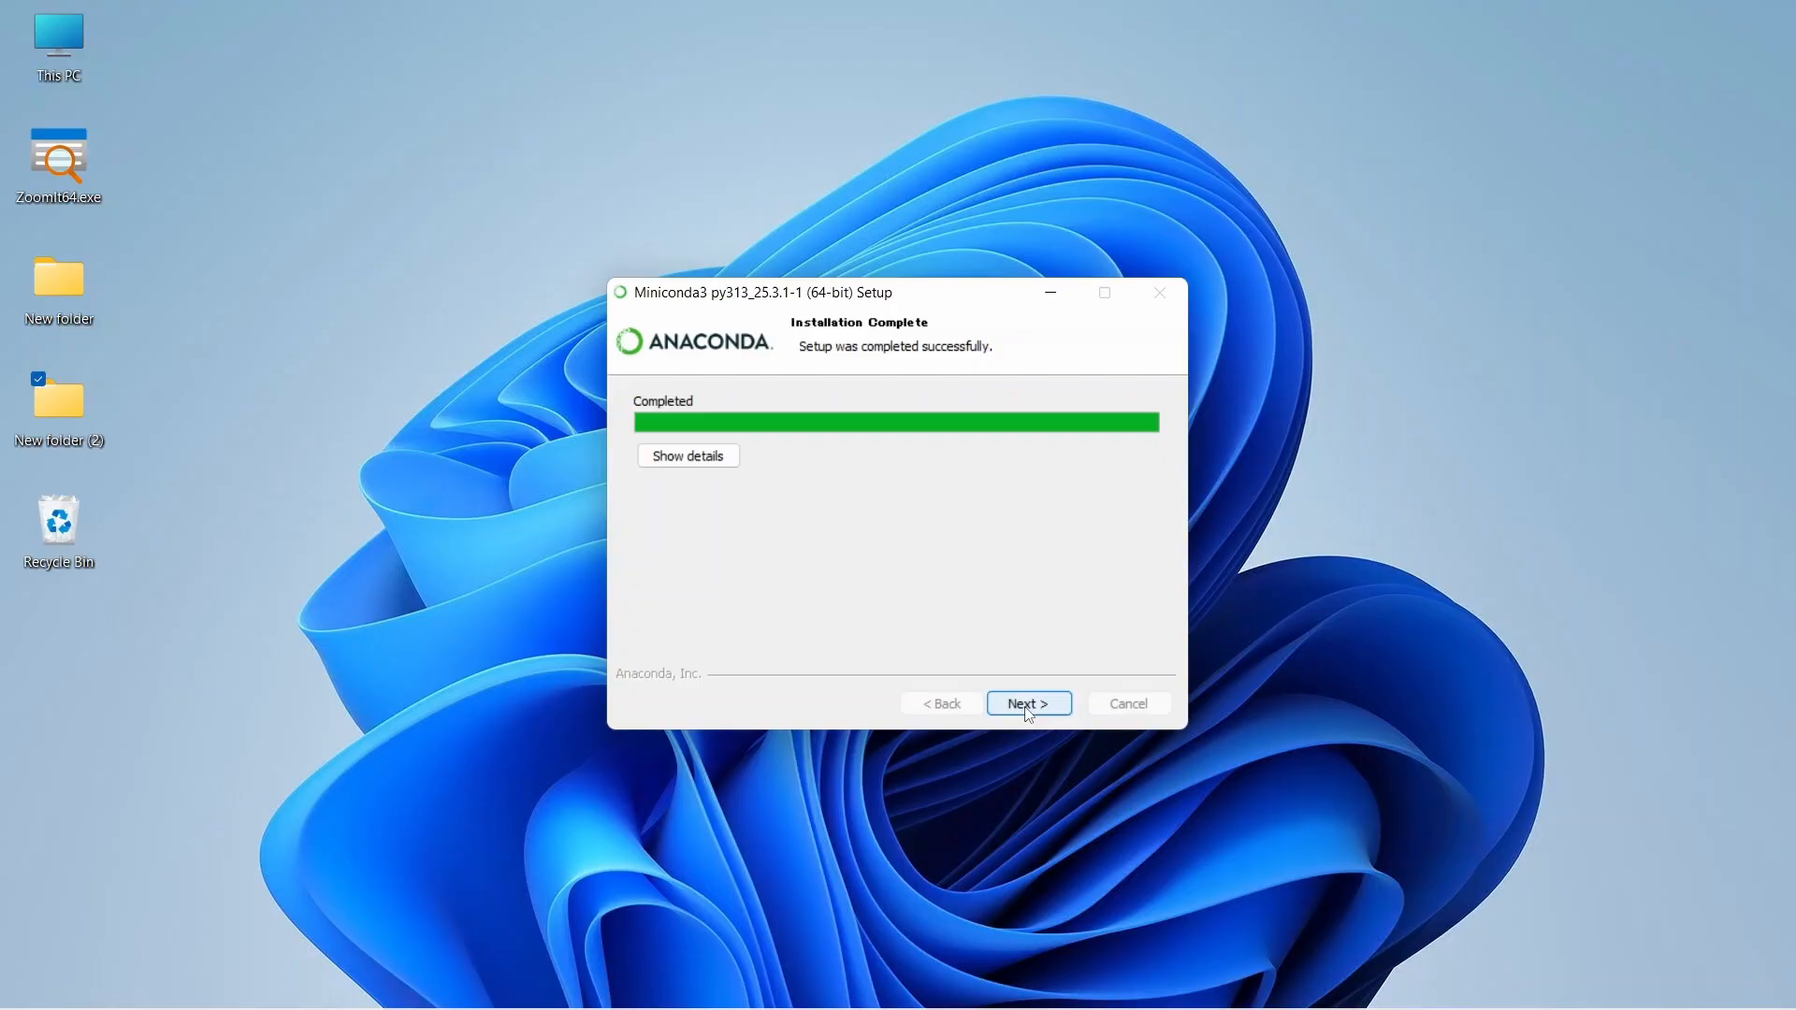
Finish the completed Miniconda3 setup with the tip links left unchecked
{"action": "left_click", "coordinate": [1030, 702]}
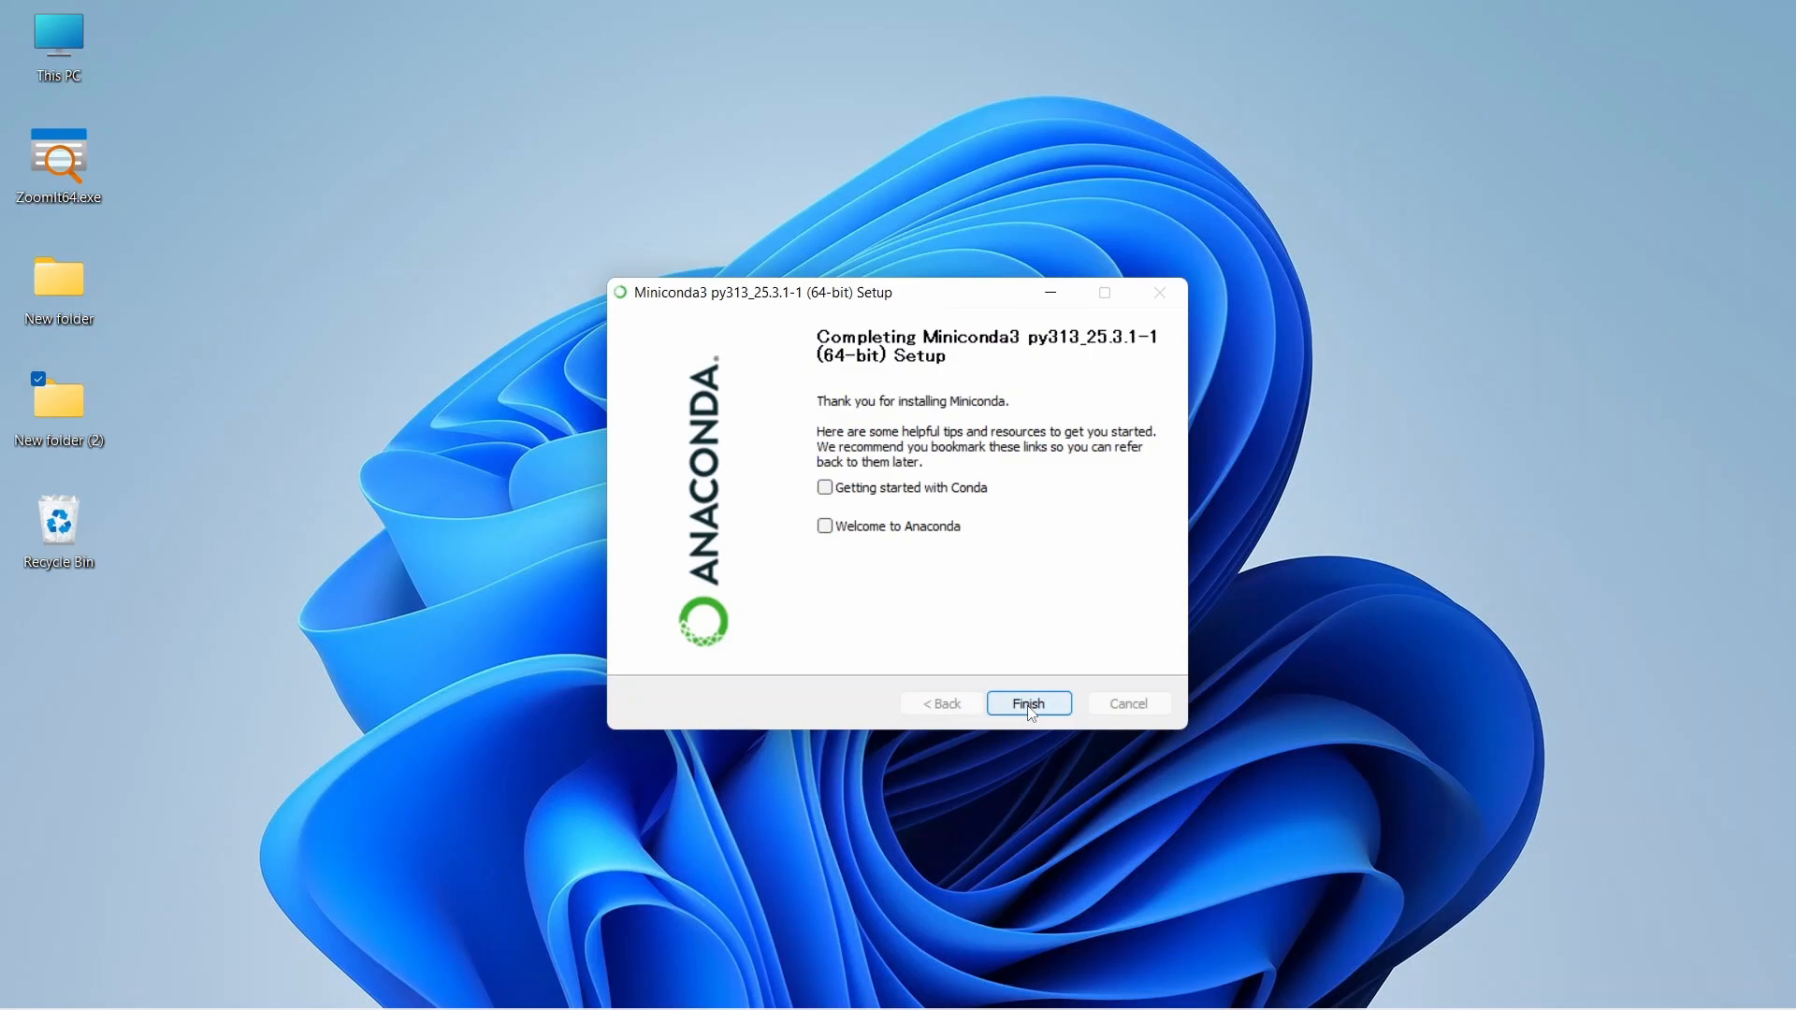
{"action": "left_click", "coordinate": [1029, 702]}
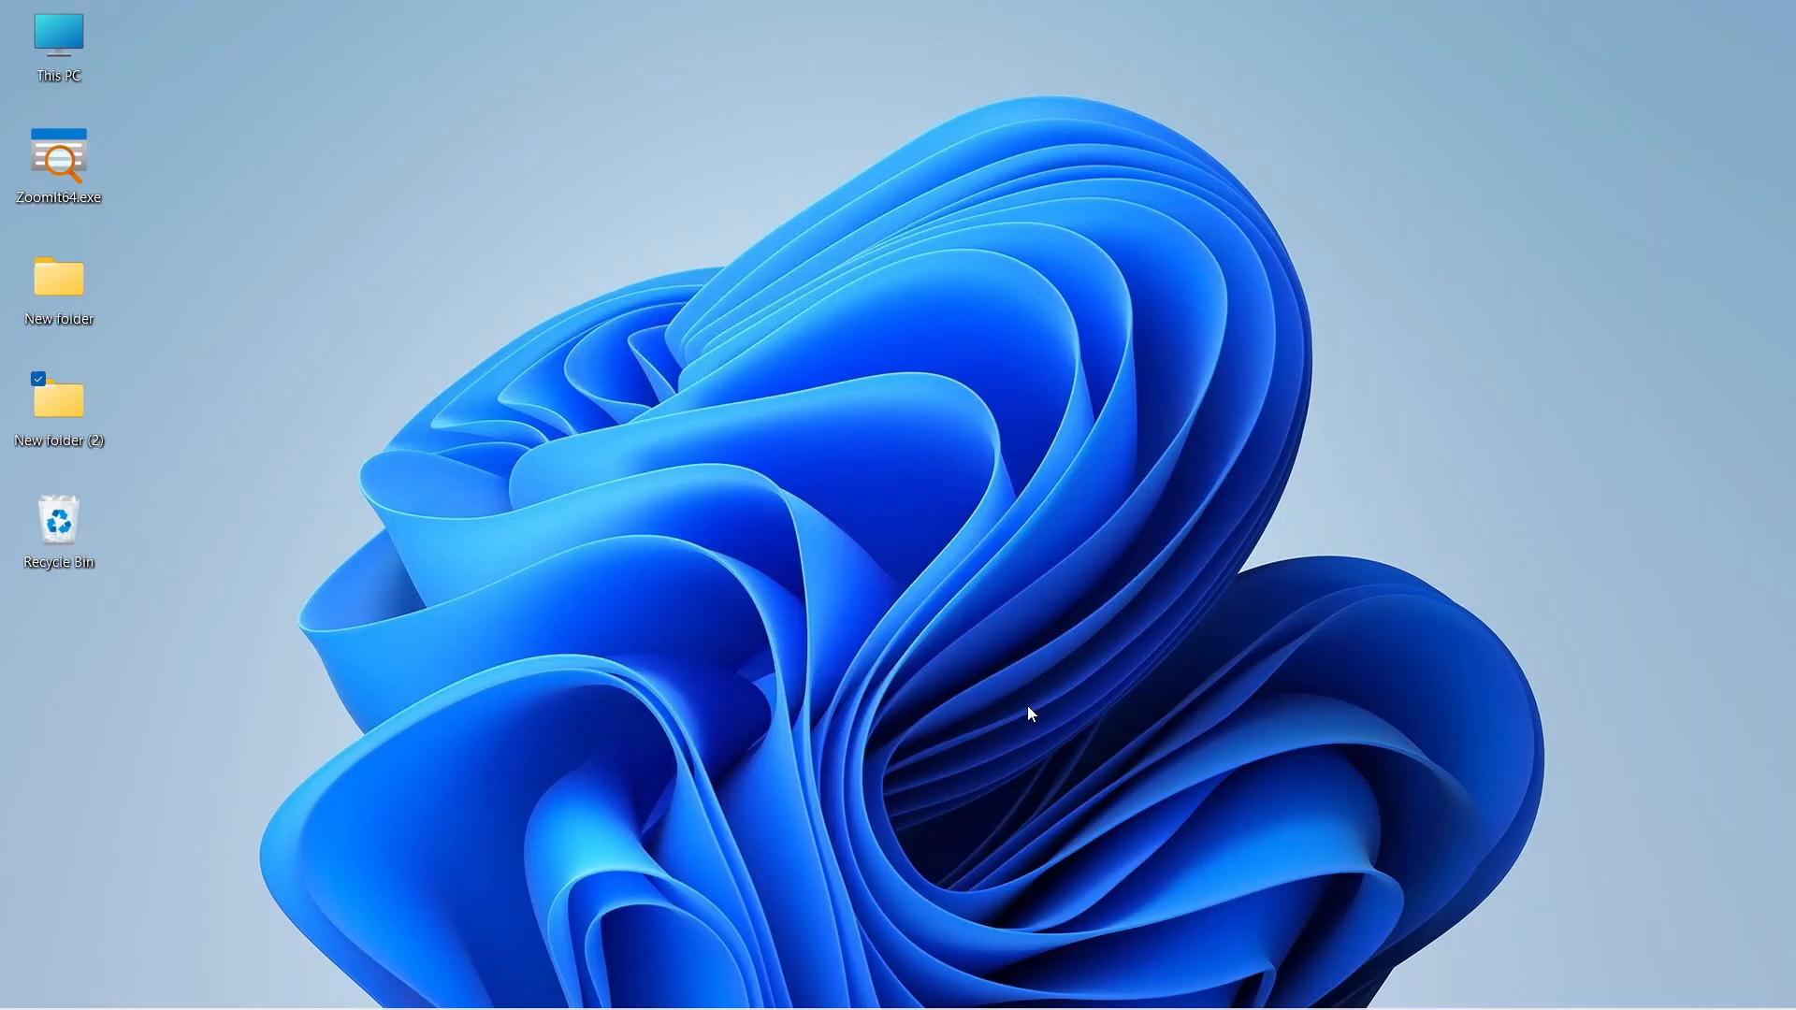
Launch Anaconda Prompt from the Start menu and enter python at the (base) prompt
{"action": "type", "text": "anaconda Prompt"}
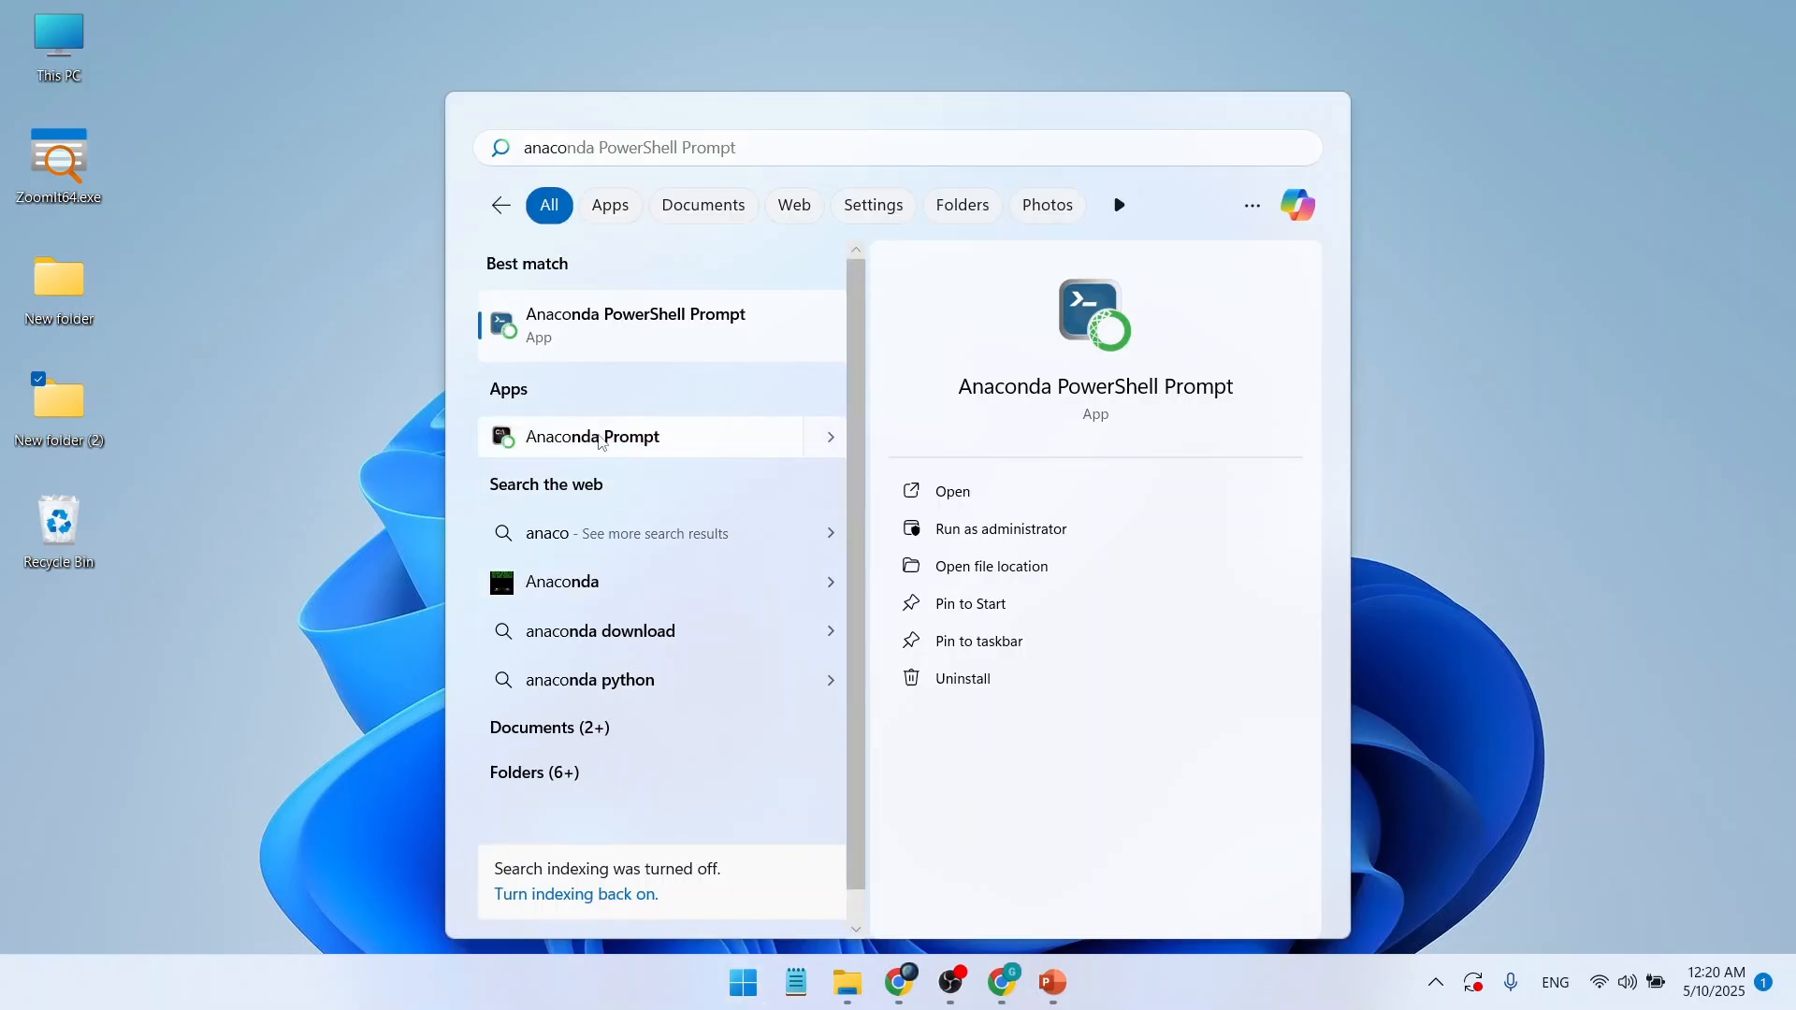
{"action": "left_click", "coordinate": [592, 438]}
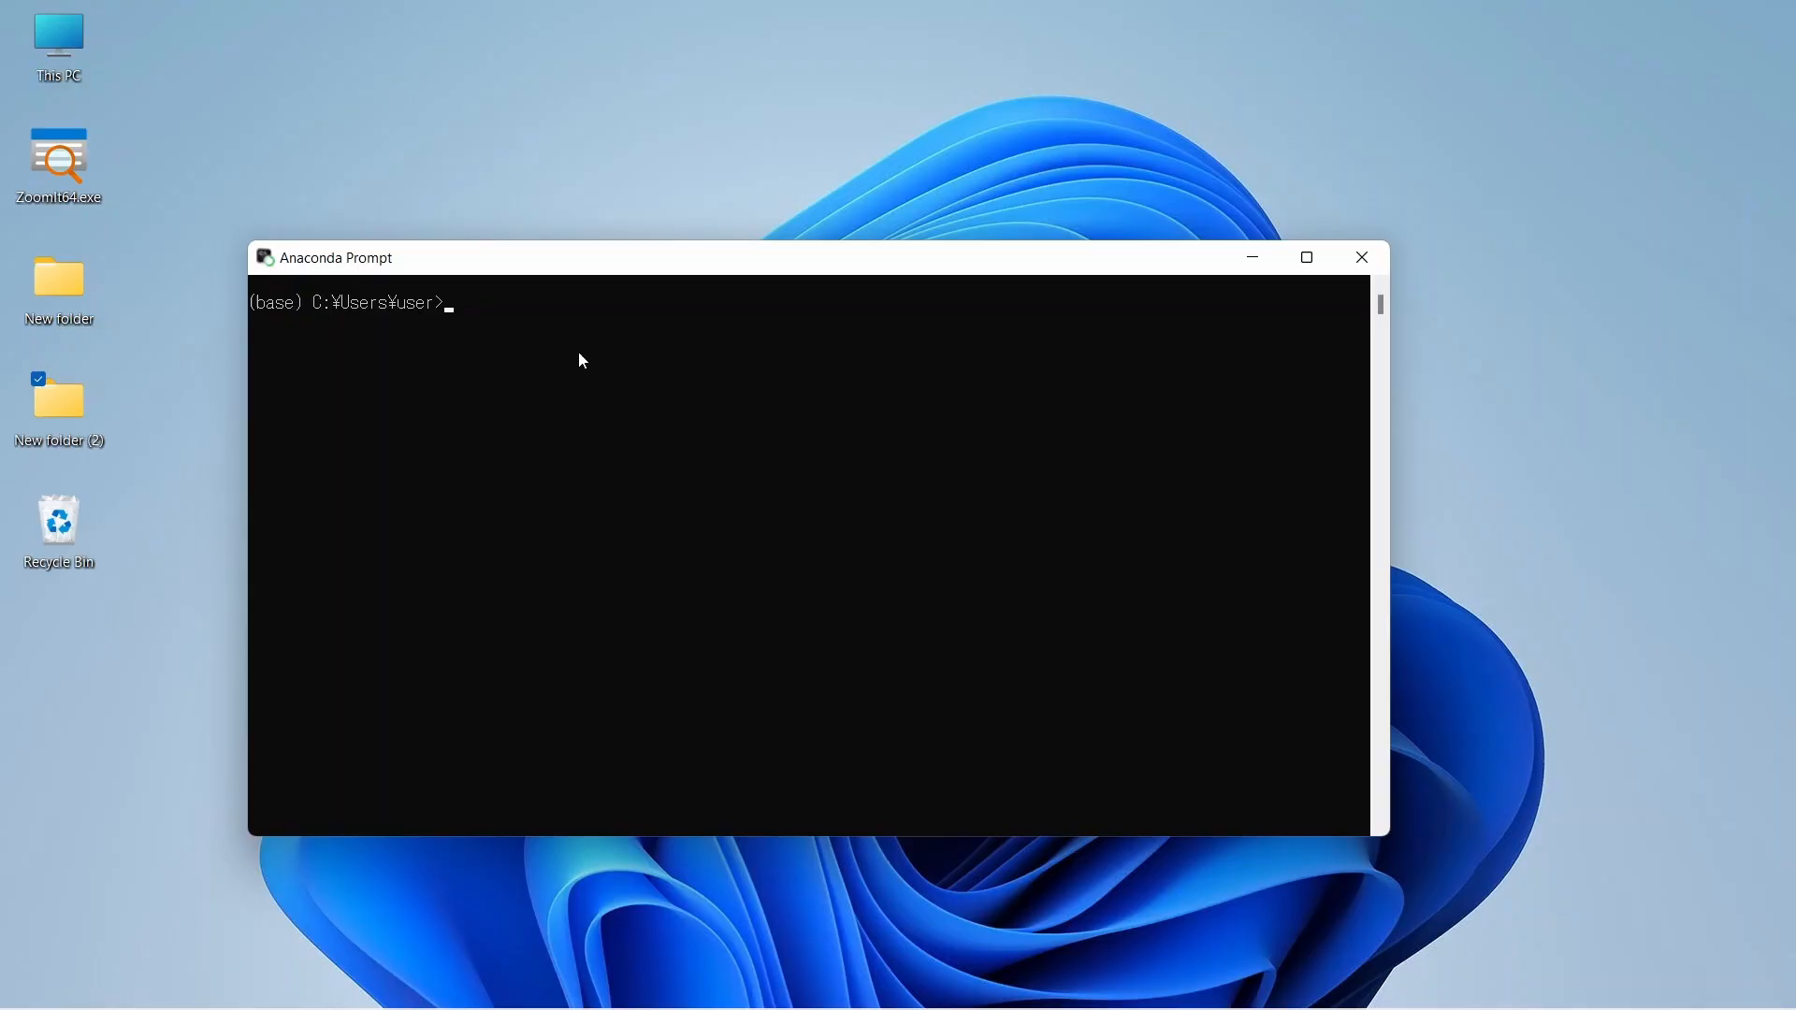
{"action": "mouse_move", "coordinate": [475, 366]}
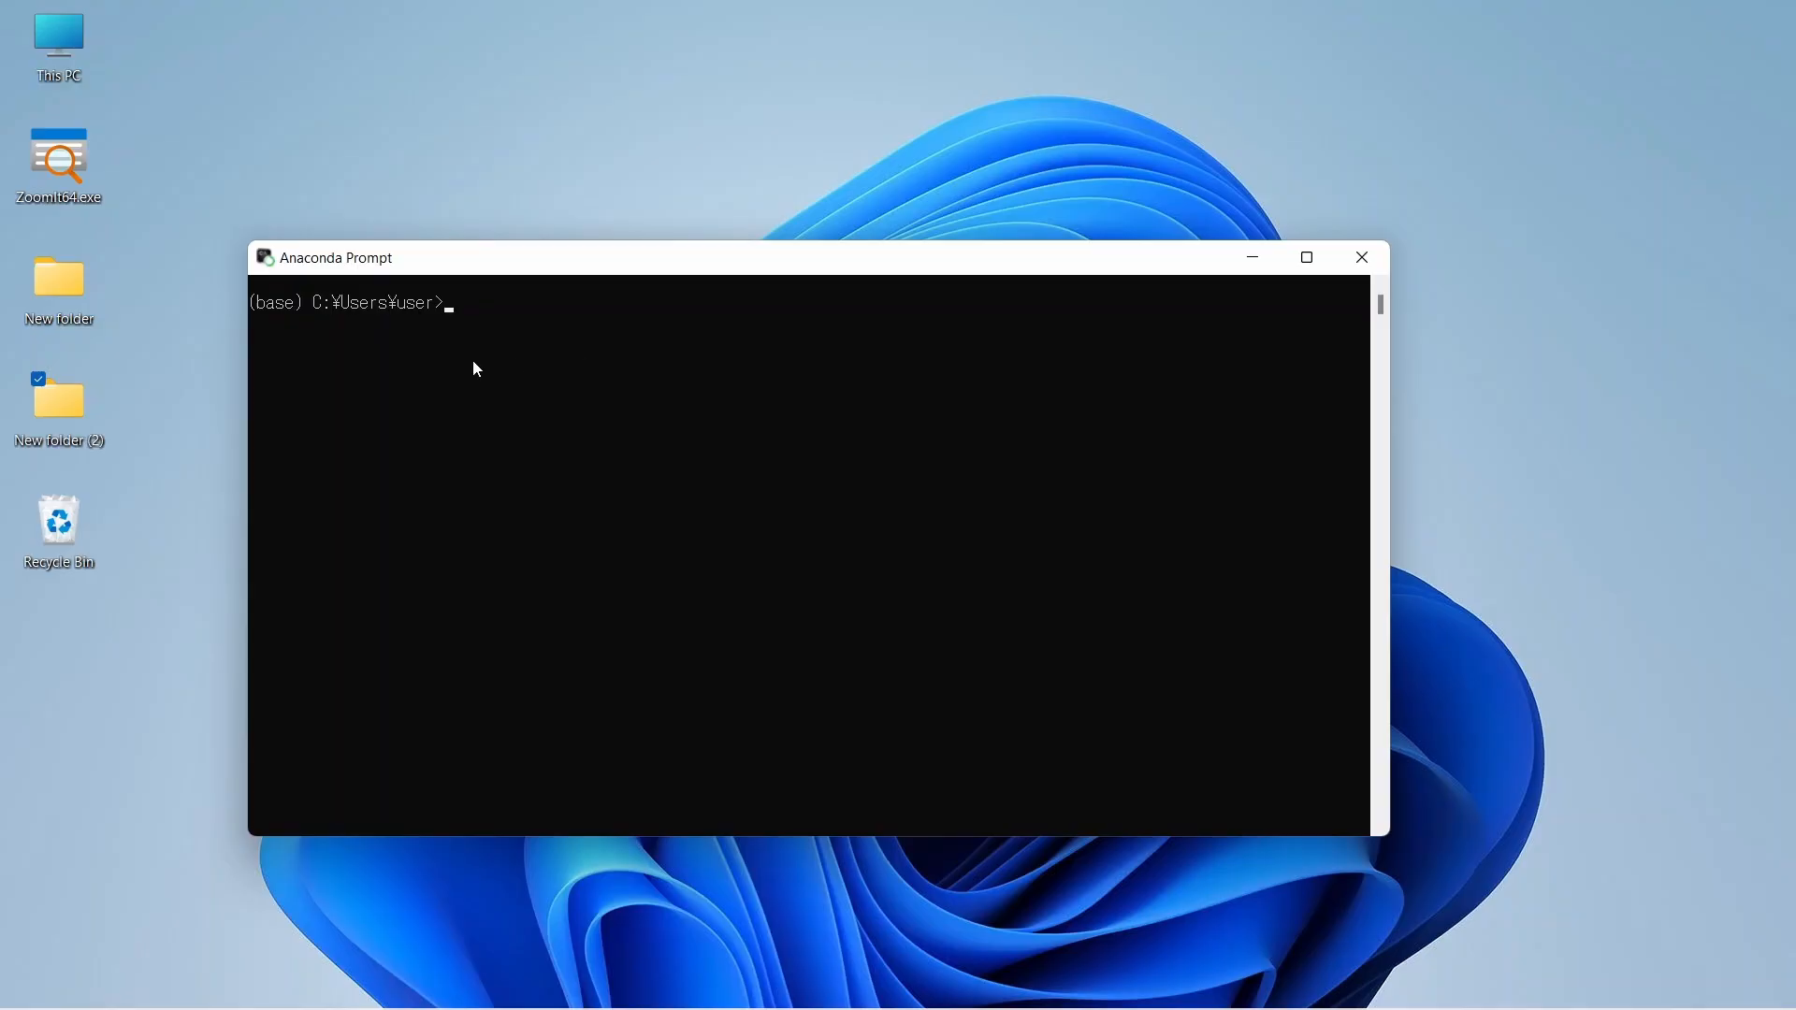
{"action": "mouse_move", "coordinate": [313, 325]}
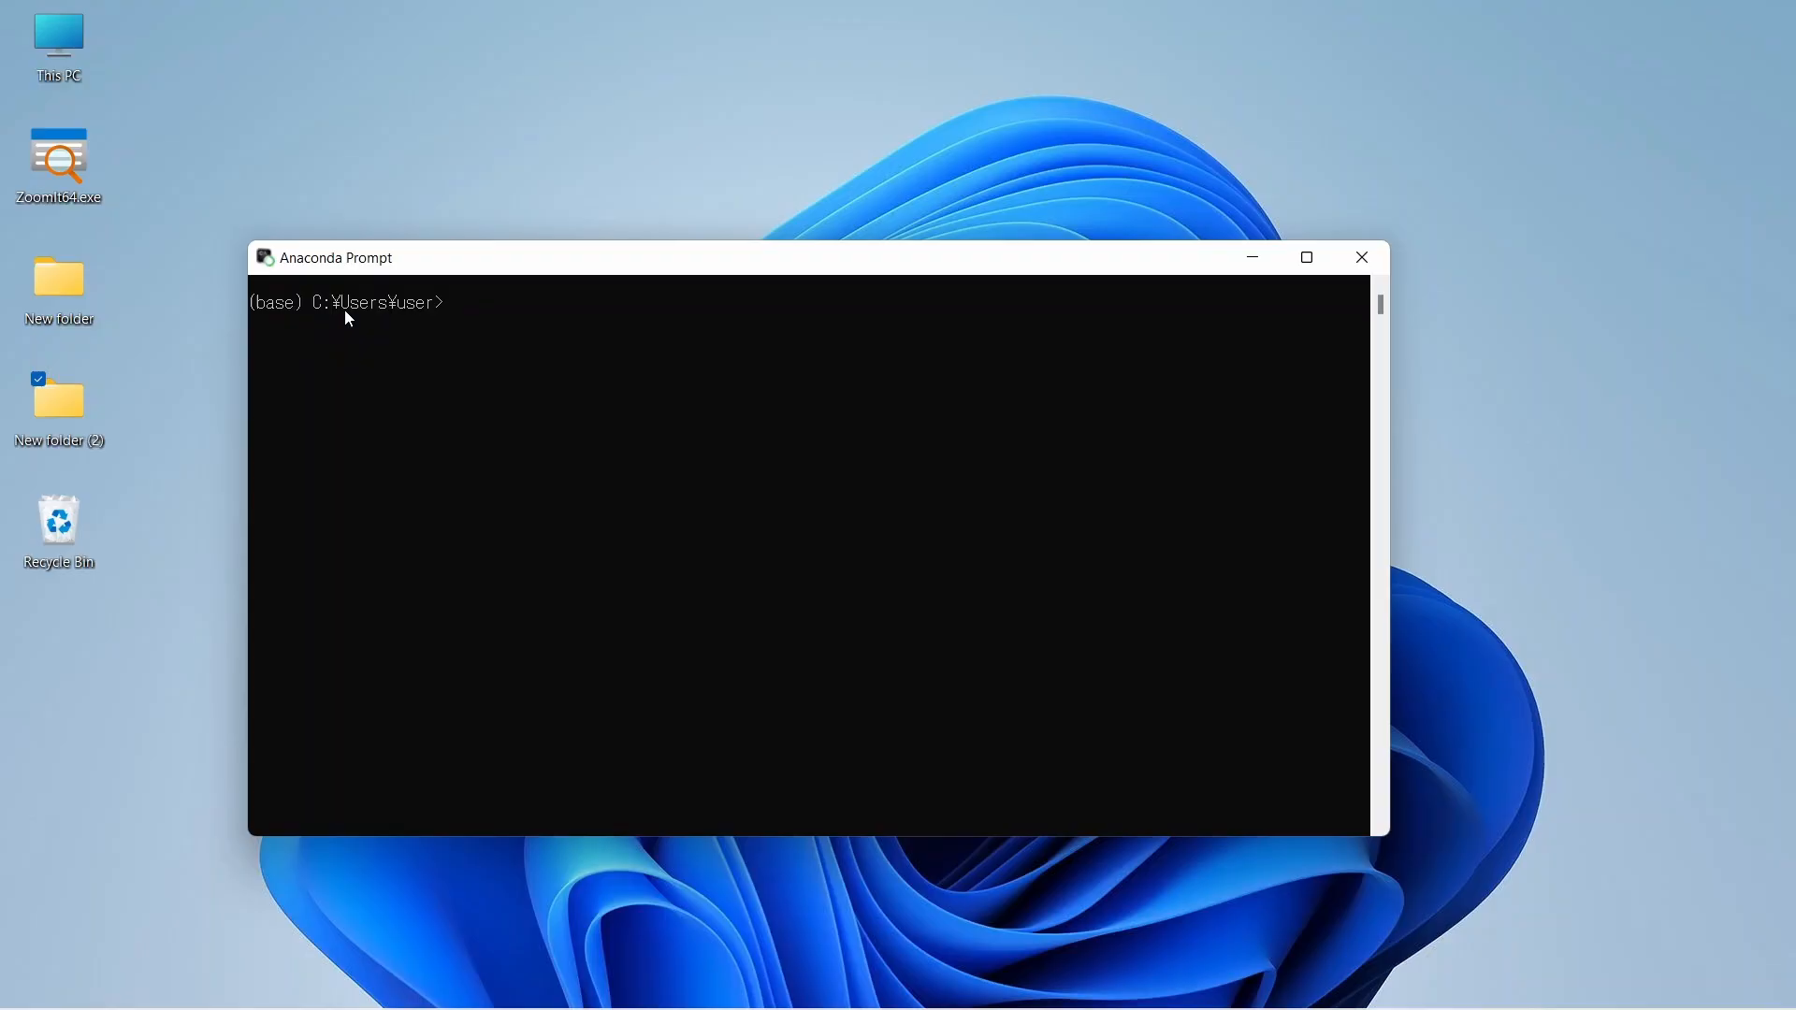
{"action": "mouse_move", "coordinate": [477, 346]}
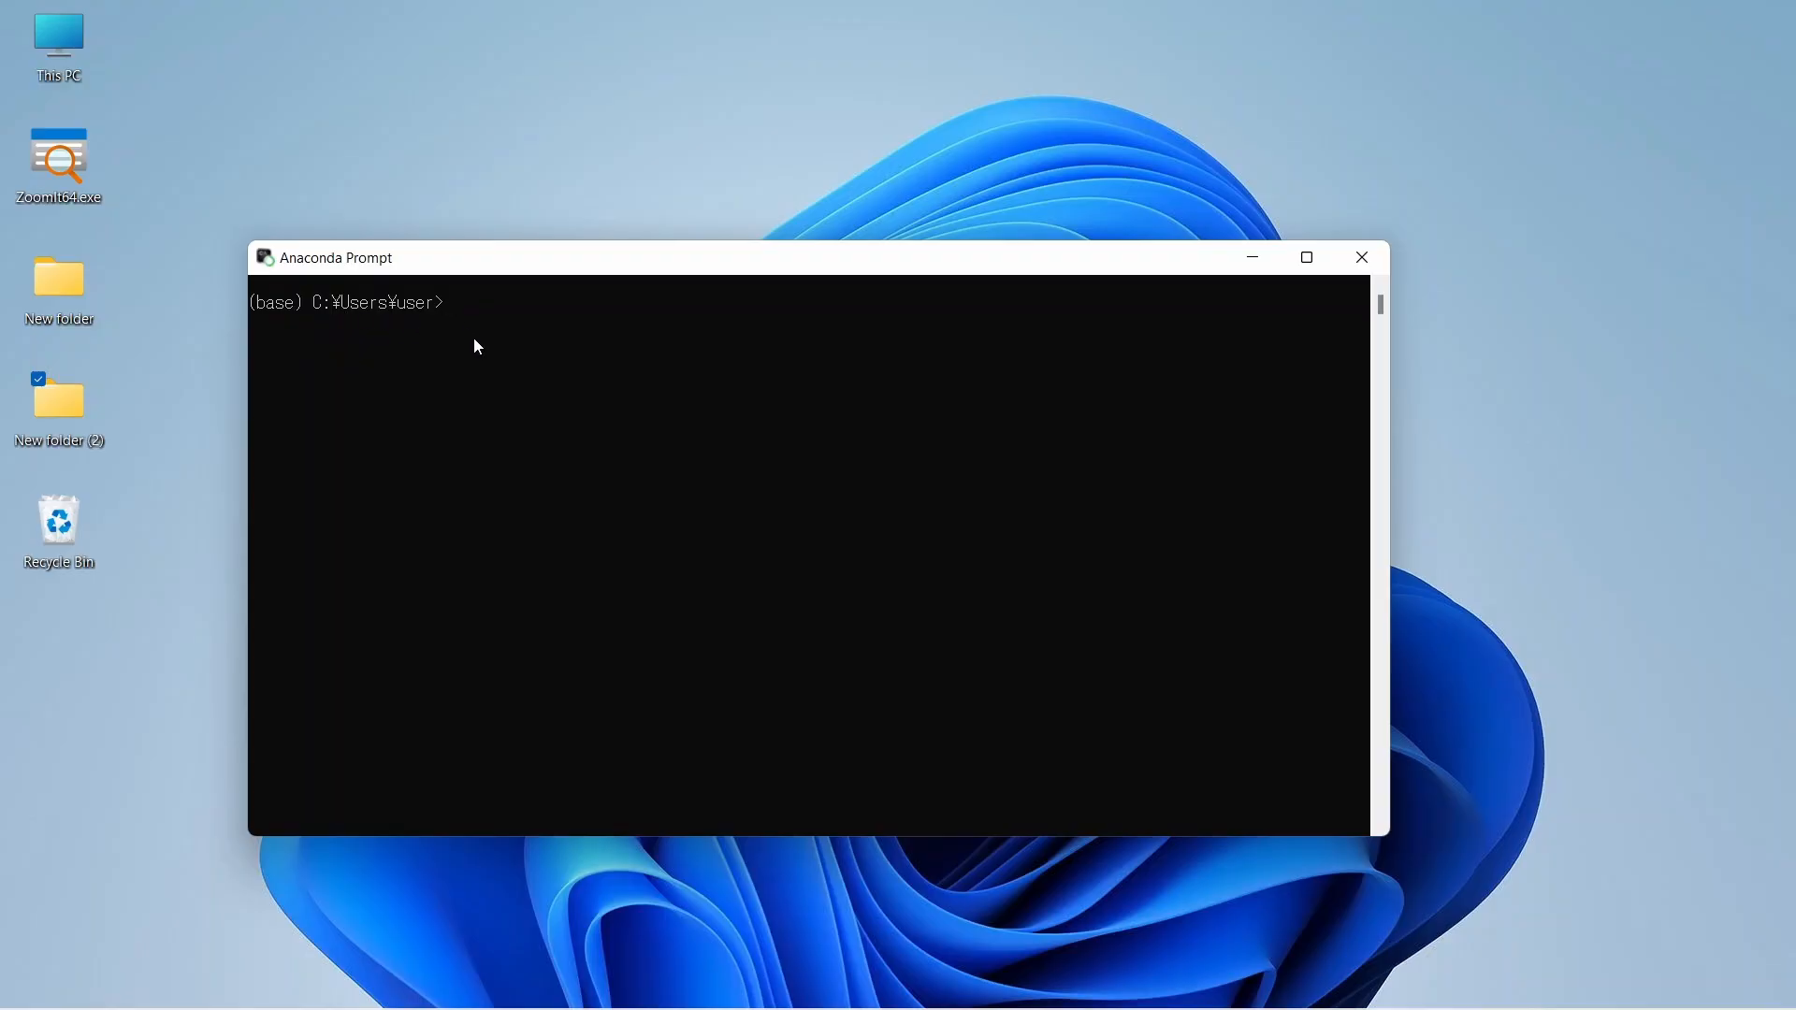
{"action": "mouse_move", "coordinate": [479, 329]}
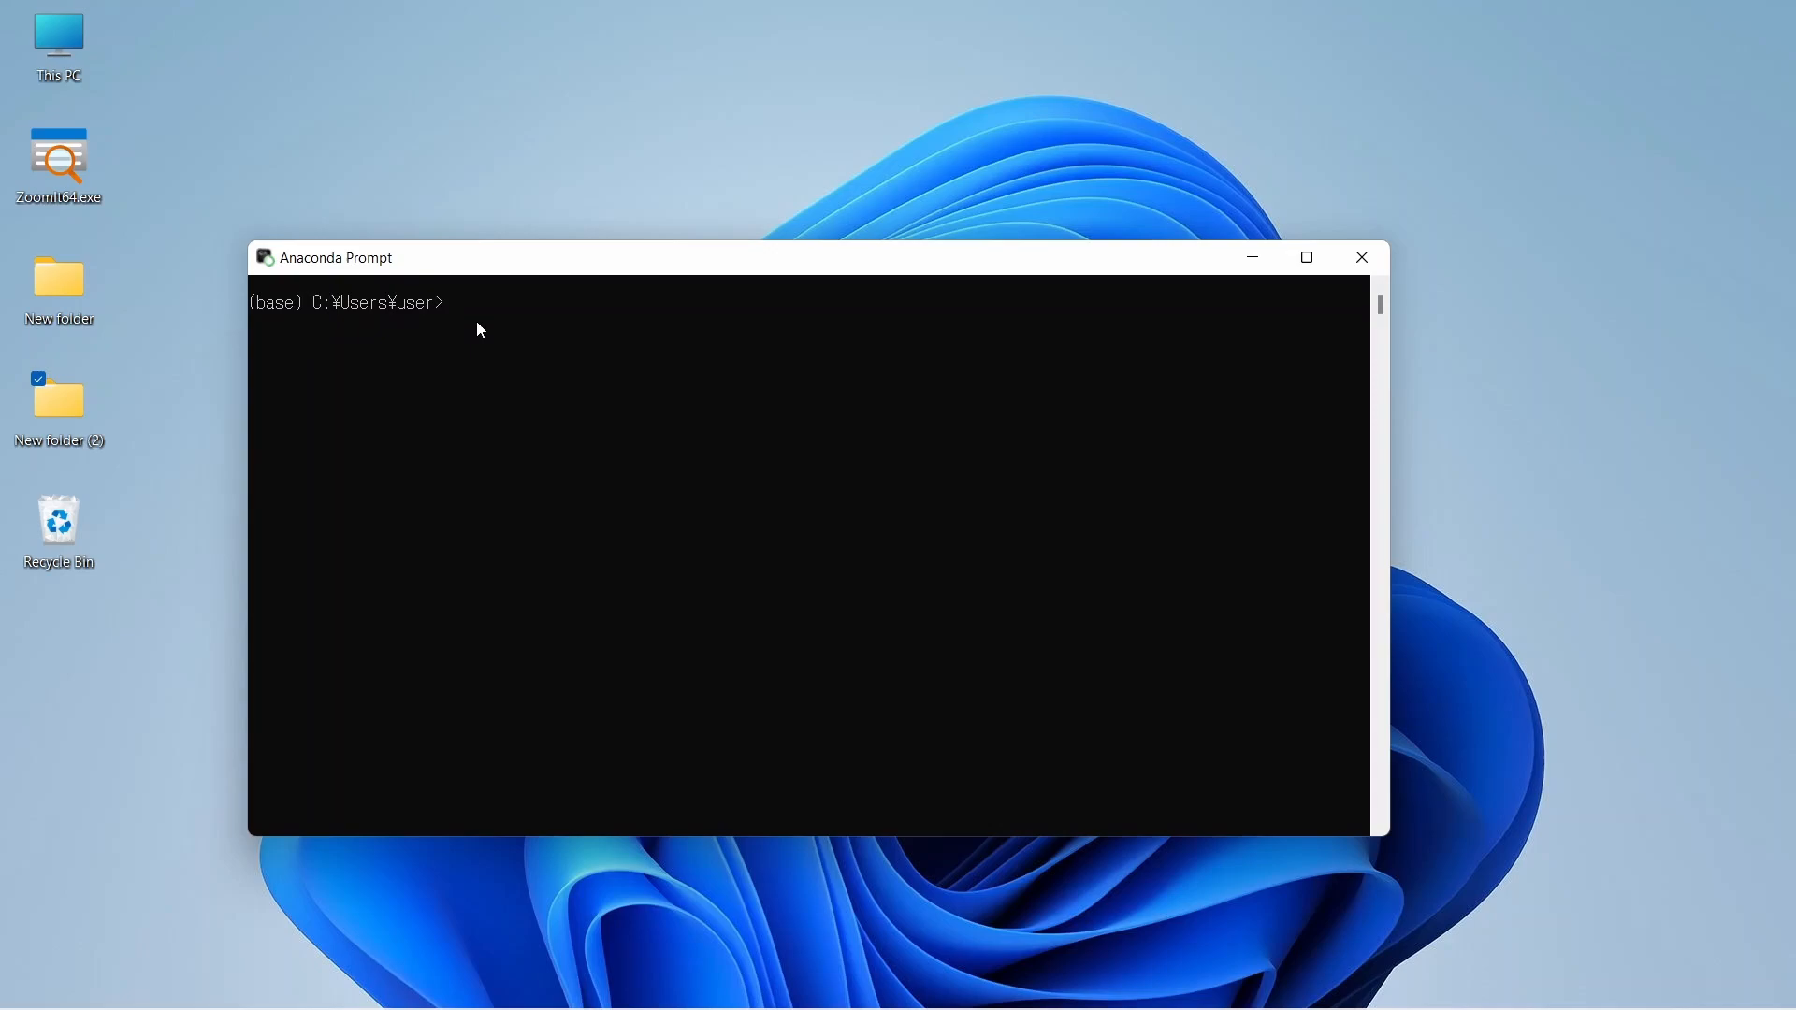
{"action": "type", "text": "python"}
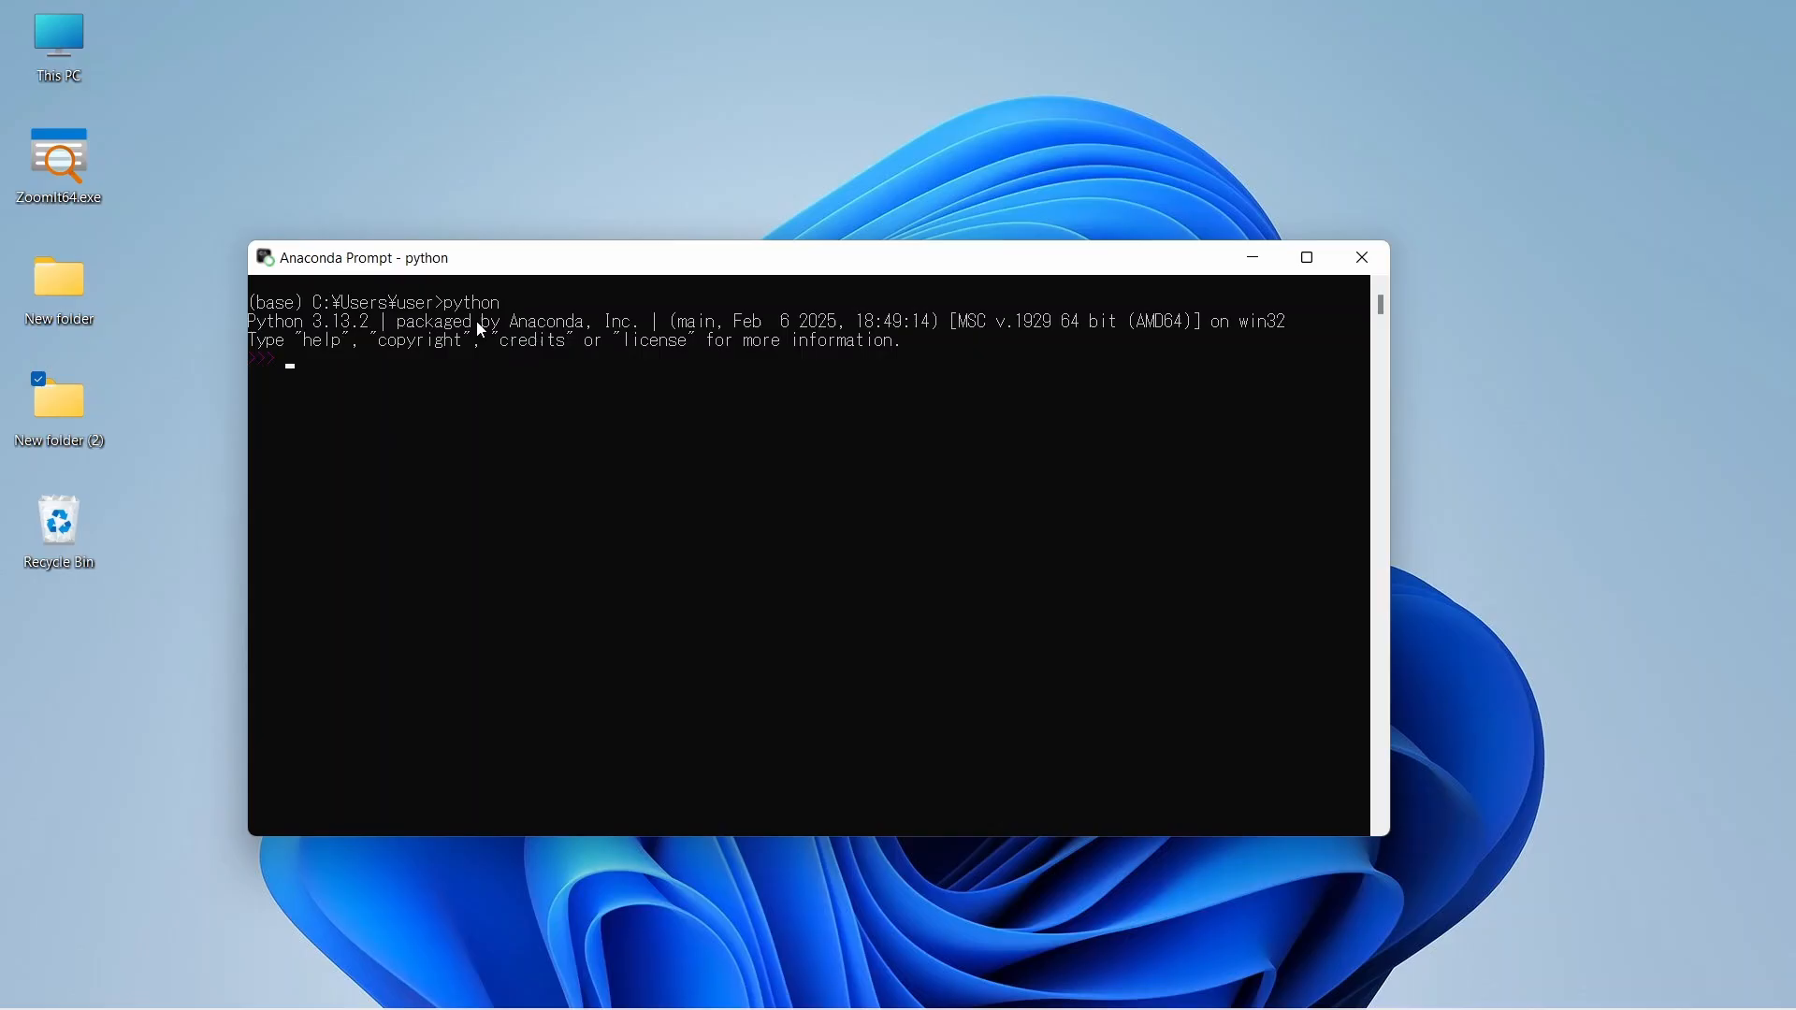
{"action": "mouse_move", "coordinate": [298, 371]}
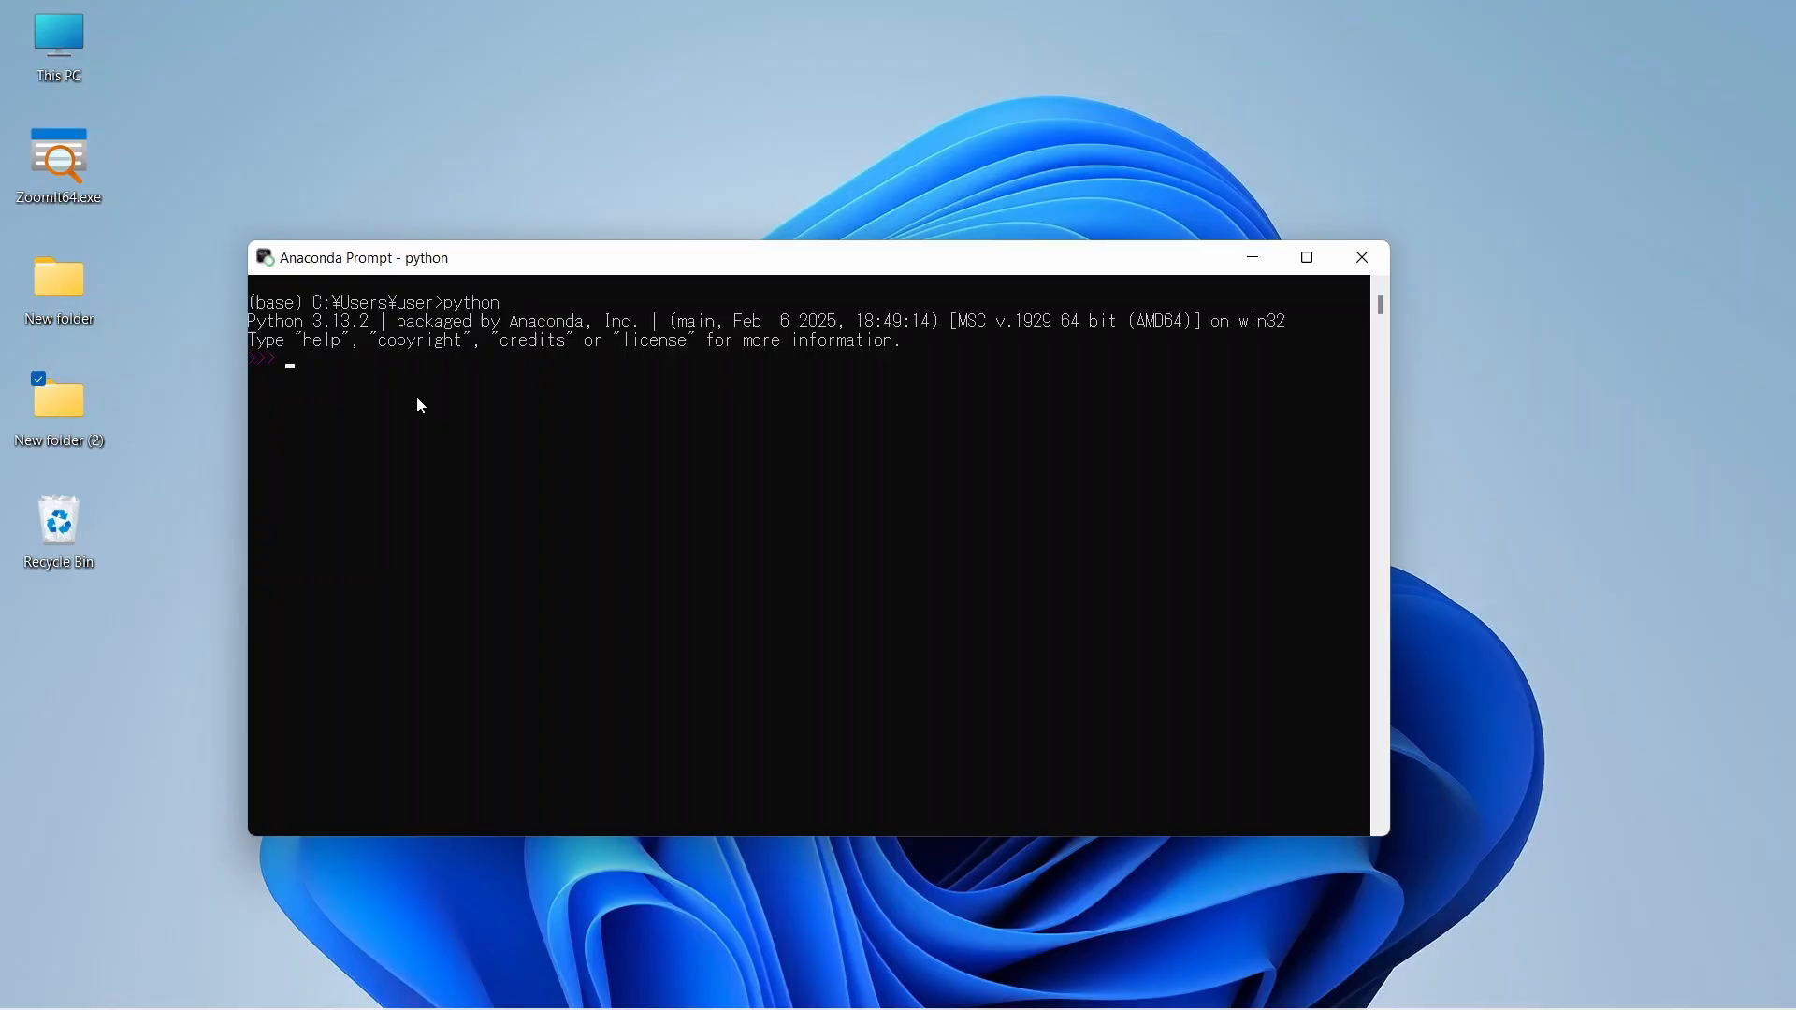
{"action": "mouse_move", "coordinate": [1751, 382]}
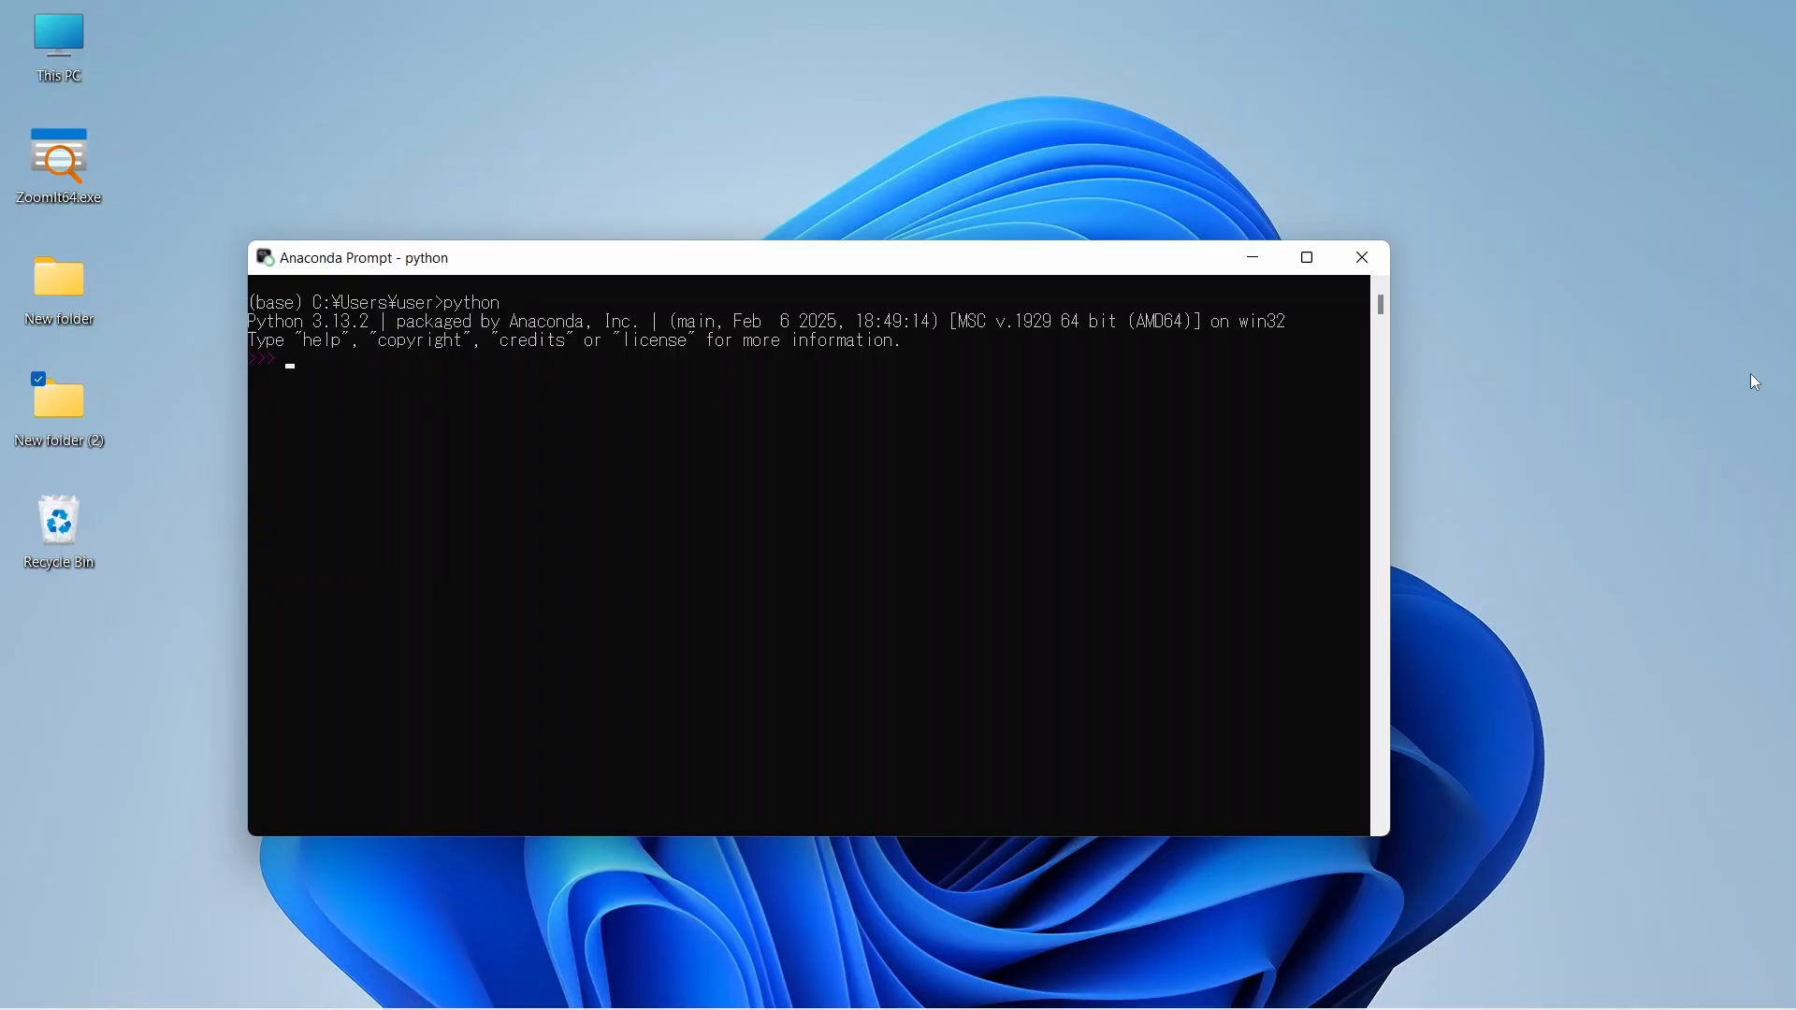
Evaluate 5+6 in the Python session to get 11
{"action": "type", "text": "5+6"}
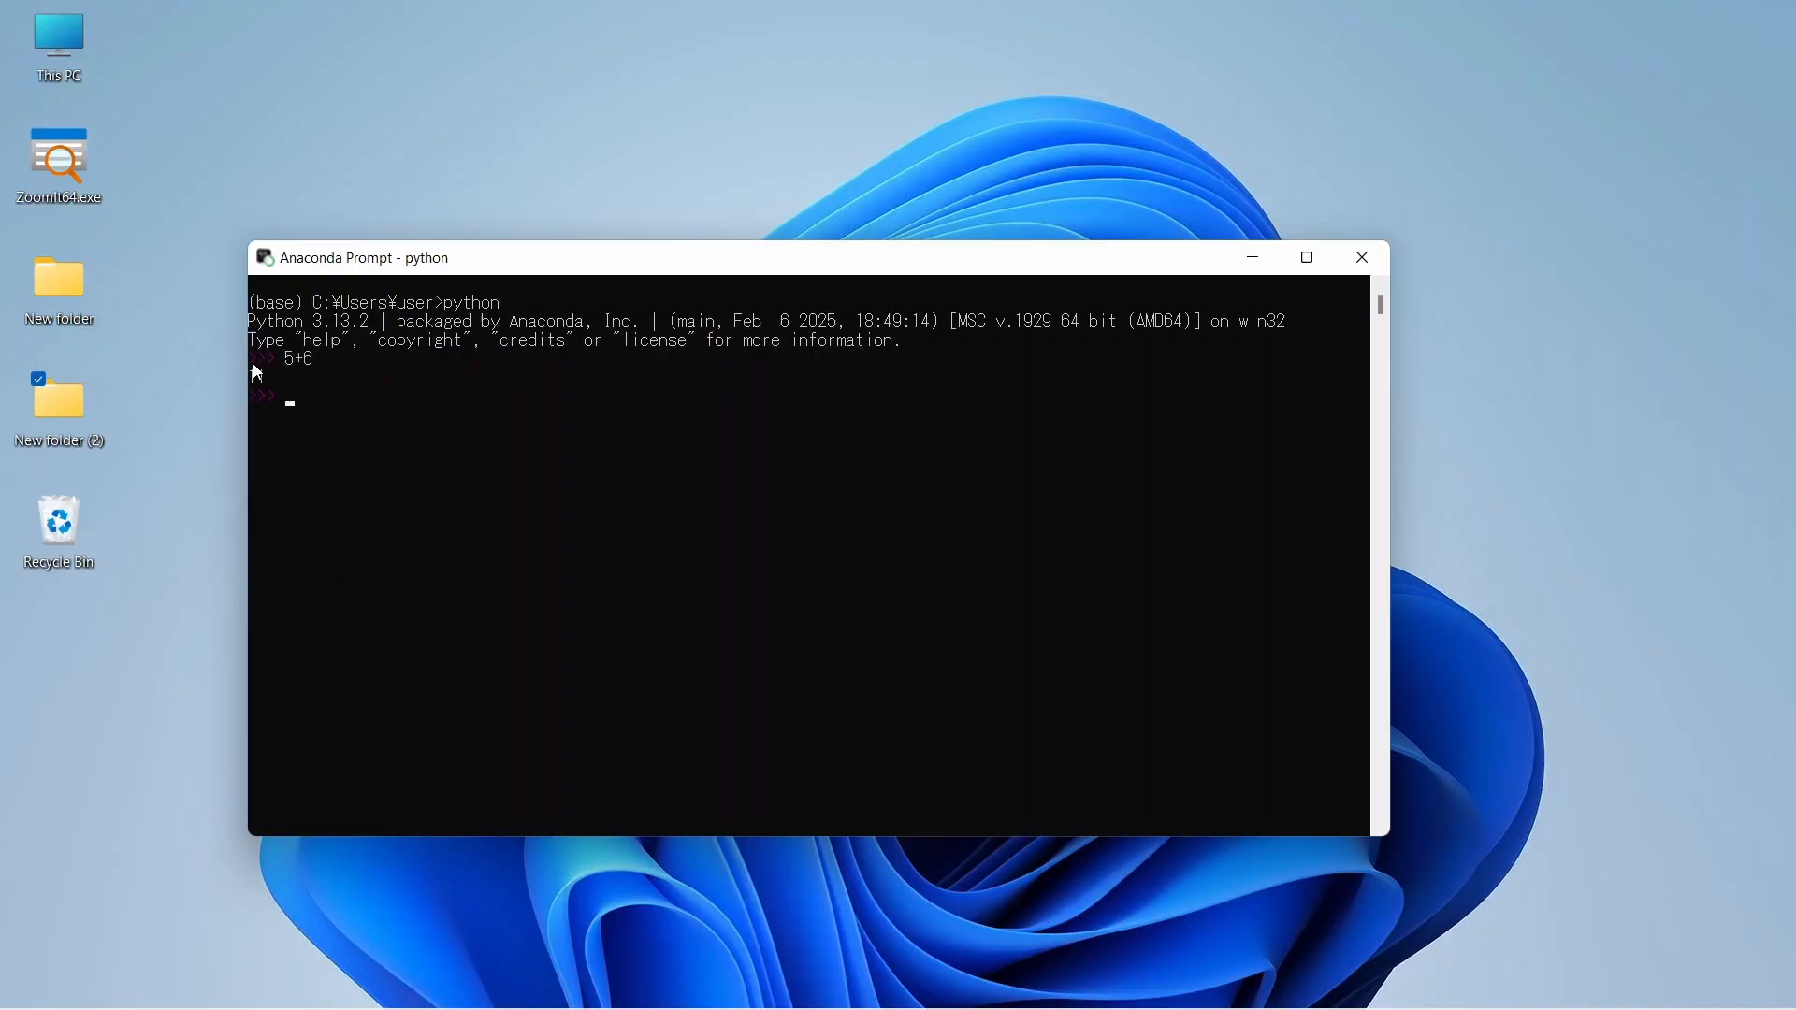
{"action": "key", "text": "Enter"}
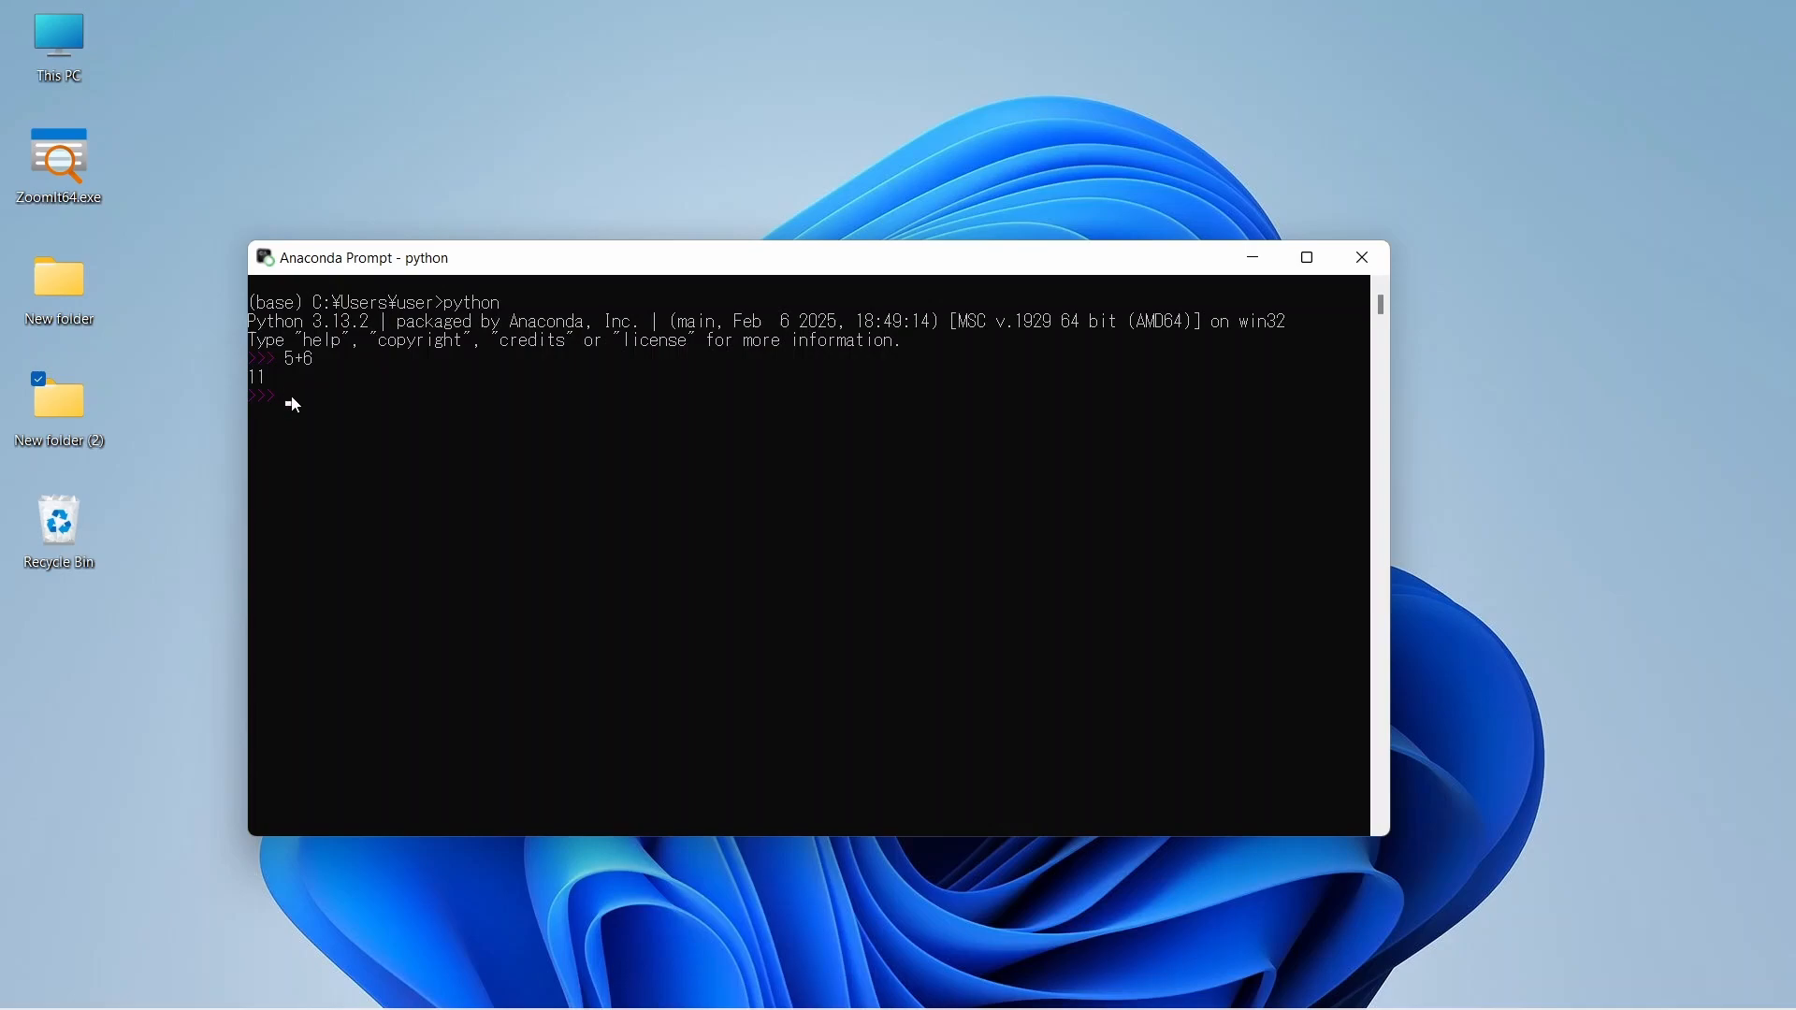
Run print('Hello GIS and RS Made Easy') to show the greeting
{"action": "type", "text": "p"}
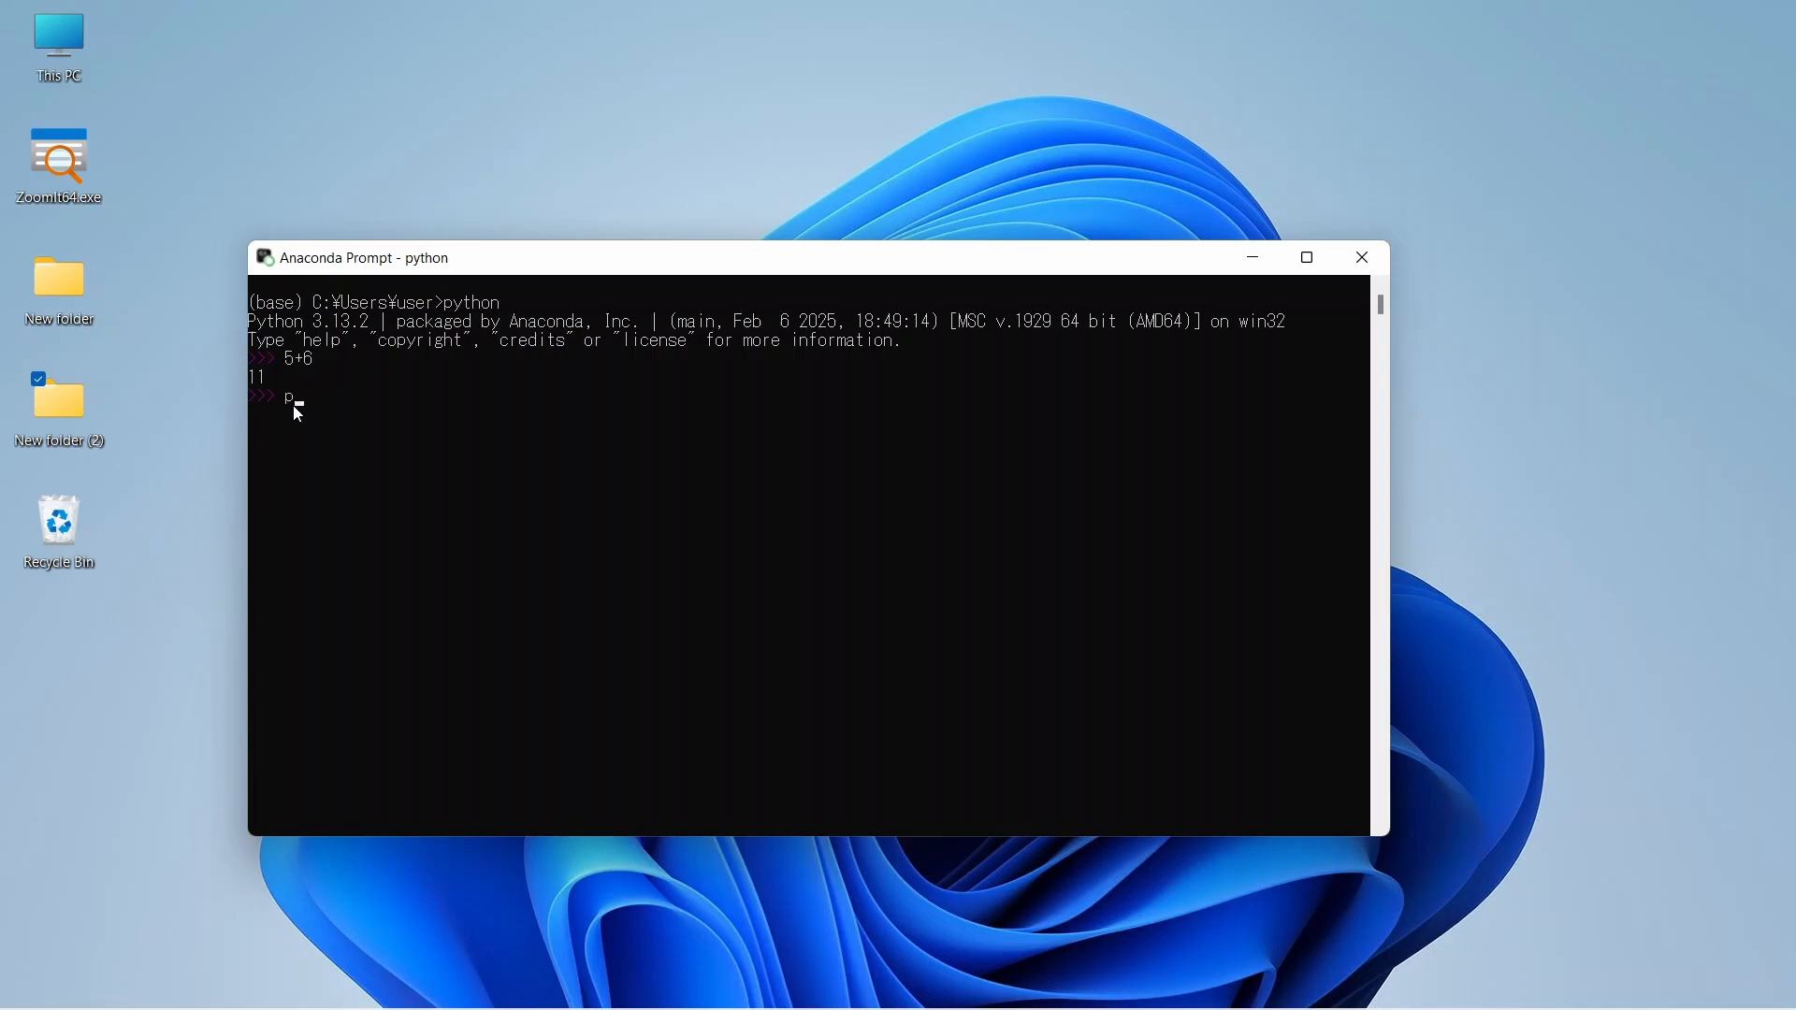
{"action": "type", "text": "rint("}
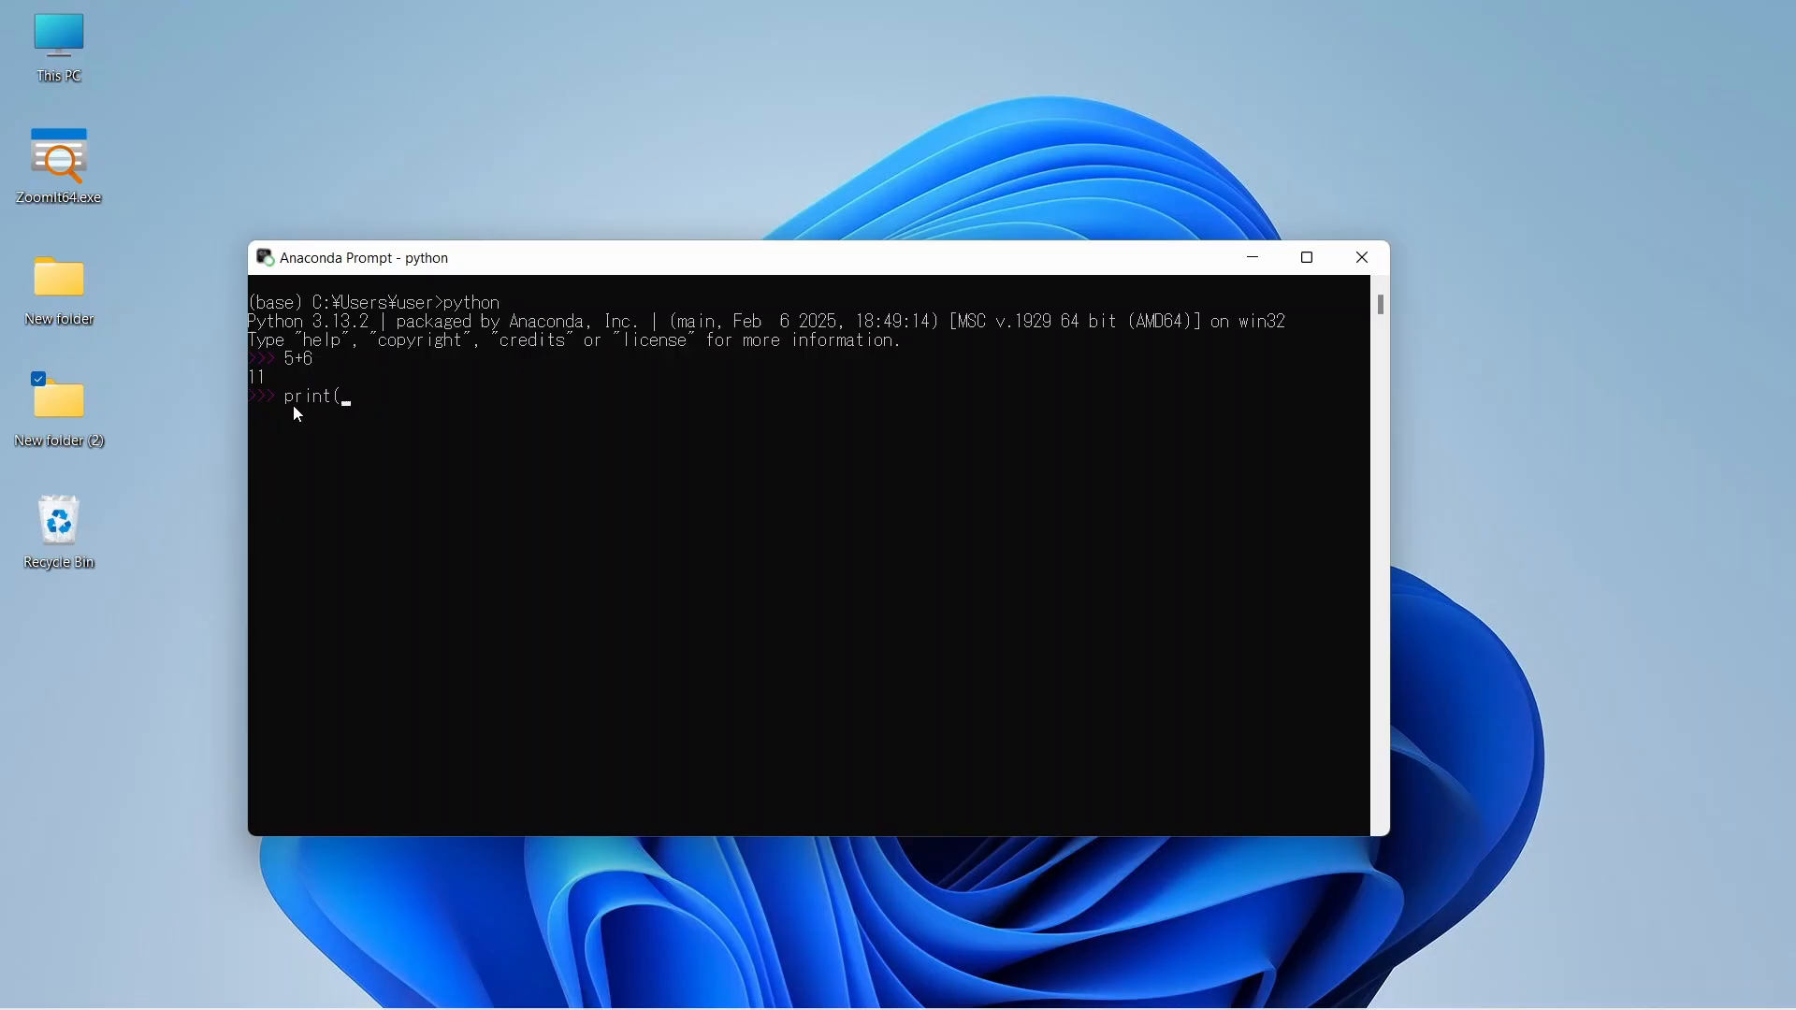
{"action": "type", "text": "'"}
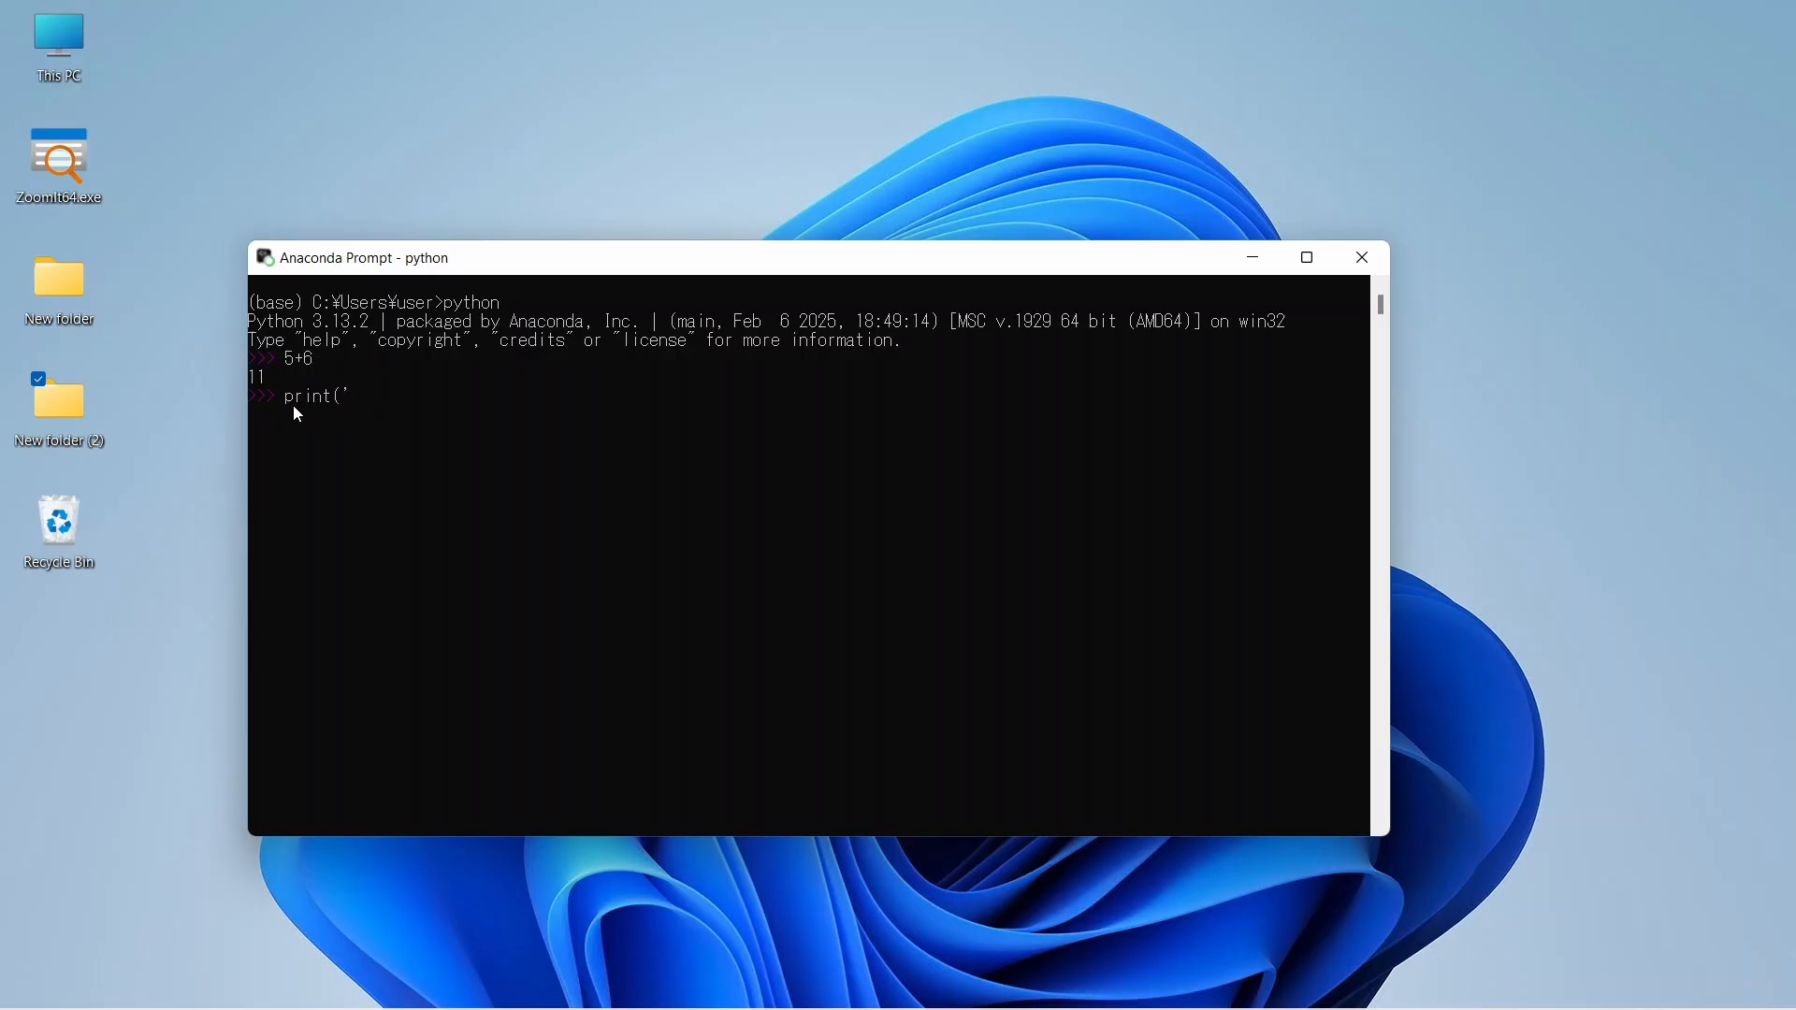
{"action": "type", "text": "Hello"}
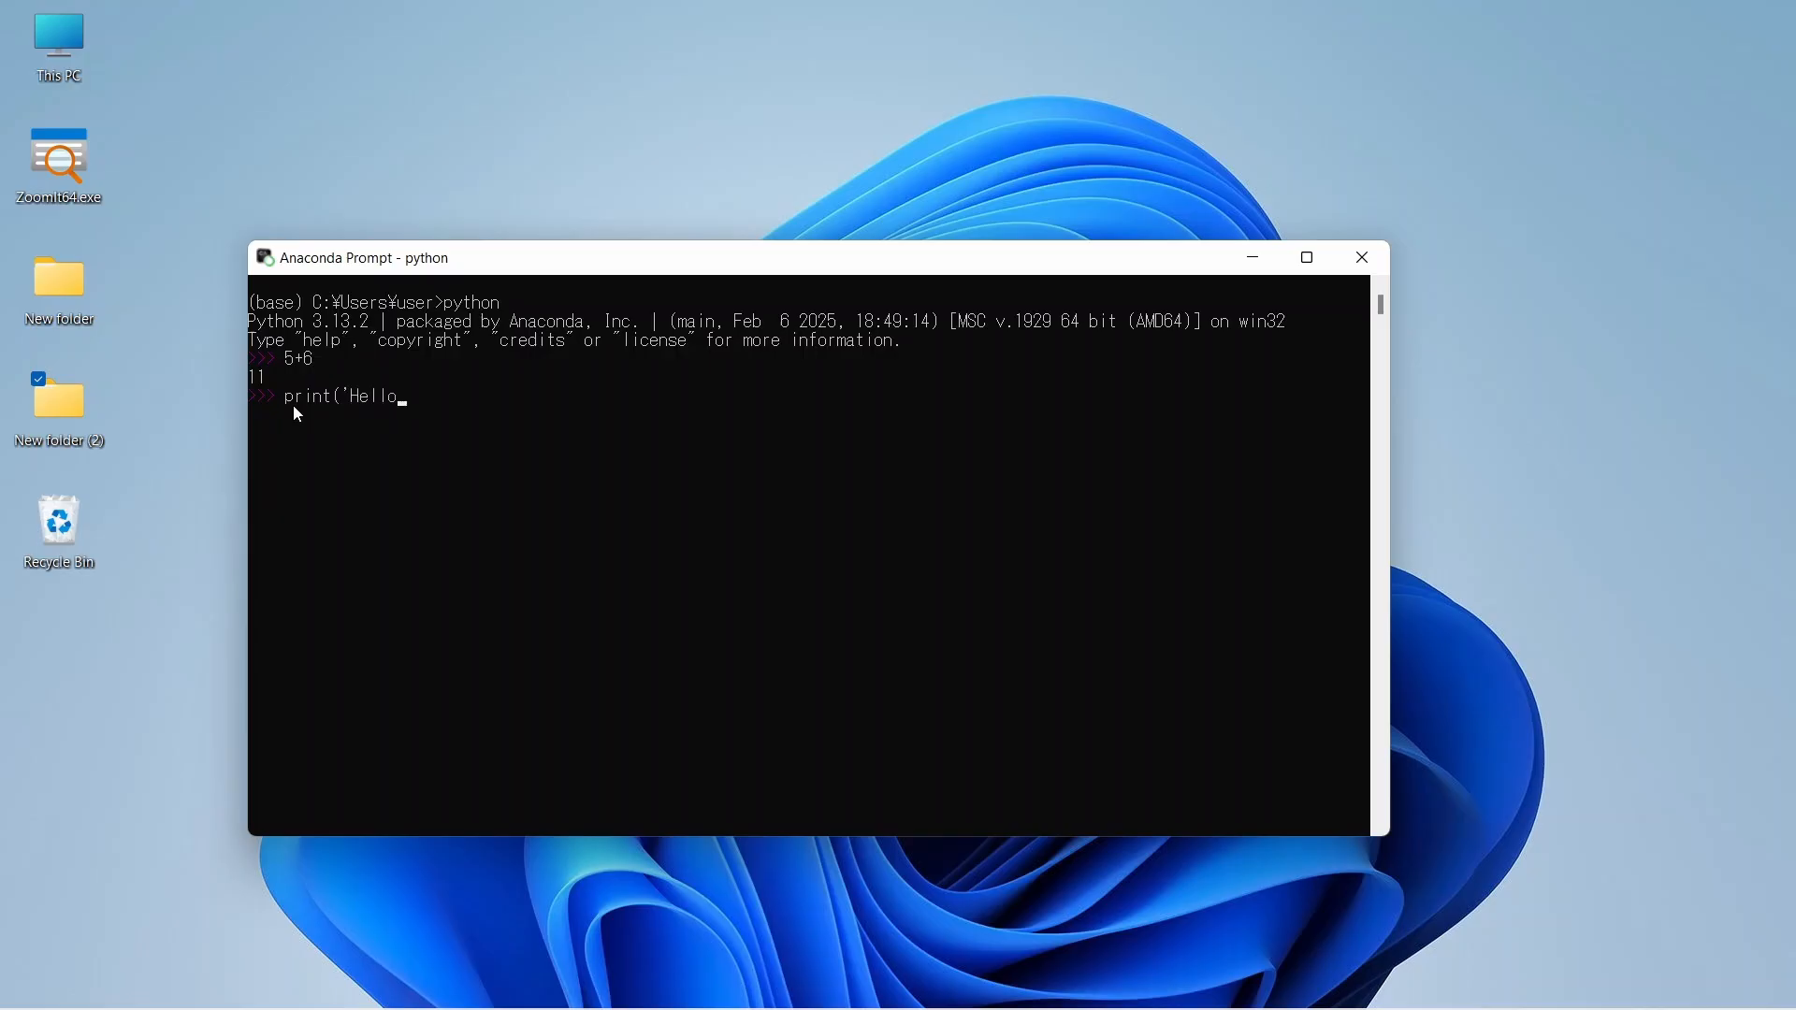
{"action": "type", "text": "GIS"}
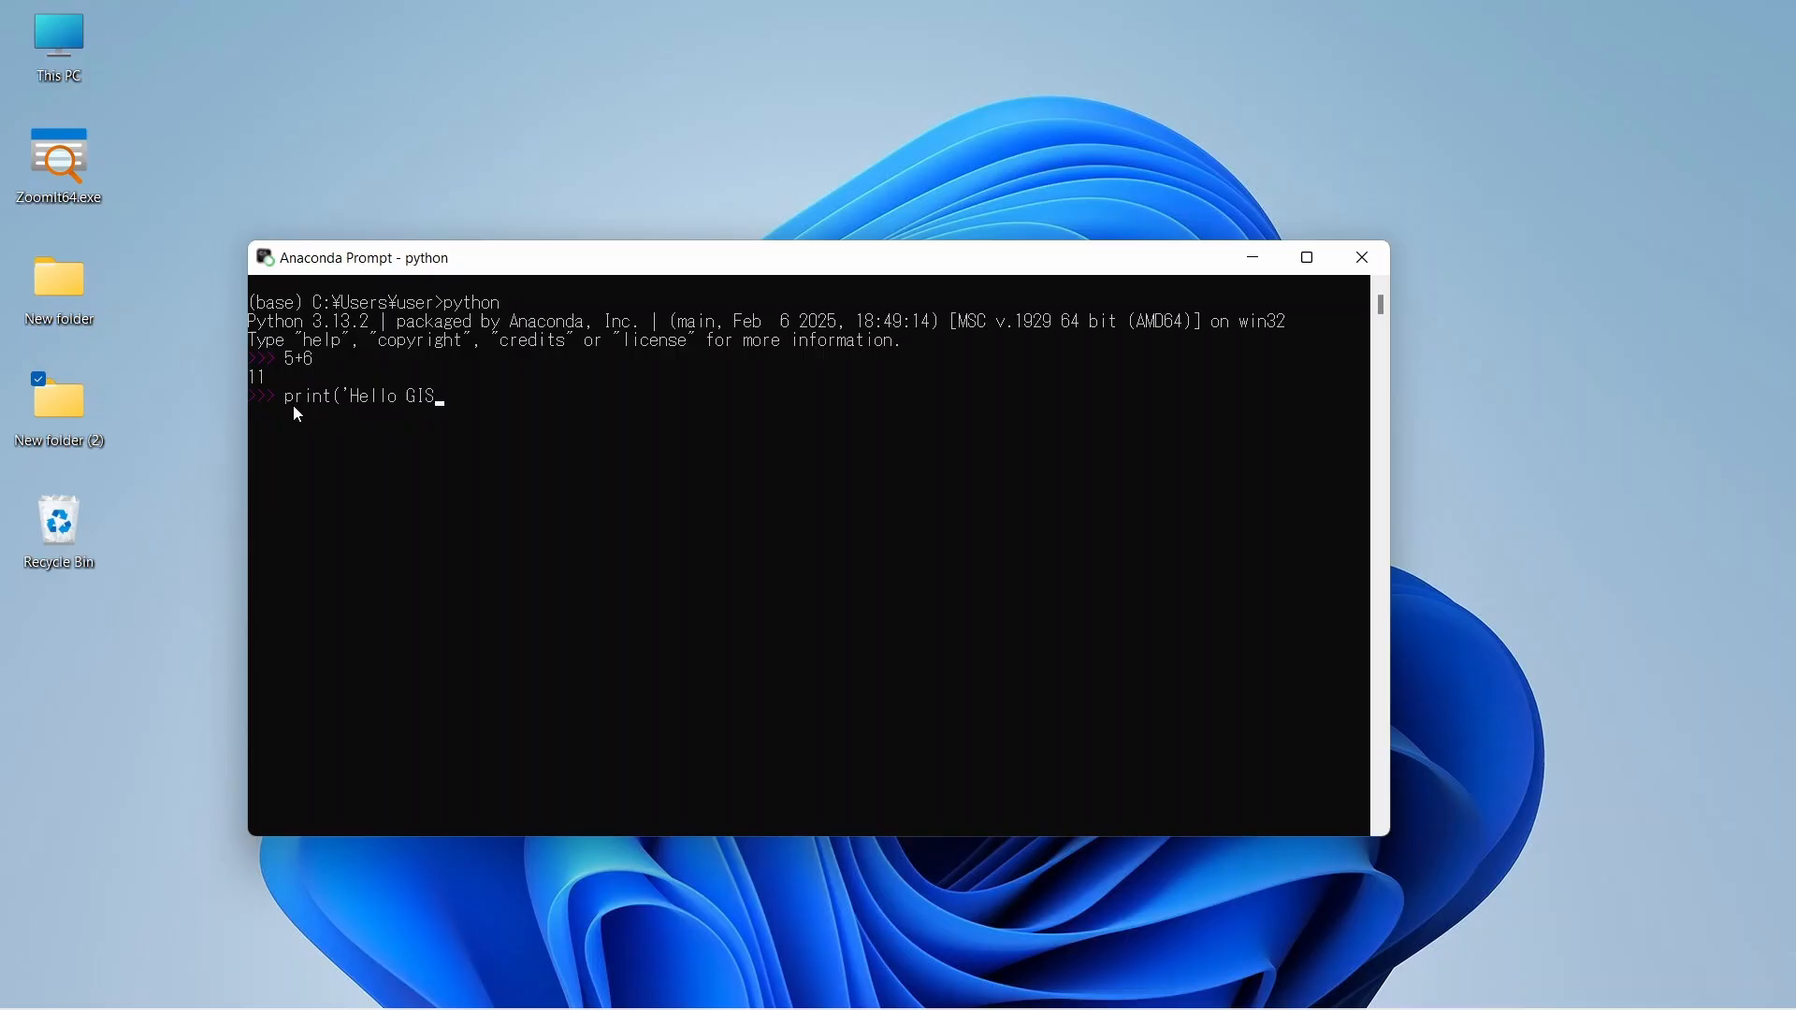
{"action": "type", "text": "and"}
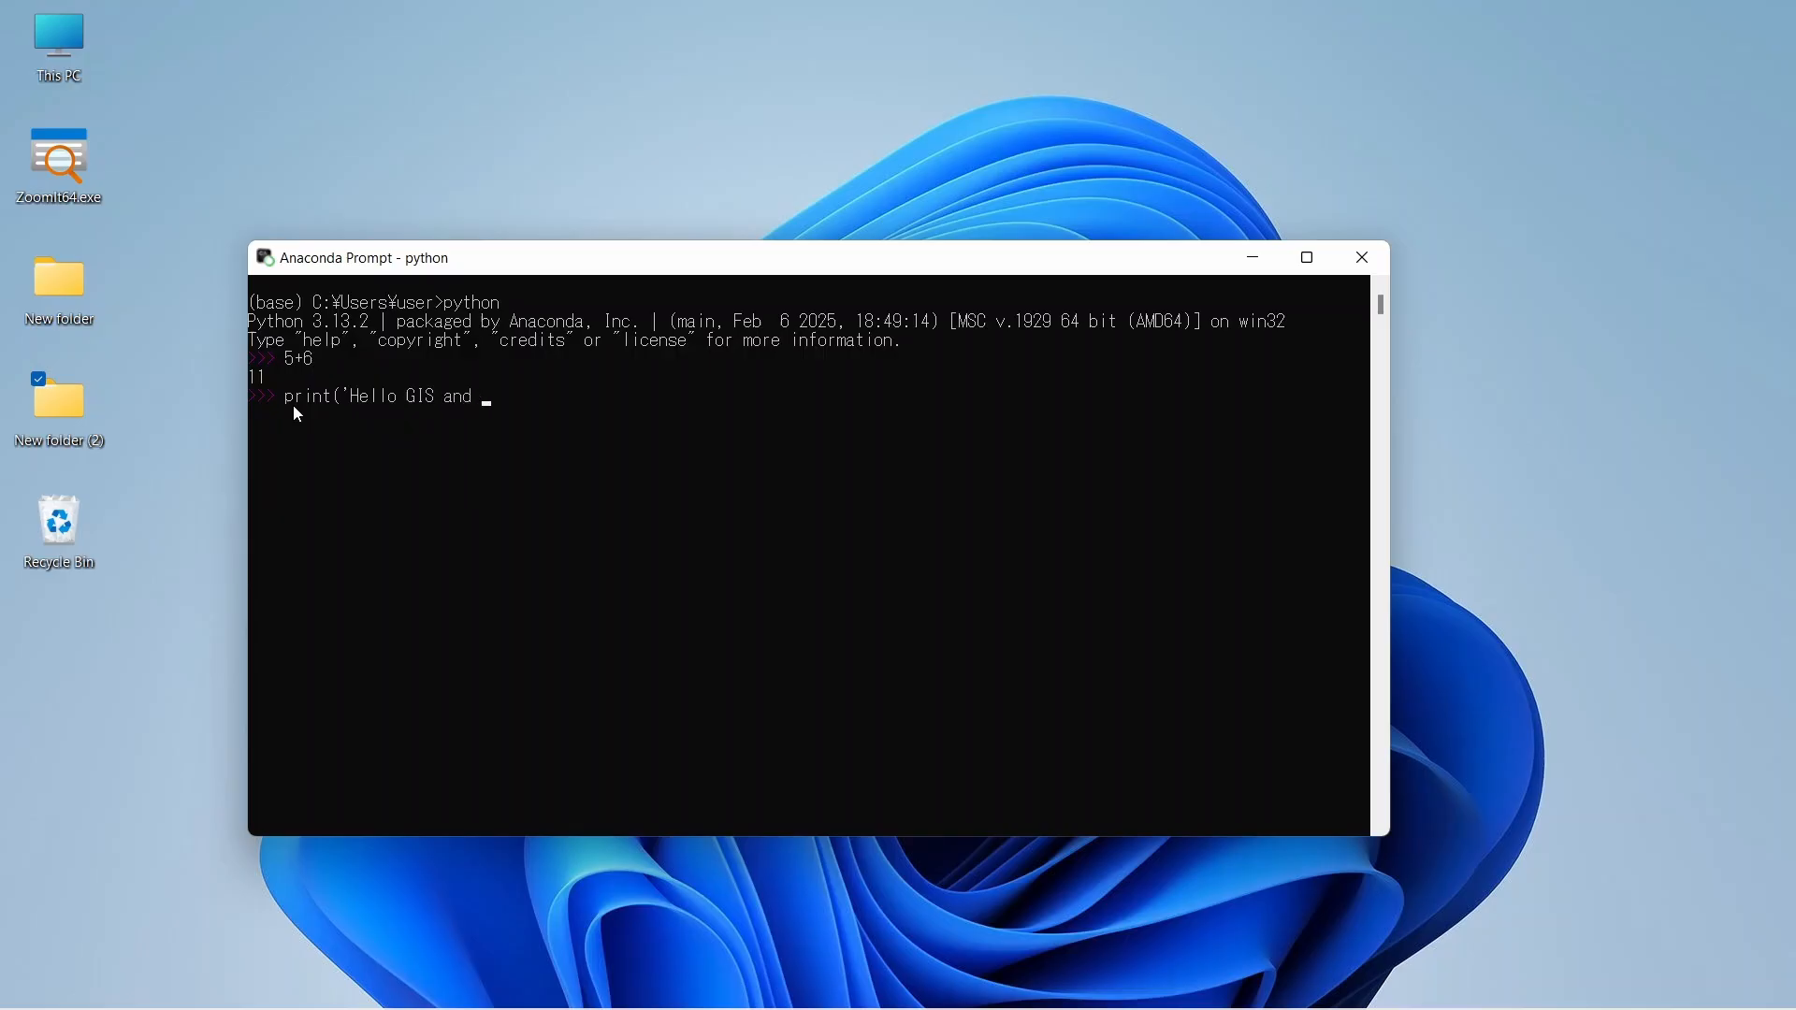
{"action": "type", "text": "RS Ma"}
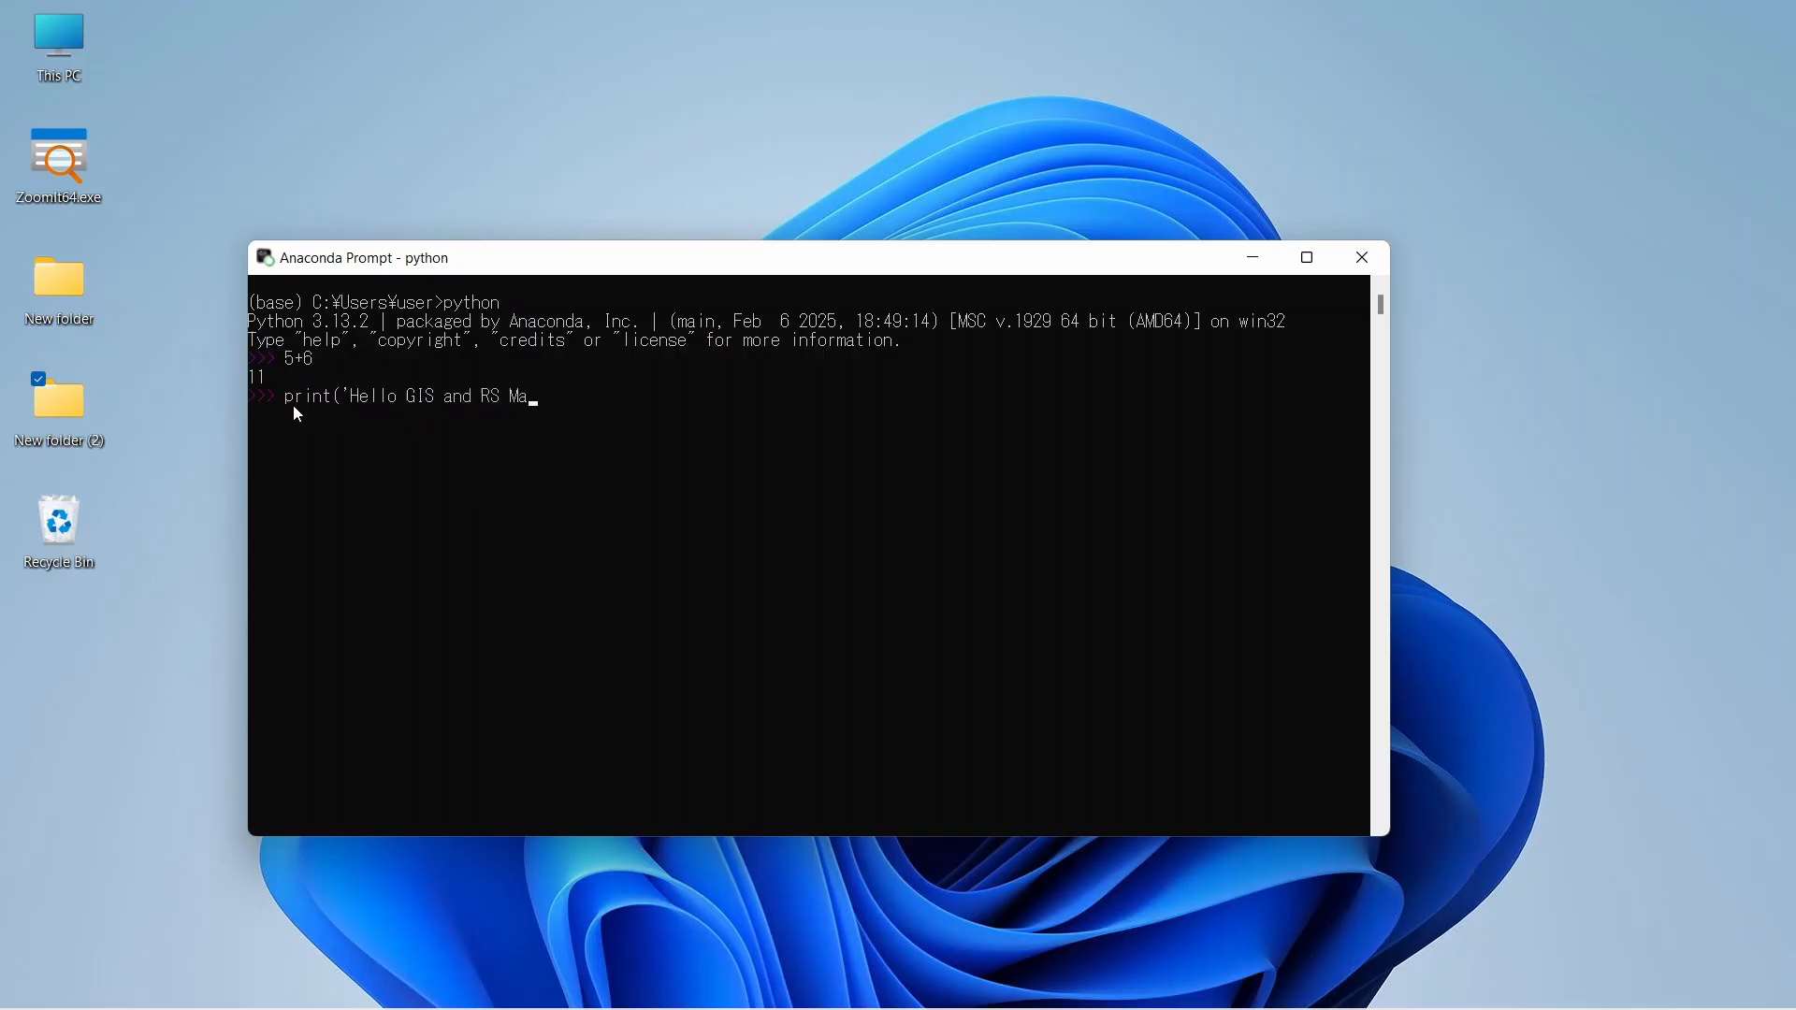
{"action": "type", "text": "de Eas"}
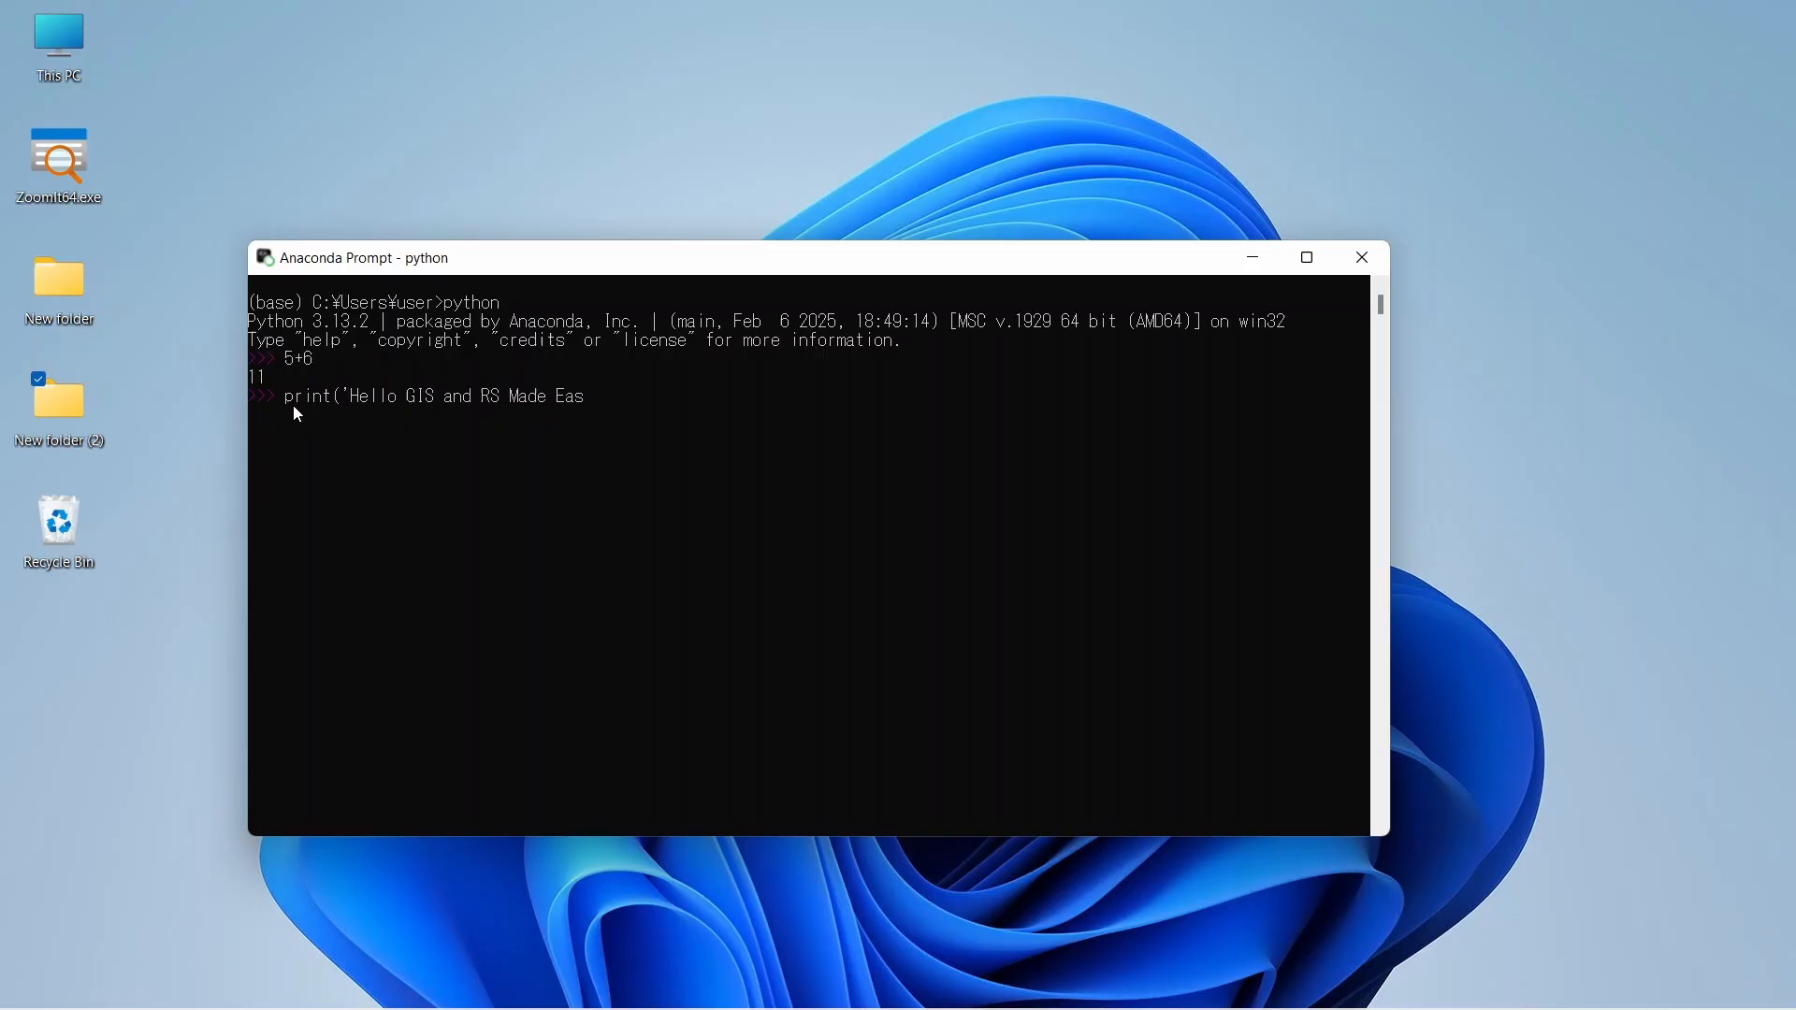
{"action": "type", "text": "y')"}
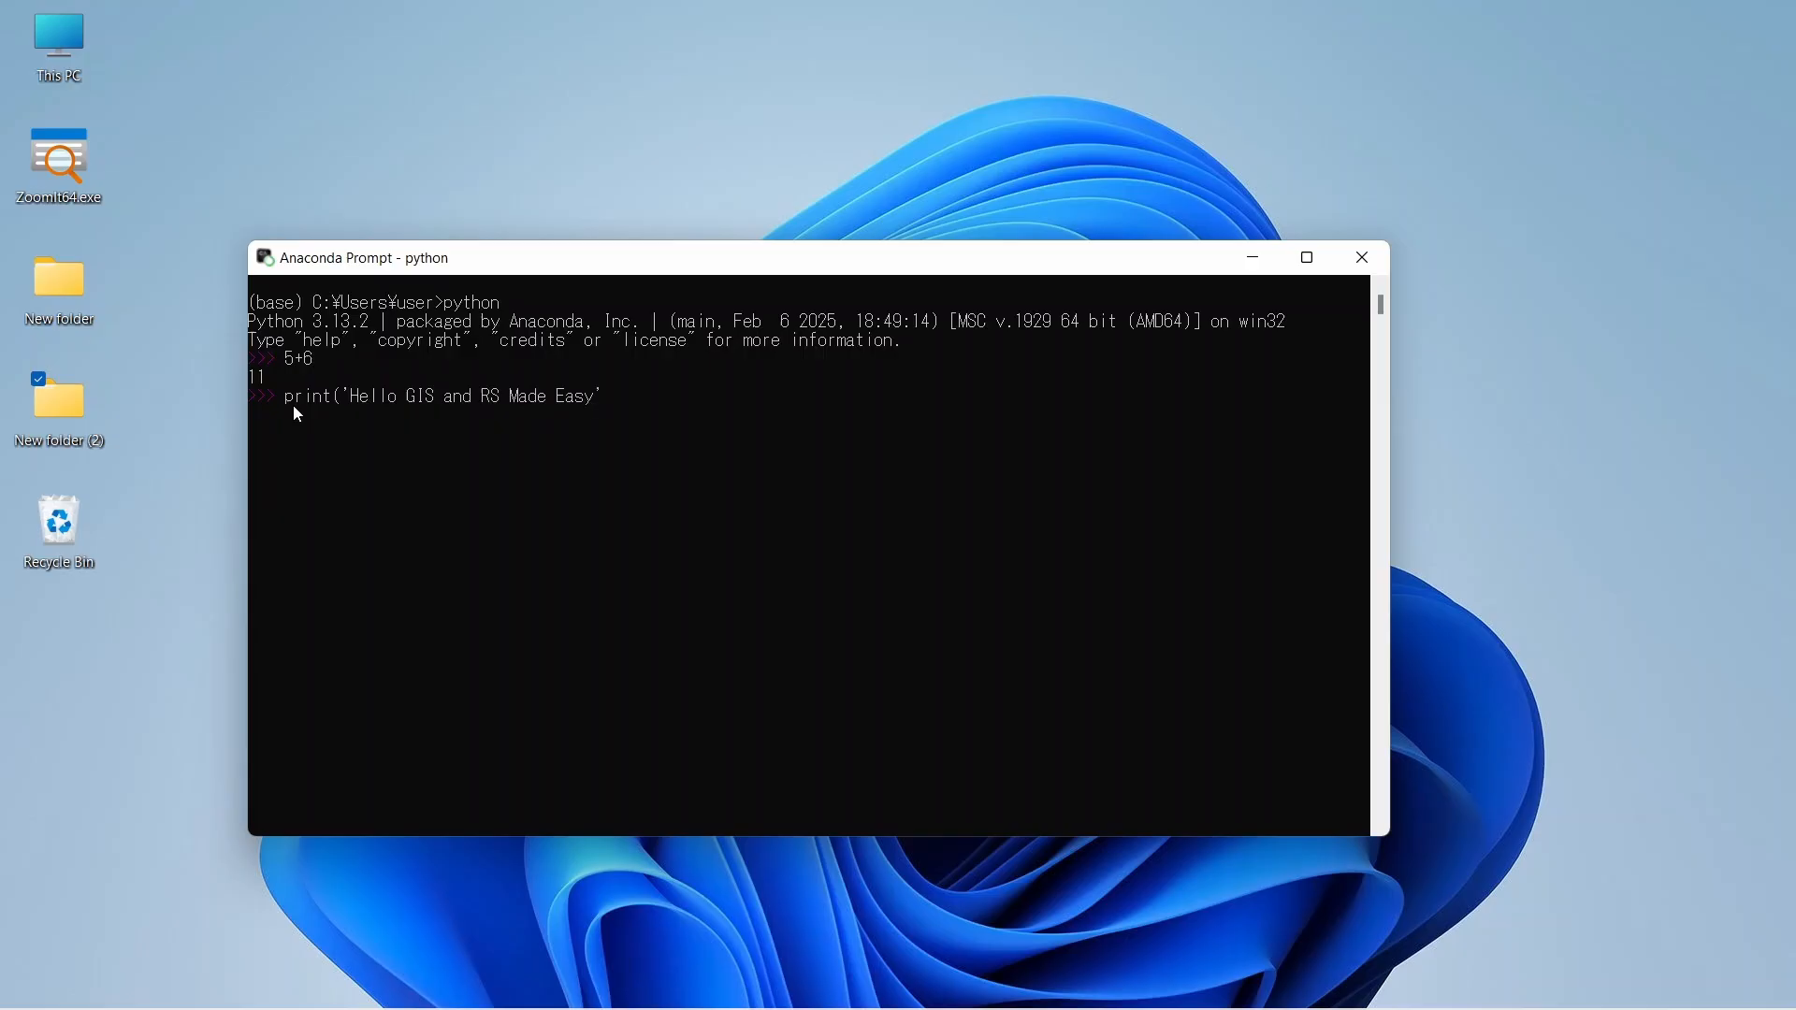
{"action": "type", "text": ")"}
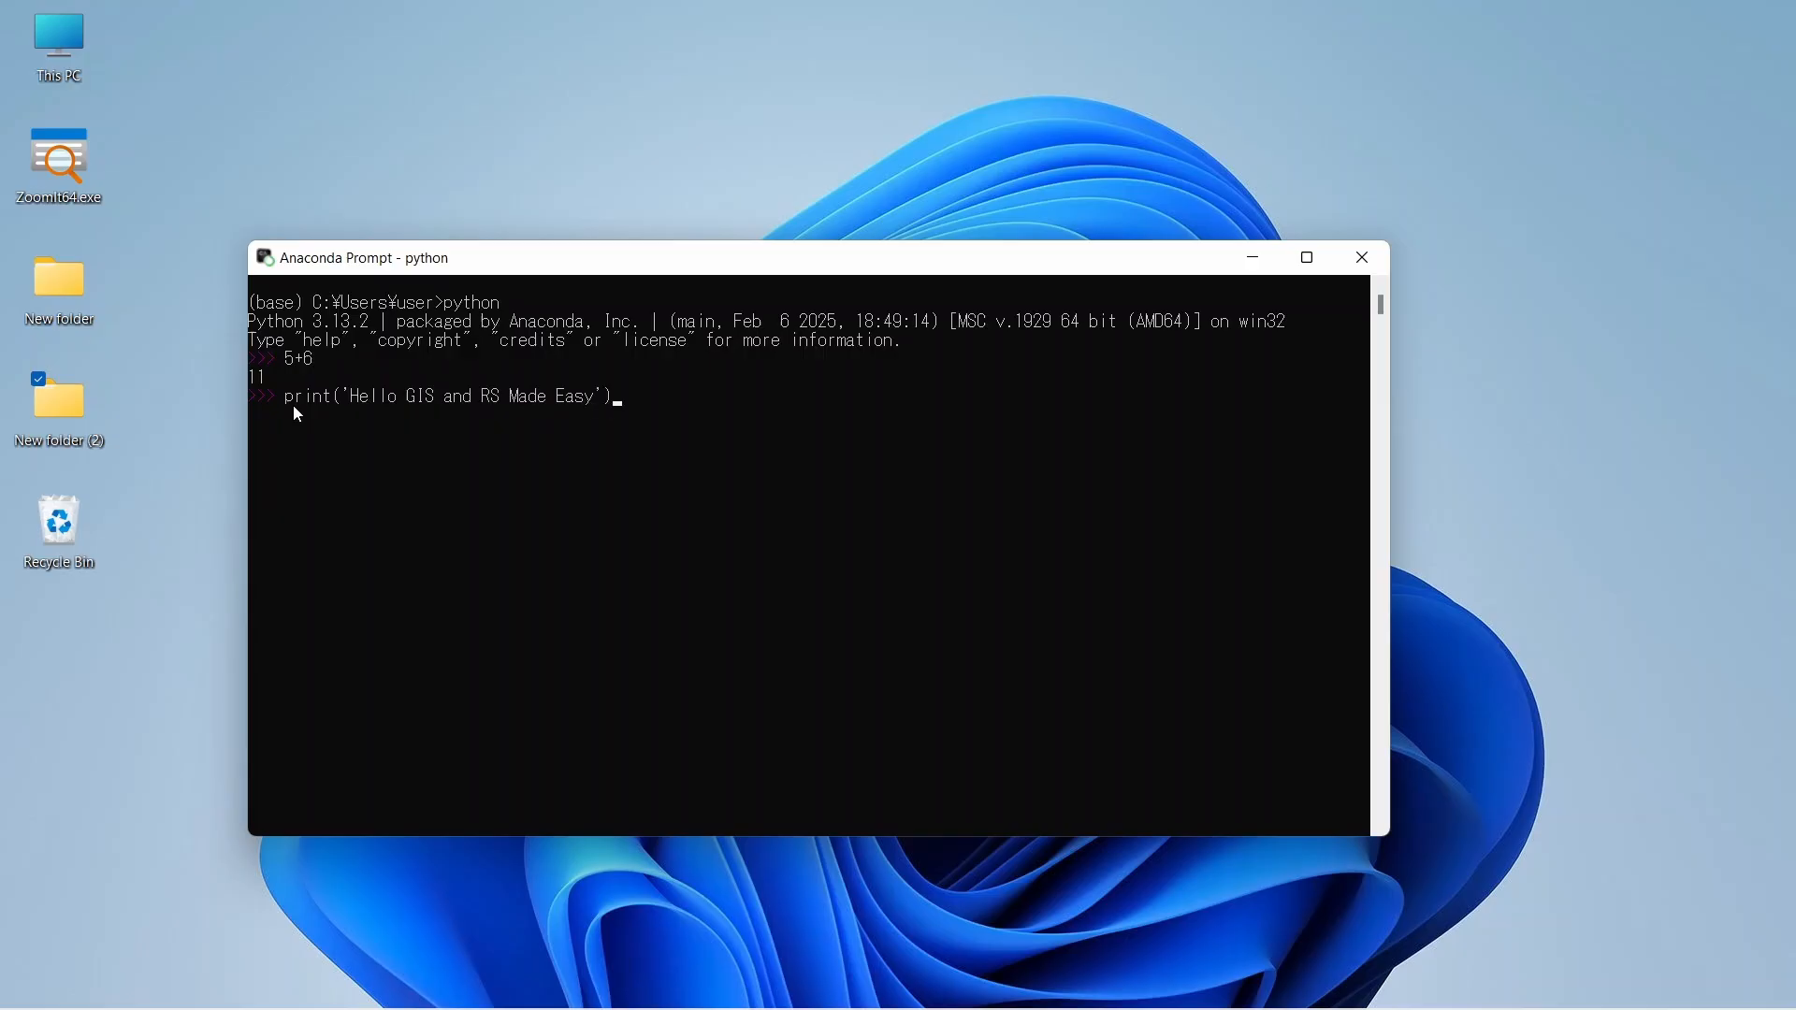
{"action": "key", "text": "Enter"}
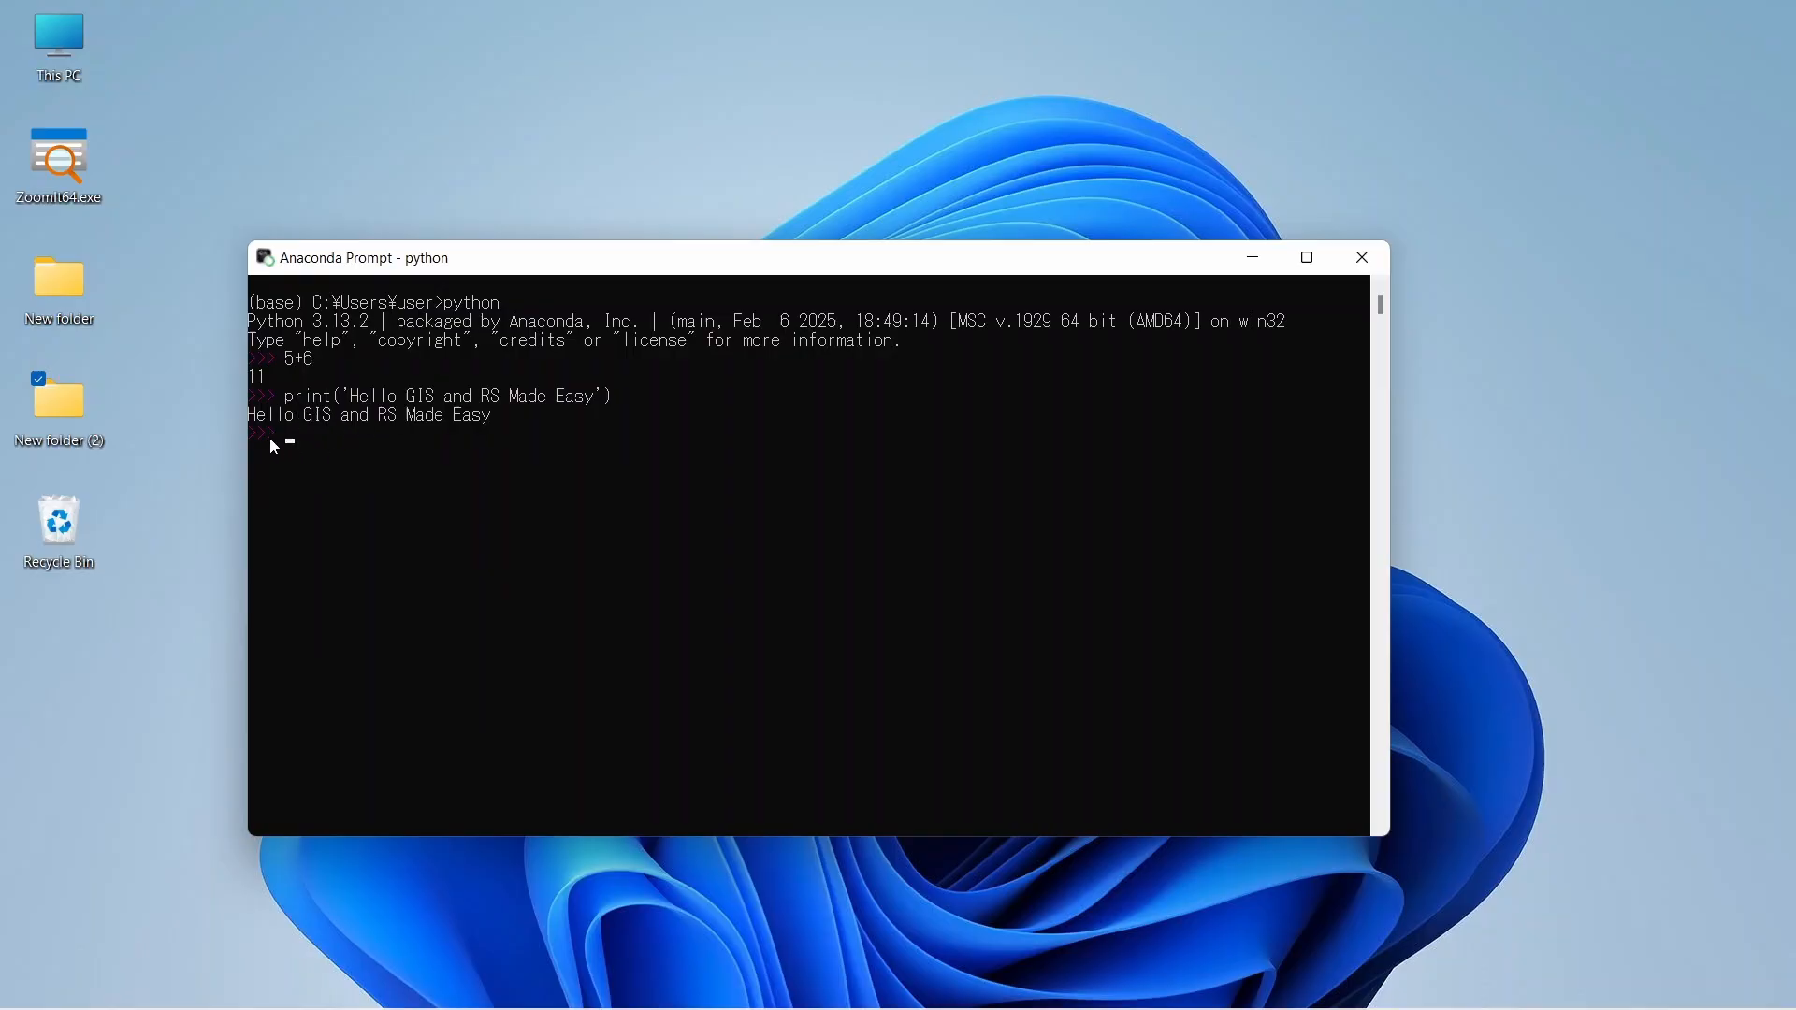
{"action": "mouse_move", "coordinate": [262, 449]}
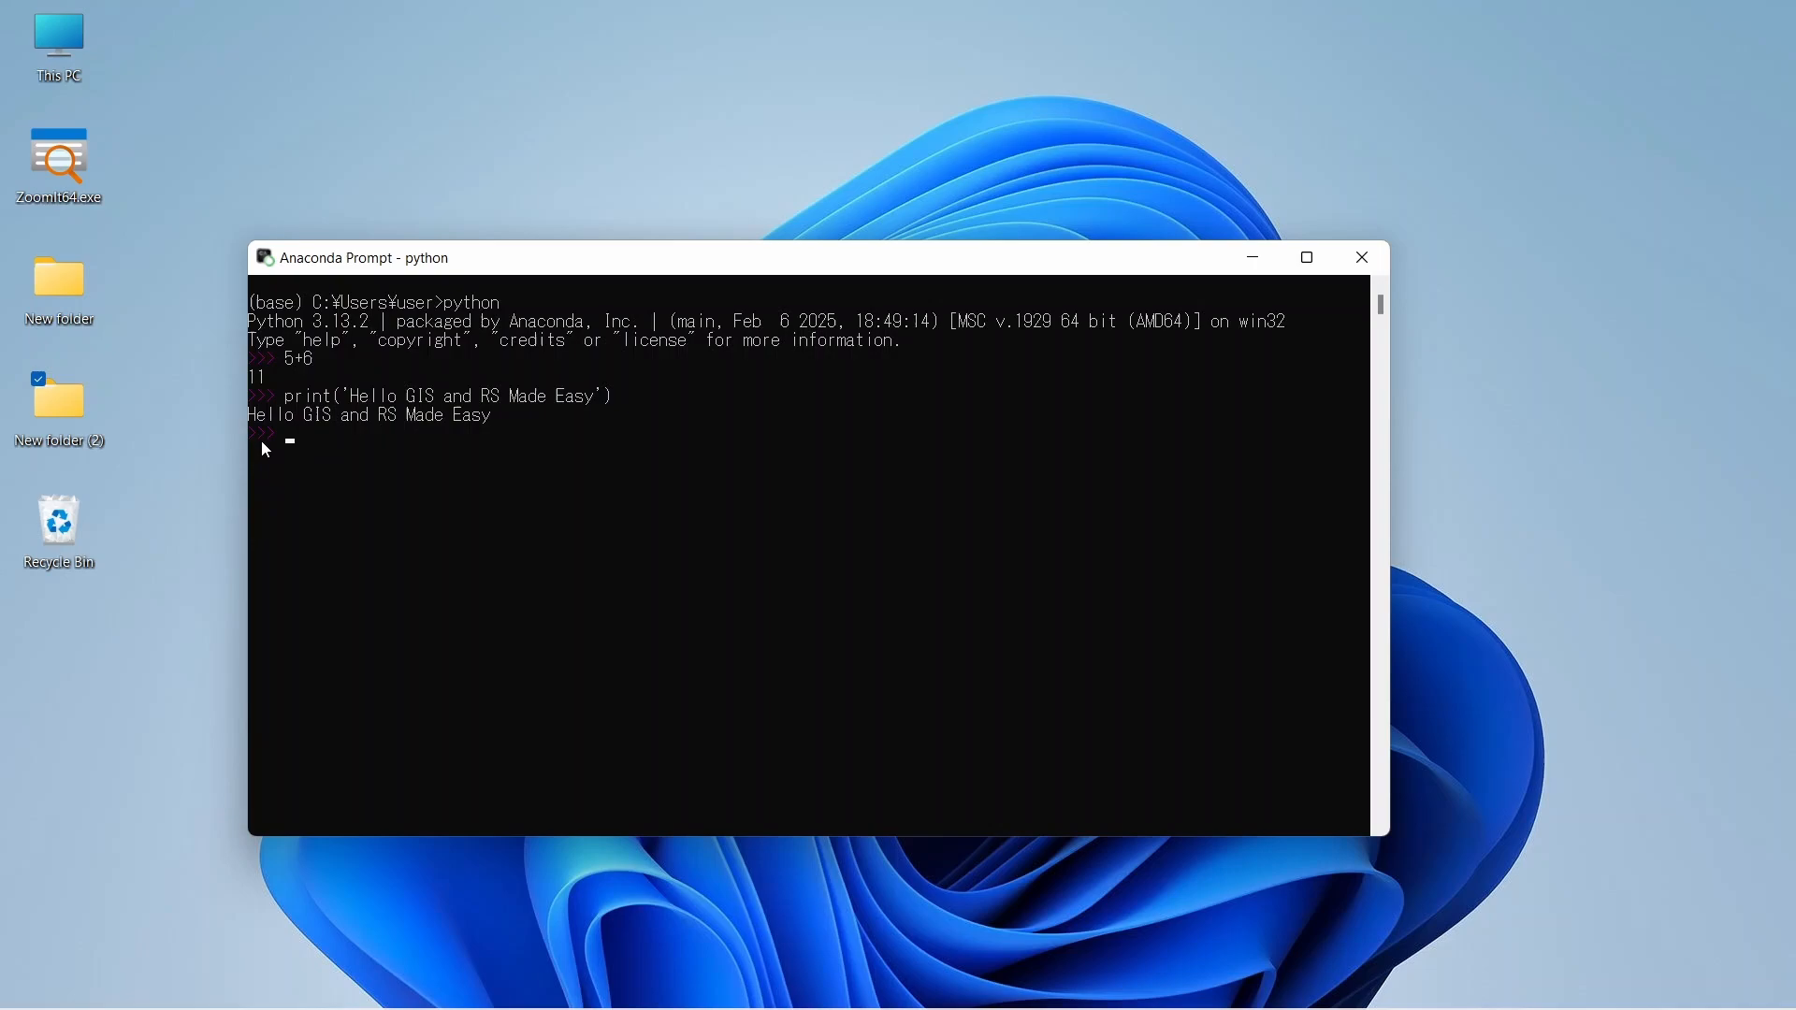
Leave the Python session with exit() to return to the base prompt
{"action": "type", "text": "e"}
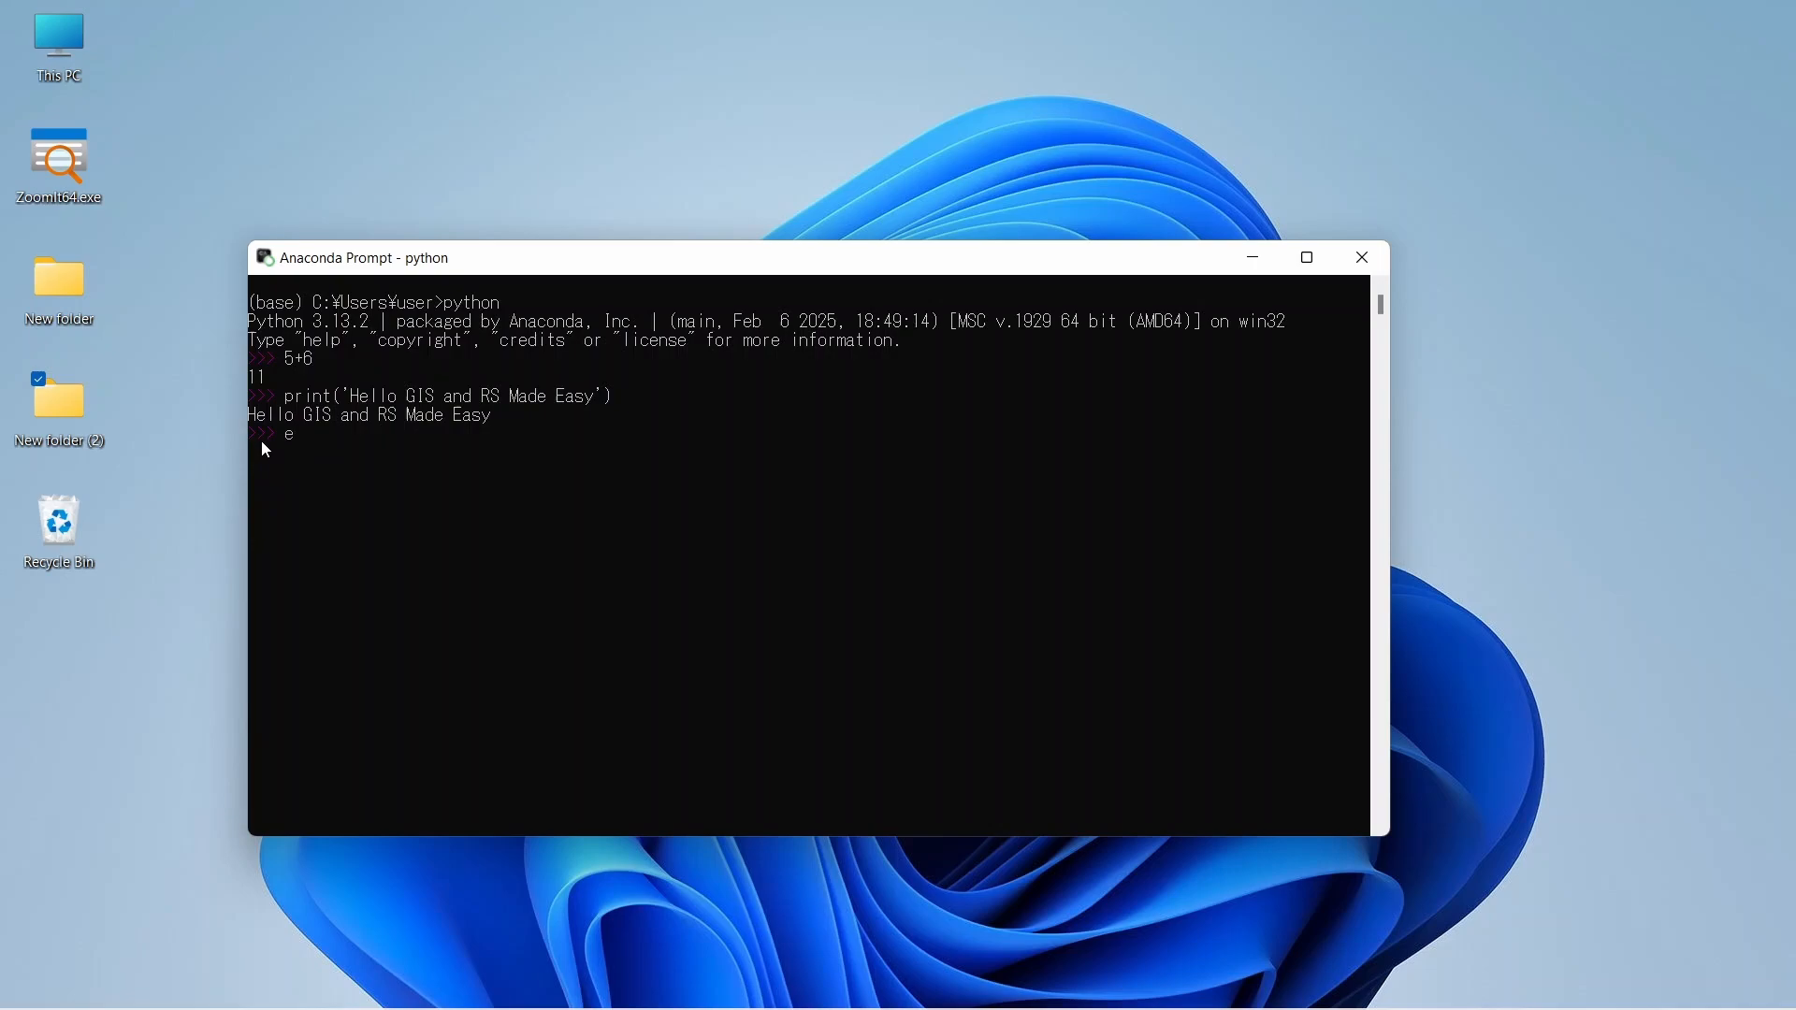
{"action": "type", "text": "xit"}
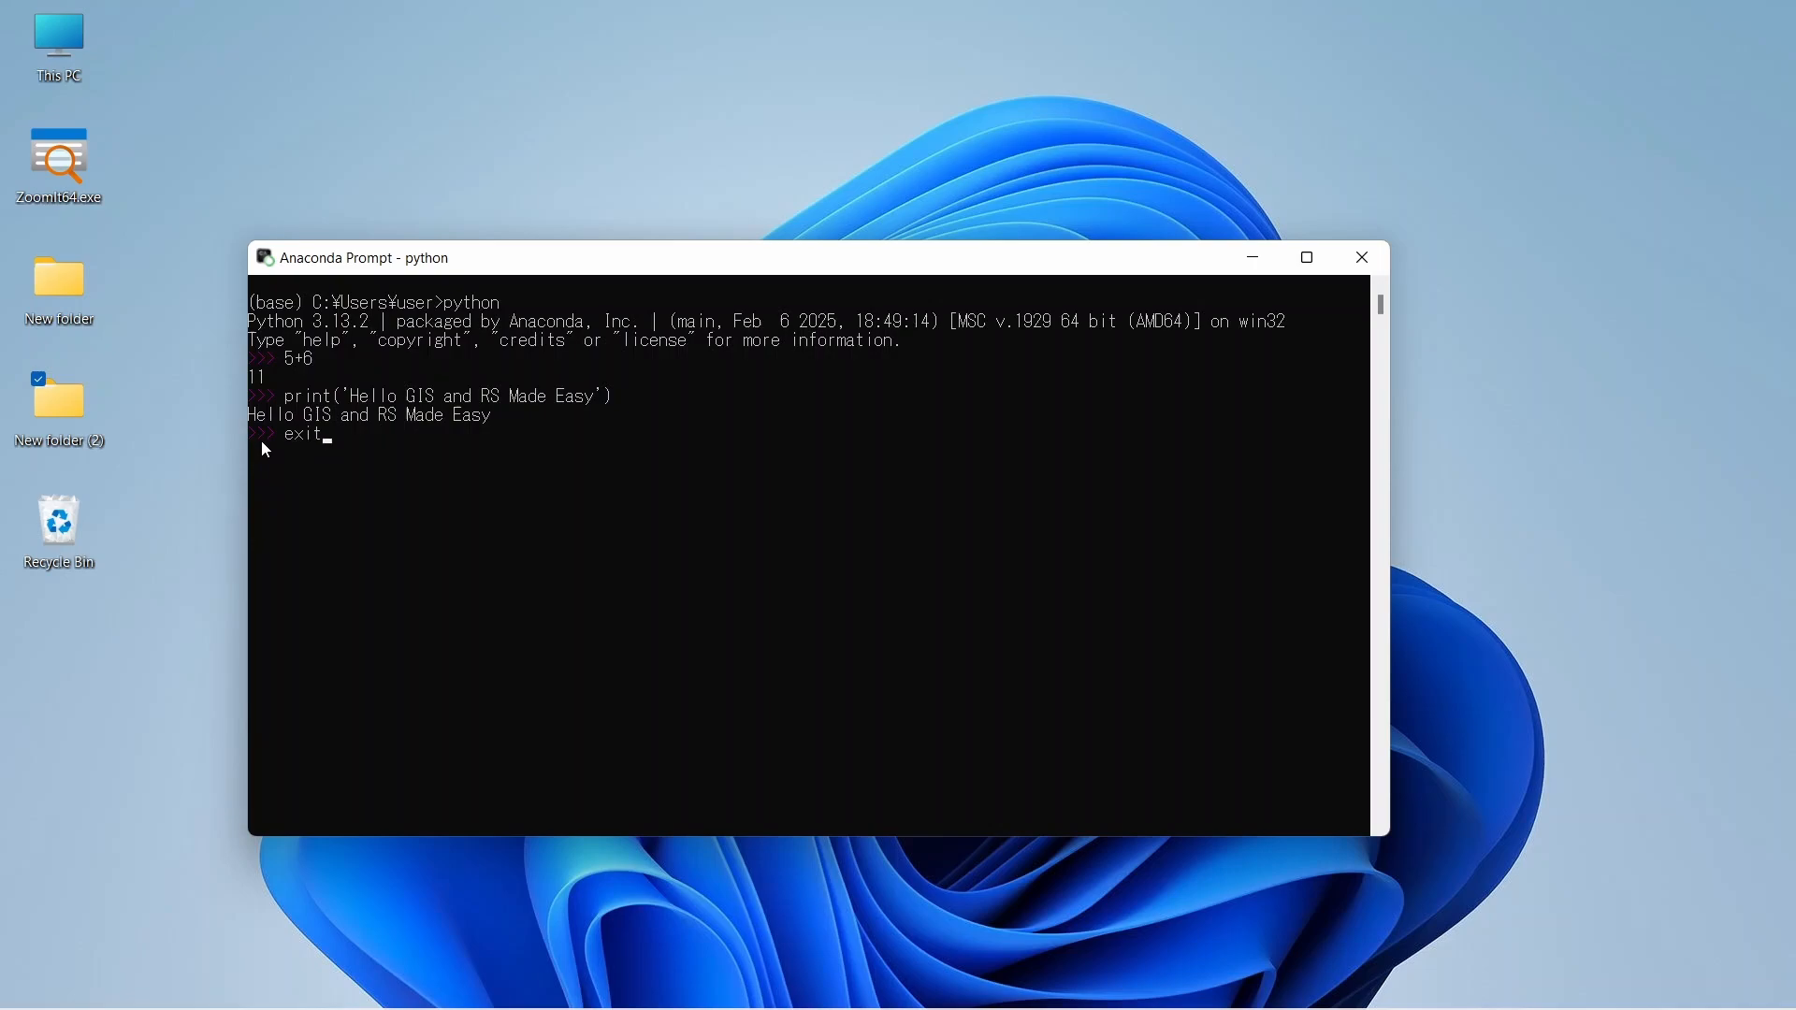
{"action": "type", "text": "()"}
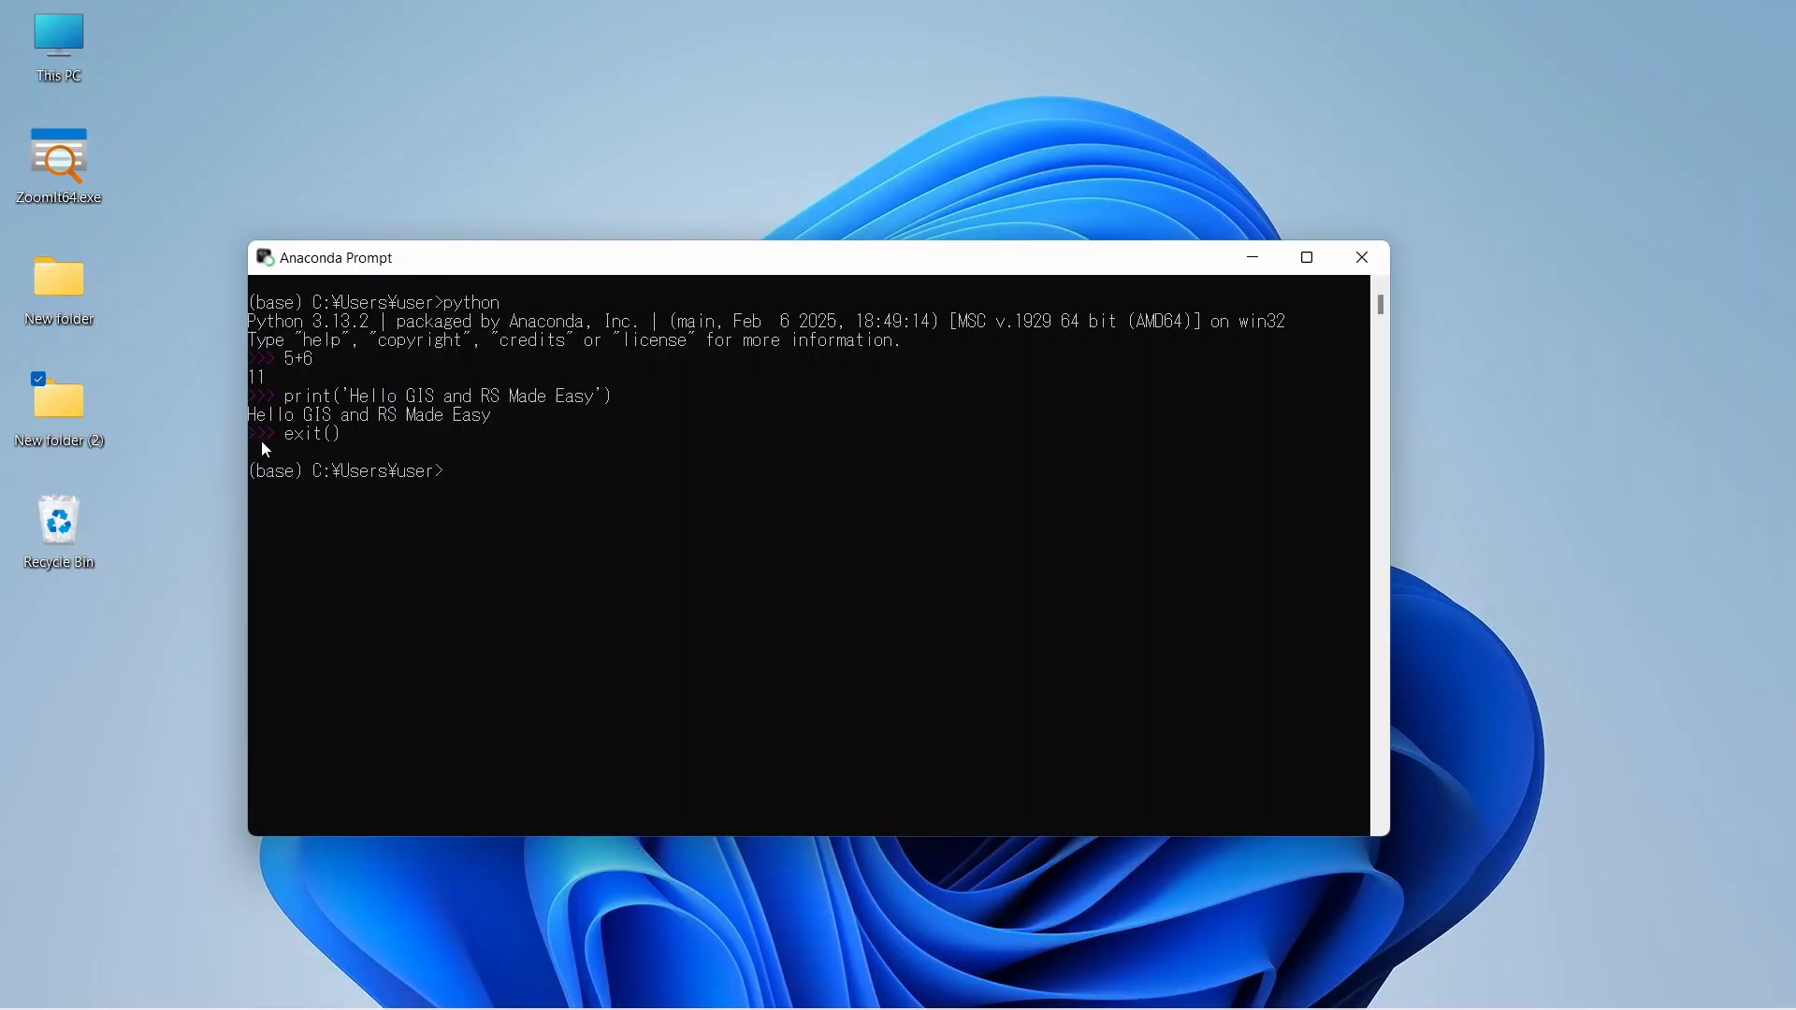
{"action": "mouse_move", "coordinate": [335, 501]}
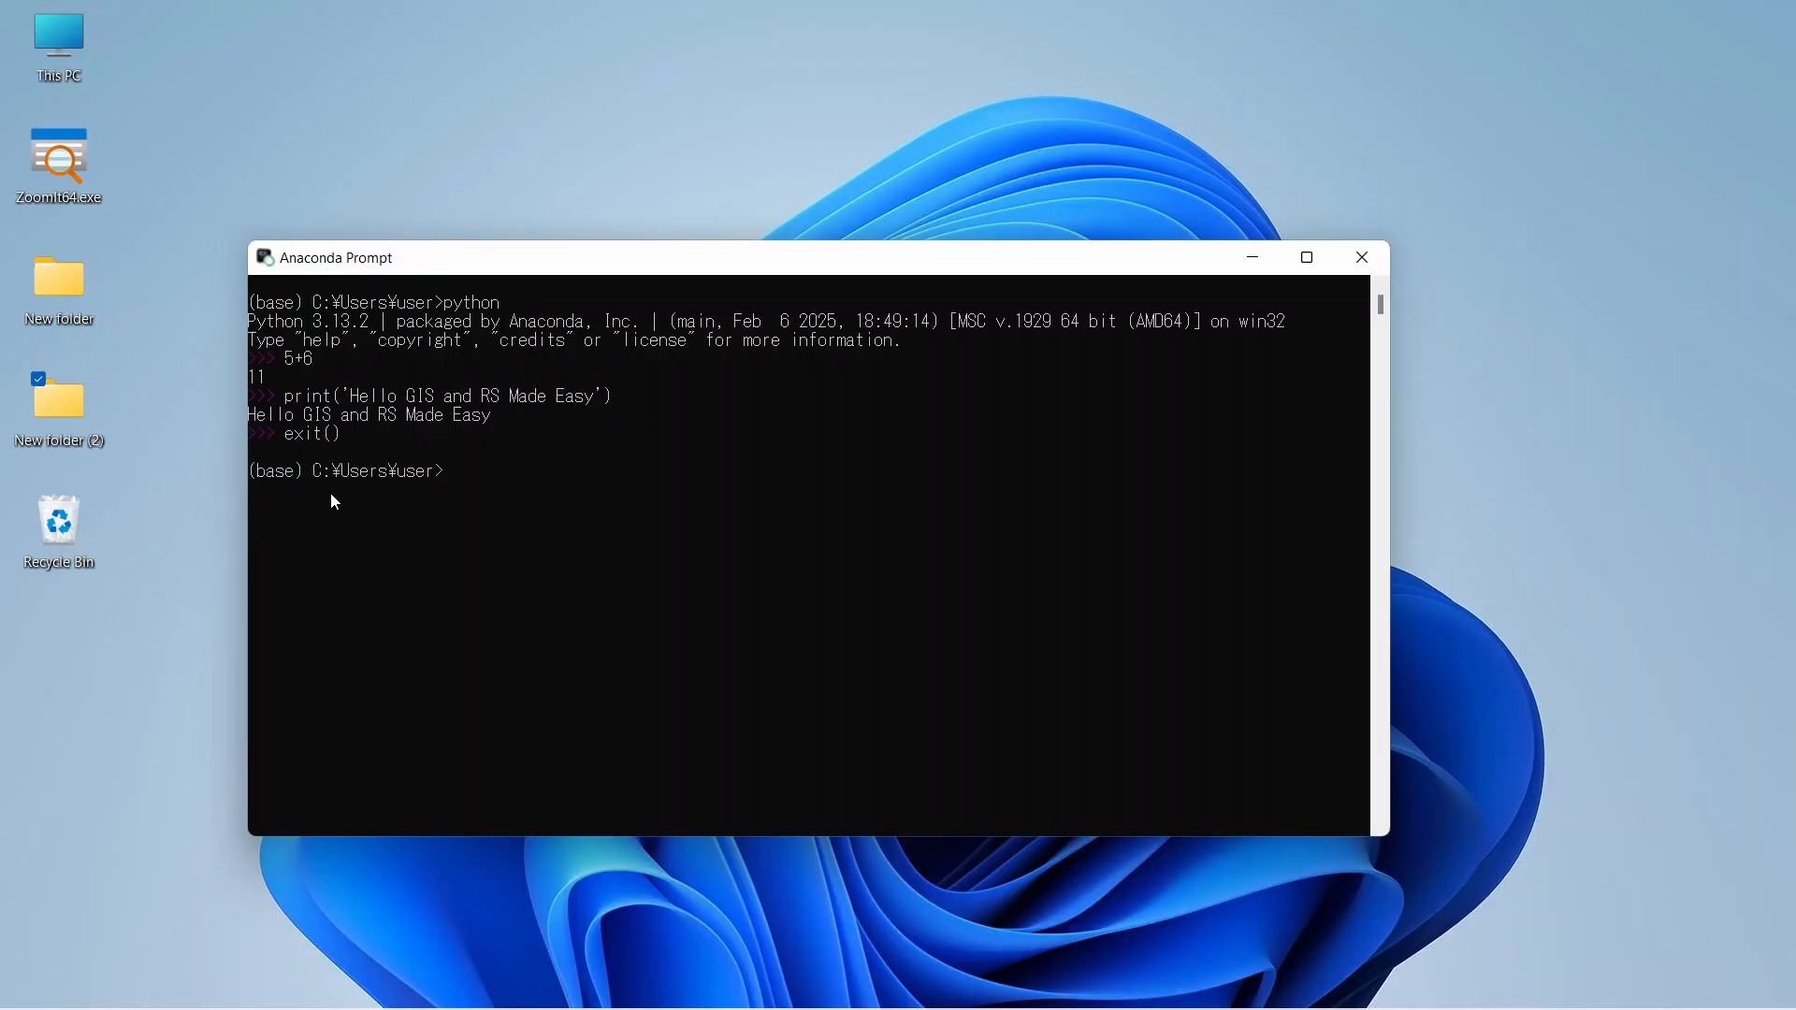
{"action": "mouse_move", "coordinate": [621, 487]}
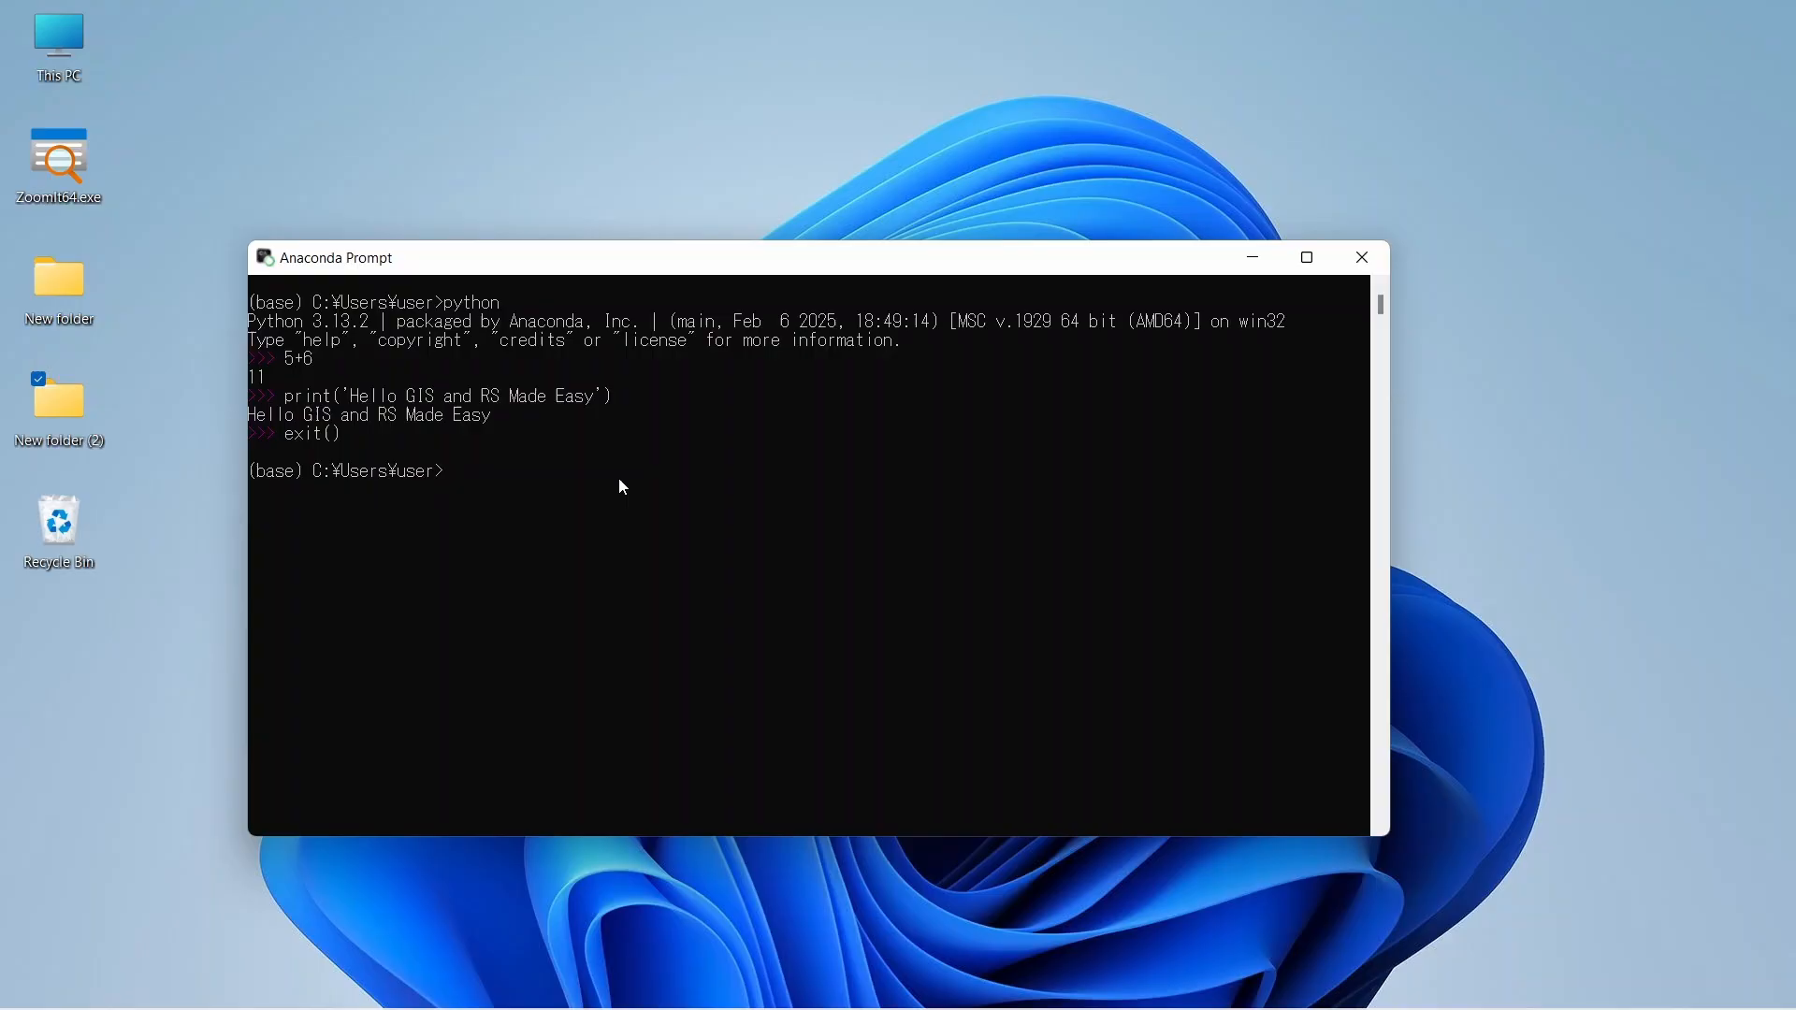
{"action": "mouse_move", "coordinate": [468, 475]}
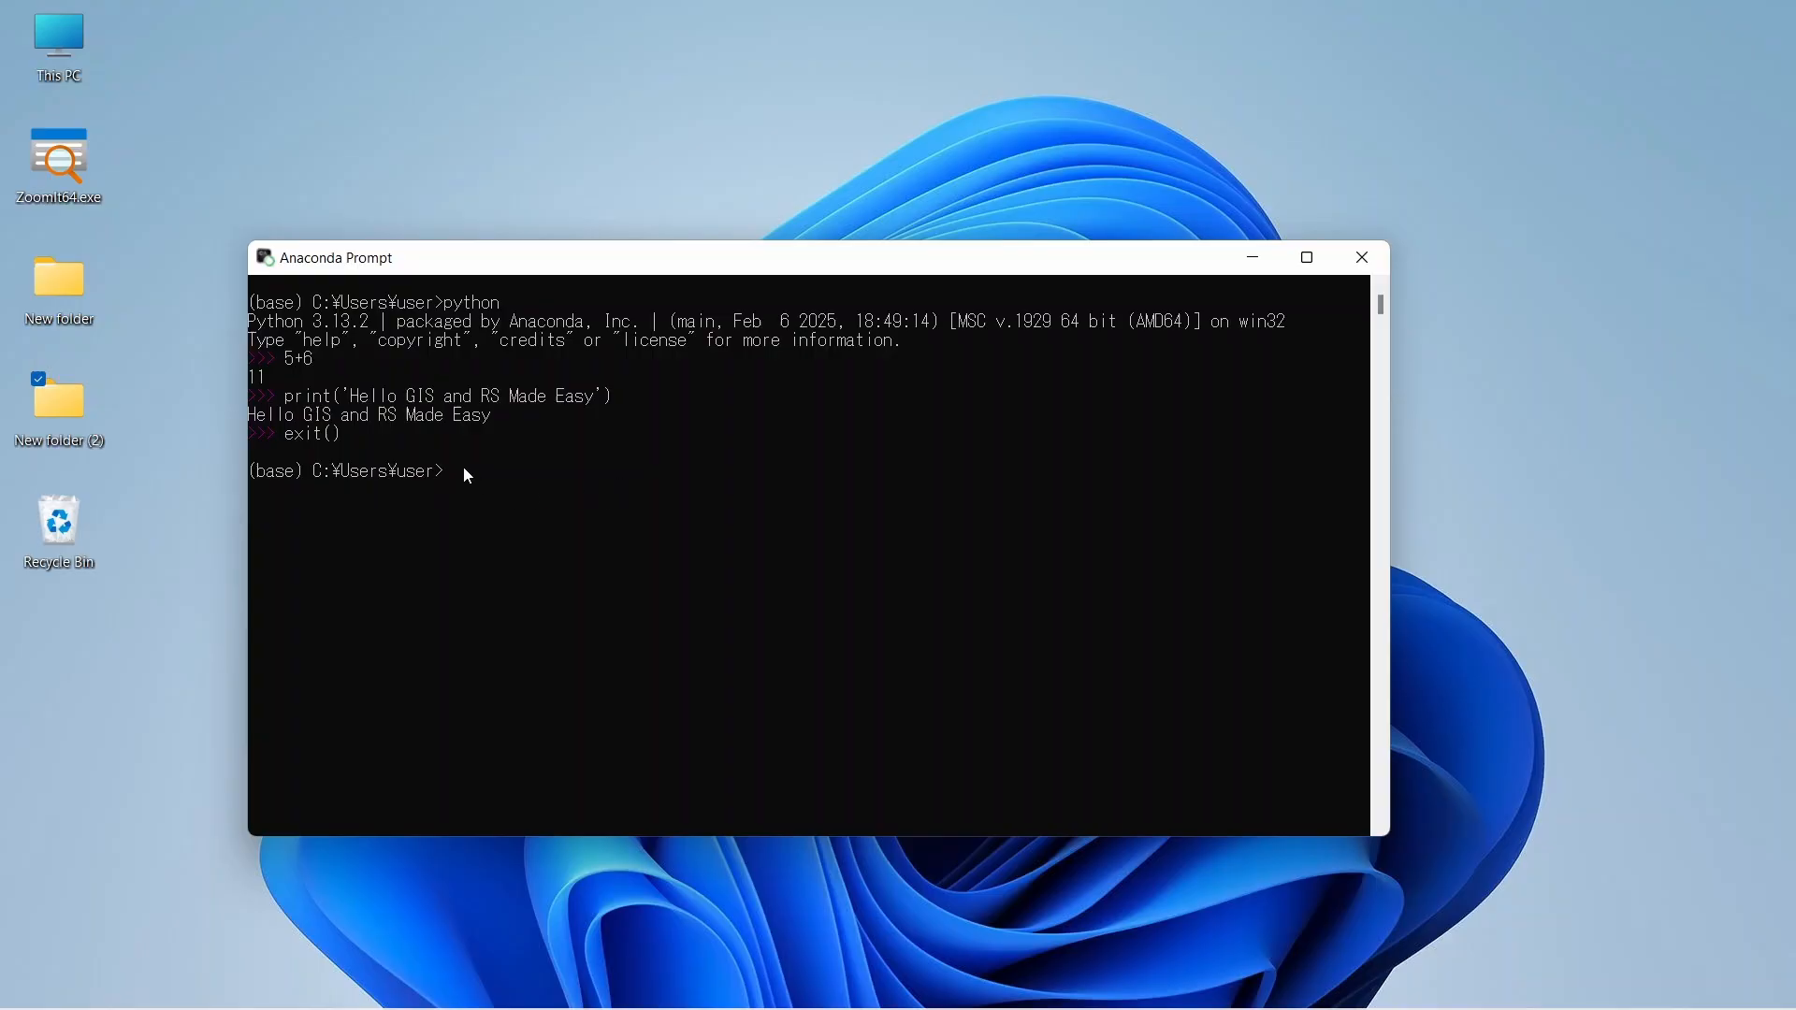
{"action": "mouse_move", "coordinate": [363, 492]}
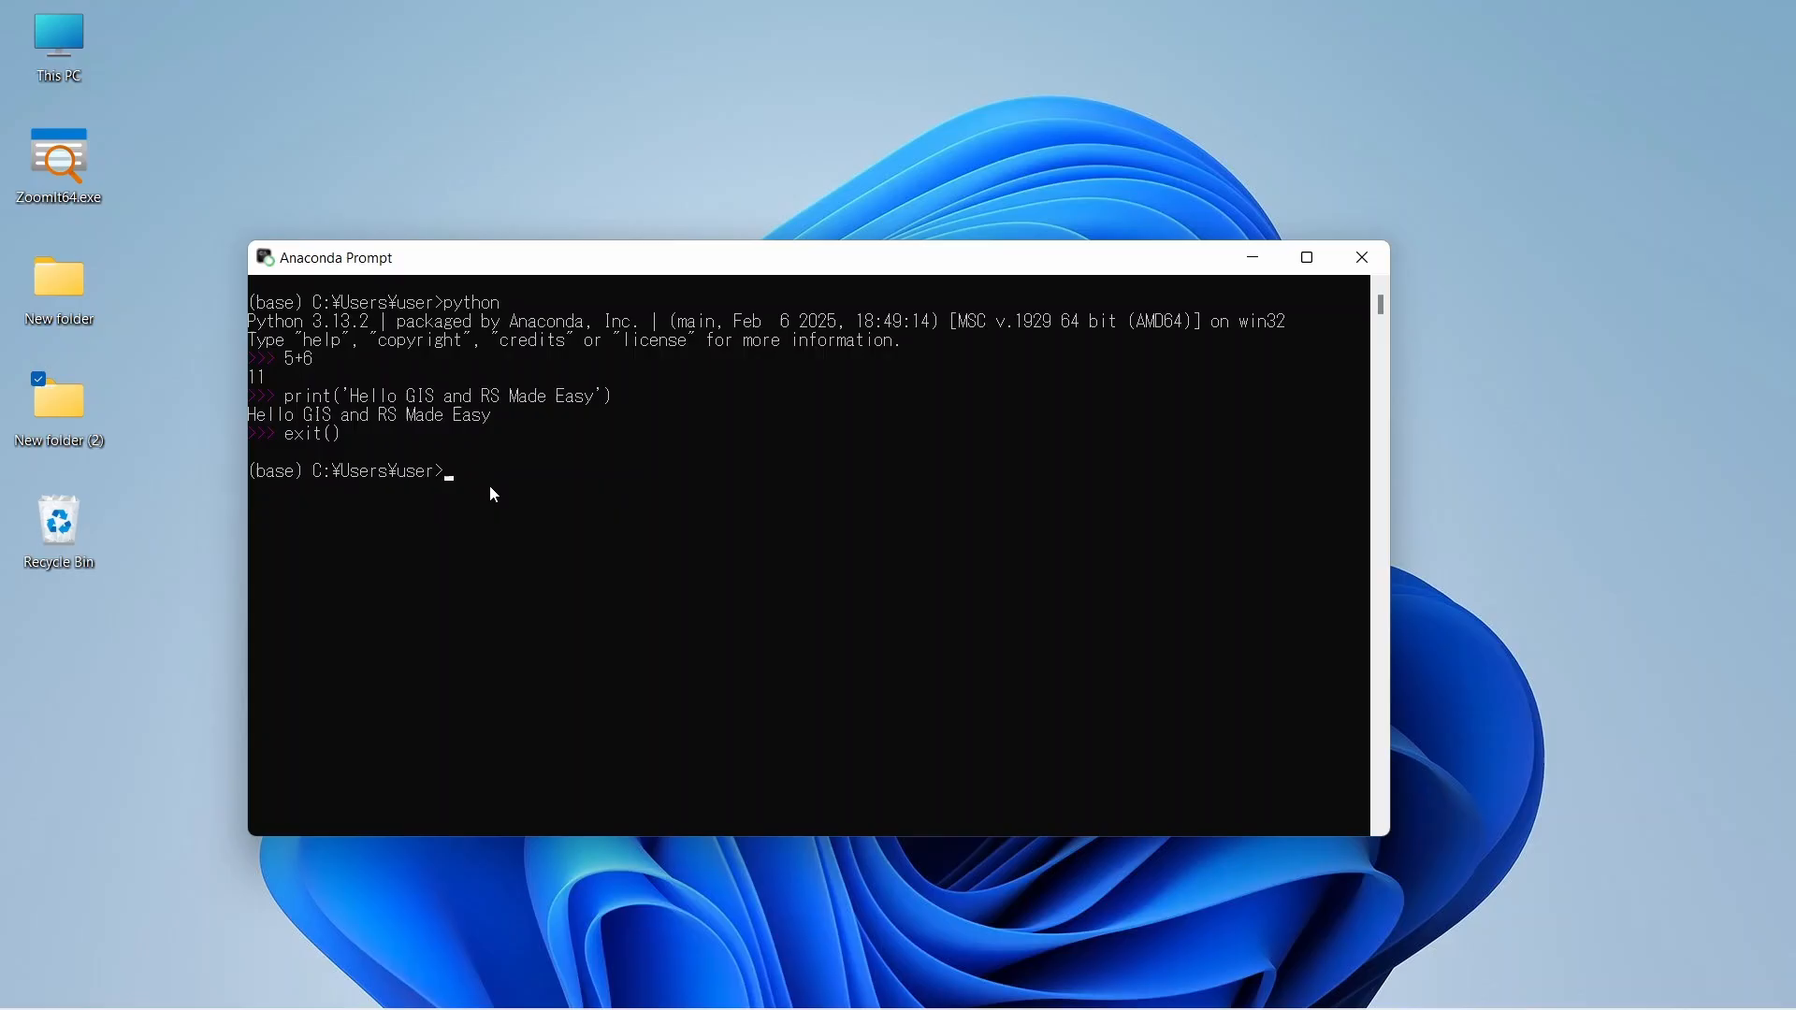
{"action": "mouse_move", "coordinate": [477, 487]}
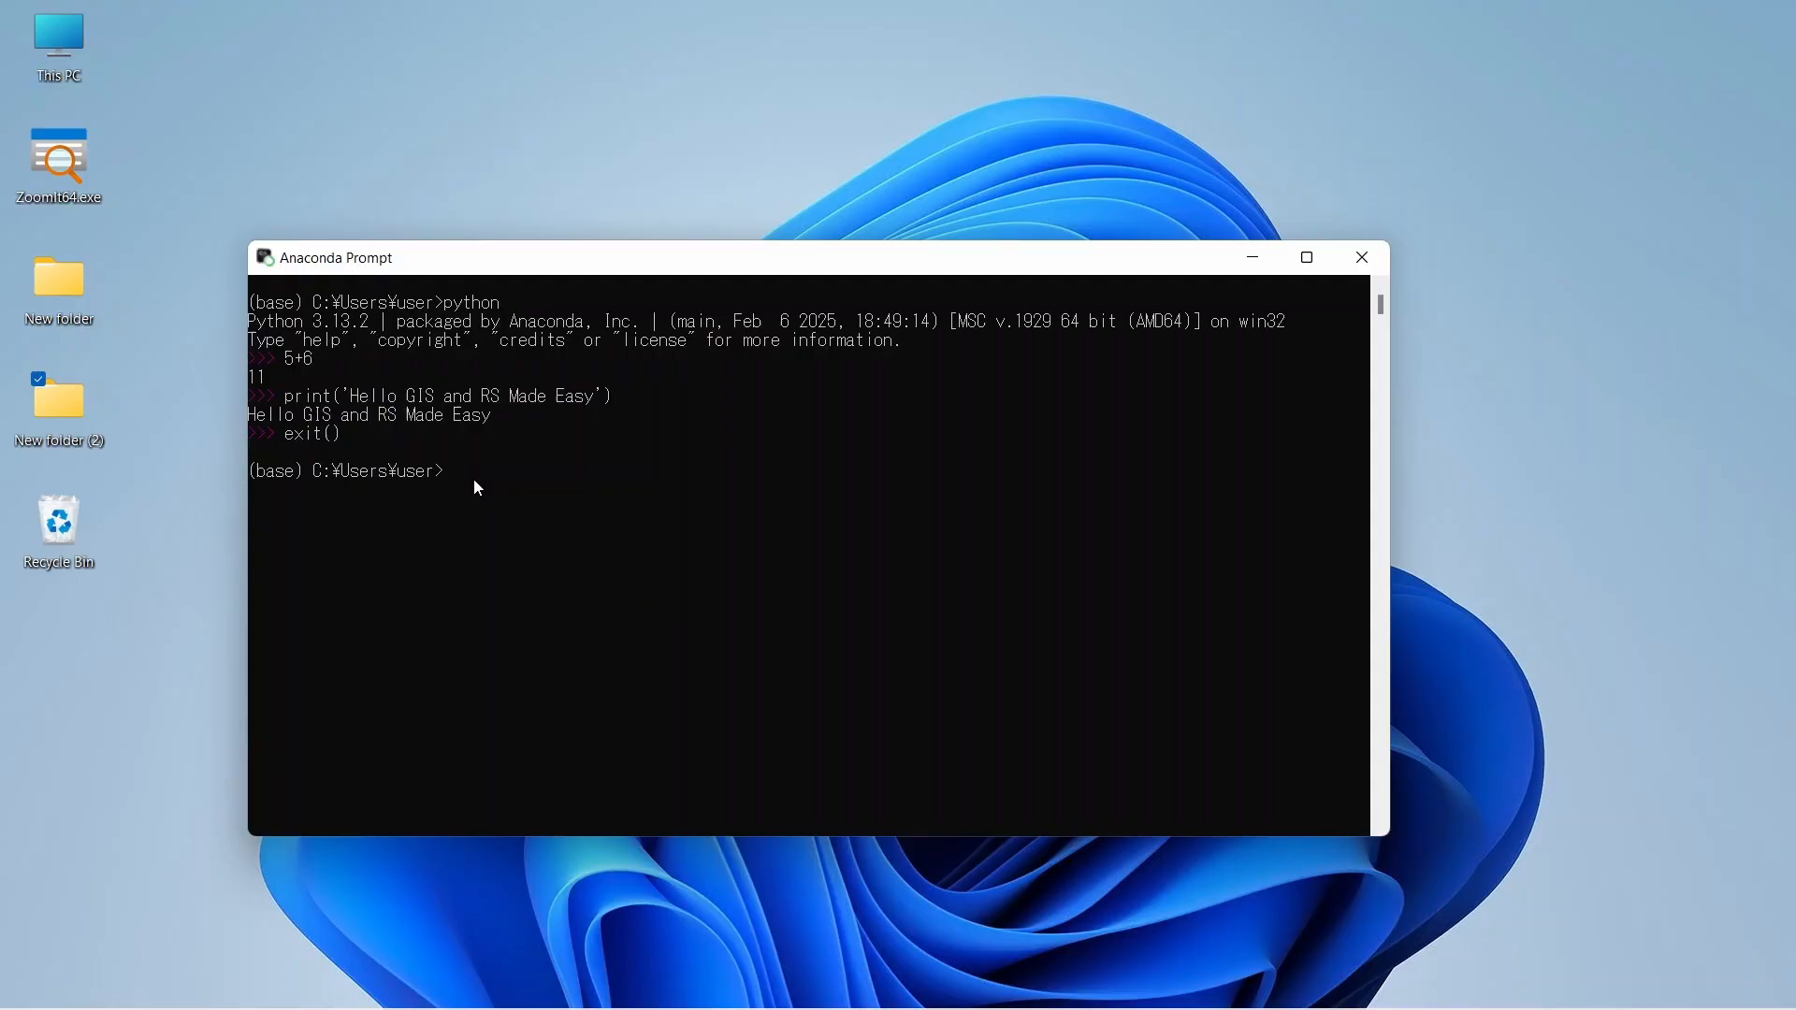
{"action": "mouse_move", "coordinate": [1010, 480]}
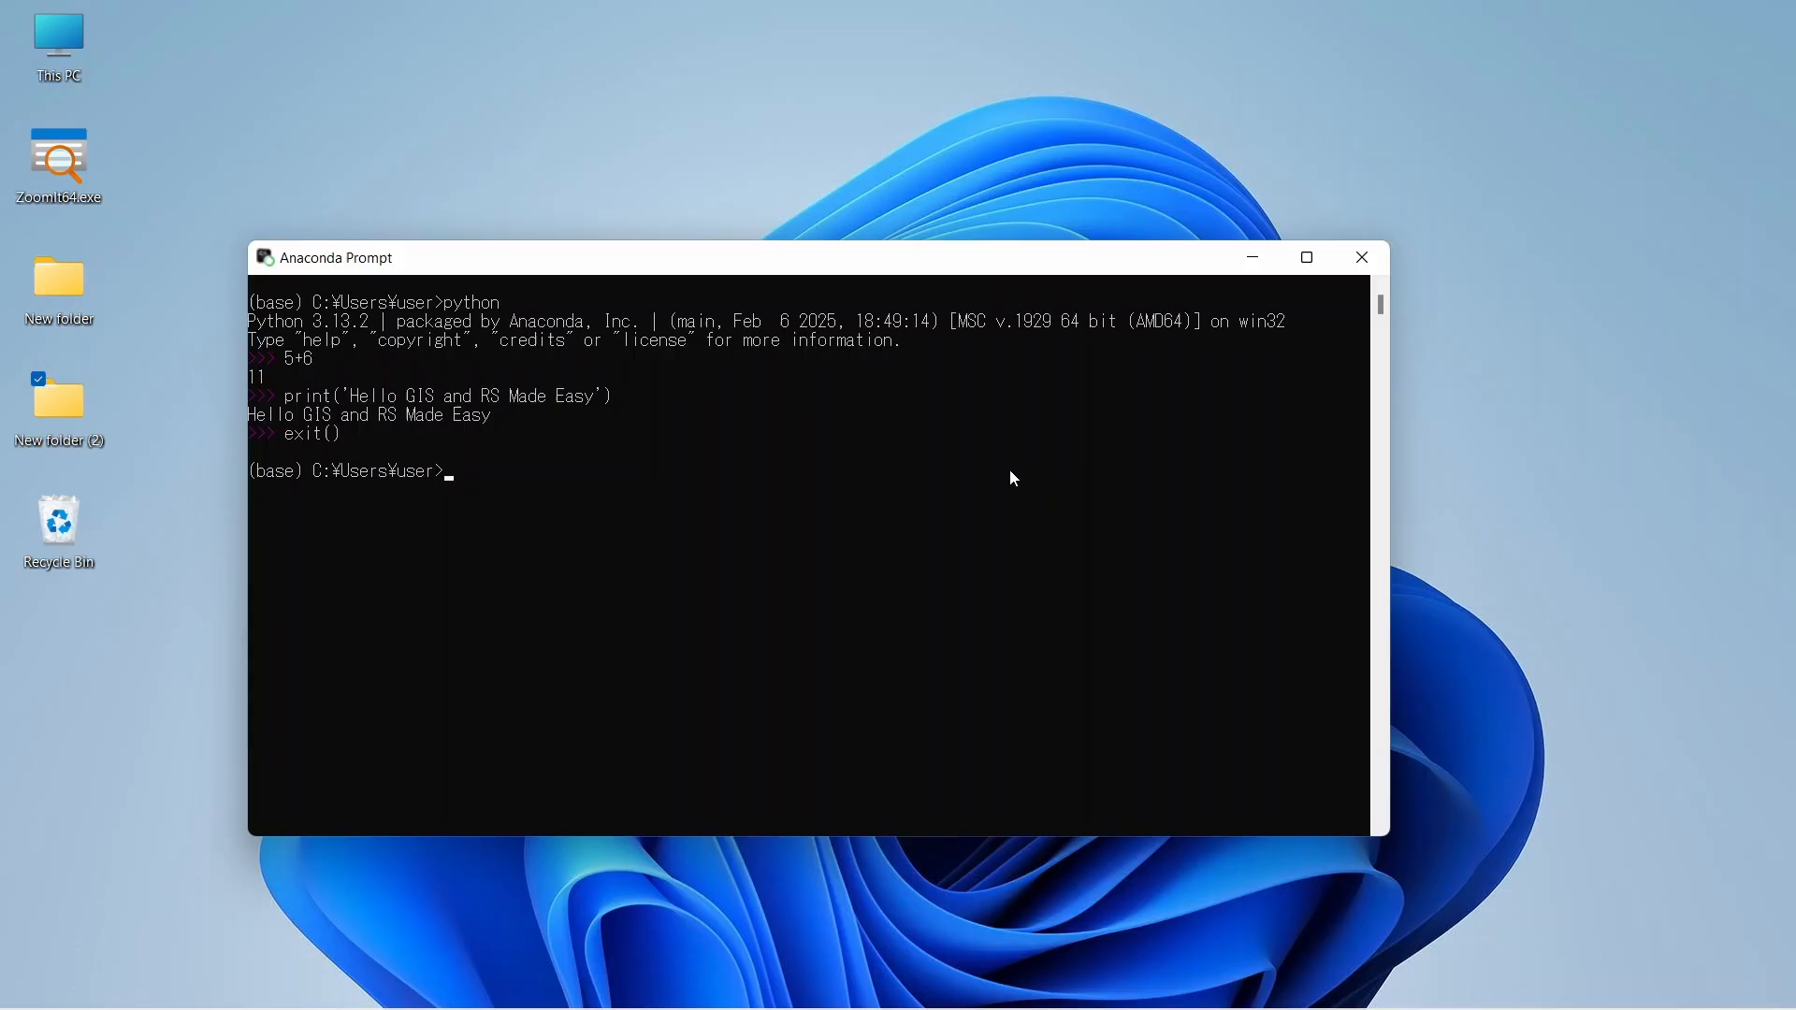
Create the conda environment with 'conda create -n gisrs', confirming with y
{"action": "type", "text": "conda"}
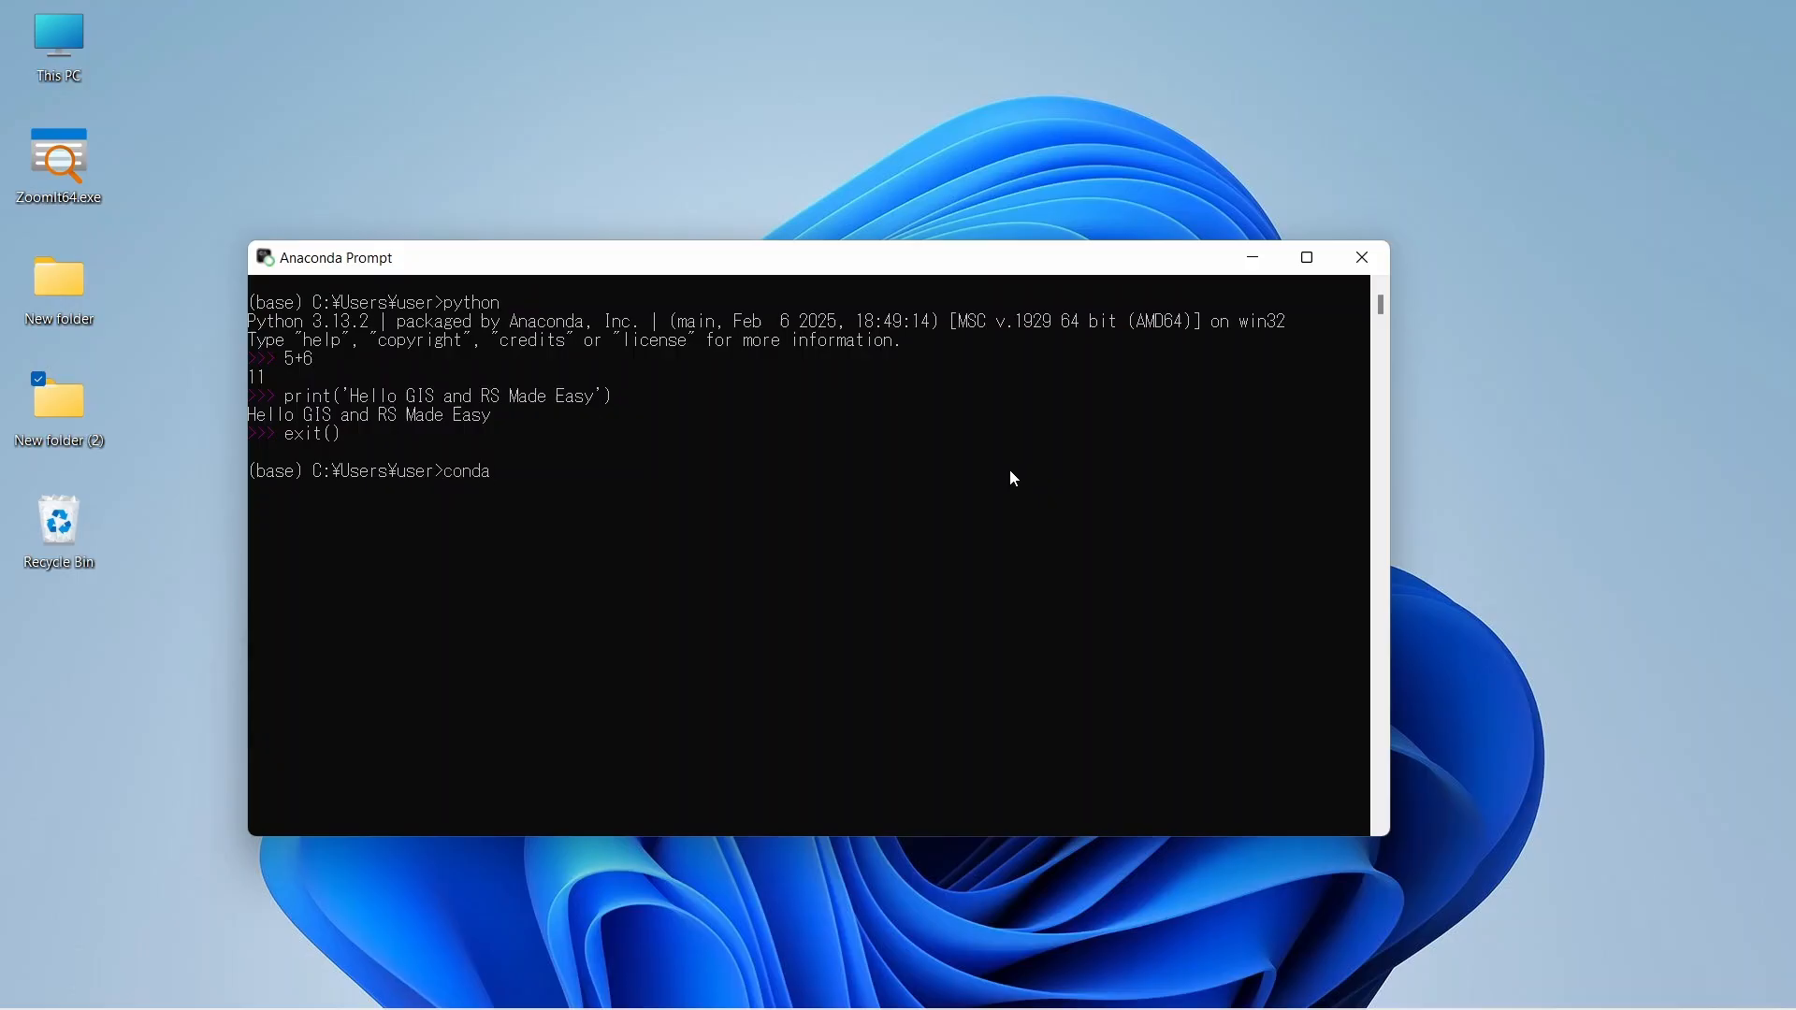
{"action": "type", "text": "create"}
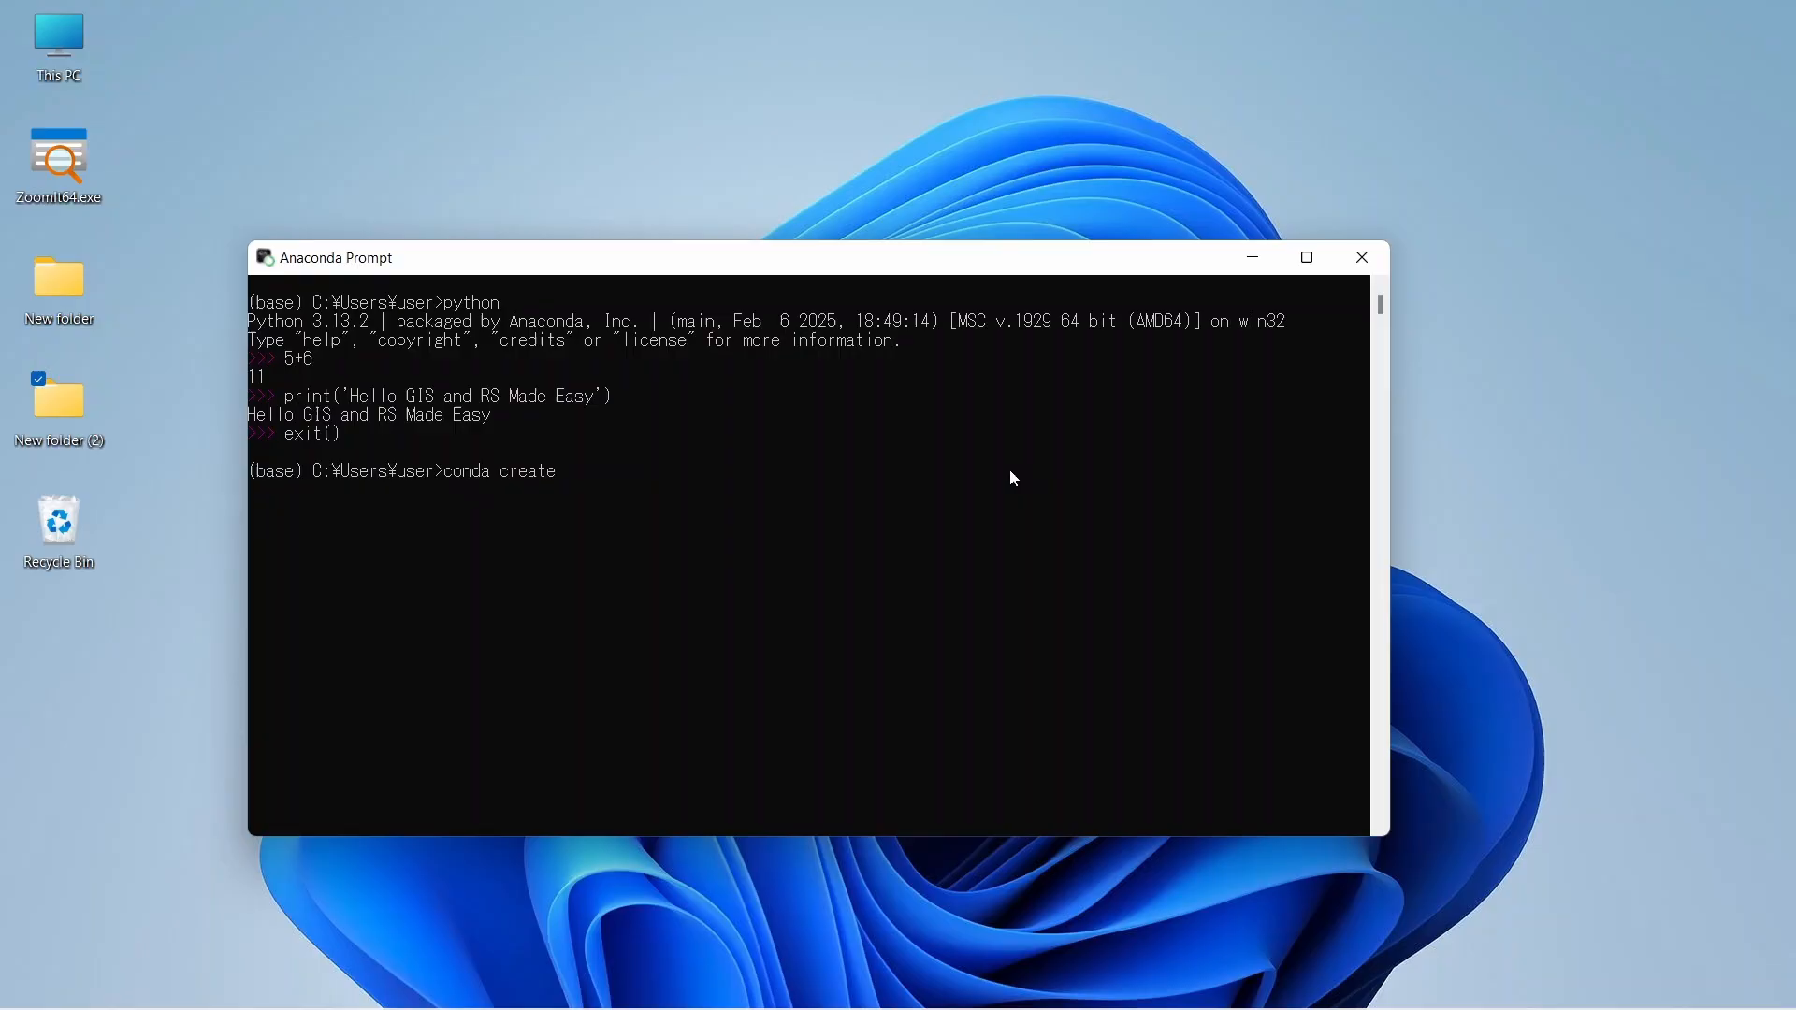
{"action": "type", "text": "-"}
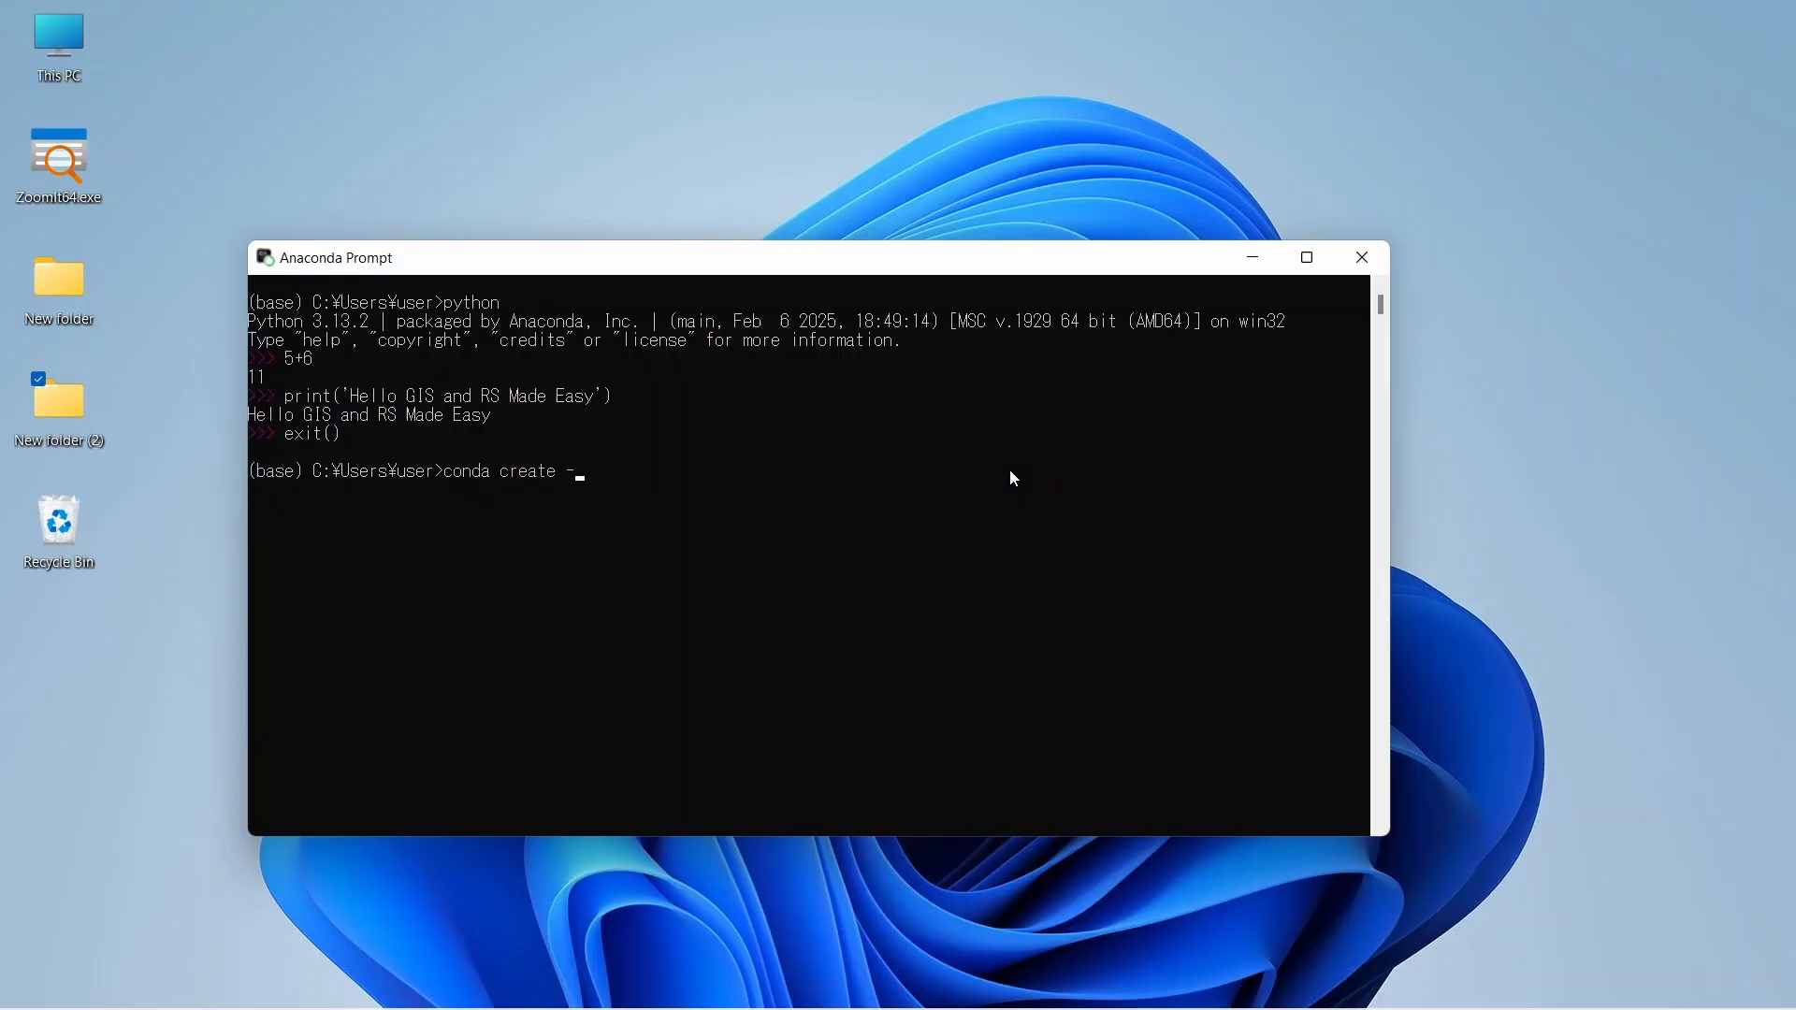
{"action": "type", "text": "n"}
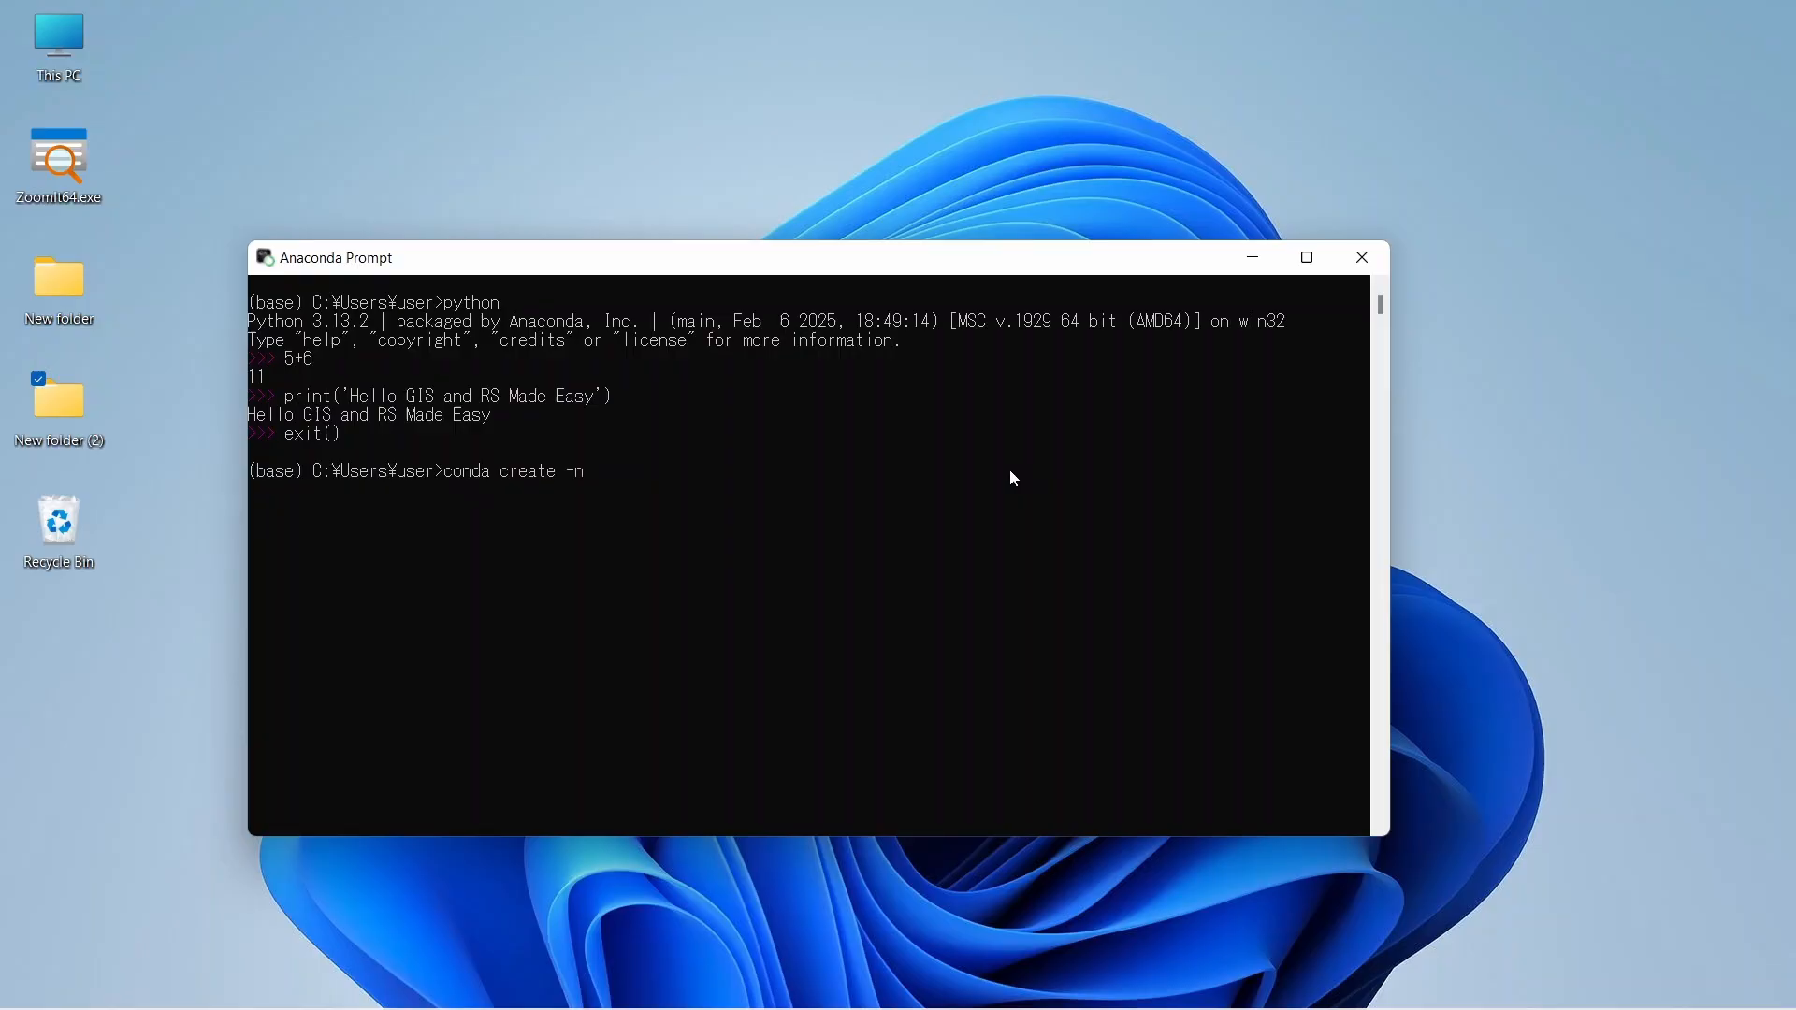
{"action": "type", "text": "gi"}
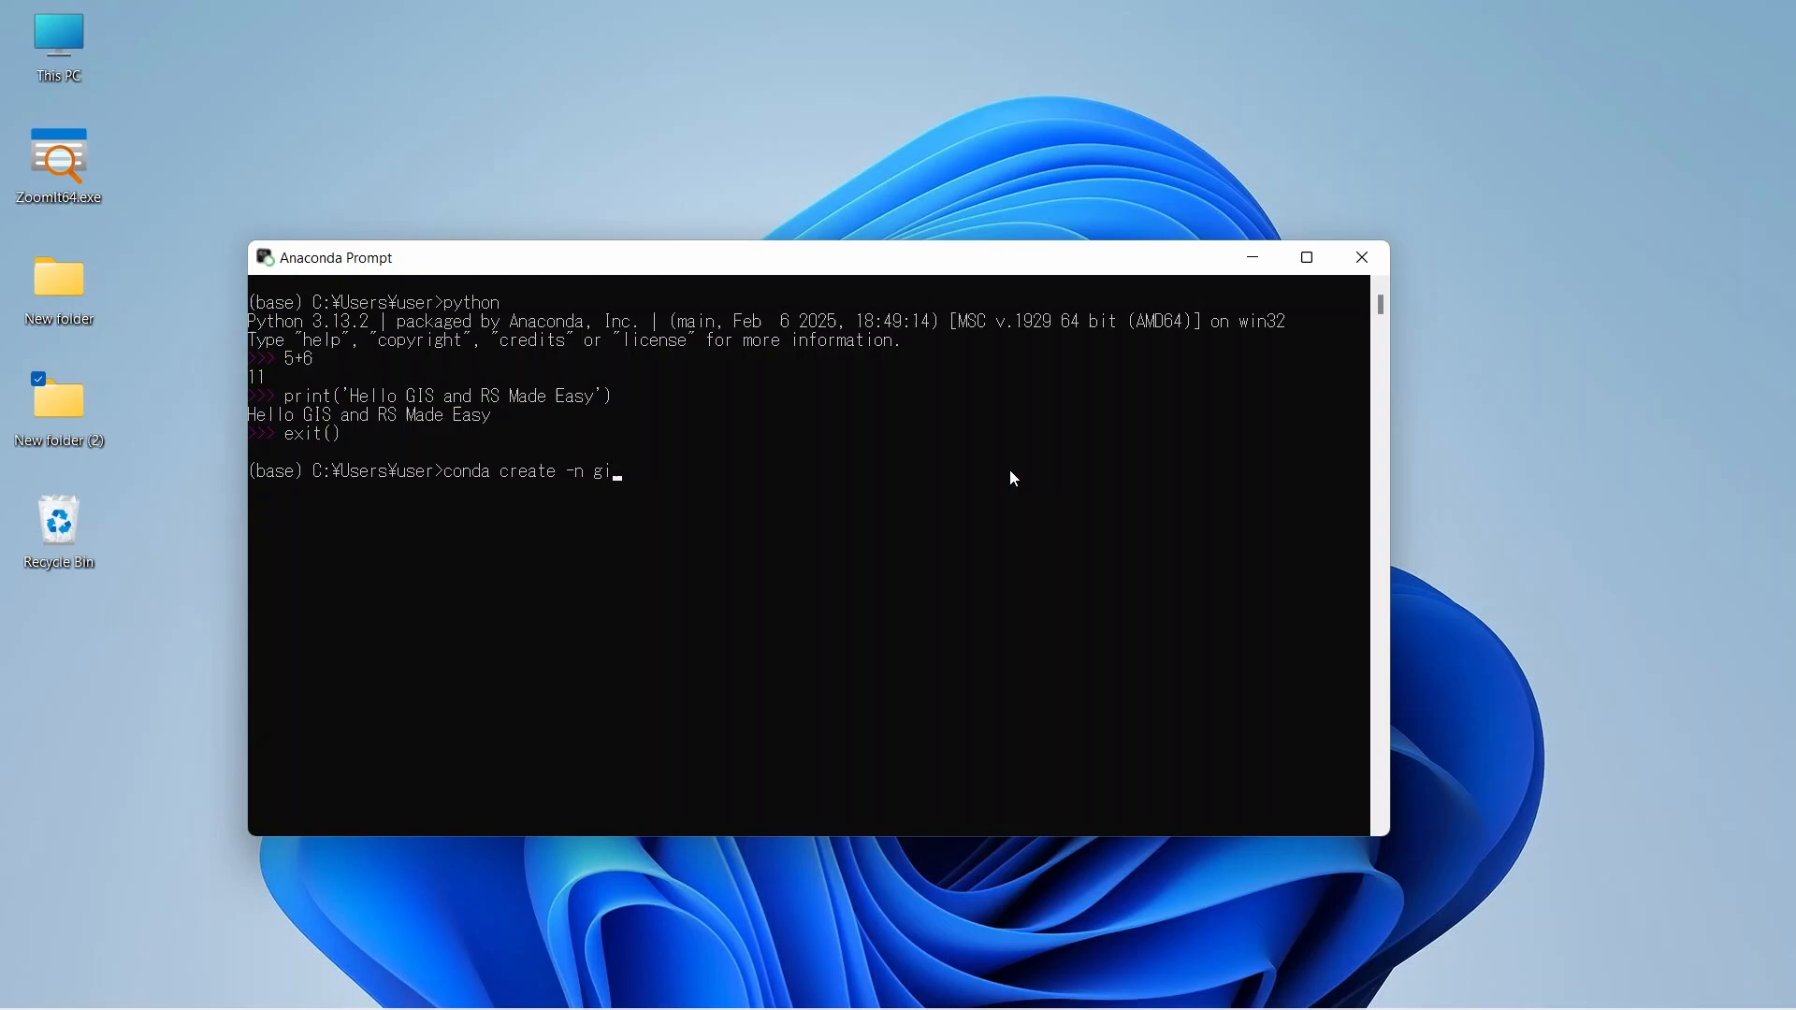
{"action": "type", "text": "srs"}
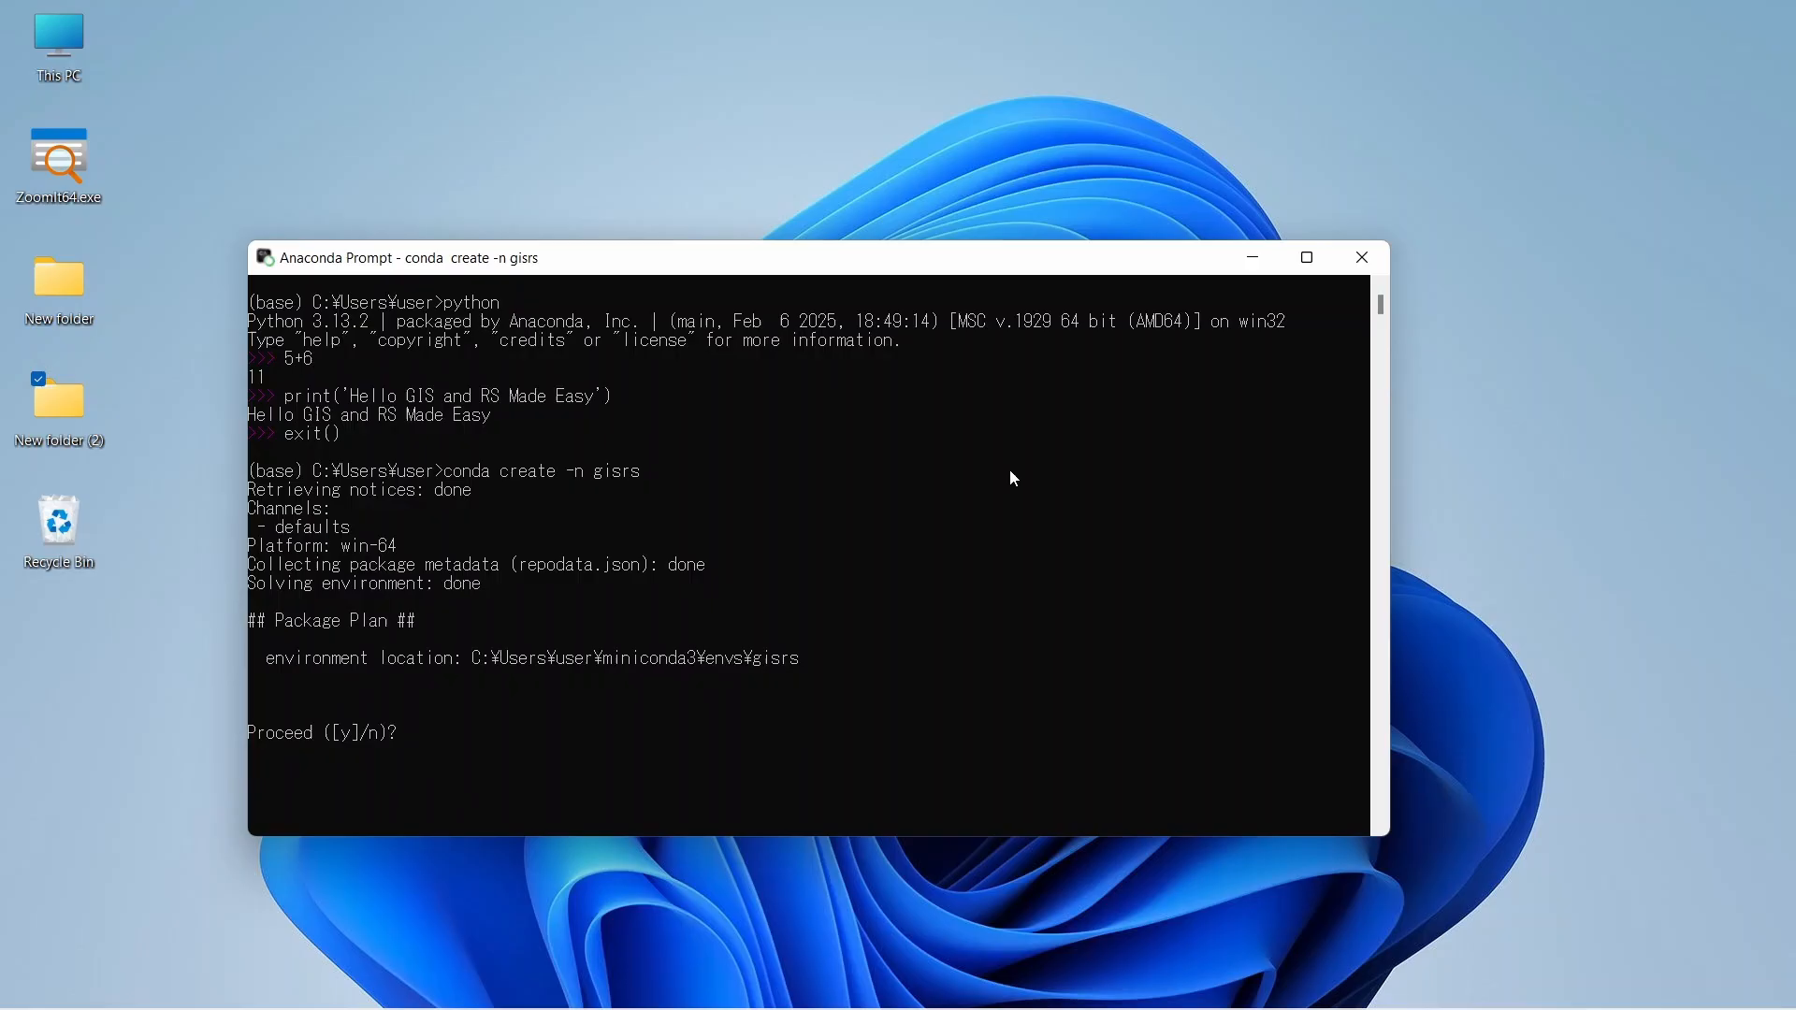
{"action": "type", "text": "y"}
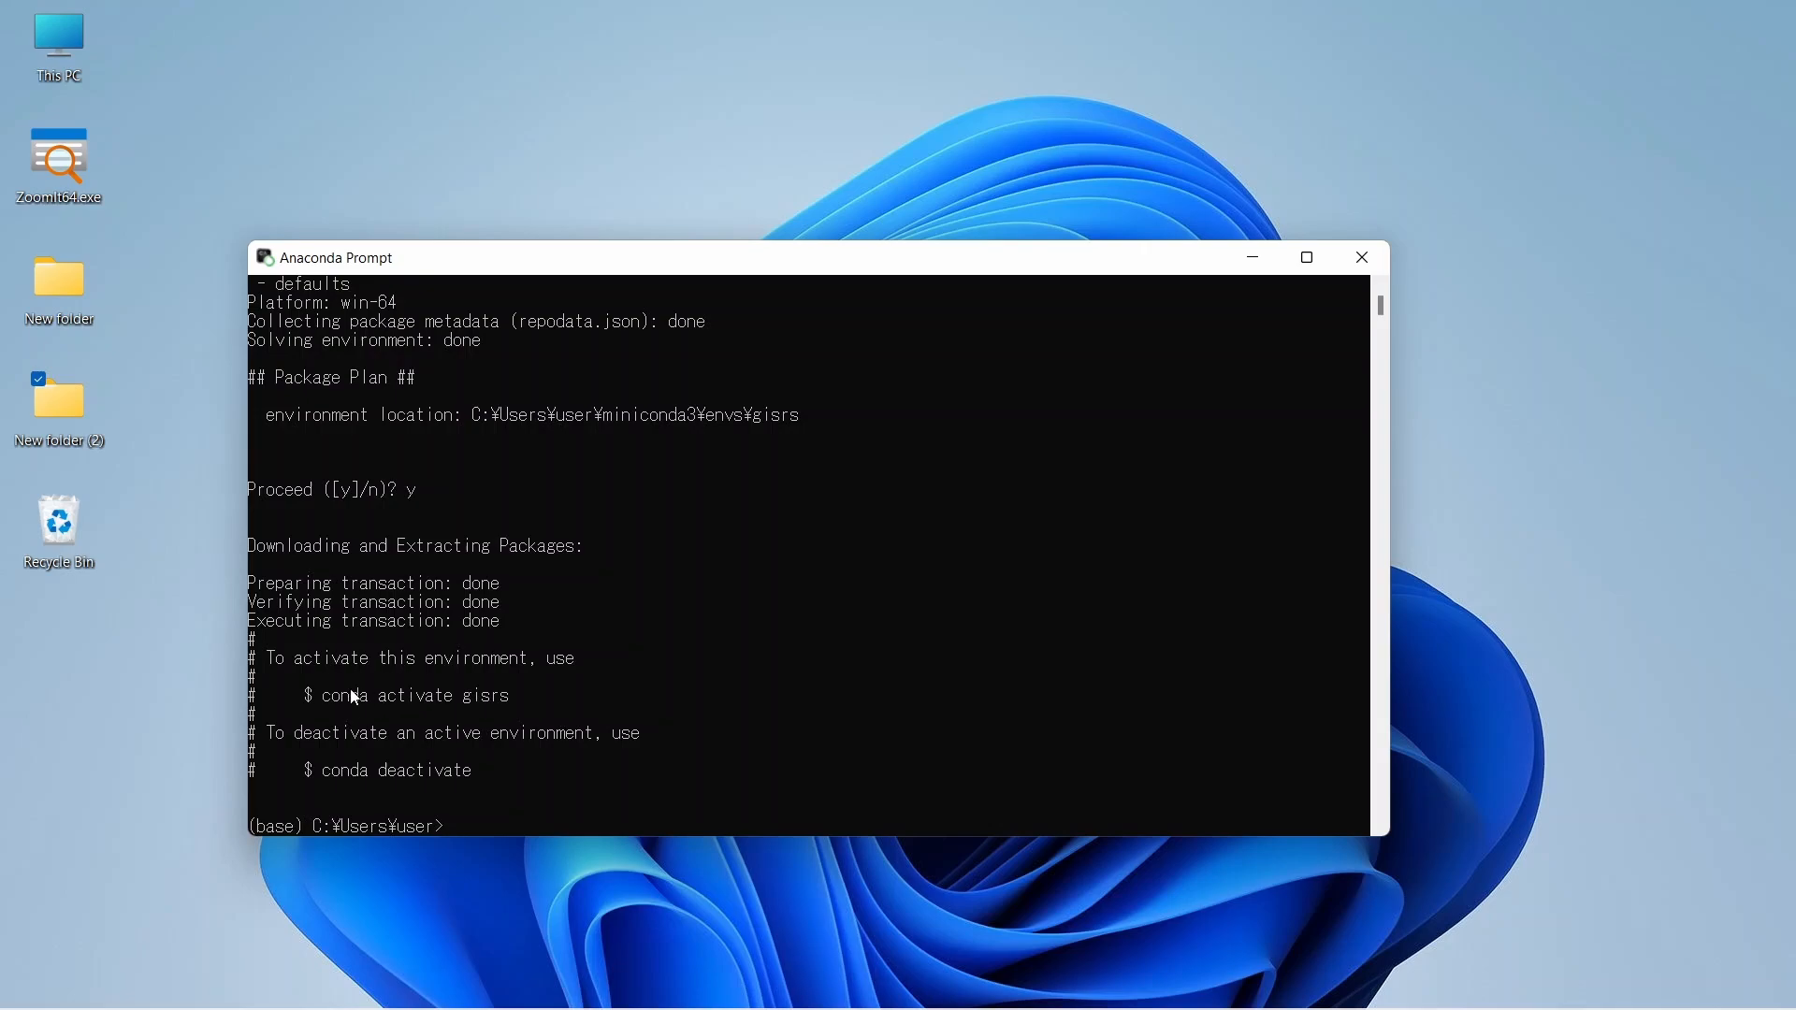
{"action": "mouse_move", "coordinate": [511, 788]}
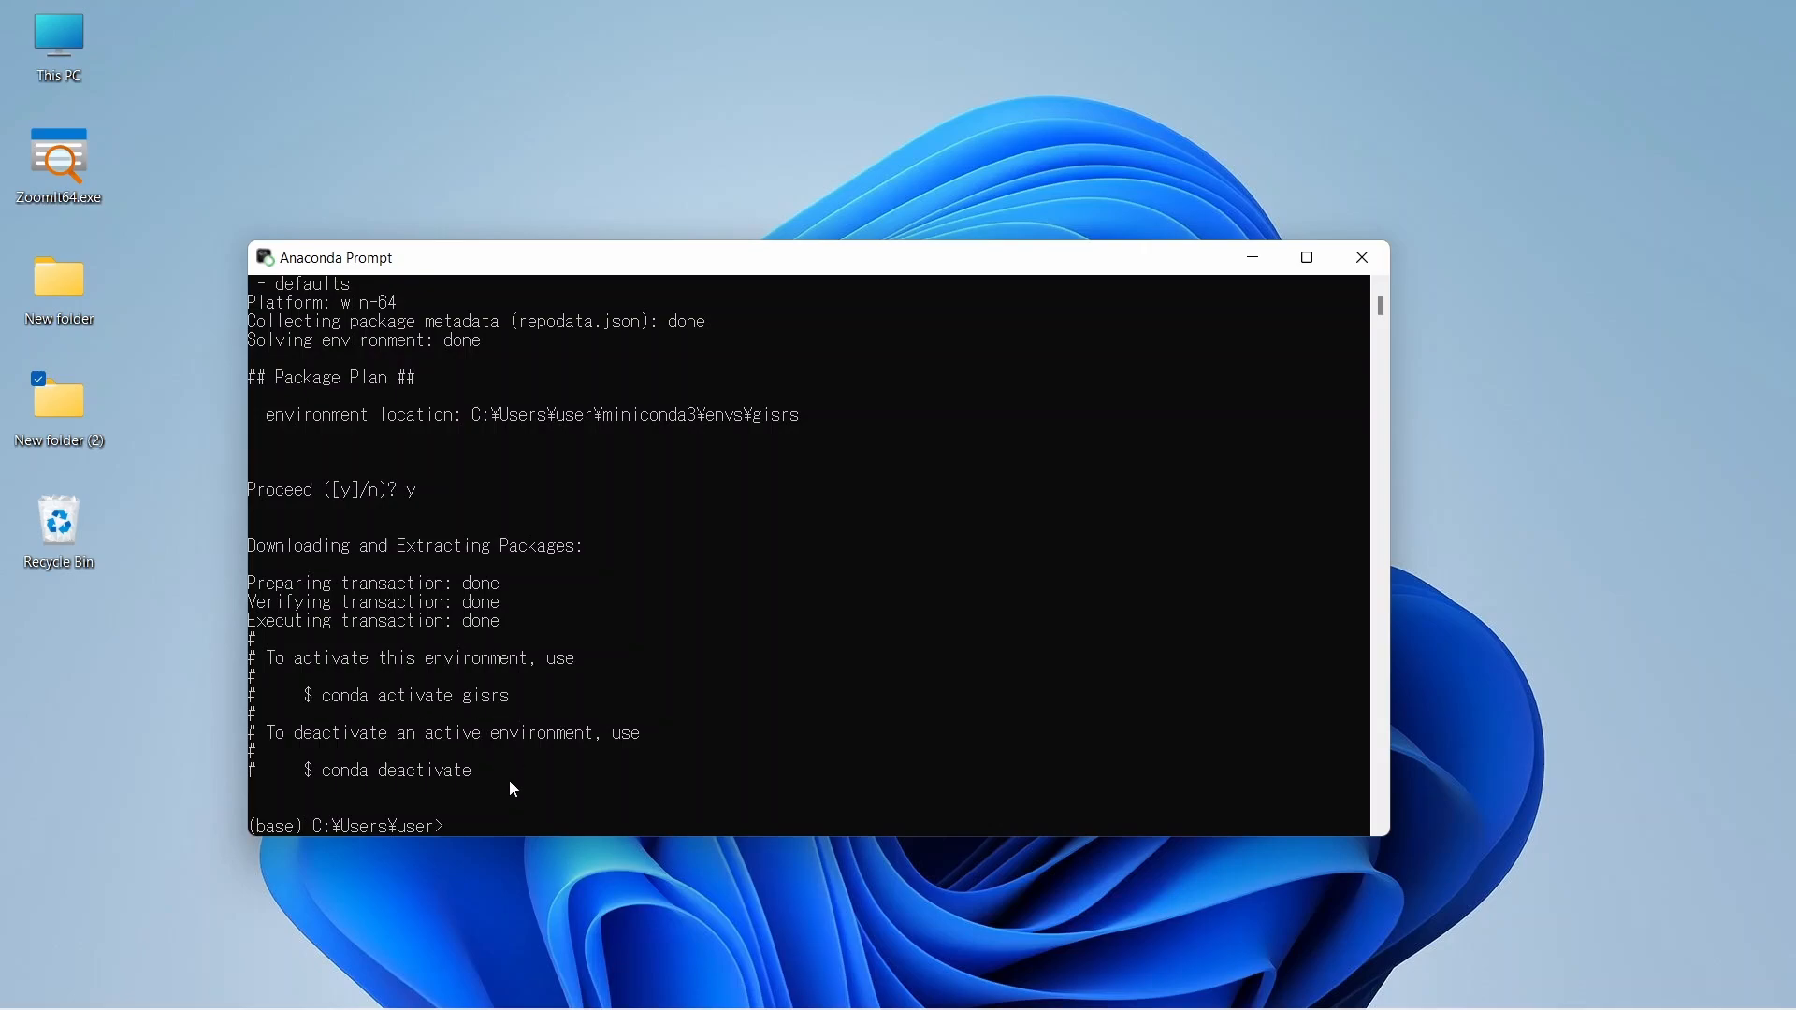
{"action": "mouse_move", "coordinate": [507, 812]}
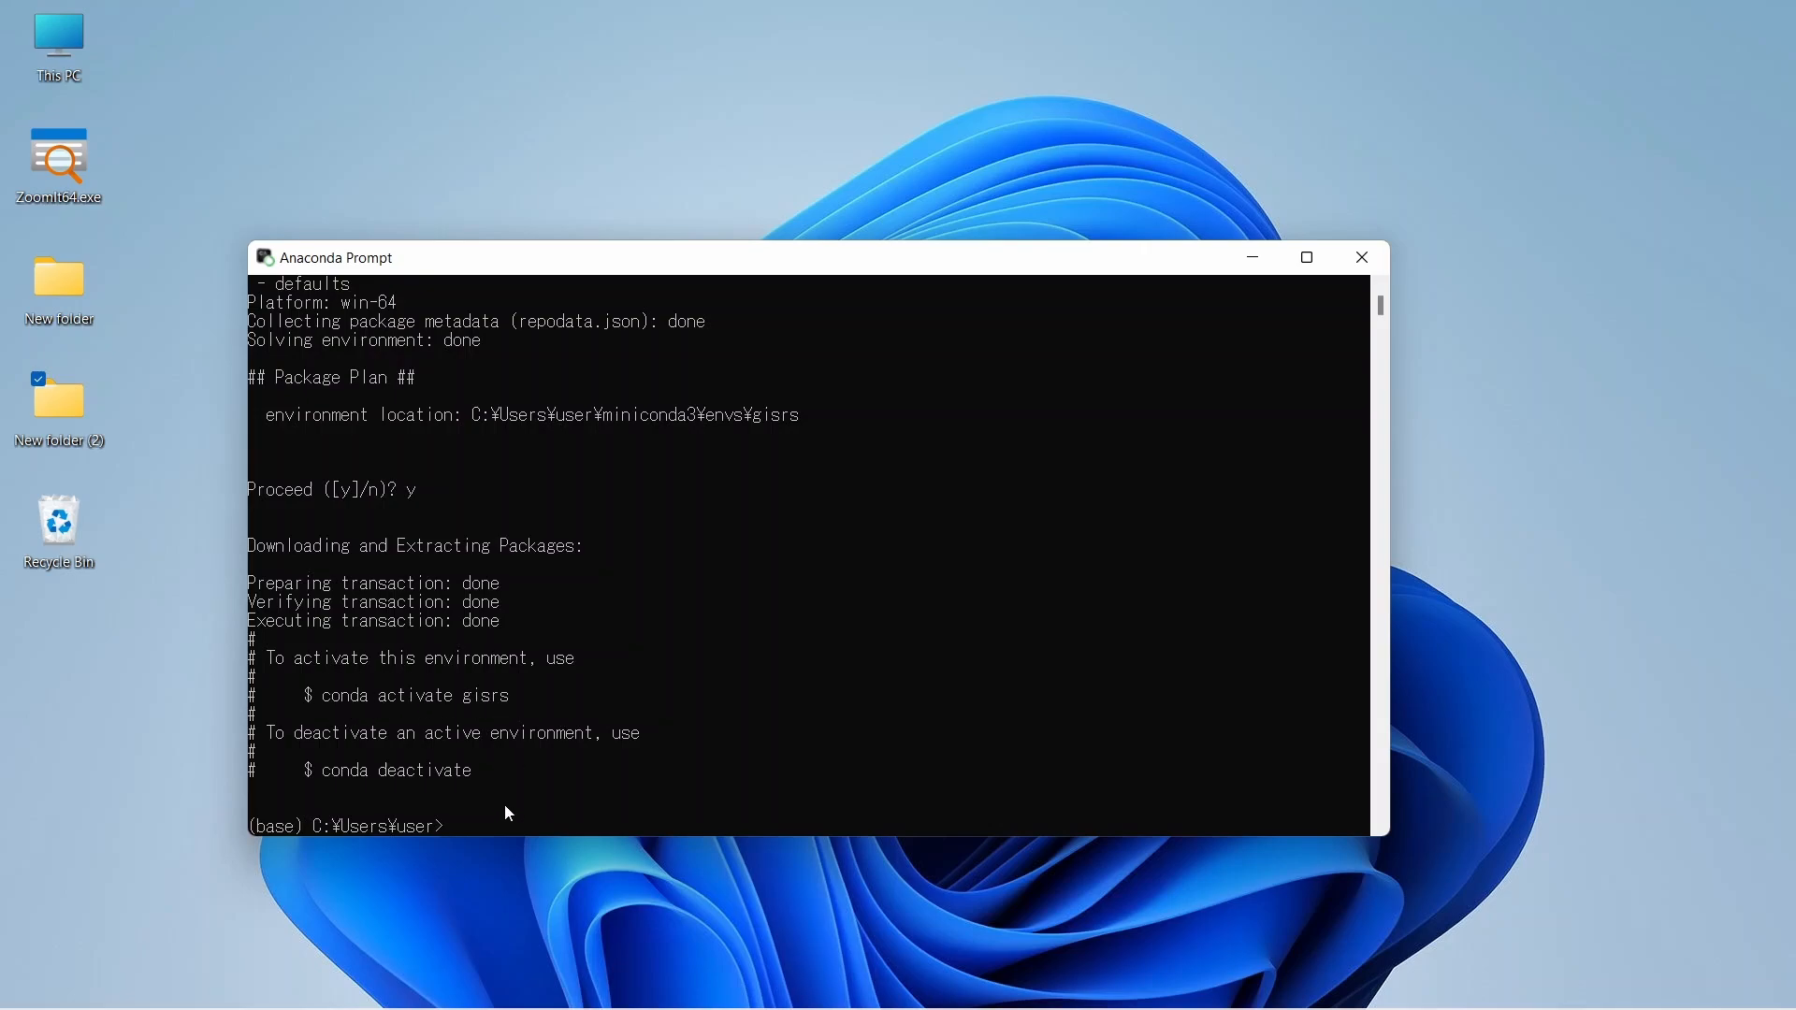
Activate the new environment with 'conda activate gisrs'
{"action": "type", "text": "conda"}
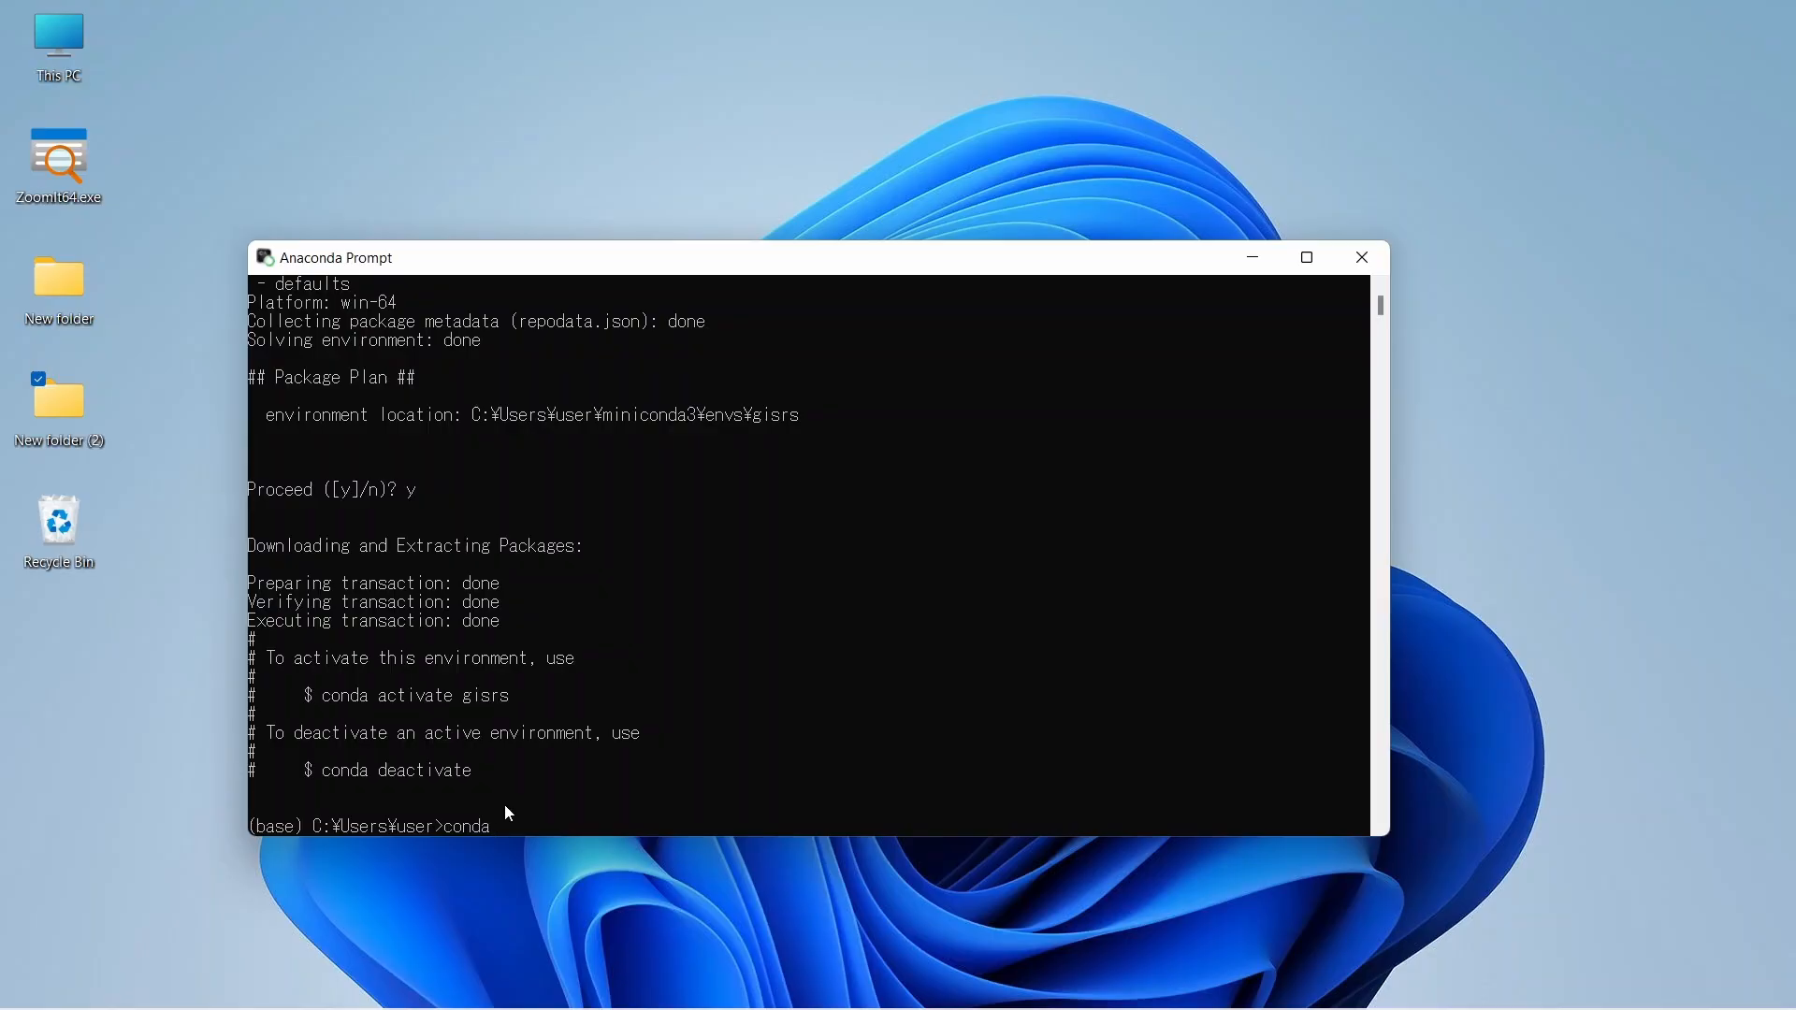
{"action": "type", "text": "activate"}
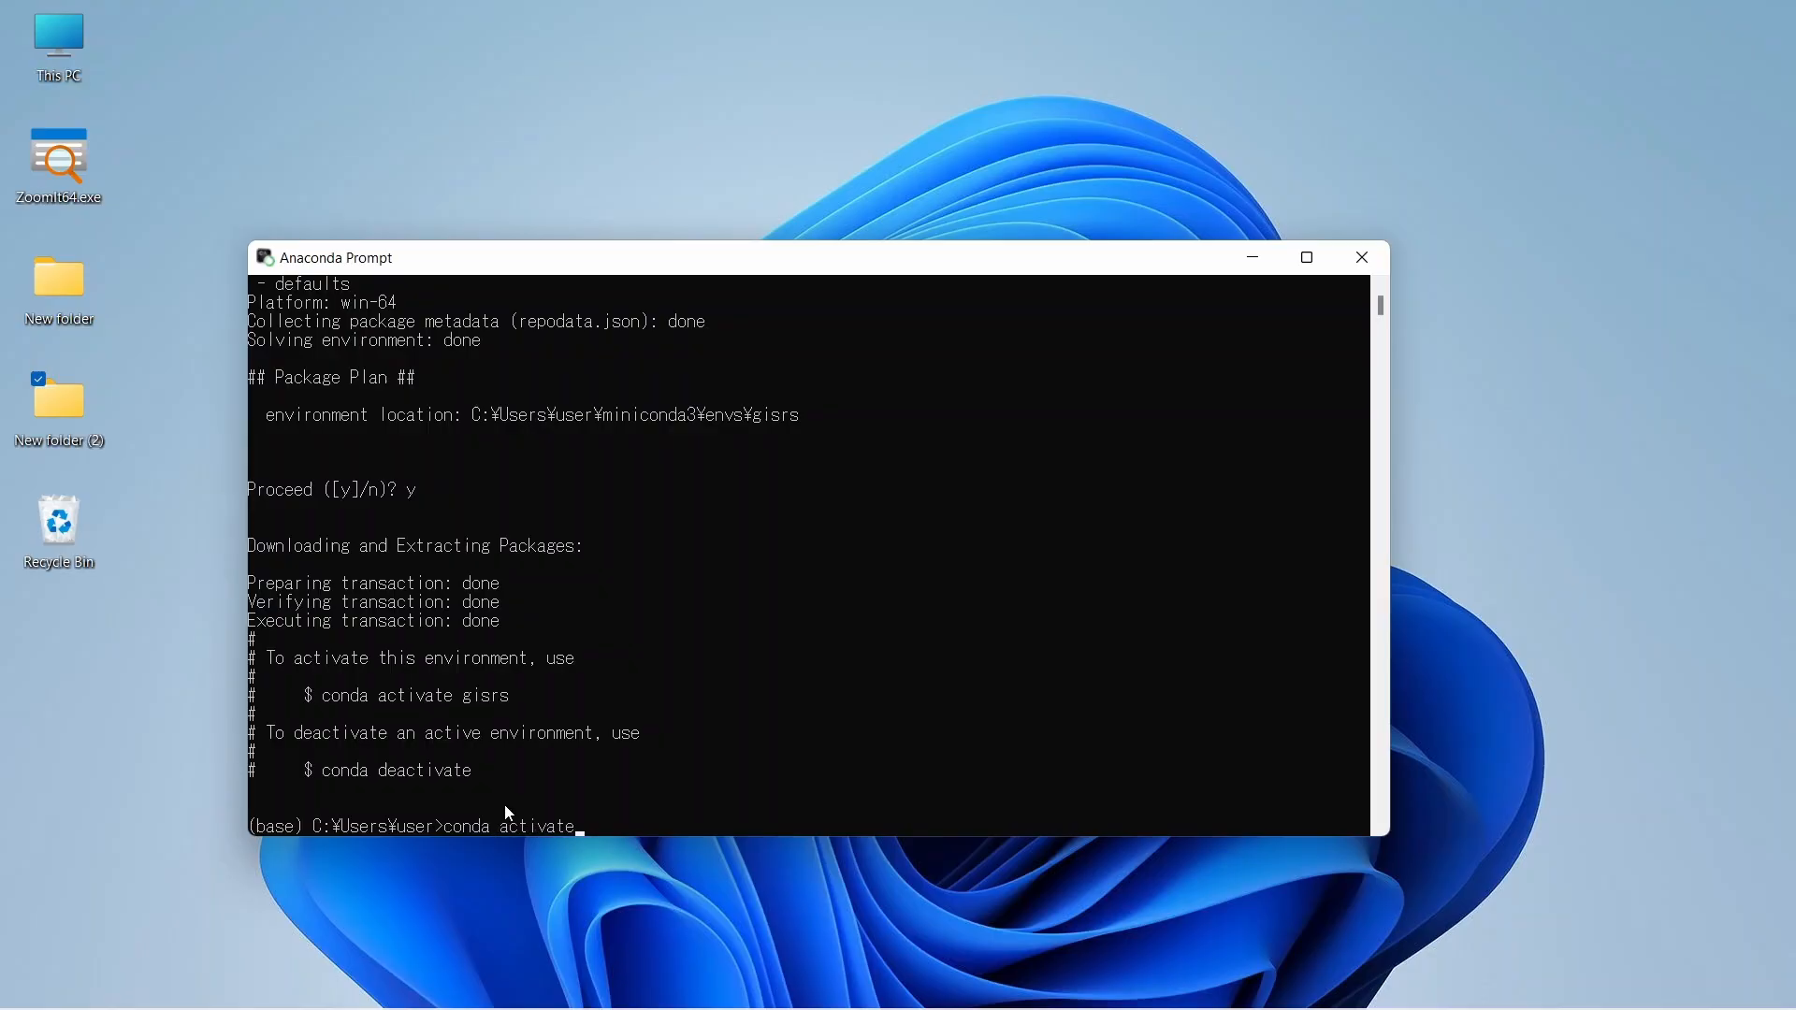
{"action": "type", "text": "gisrs"}
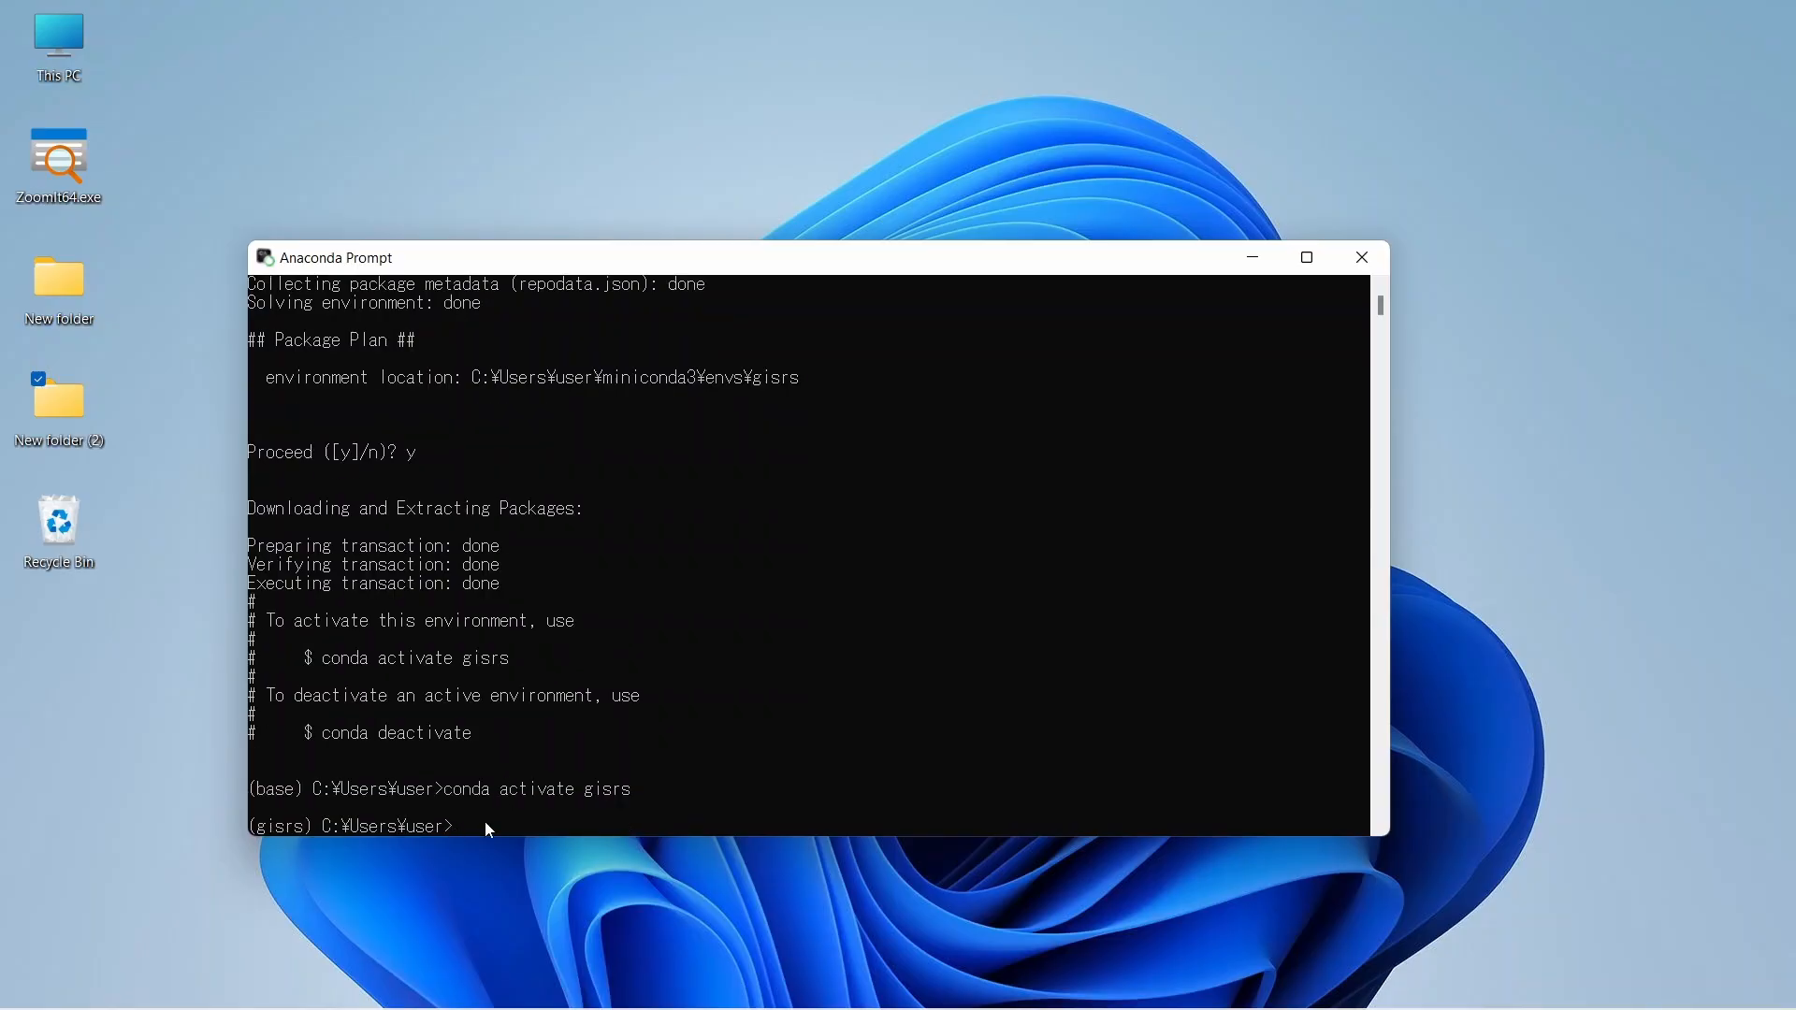
{"action": "mouse_move", "coordinate": [589, 805]}
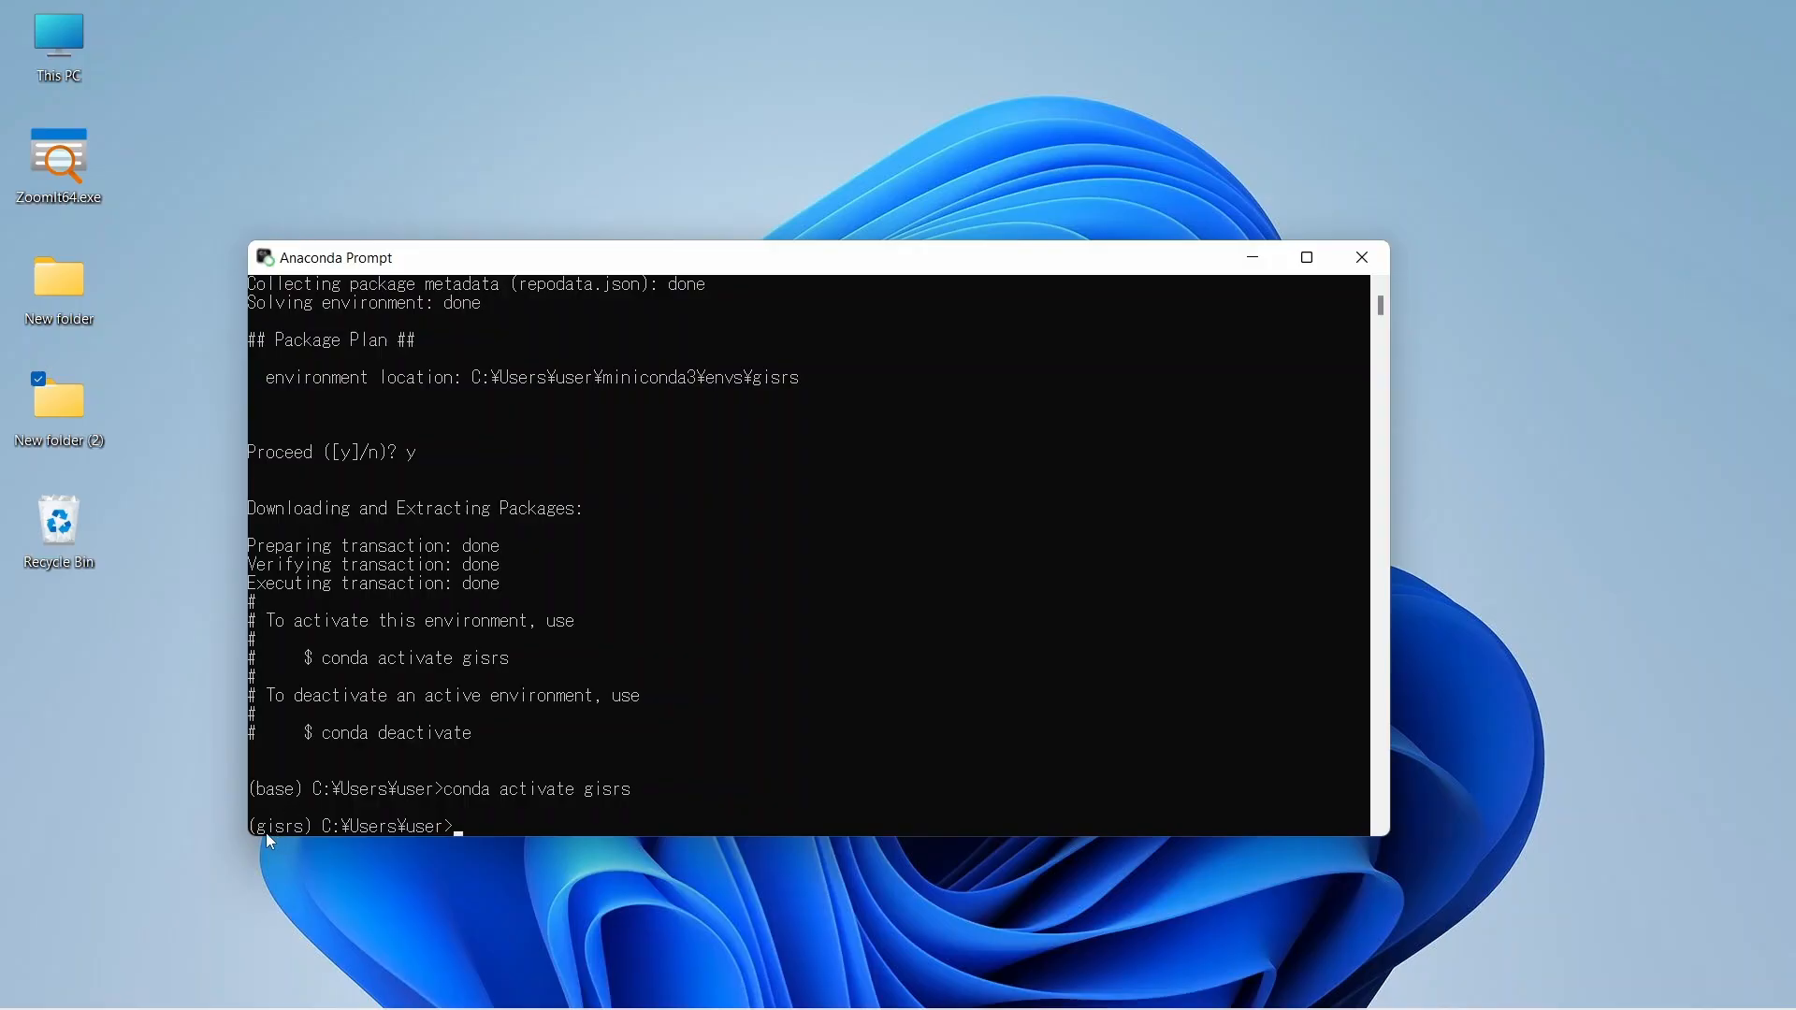
{"action": "mouse_move", "coordinate": [298, 838]}
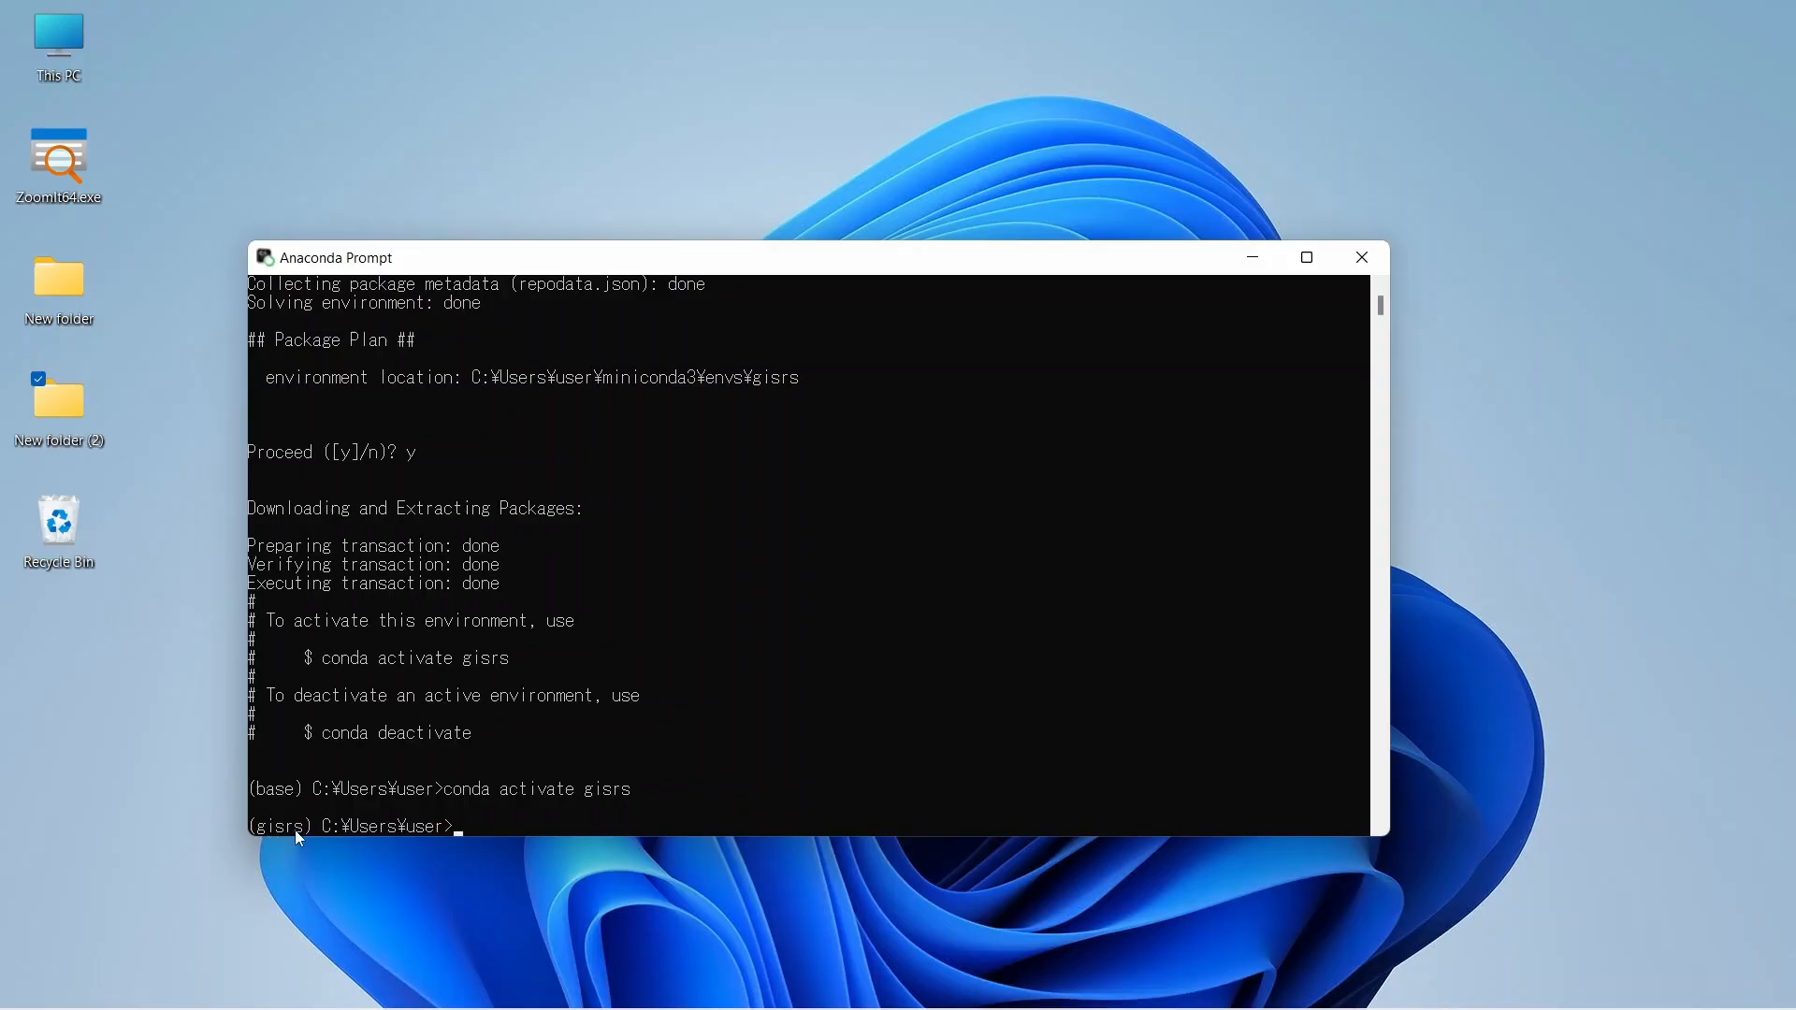
{"action": "mouse_move", "coordinate": [307, 827]}
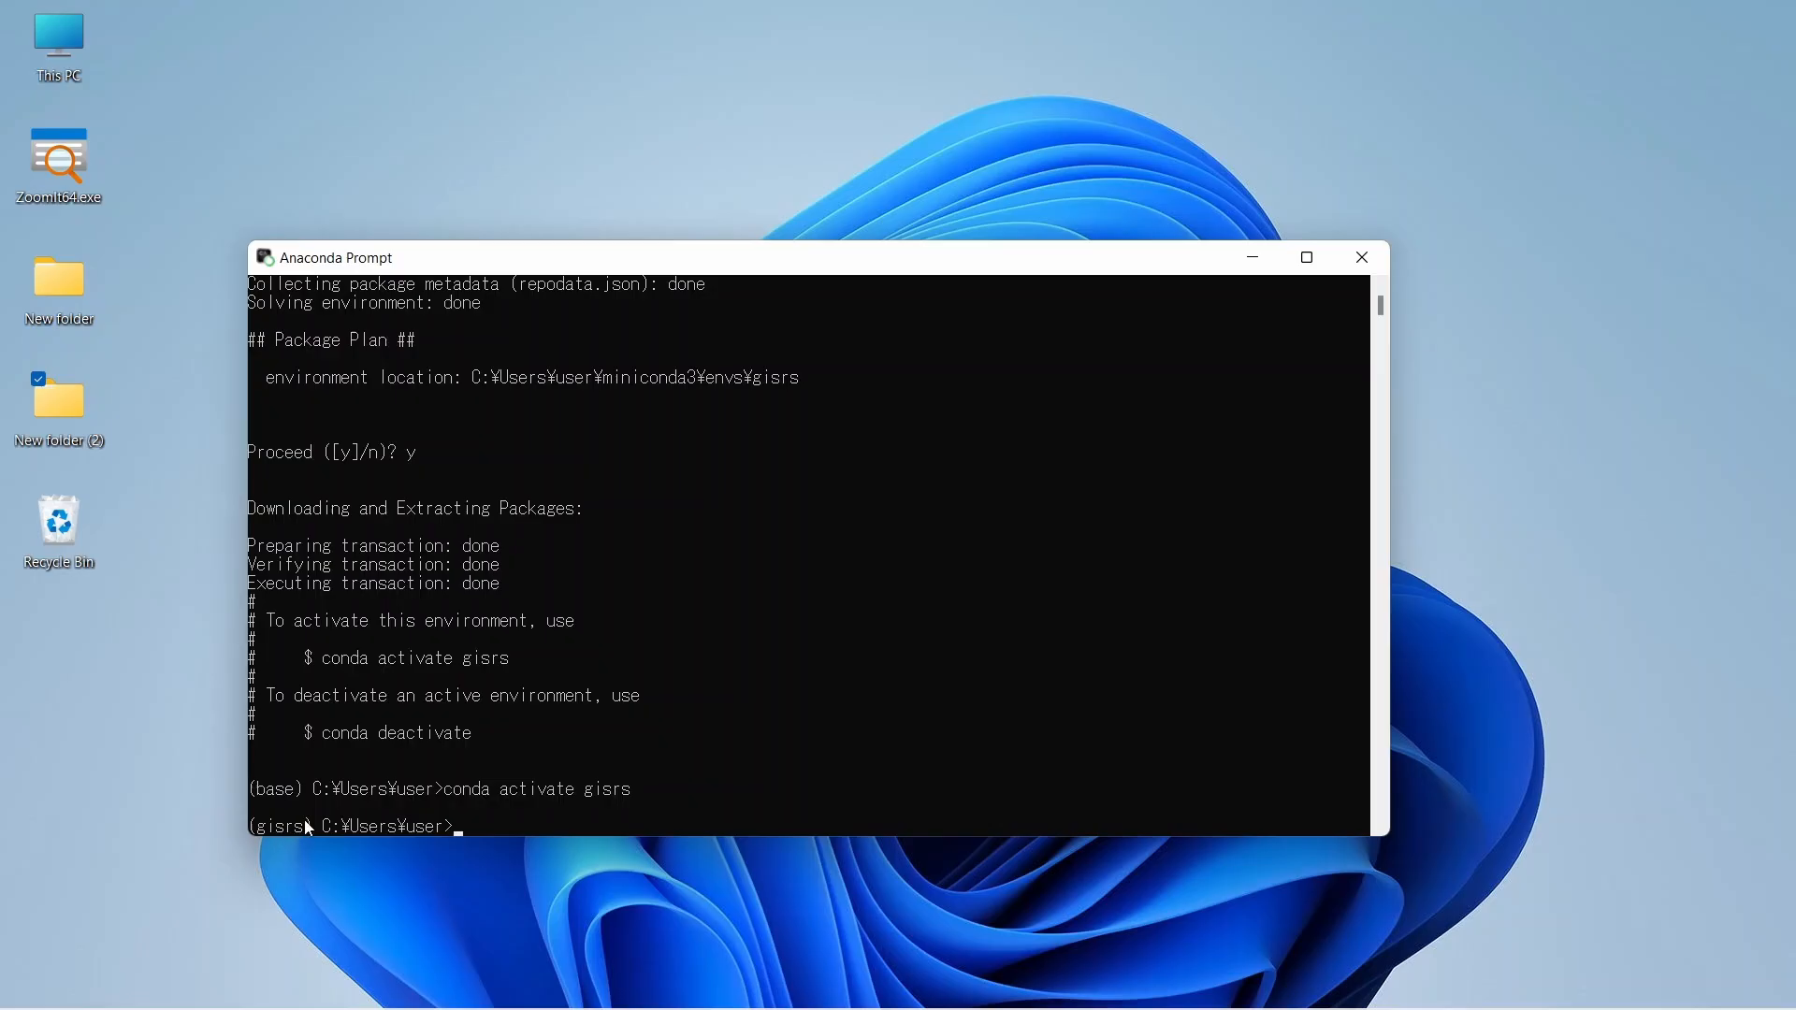
{"action": "mouse_move", "coordinate": [454, 836]}
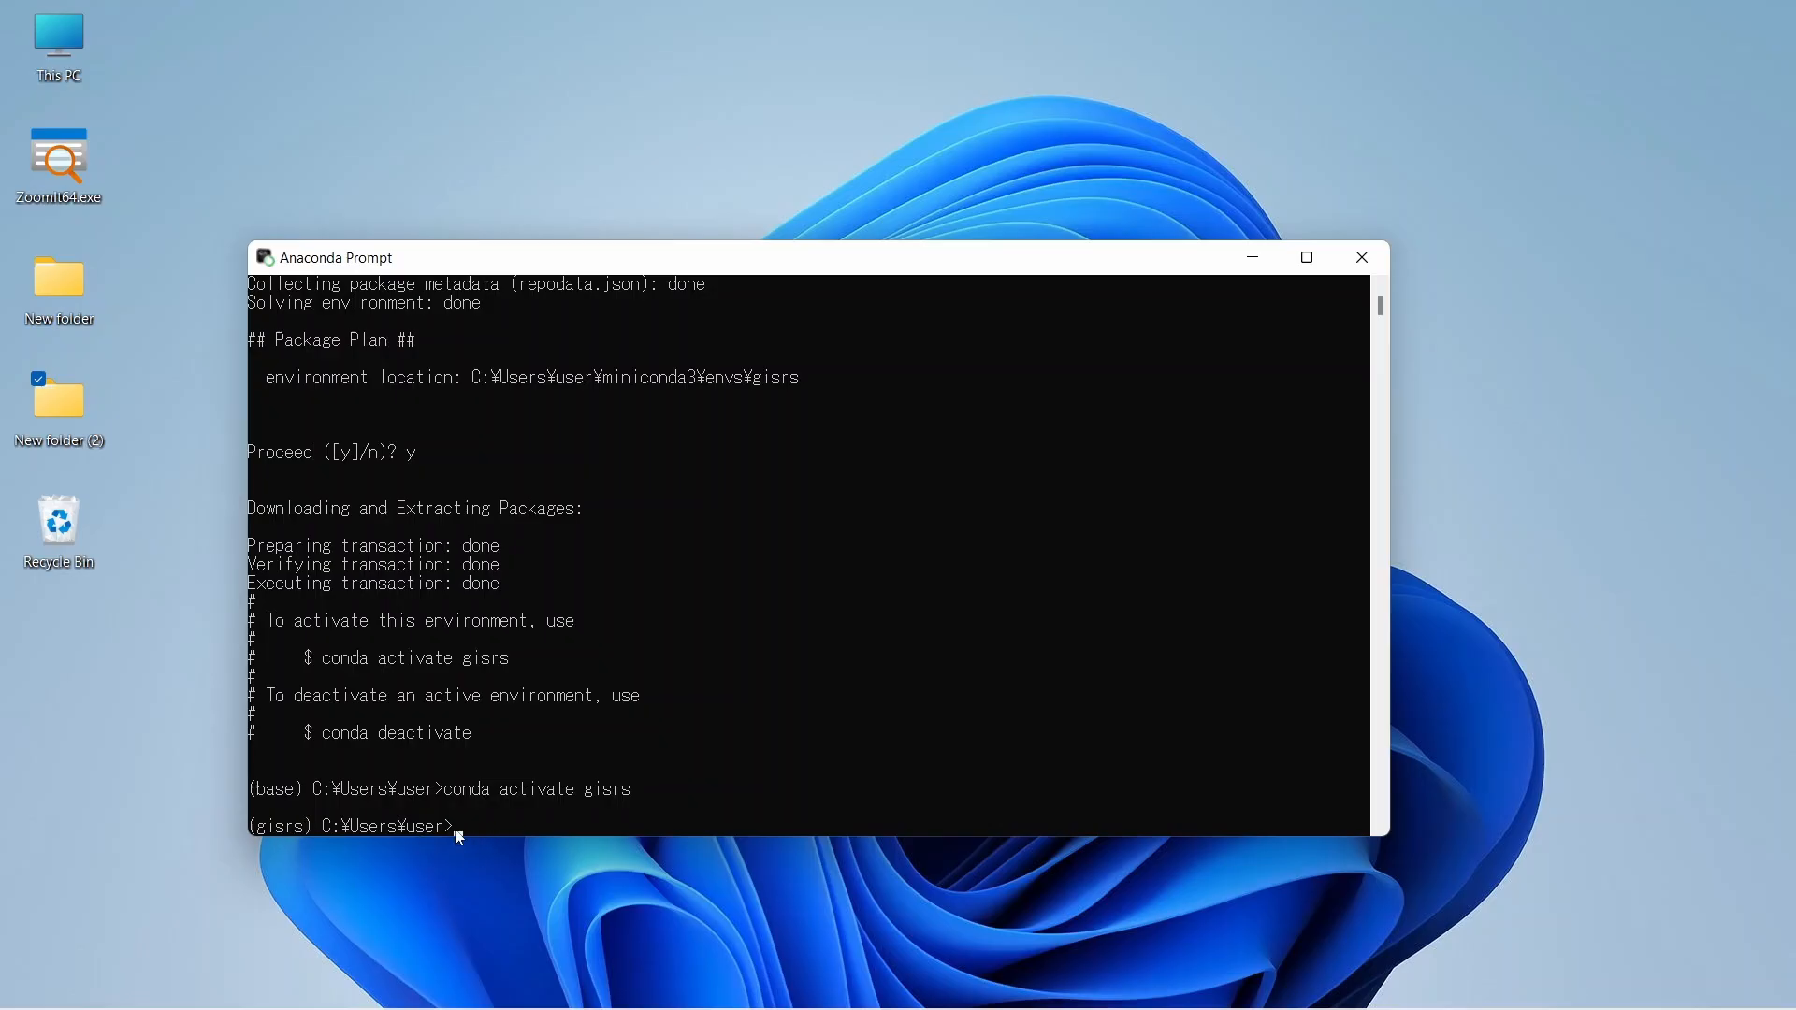
{"action": "mouse_move", "coordinate": [488, 827]}
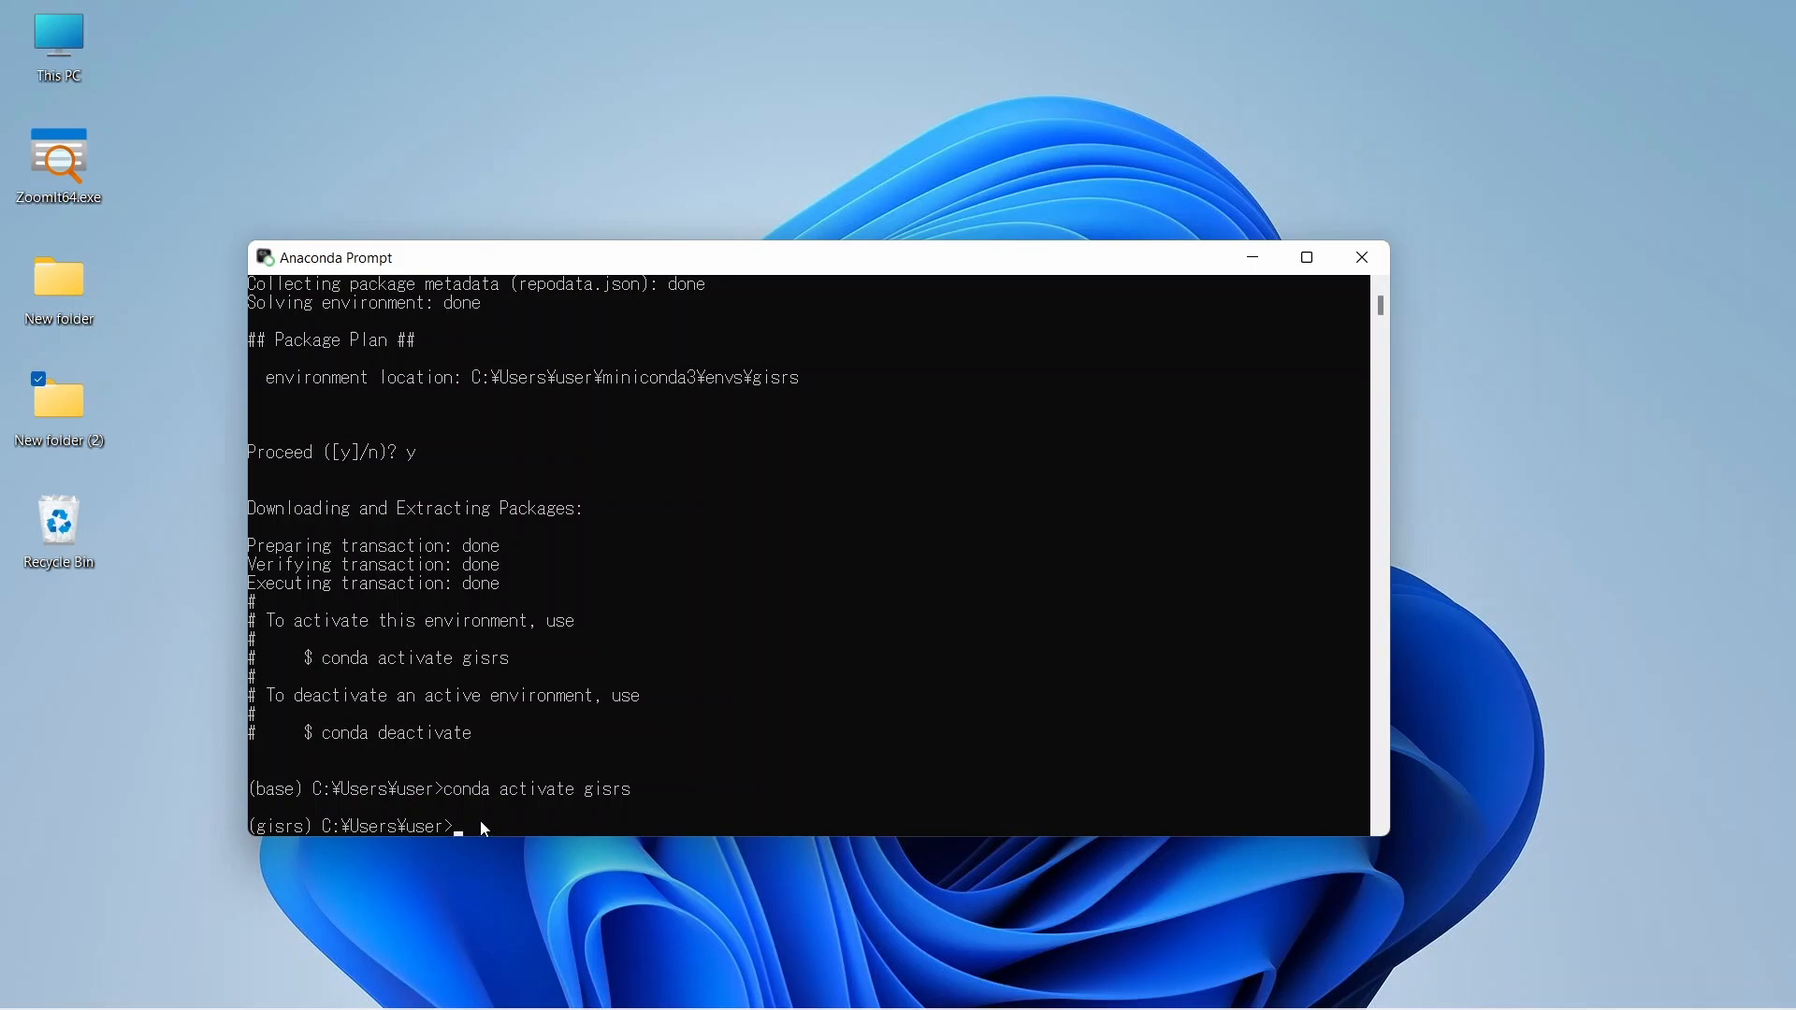
{"action": "mouse_move", "coordinate": [303, 827]}
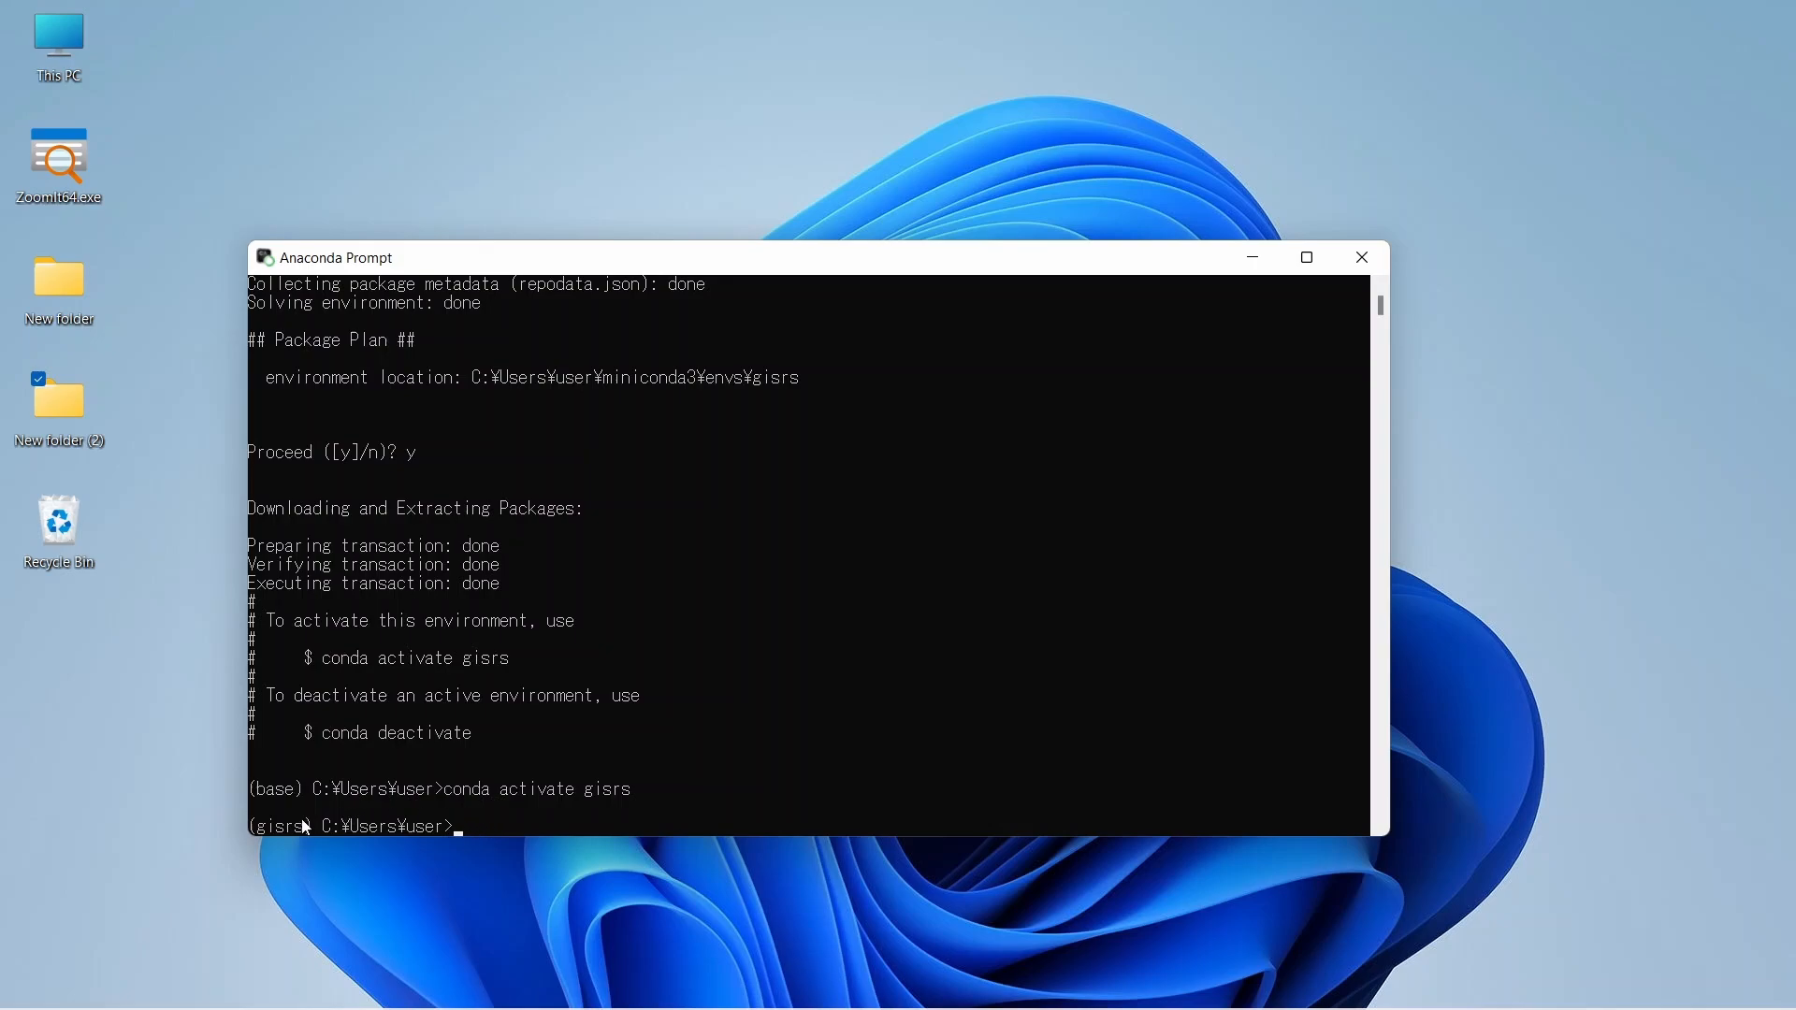
{"action": "mouse_move", "coordinate": [490, 820]}
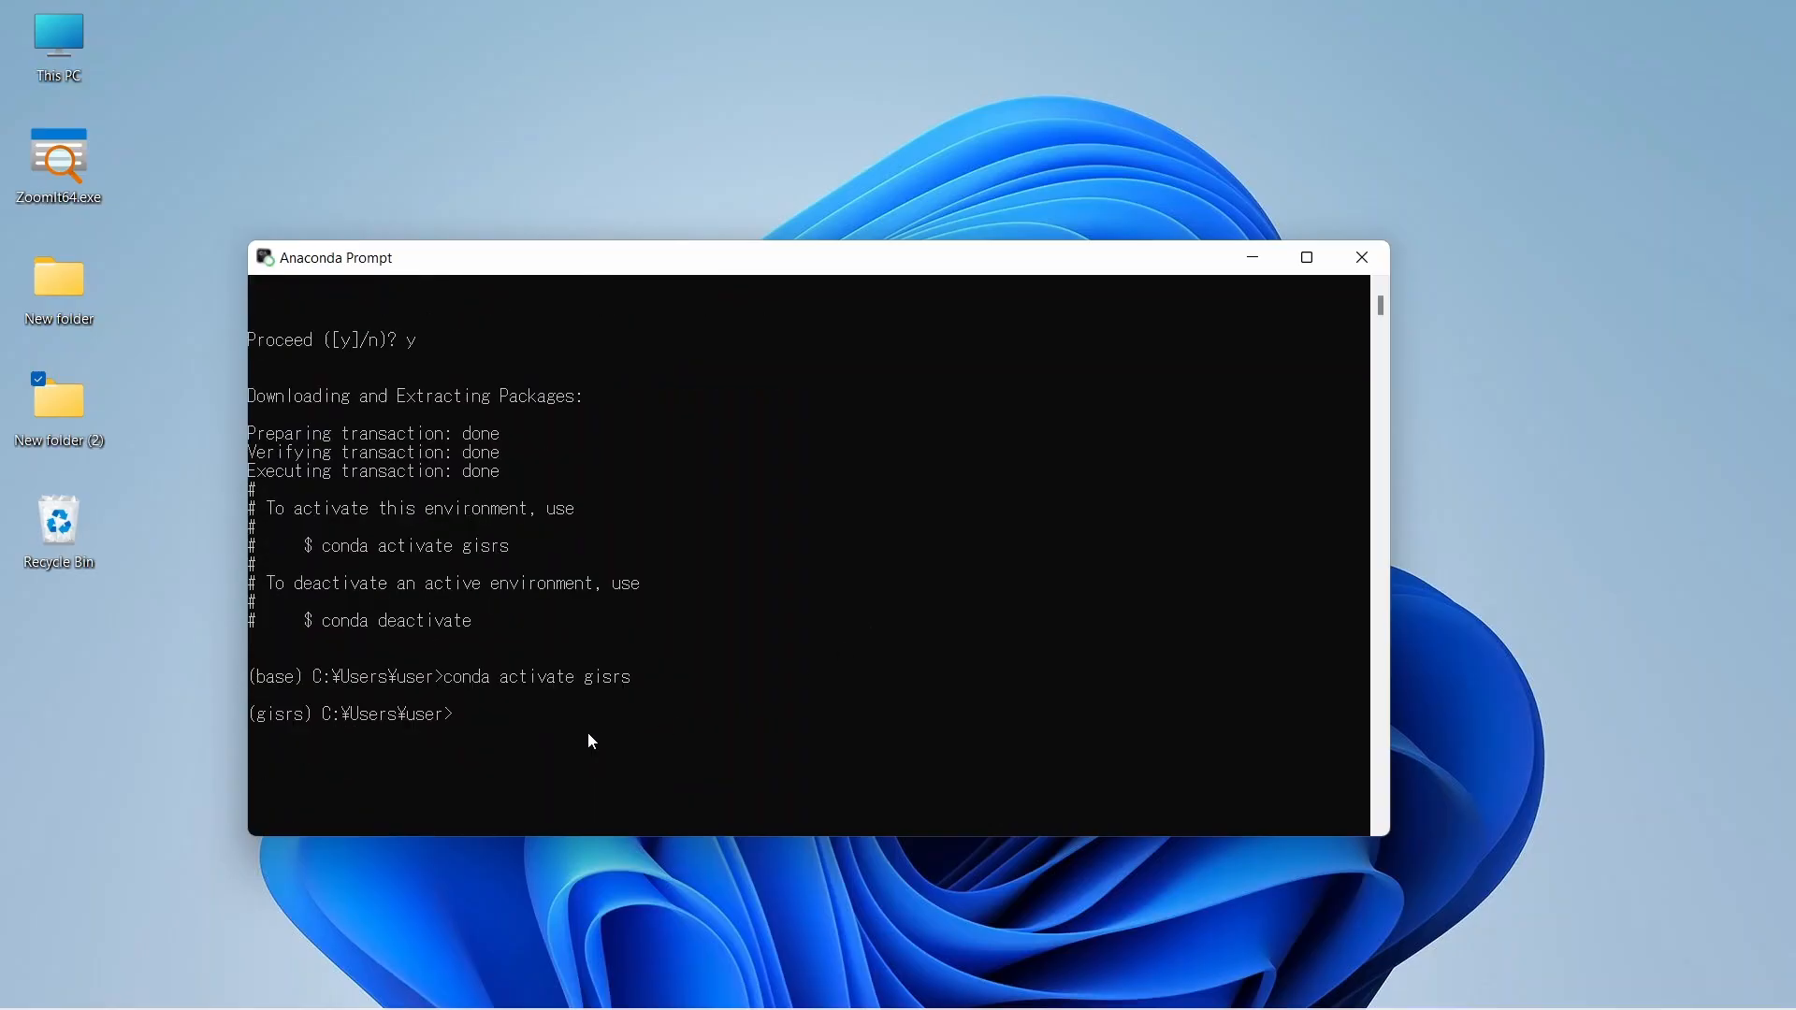
{"action": "mouse_move", "coordinate": [511, 733]}
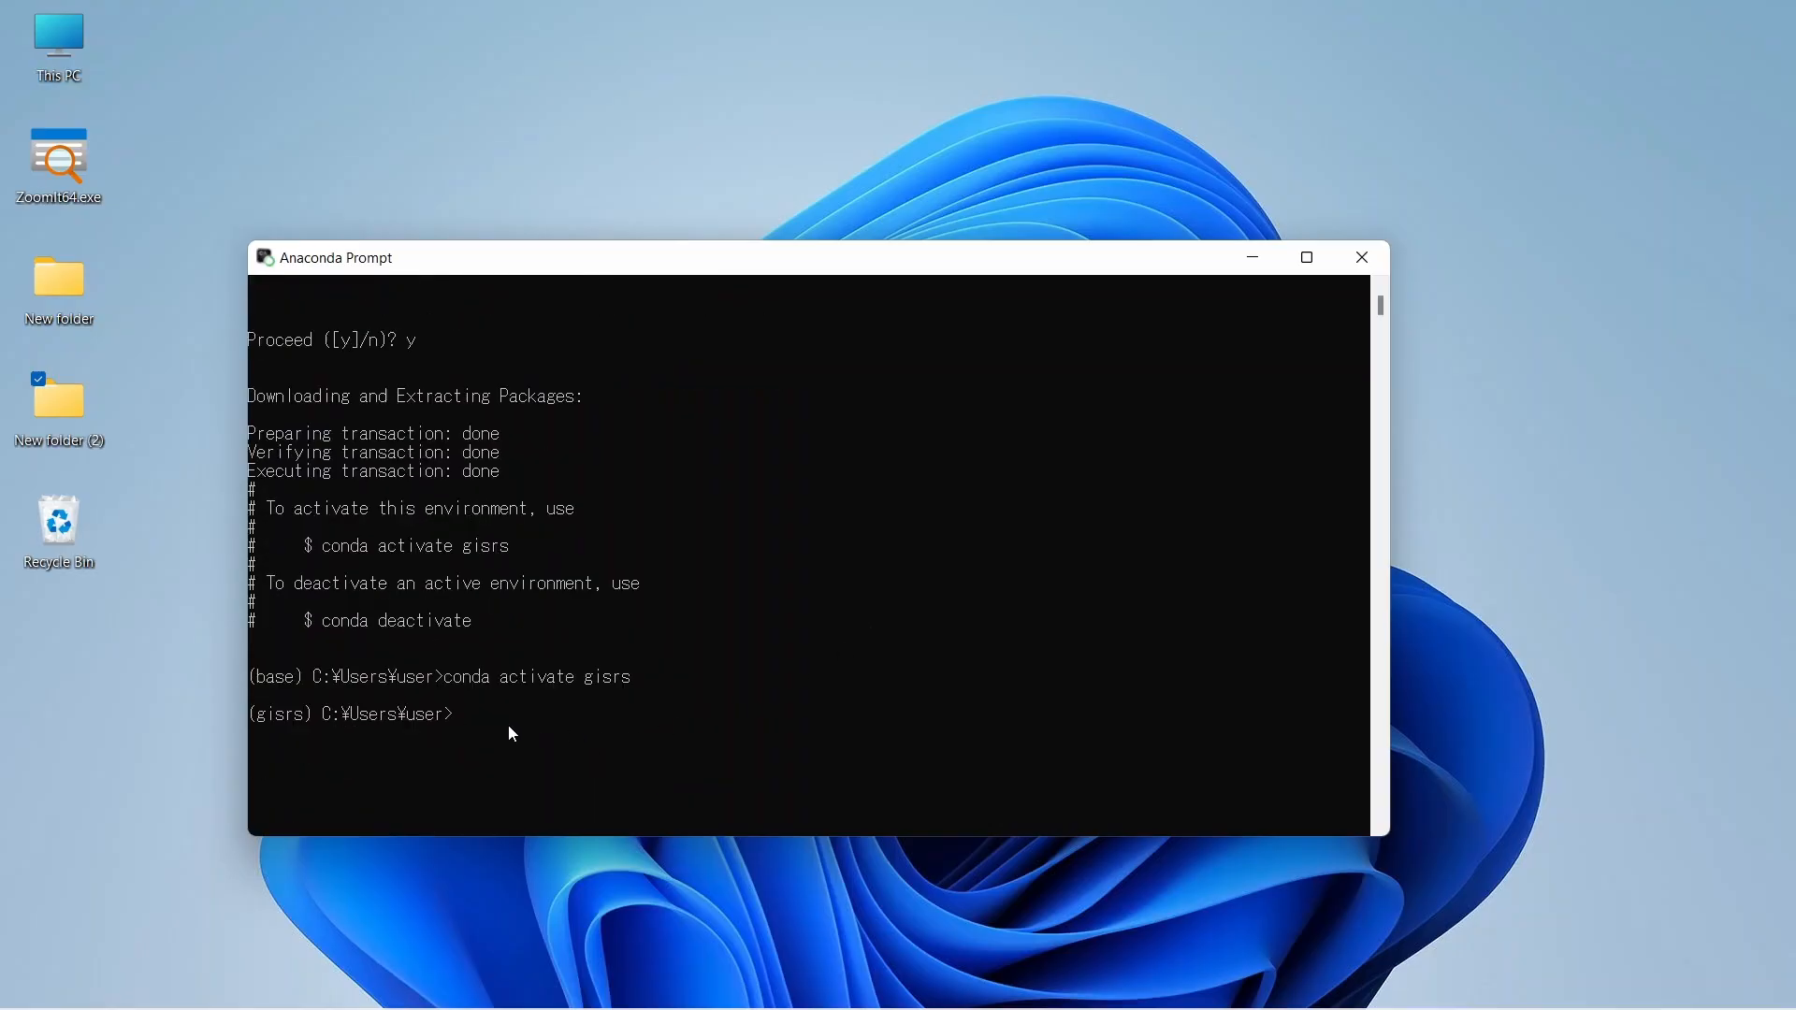
Run 'conda install jupyter' in gisrs and confirm the package plan with y
{"action": "type", "text": "conda"}
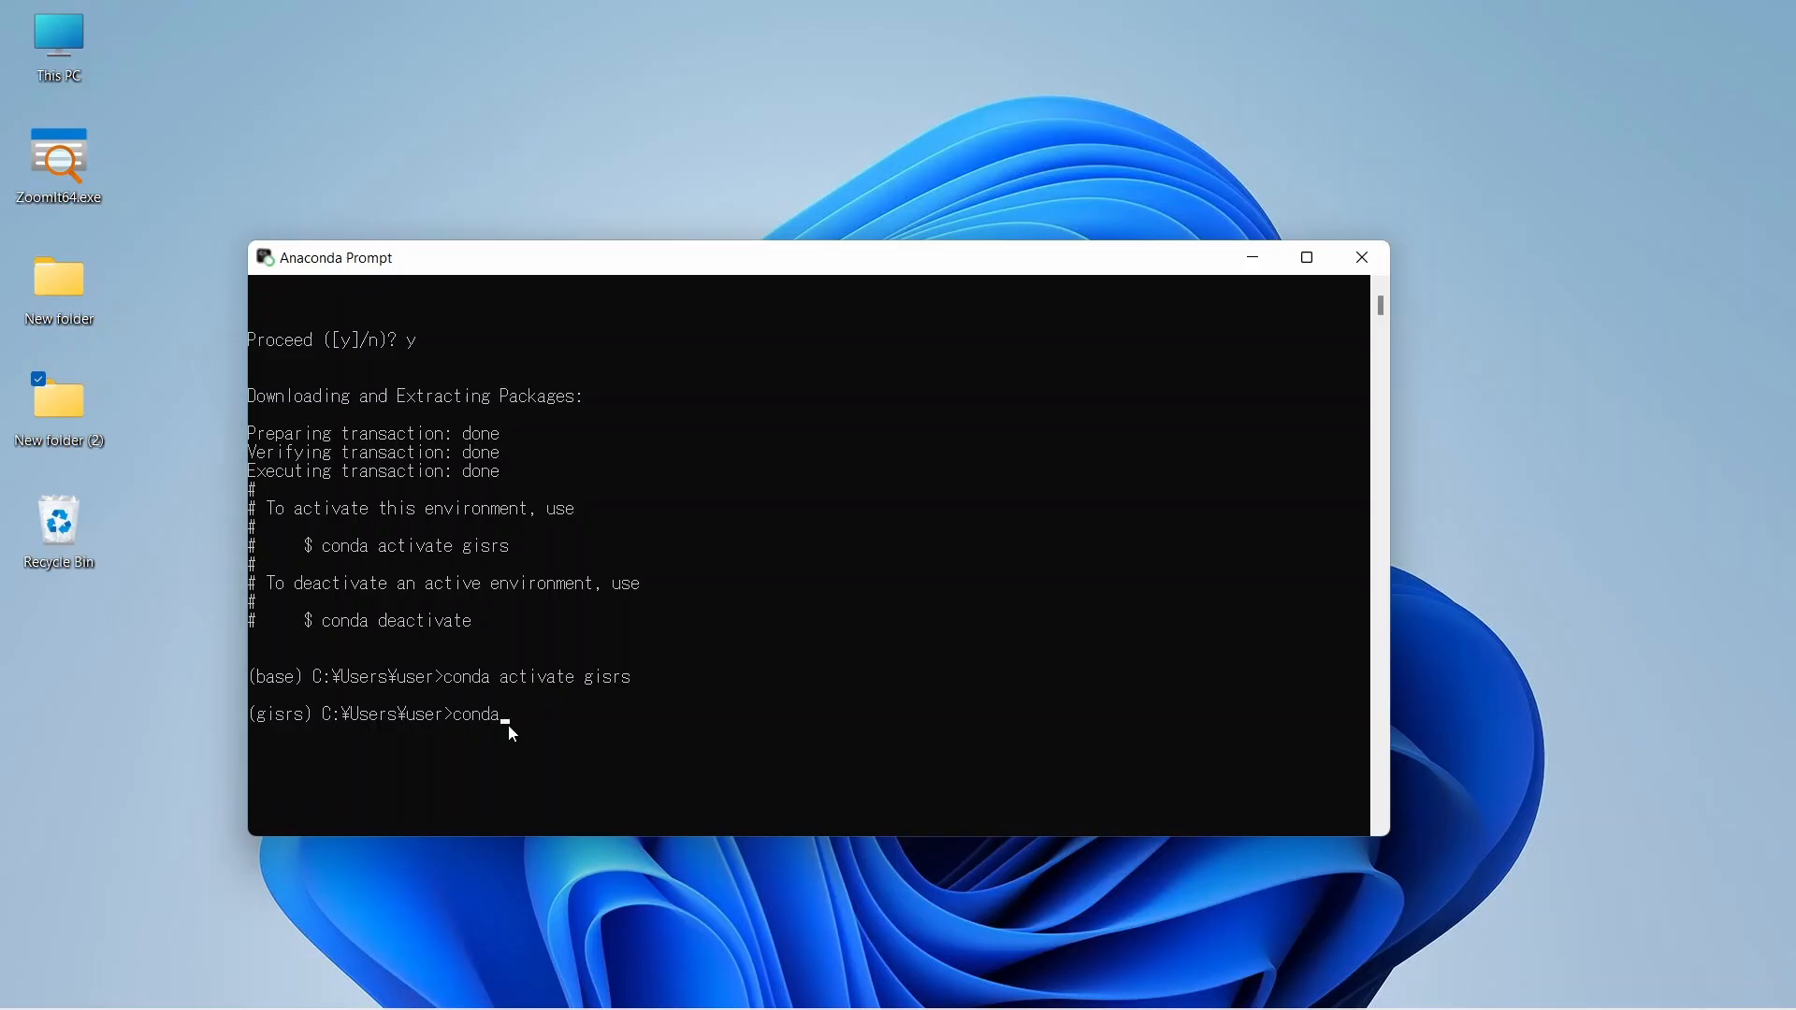
{"action": "type", "text": "i"}
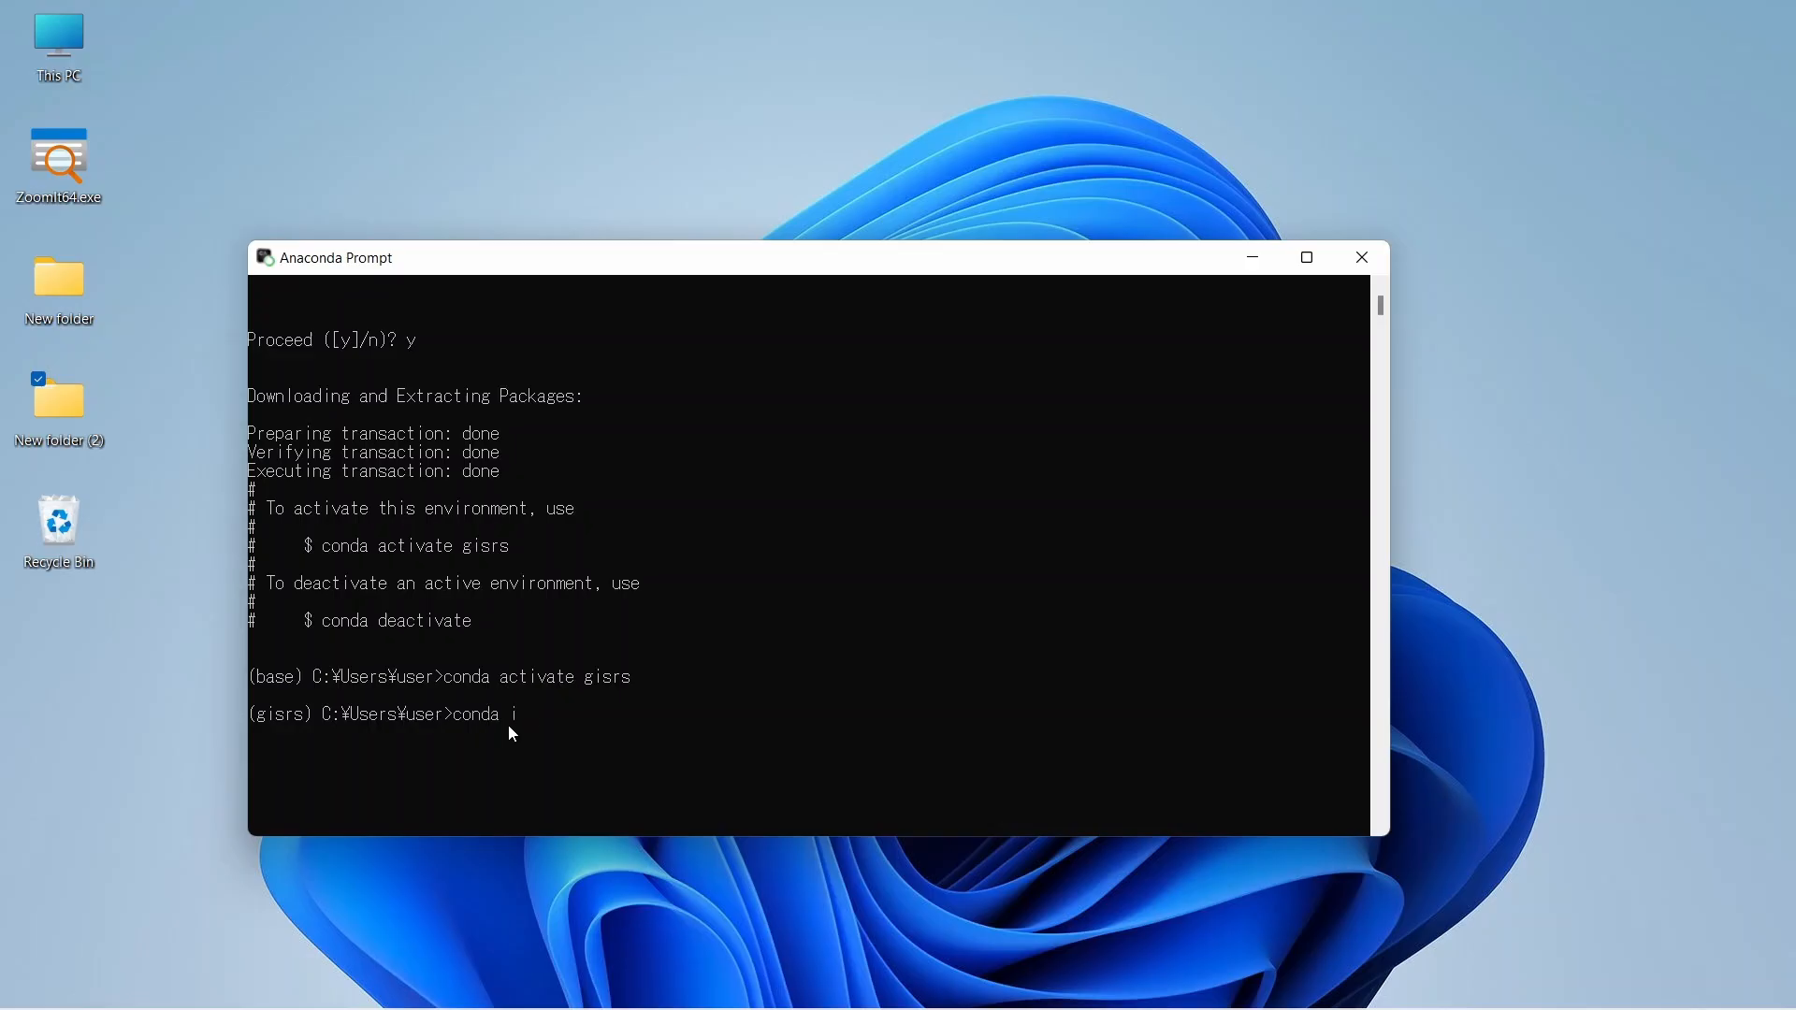
{"action": "type", "text": "nstall"}
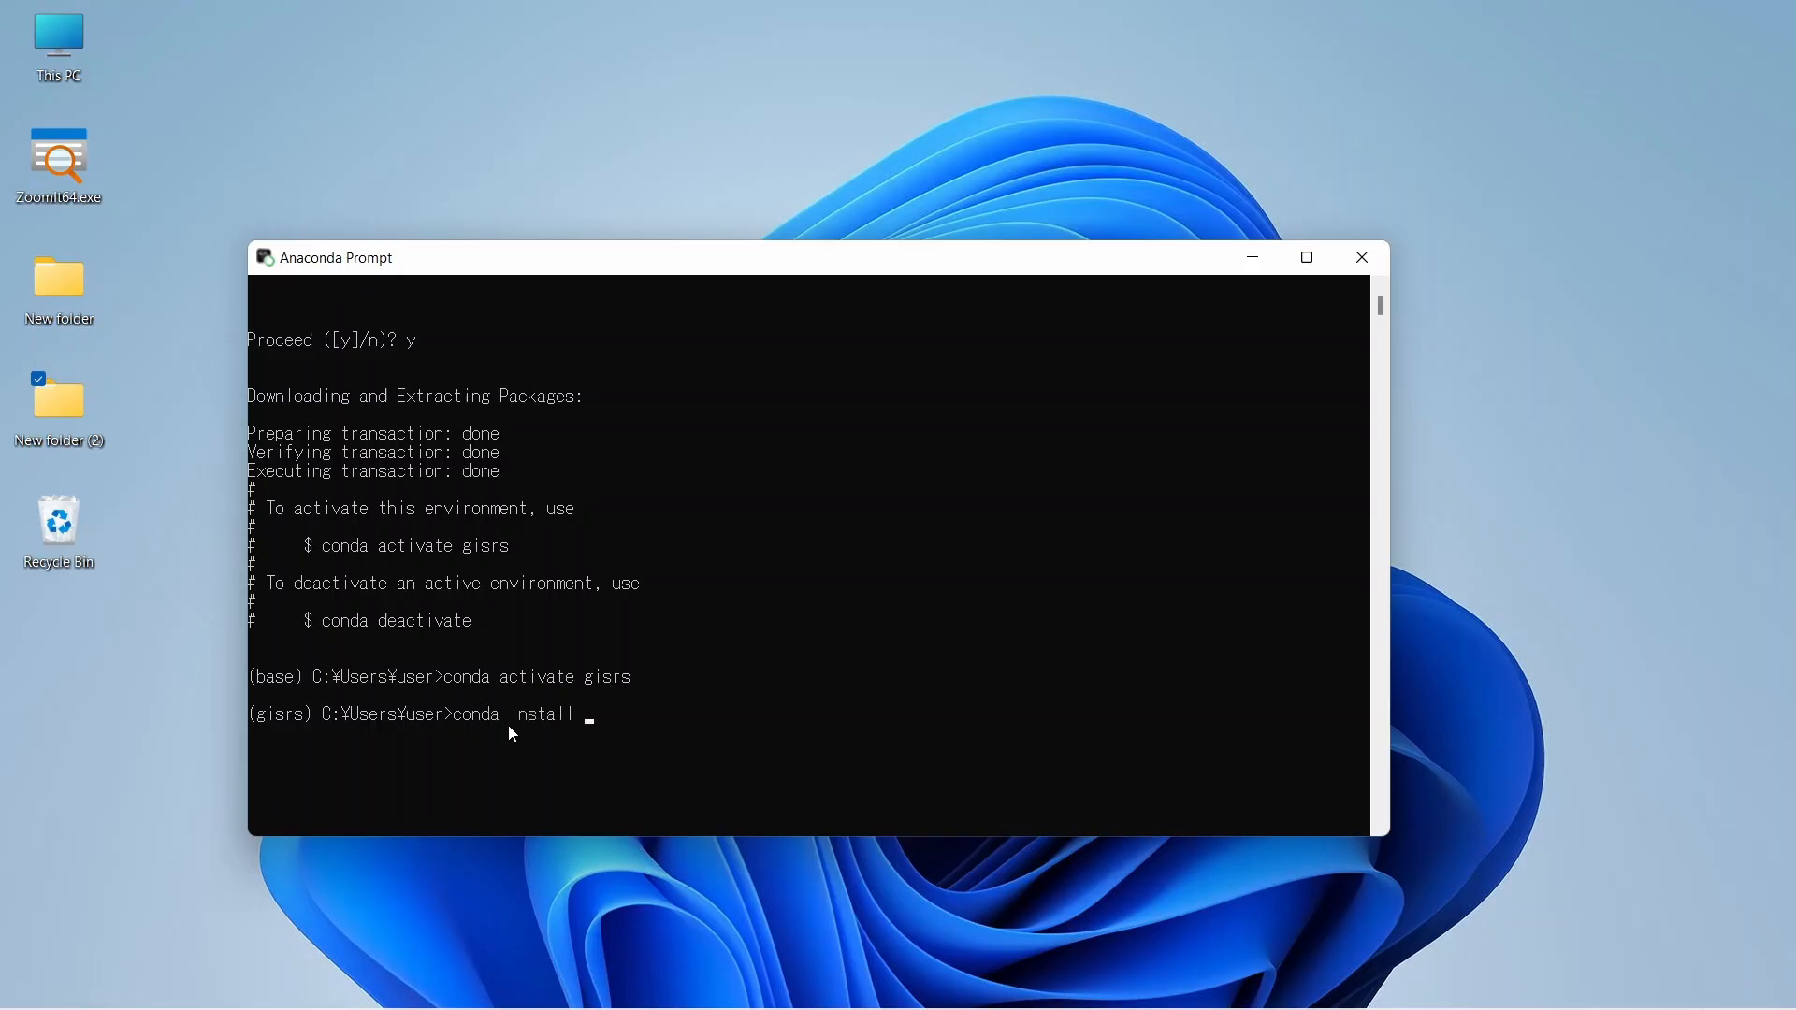
{"action": "type", "text": "jupyter"}
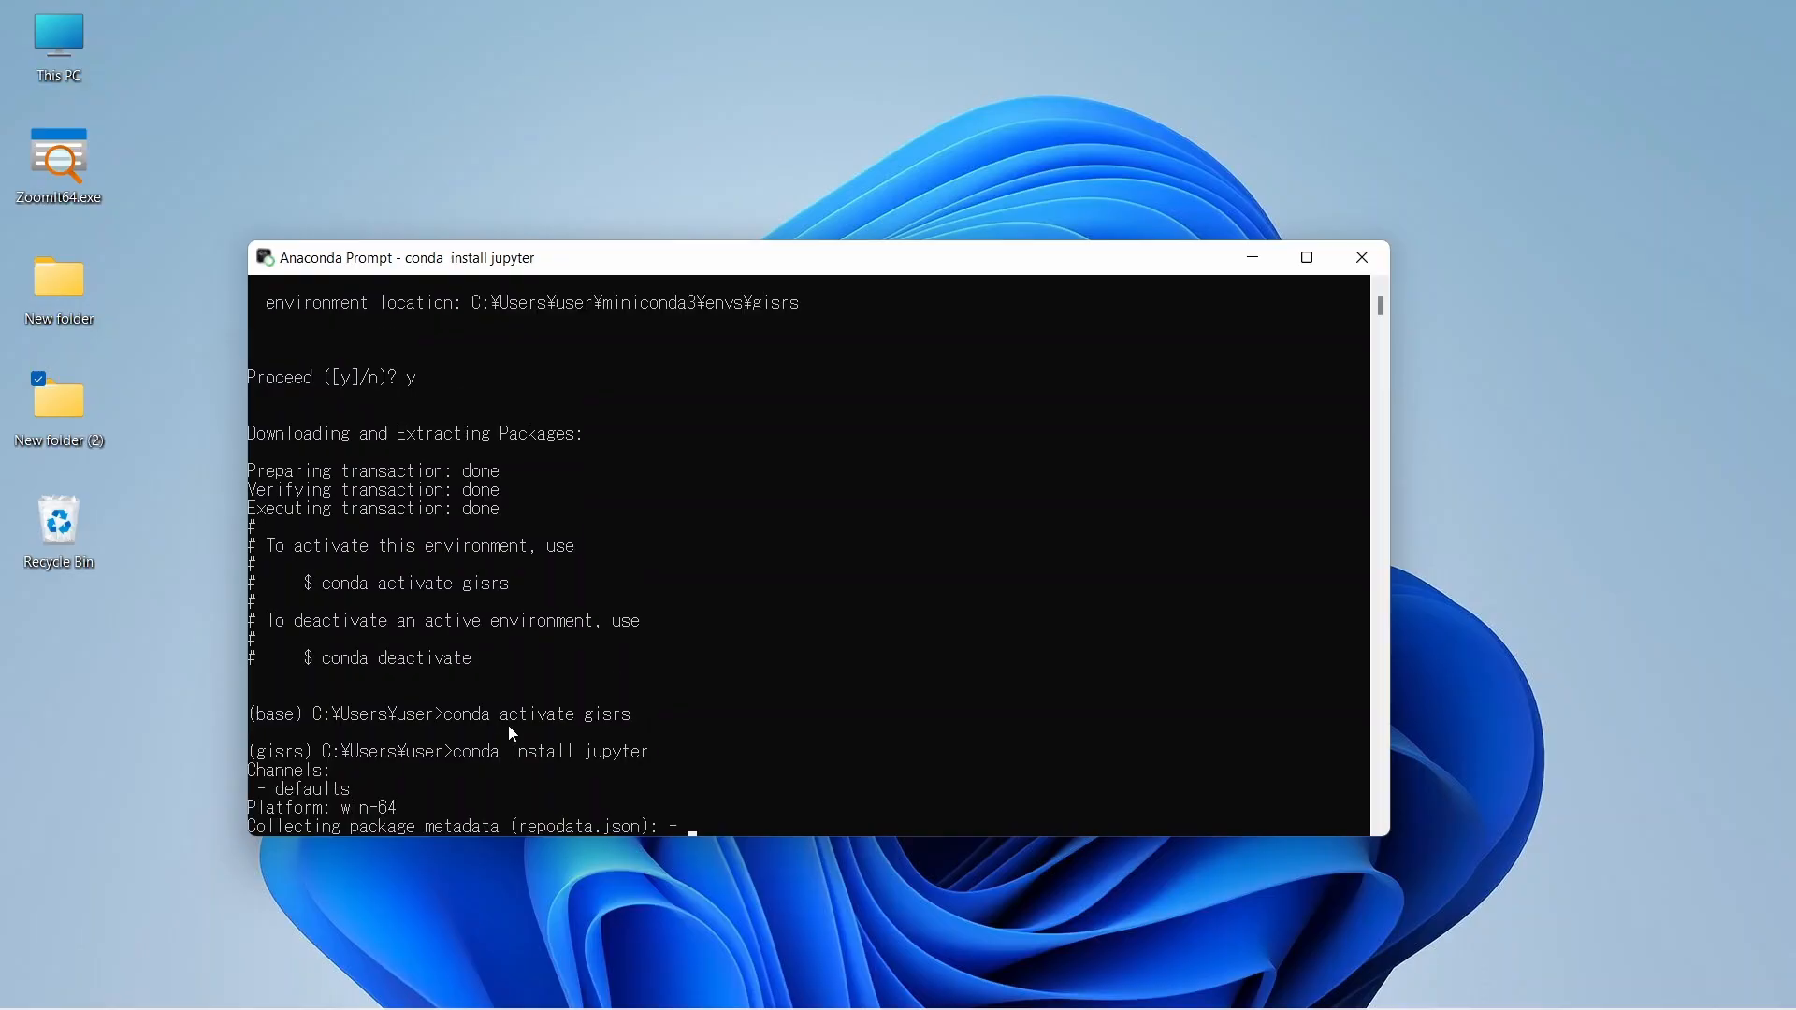
{"action": "mouse_move", "coordinate": [910, 700]}
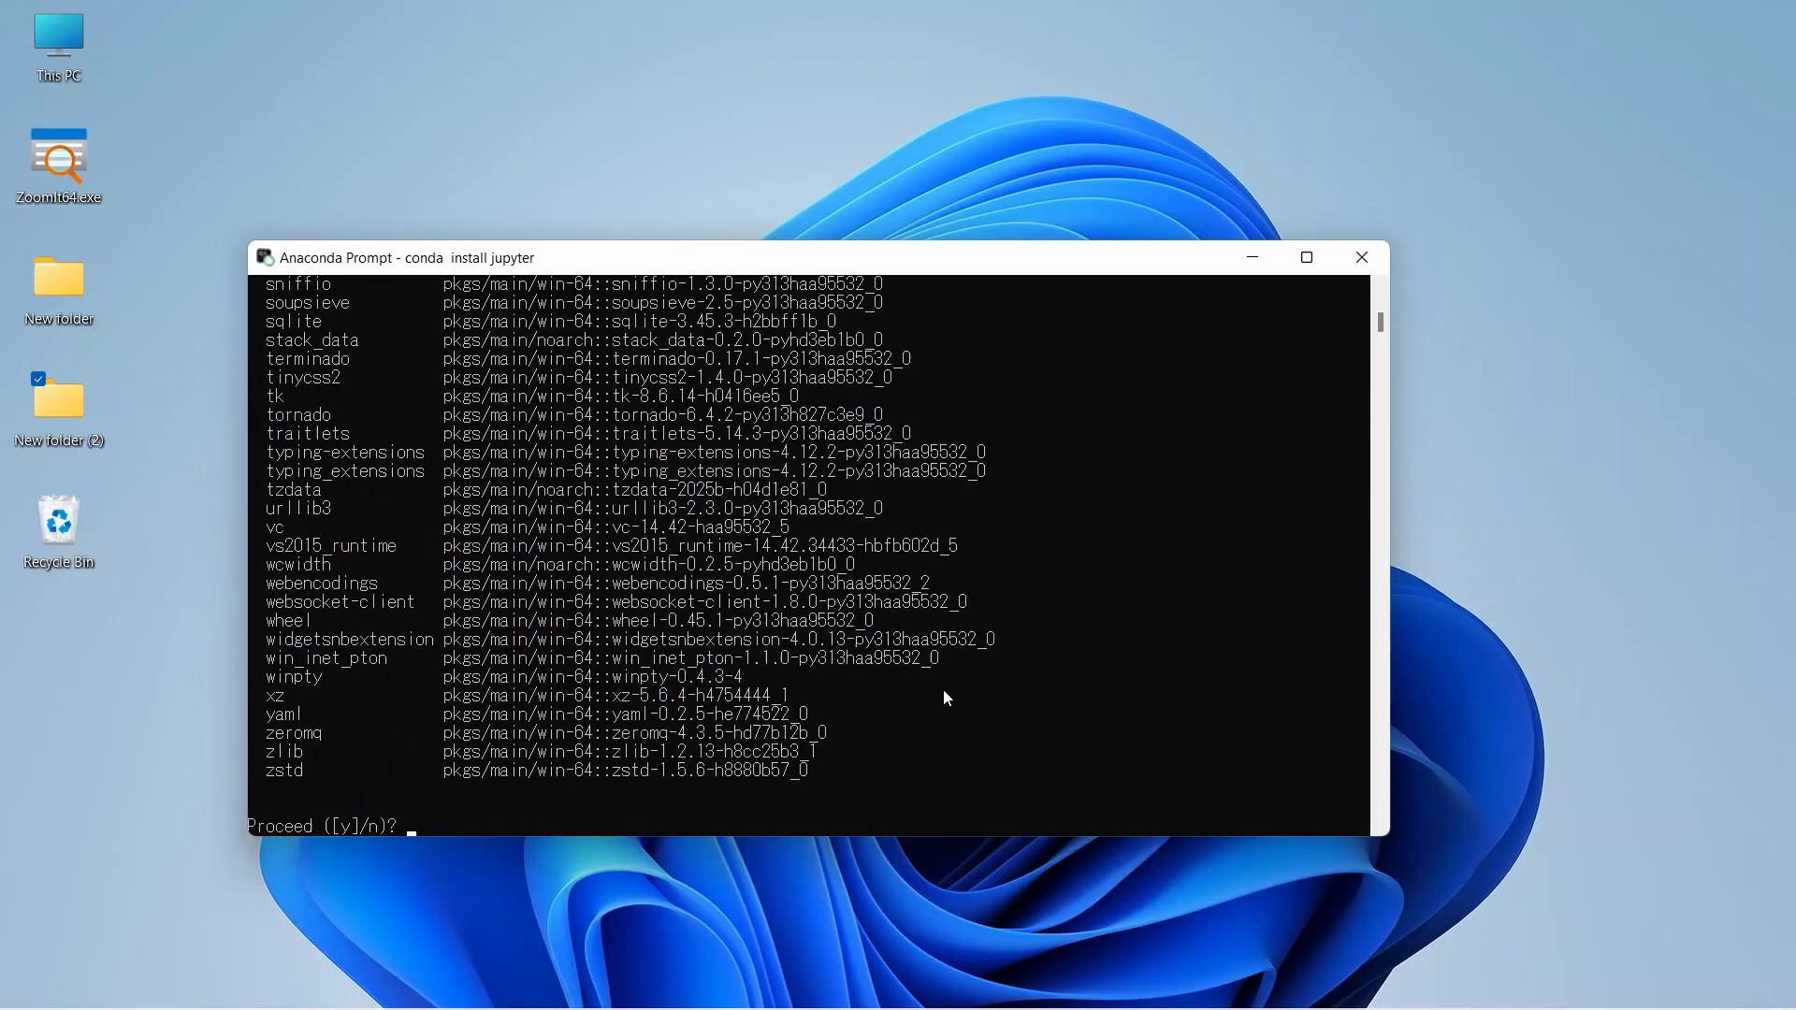
{"action": "type", "text": "y"}
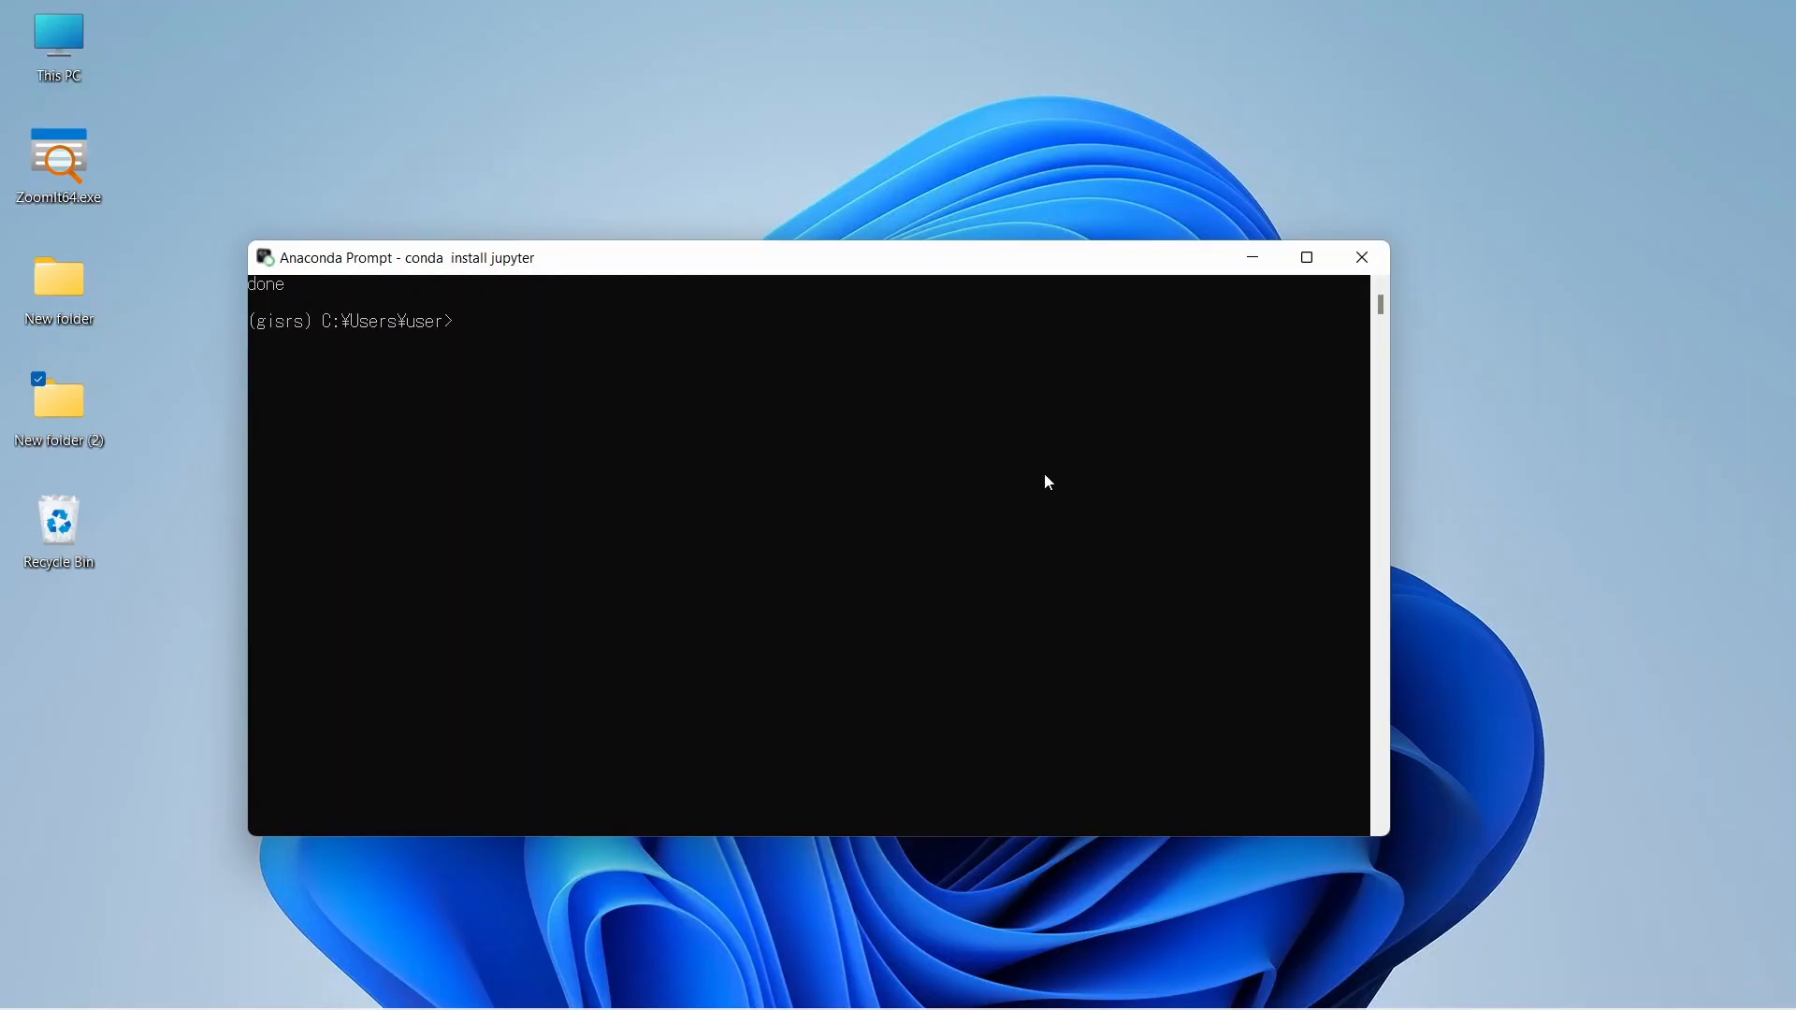
{"action": "mouse_move", "coordinate": [1302, 569]}
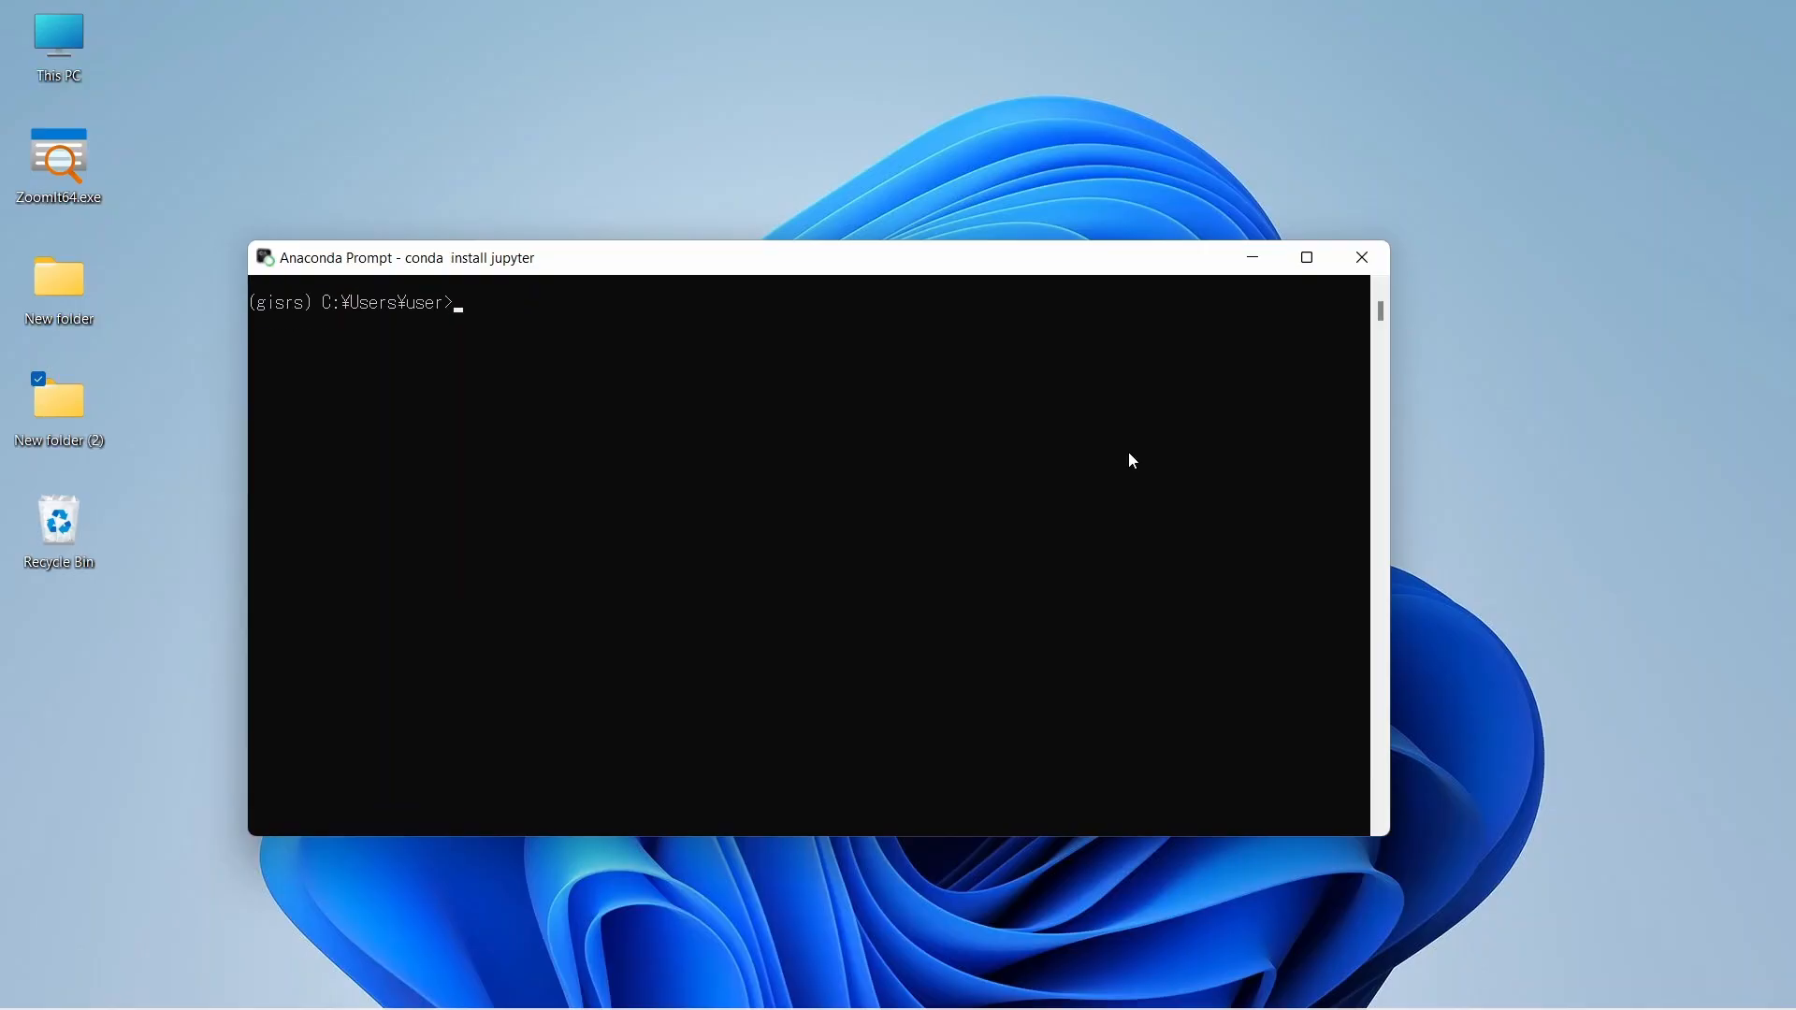
Run 'jupyter notebook' at the gisrs prompt to start the server in the browser
{"action": "type", "text": "ju"}
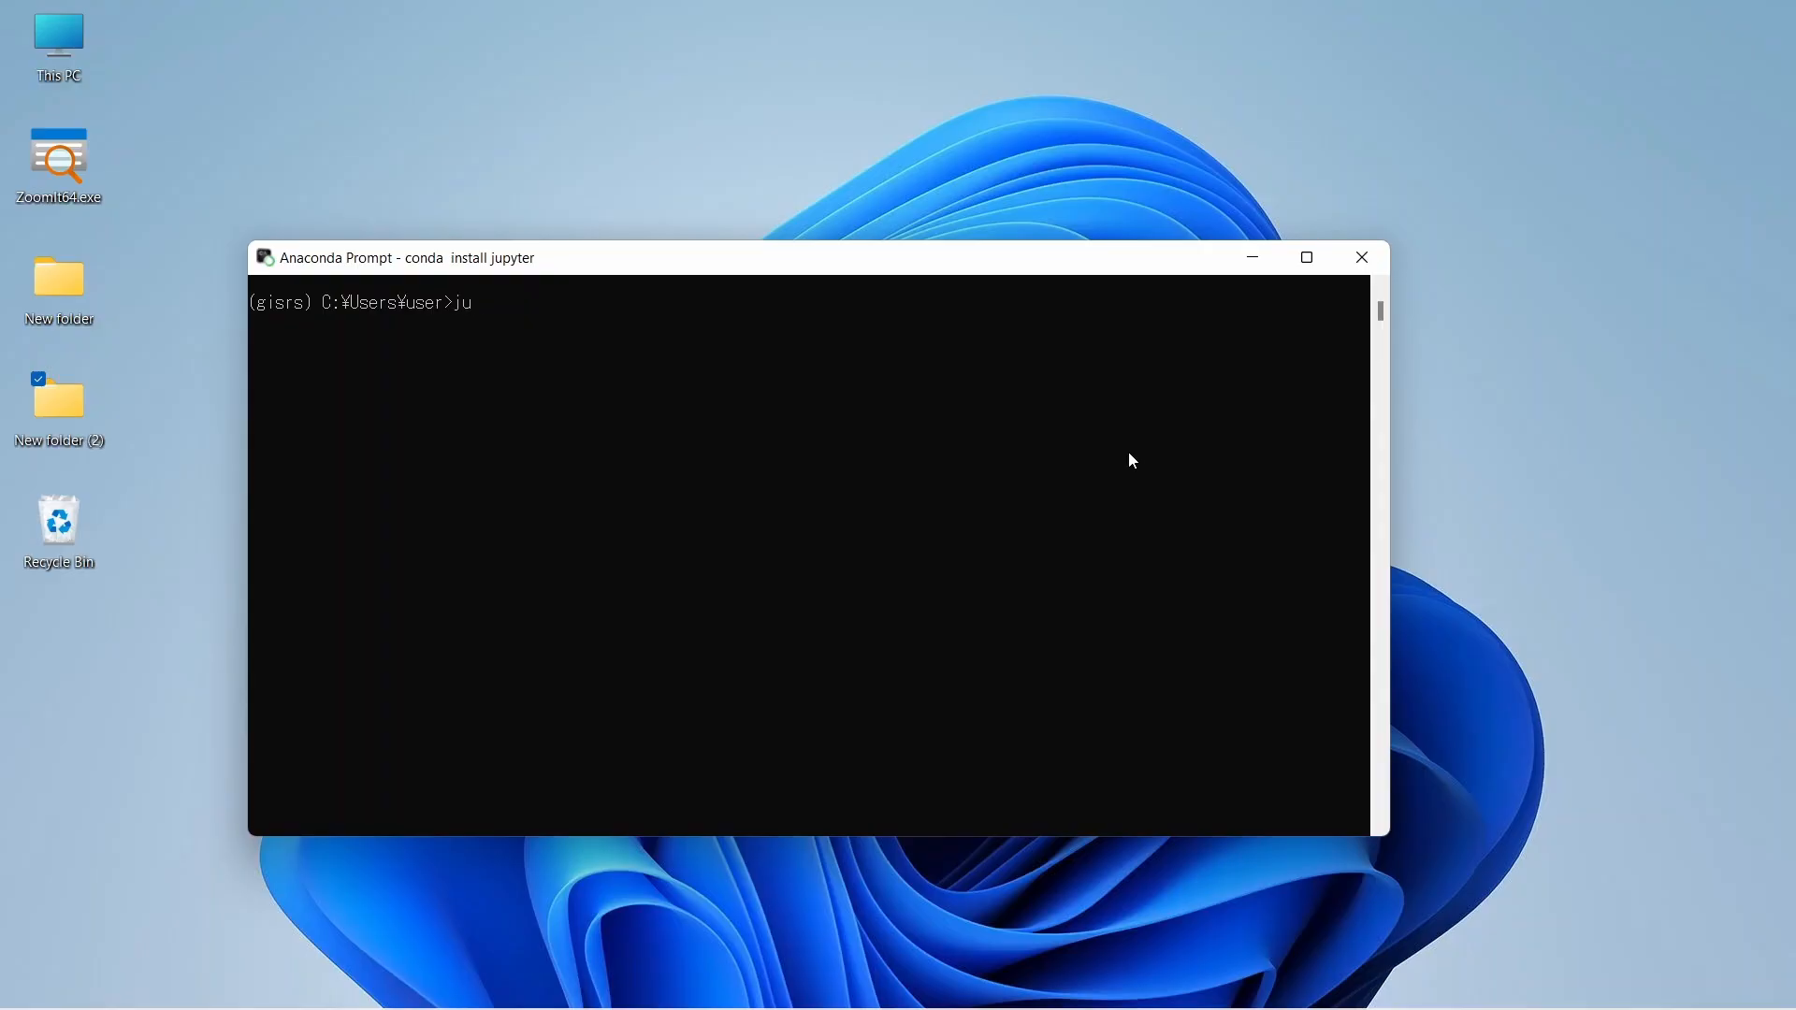
{"action": "type", "text": "pyter"}
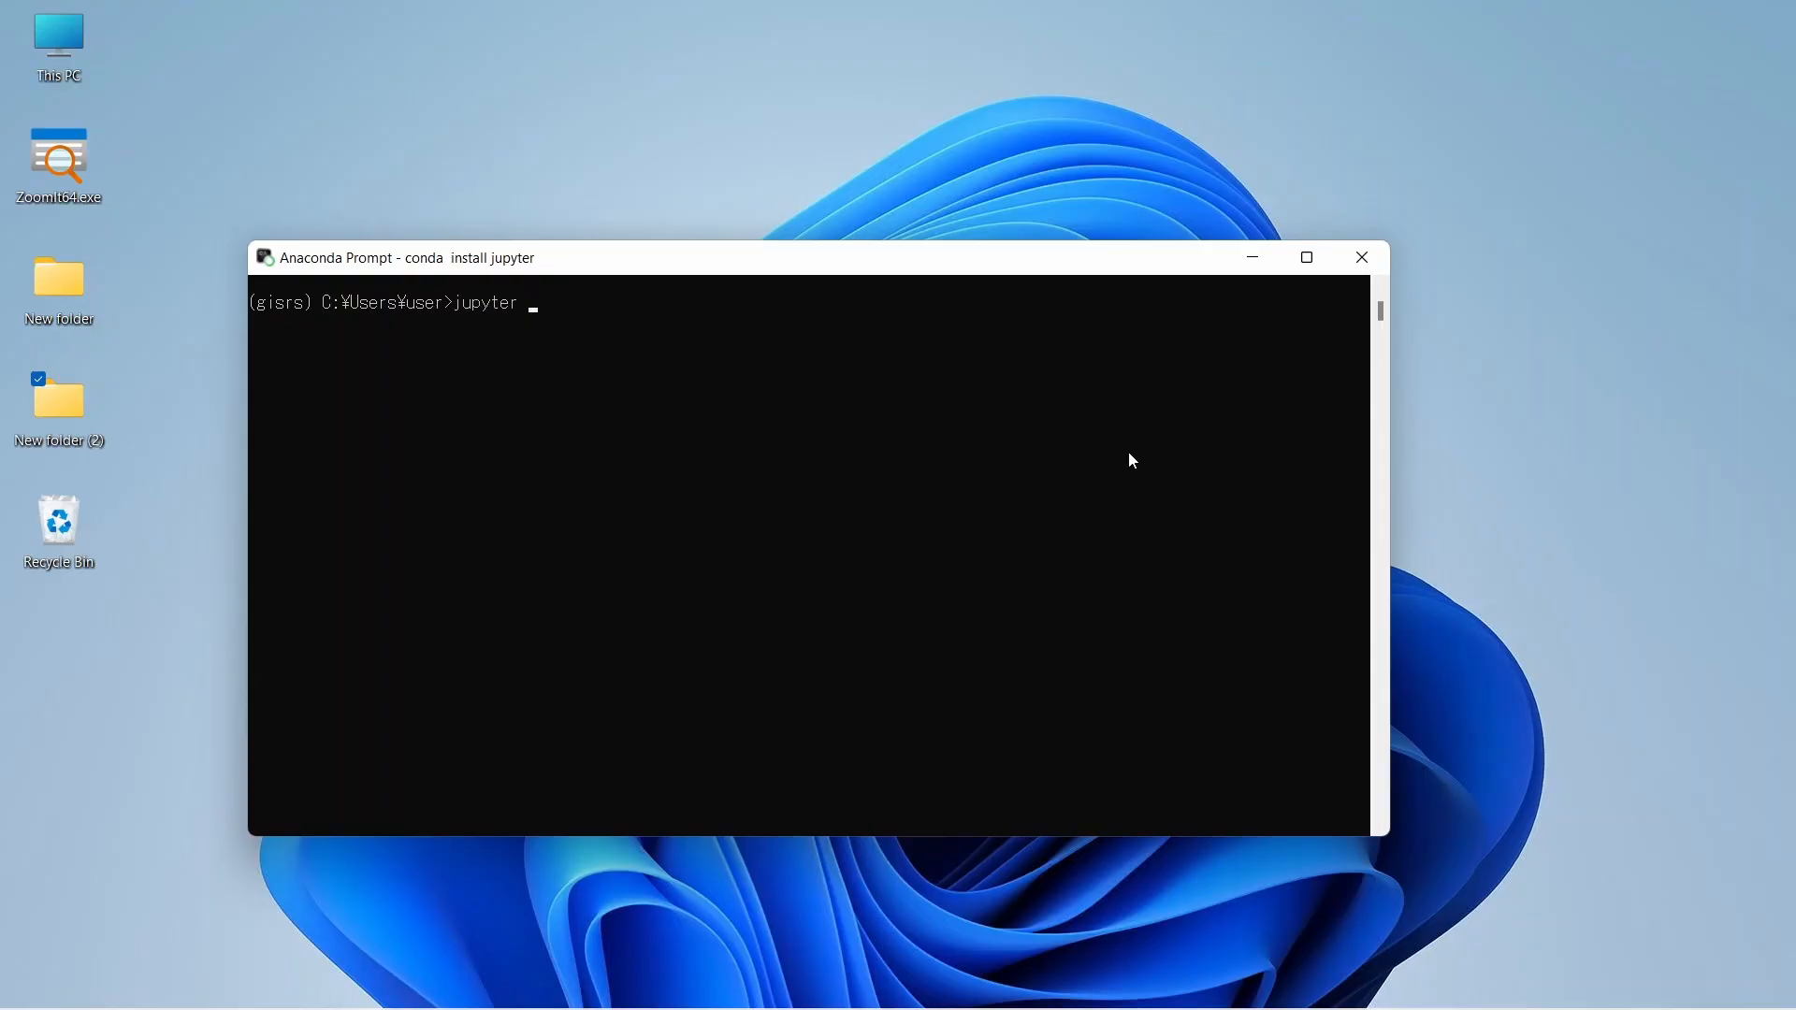
{"action": "type", "text": "note"}
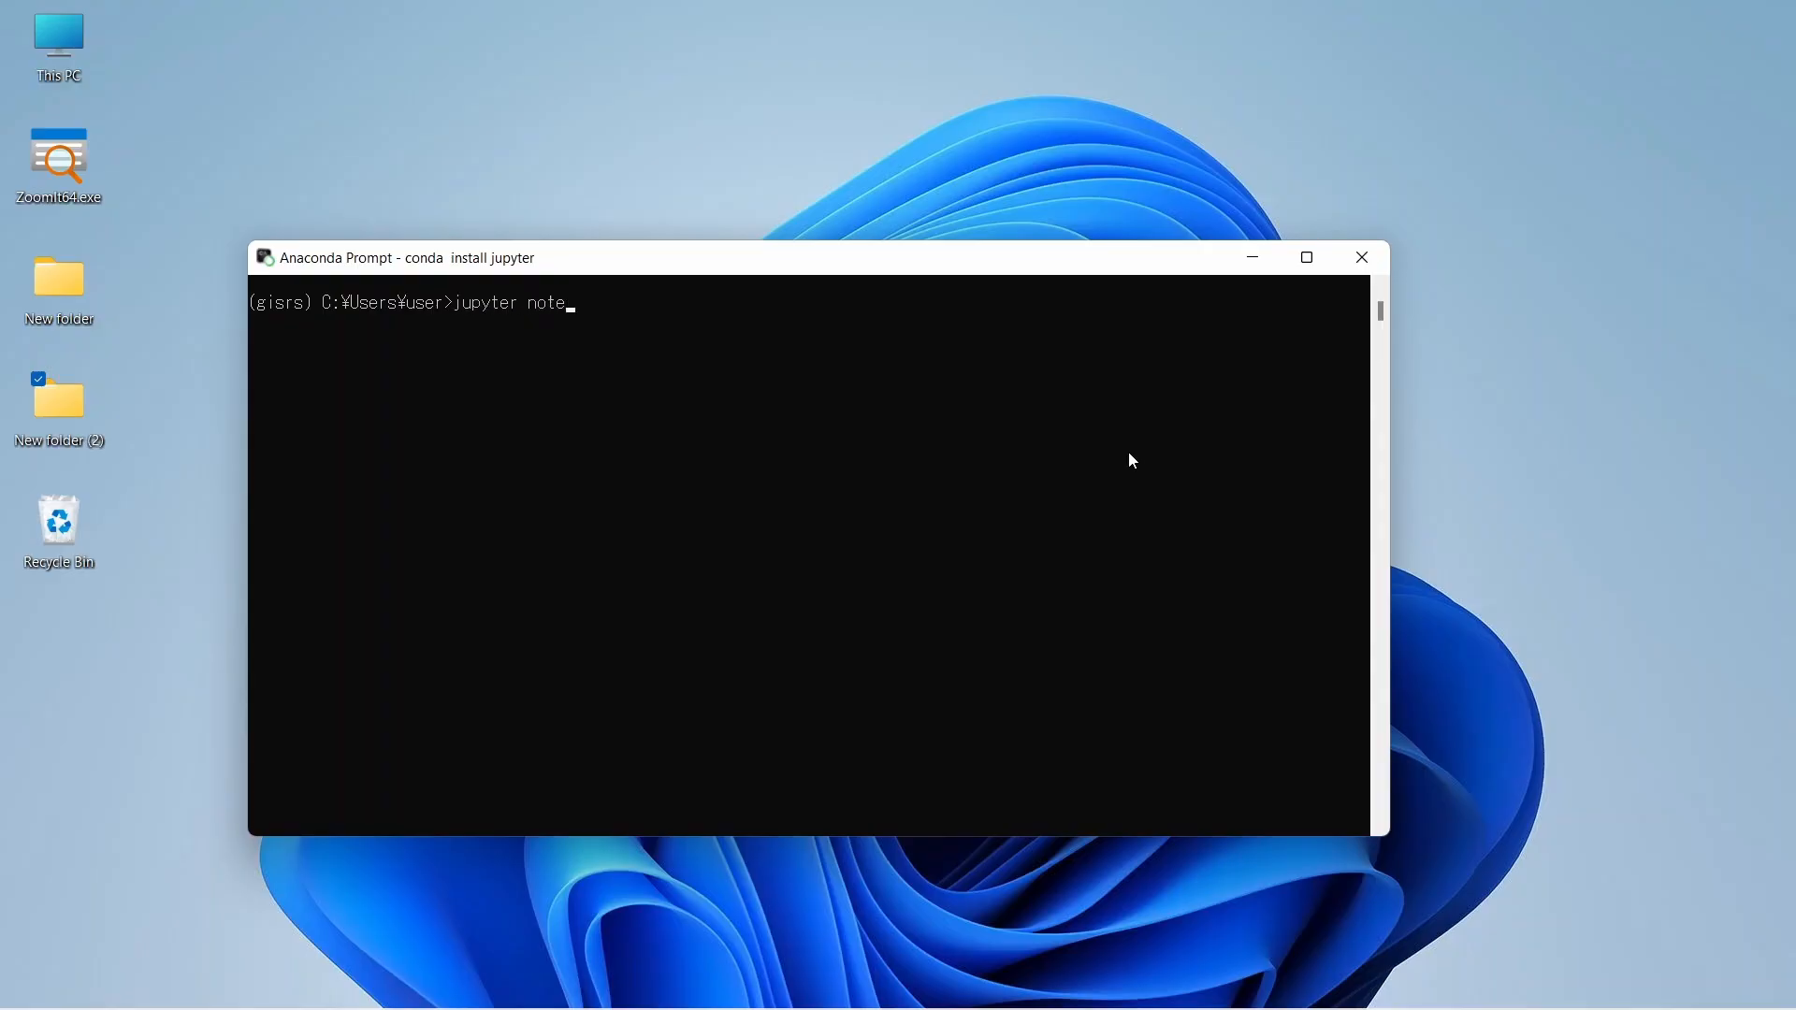
{"action": "type", "text": "book"}
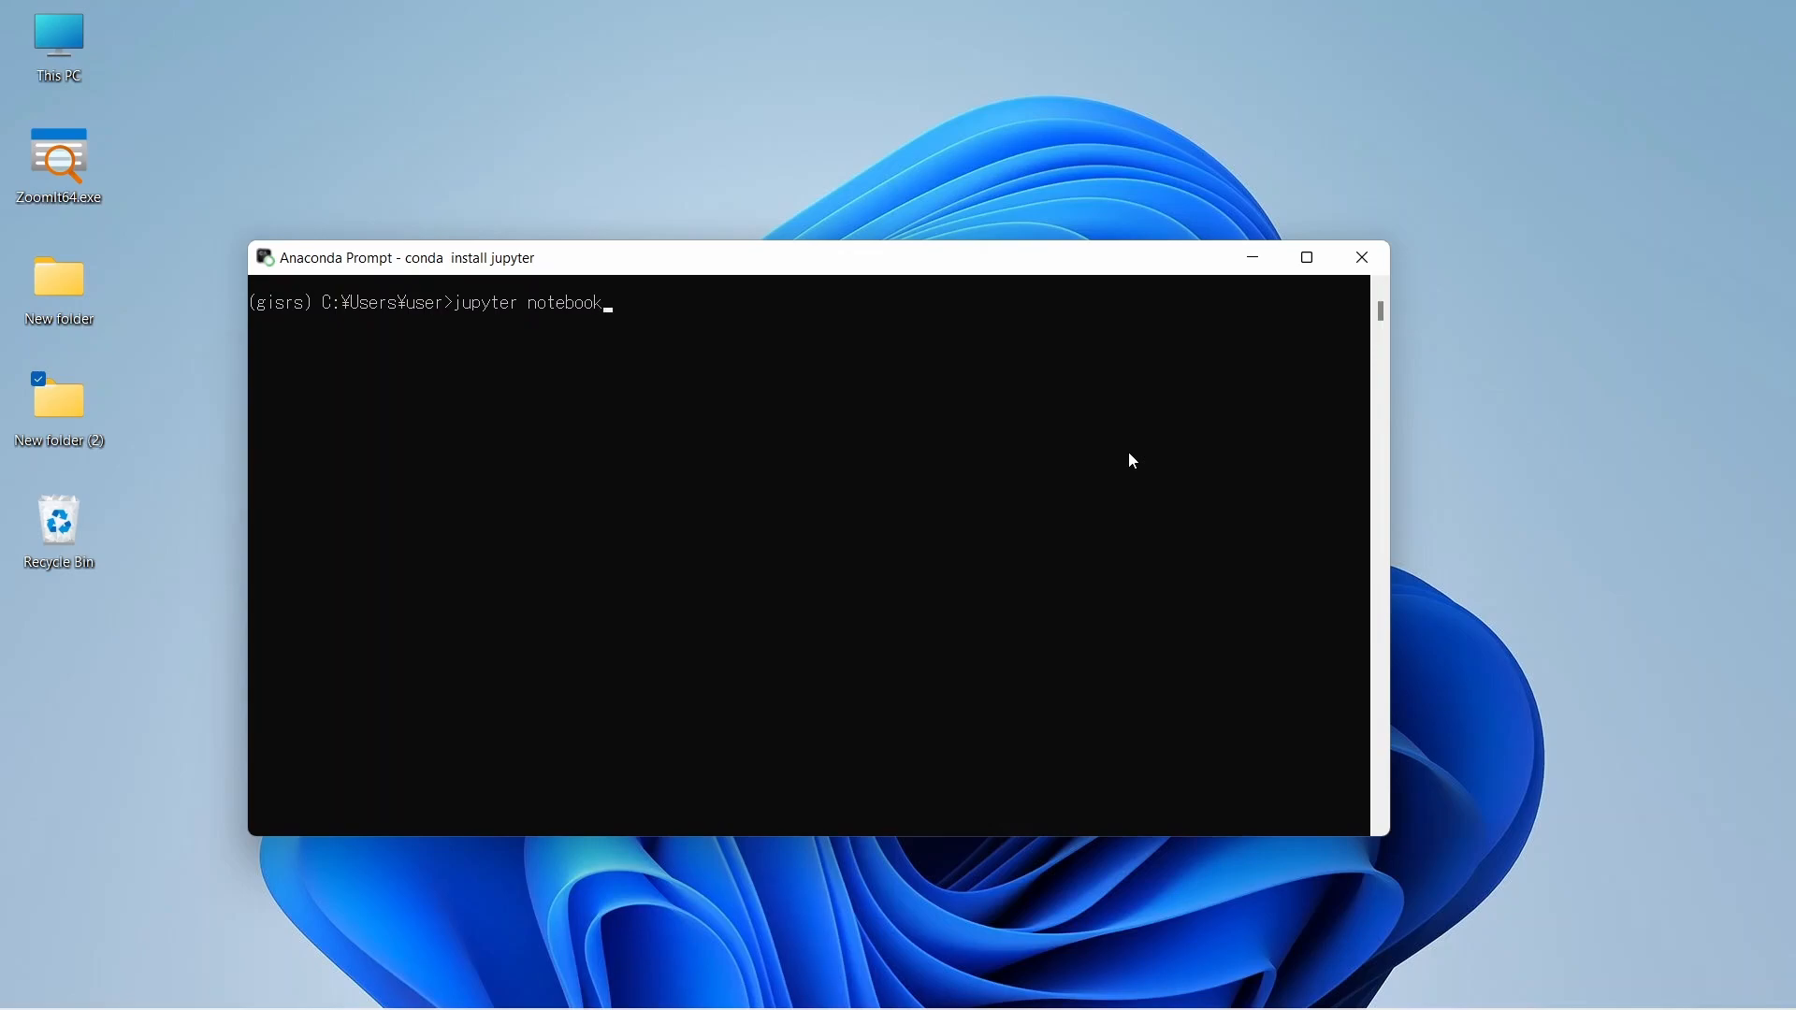
{"action": "key", "text": "Enter"}
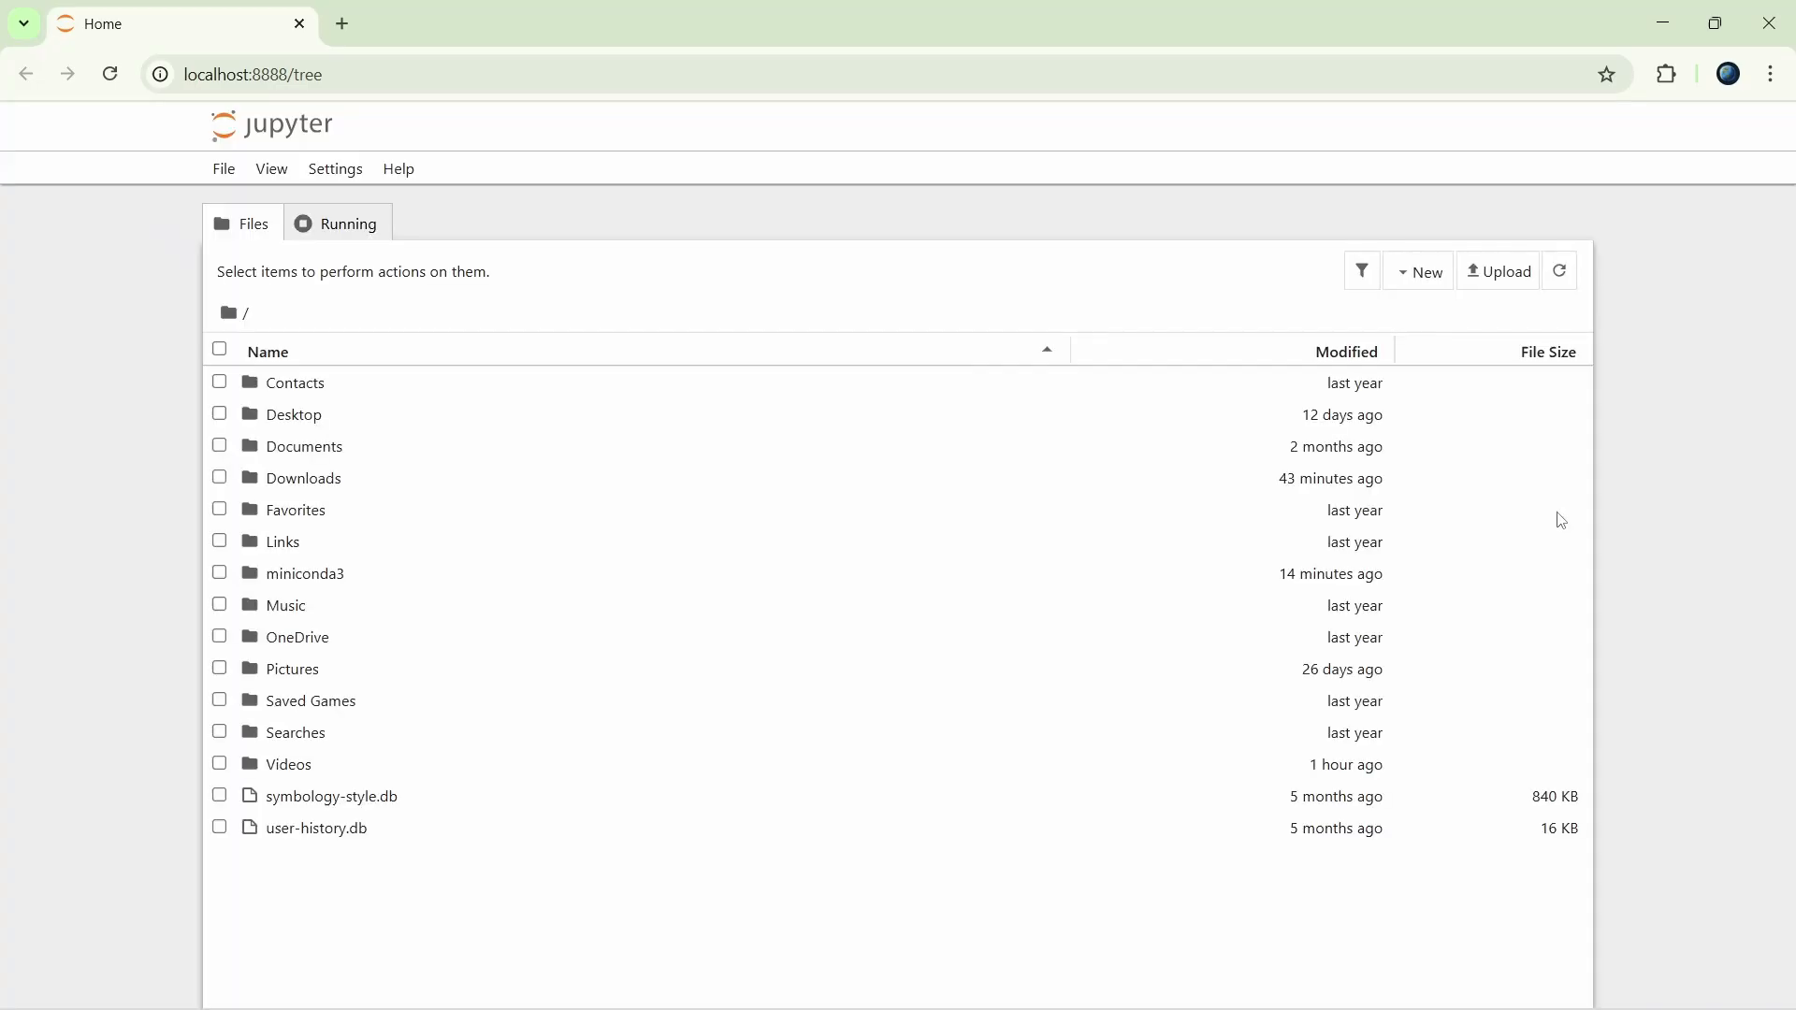
{"action": "mouse_move", "coordinate": [411, 645]}
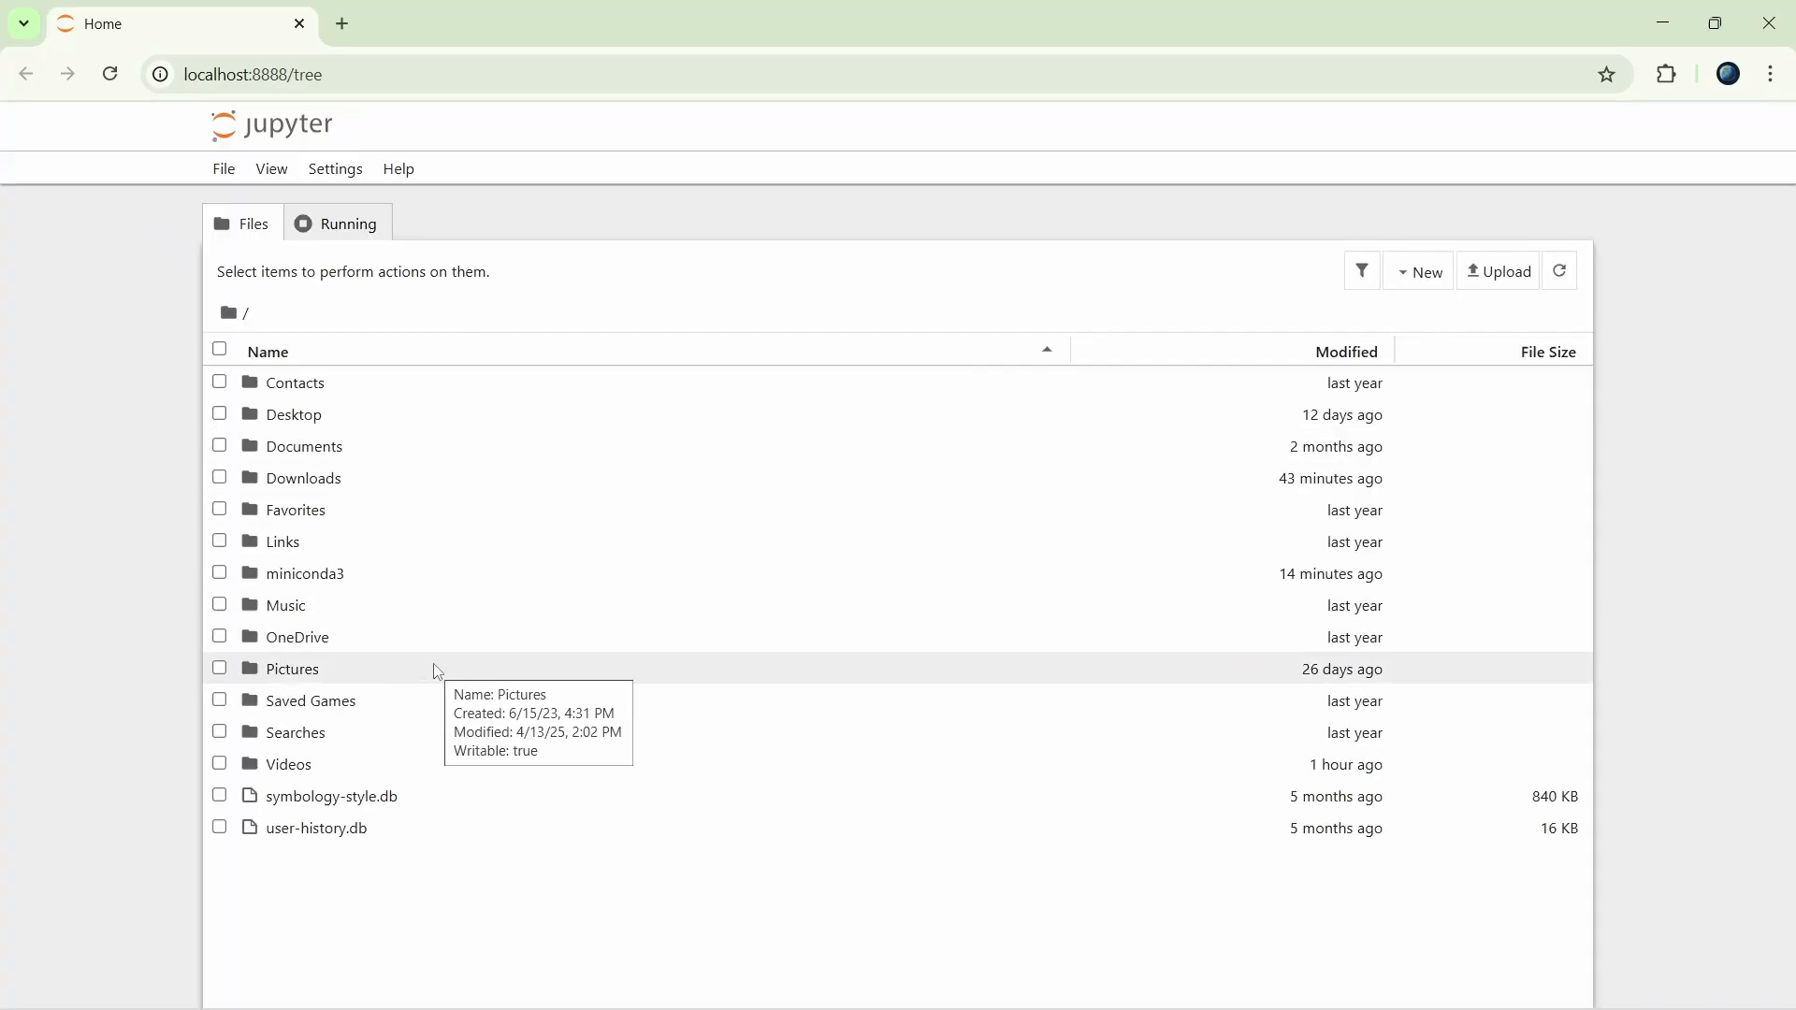
{"action": "mouse_move", "coordinate": [307, 483]}
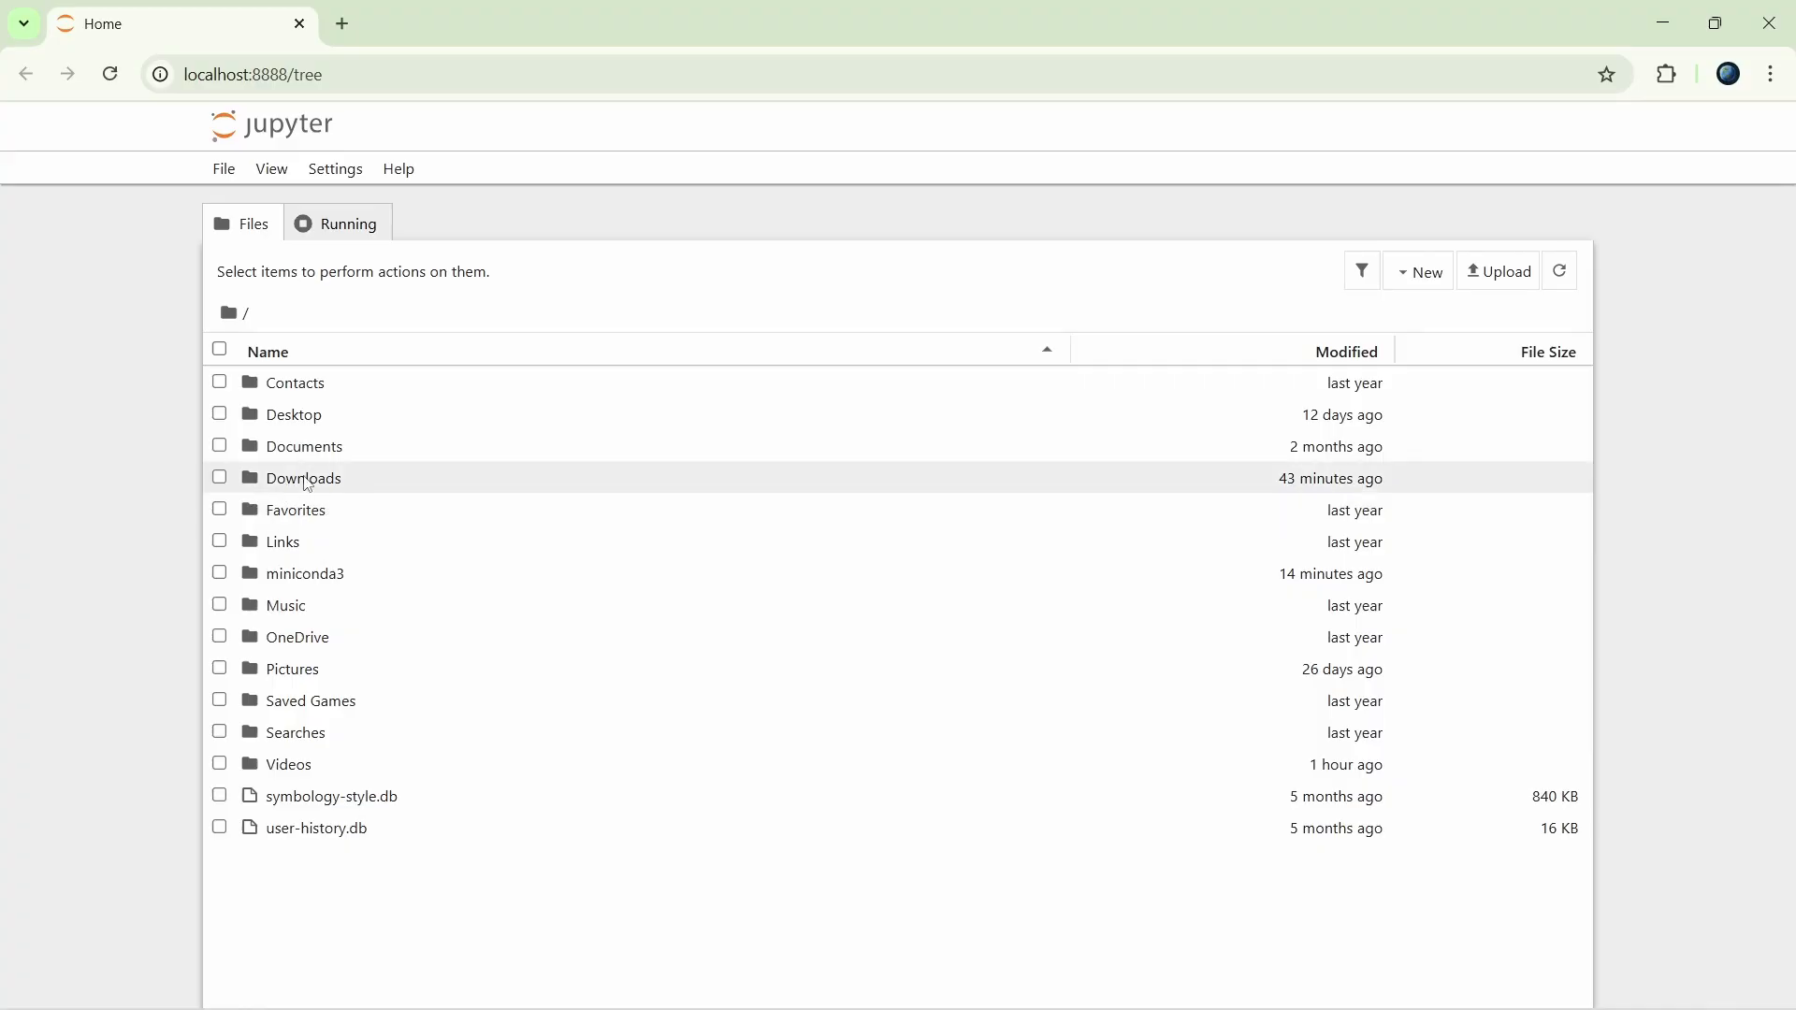
Create a new notebook inside the Downloads folder from the file area's context menu
{"action": "double_click", "coordinate": [303, 479]}
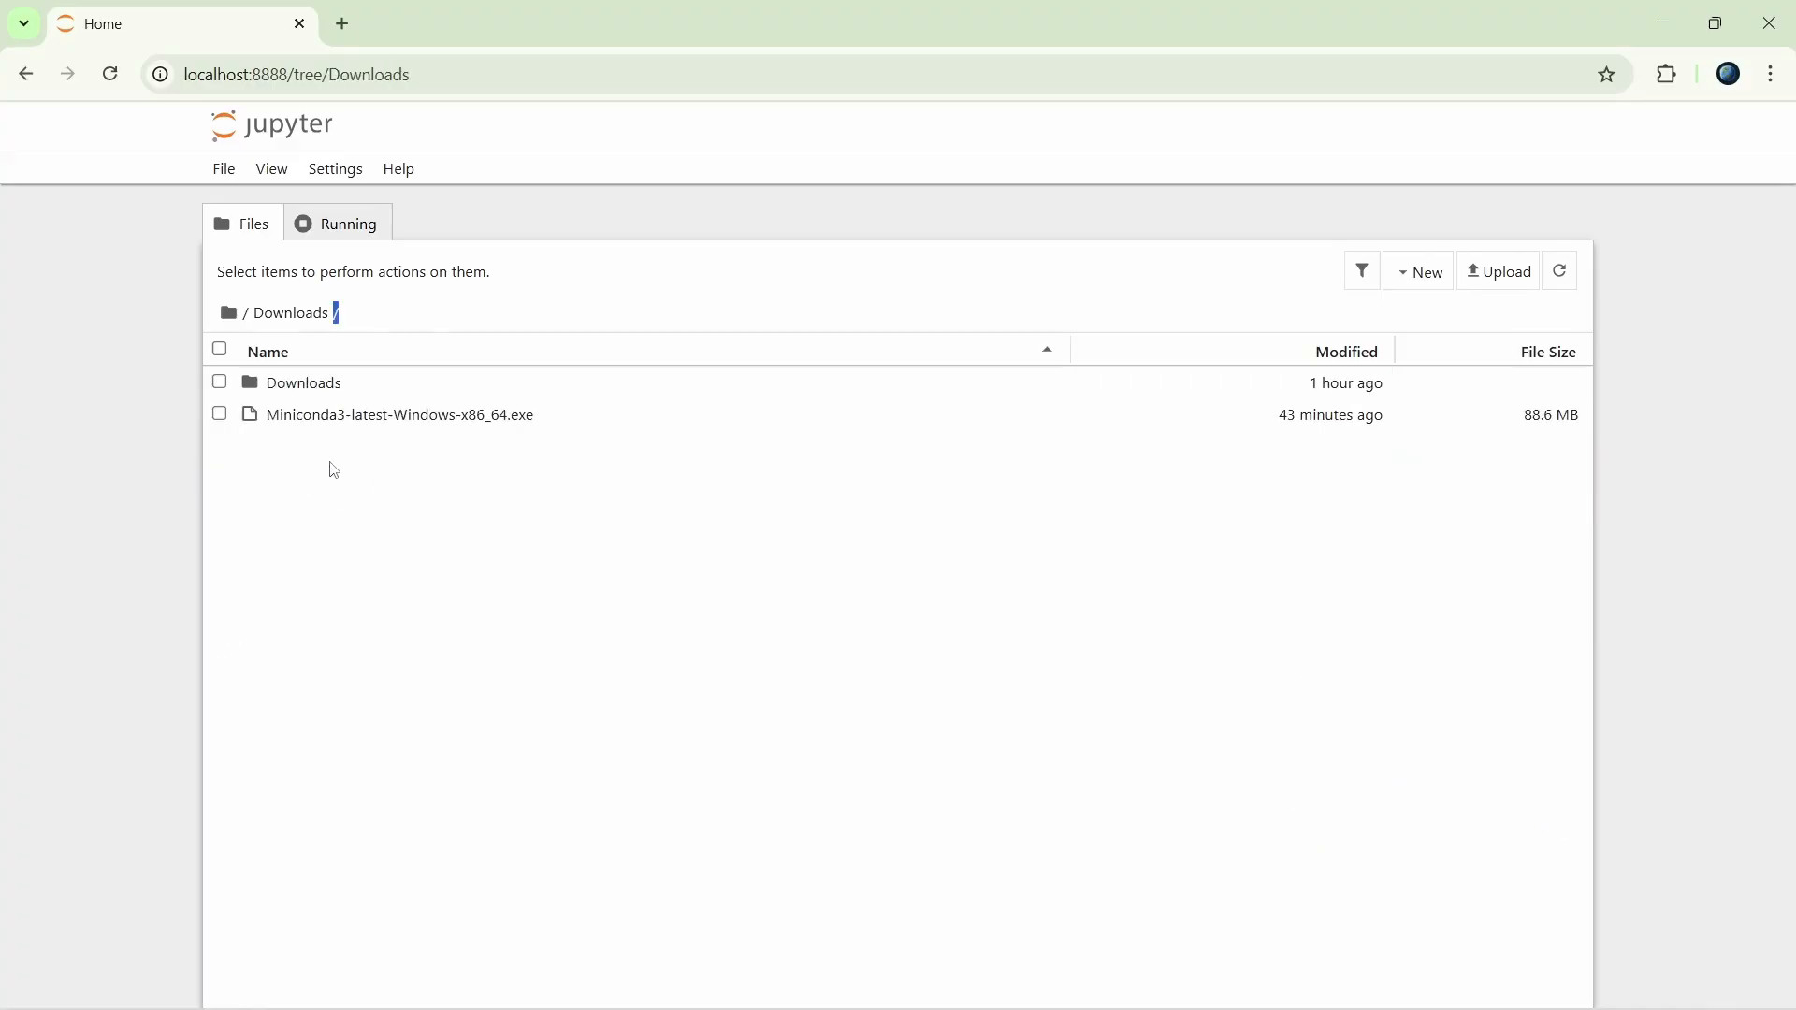
{"action": "right_click", "coordinate": [333, 470]}
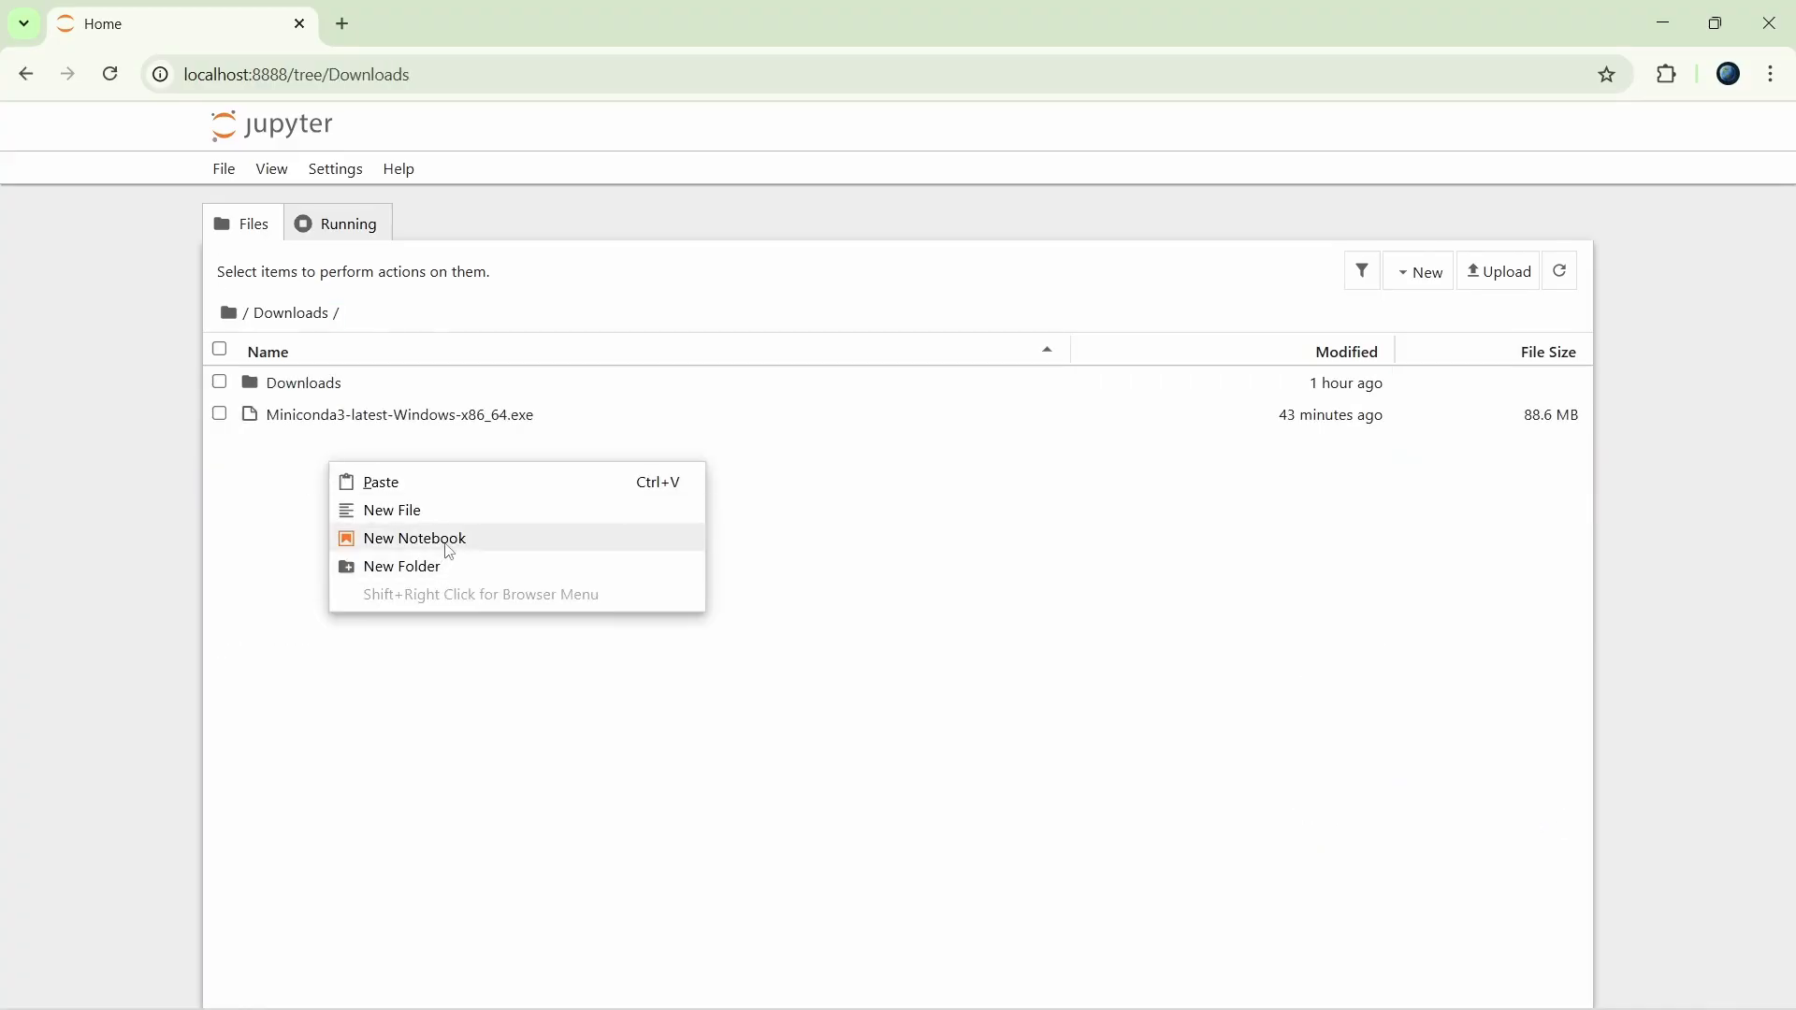
{"action": "left_click", "coordinate": [416, 539]}
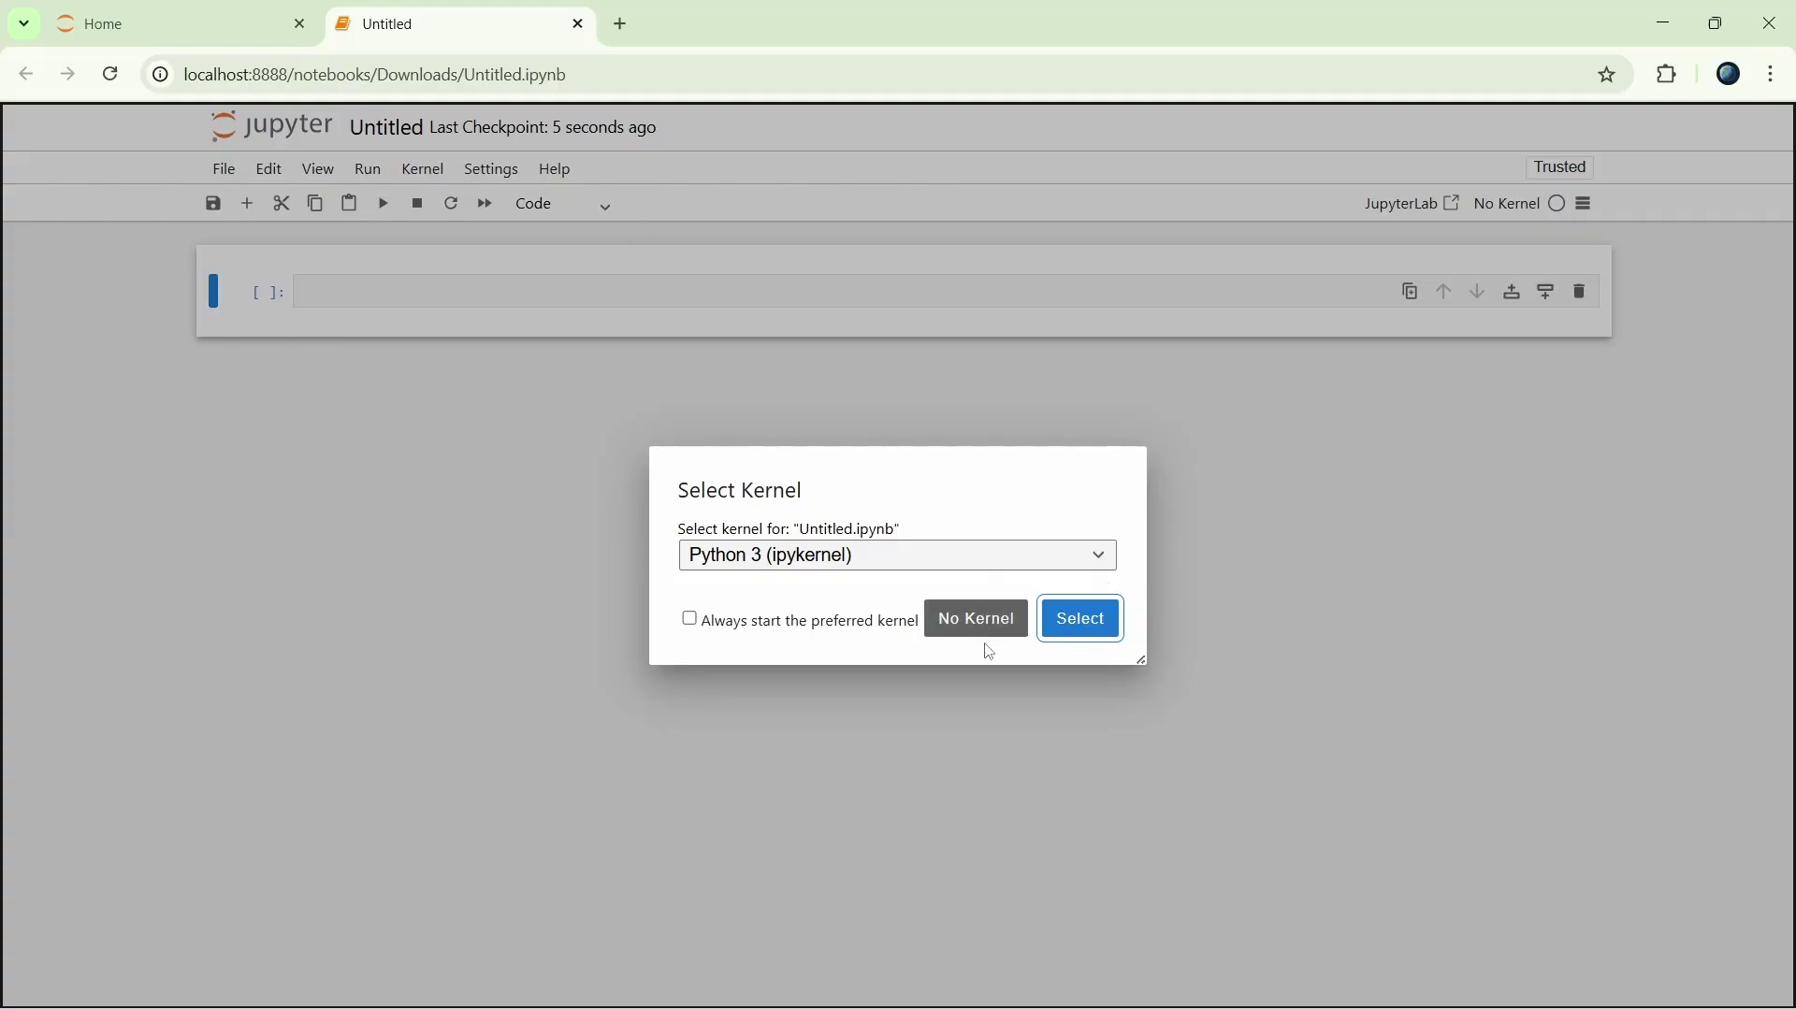
Accept the Python 3 (ipykernel) kernel and rename the Untitled notebook to notebook1
{"action": "left_click", "coordinate": [1080, 618]}
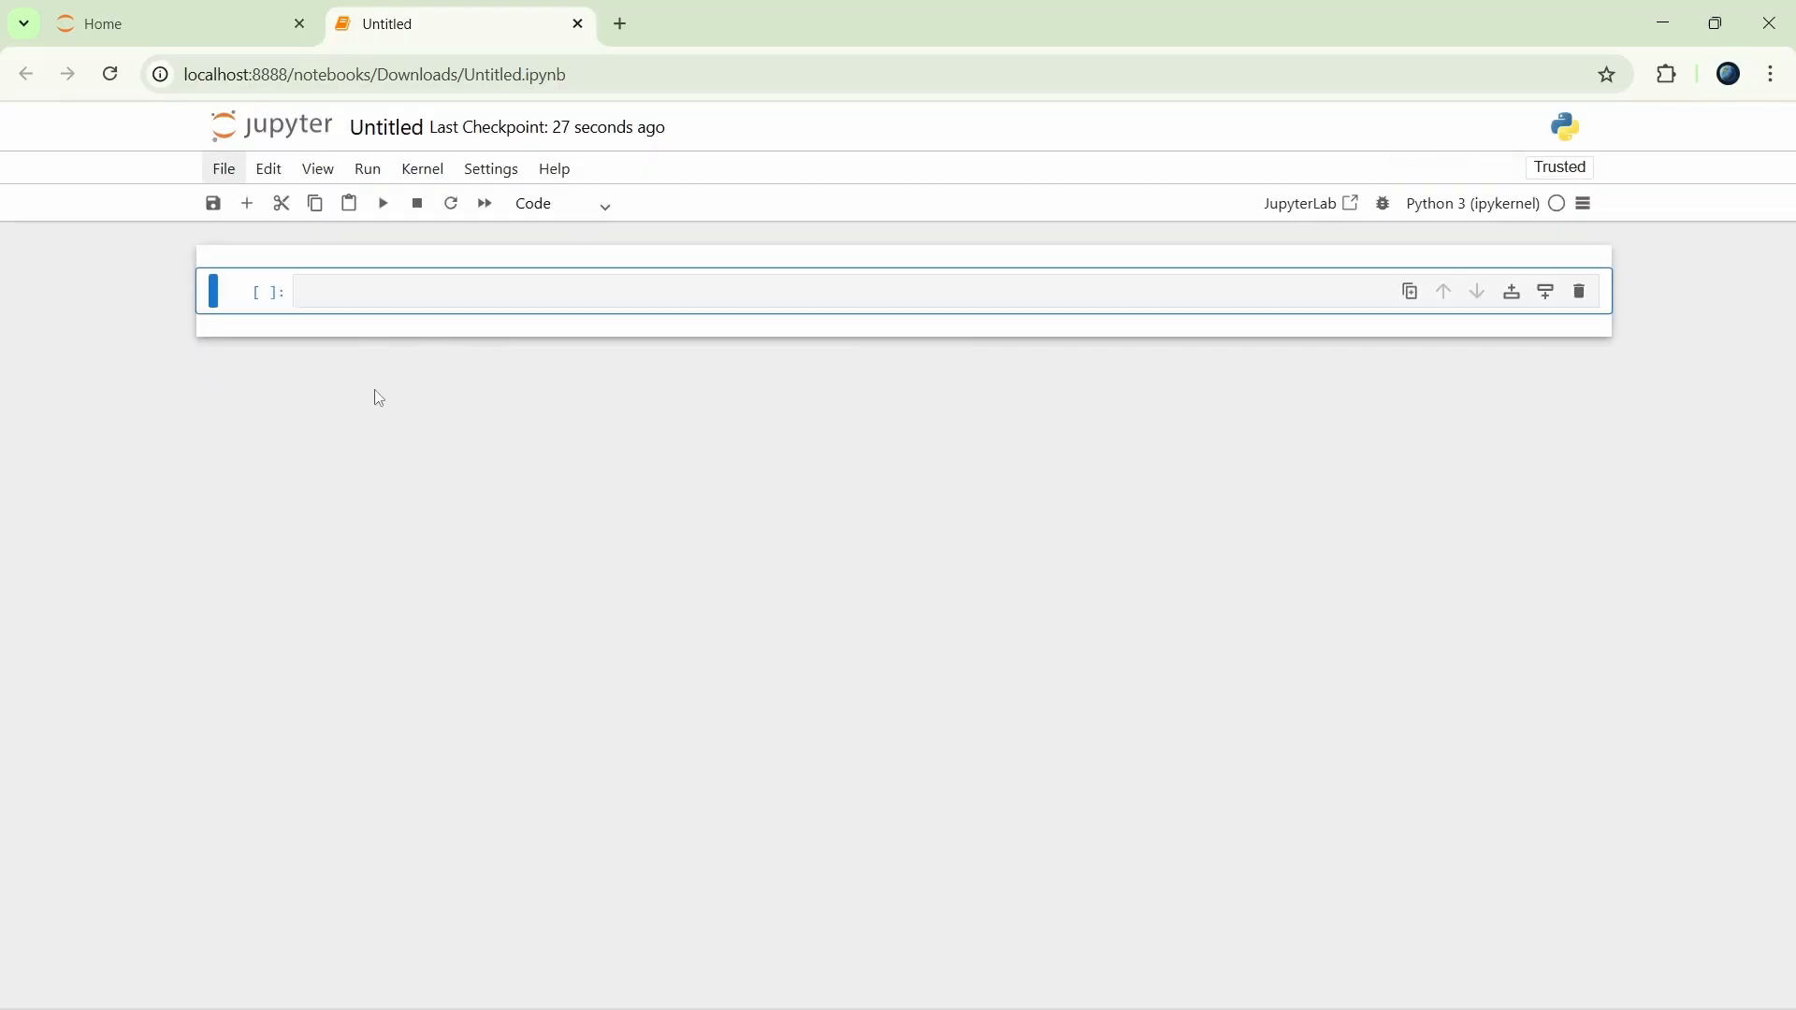
{"action": "mouse_move", "coordinate": [477, 344]}
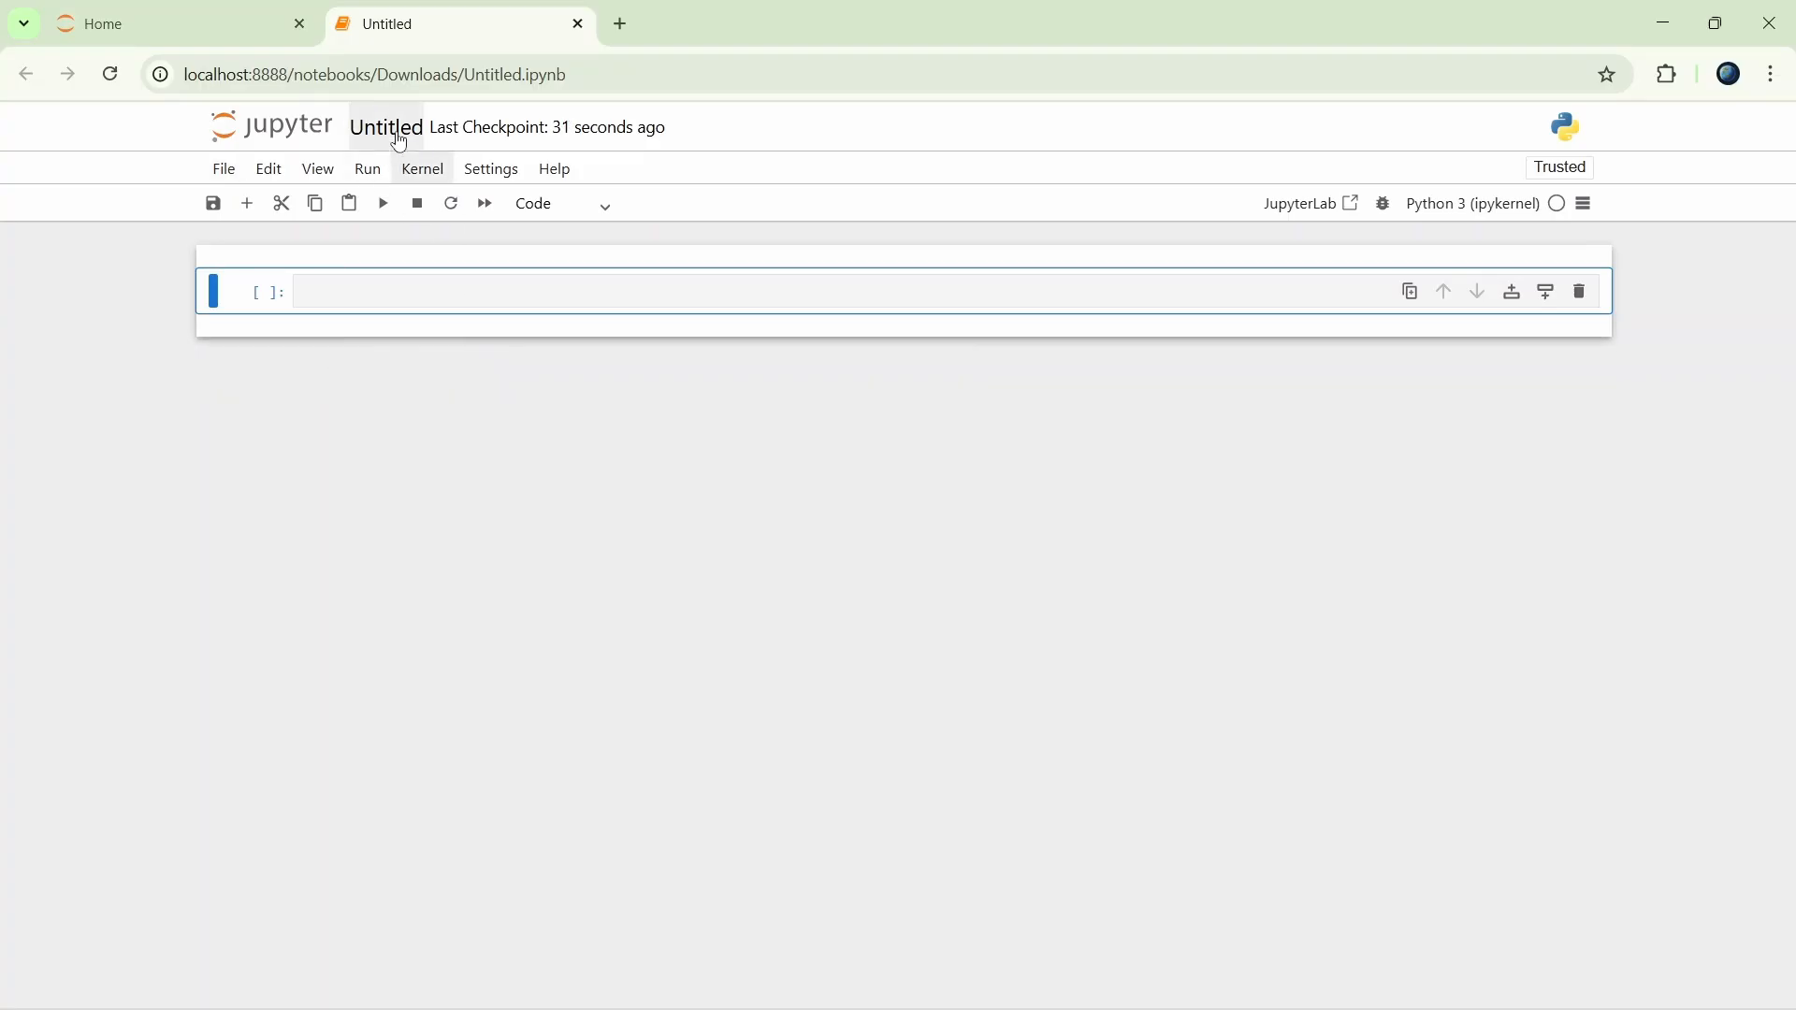
{"action": "left_click", "coordinate": [386, 127]}
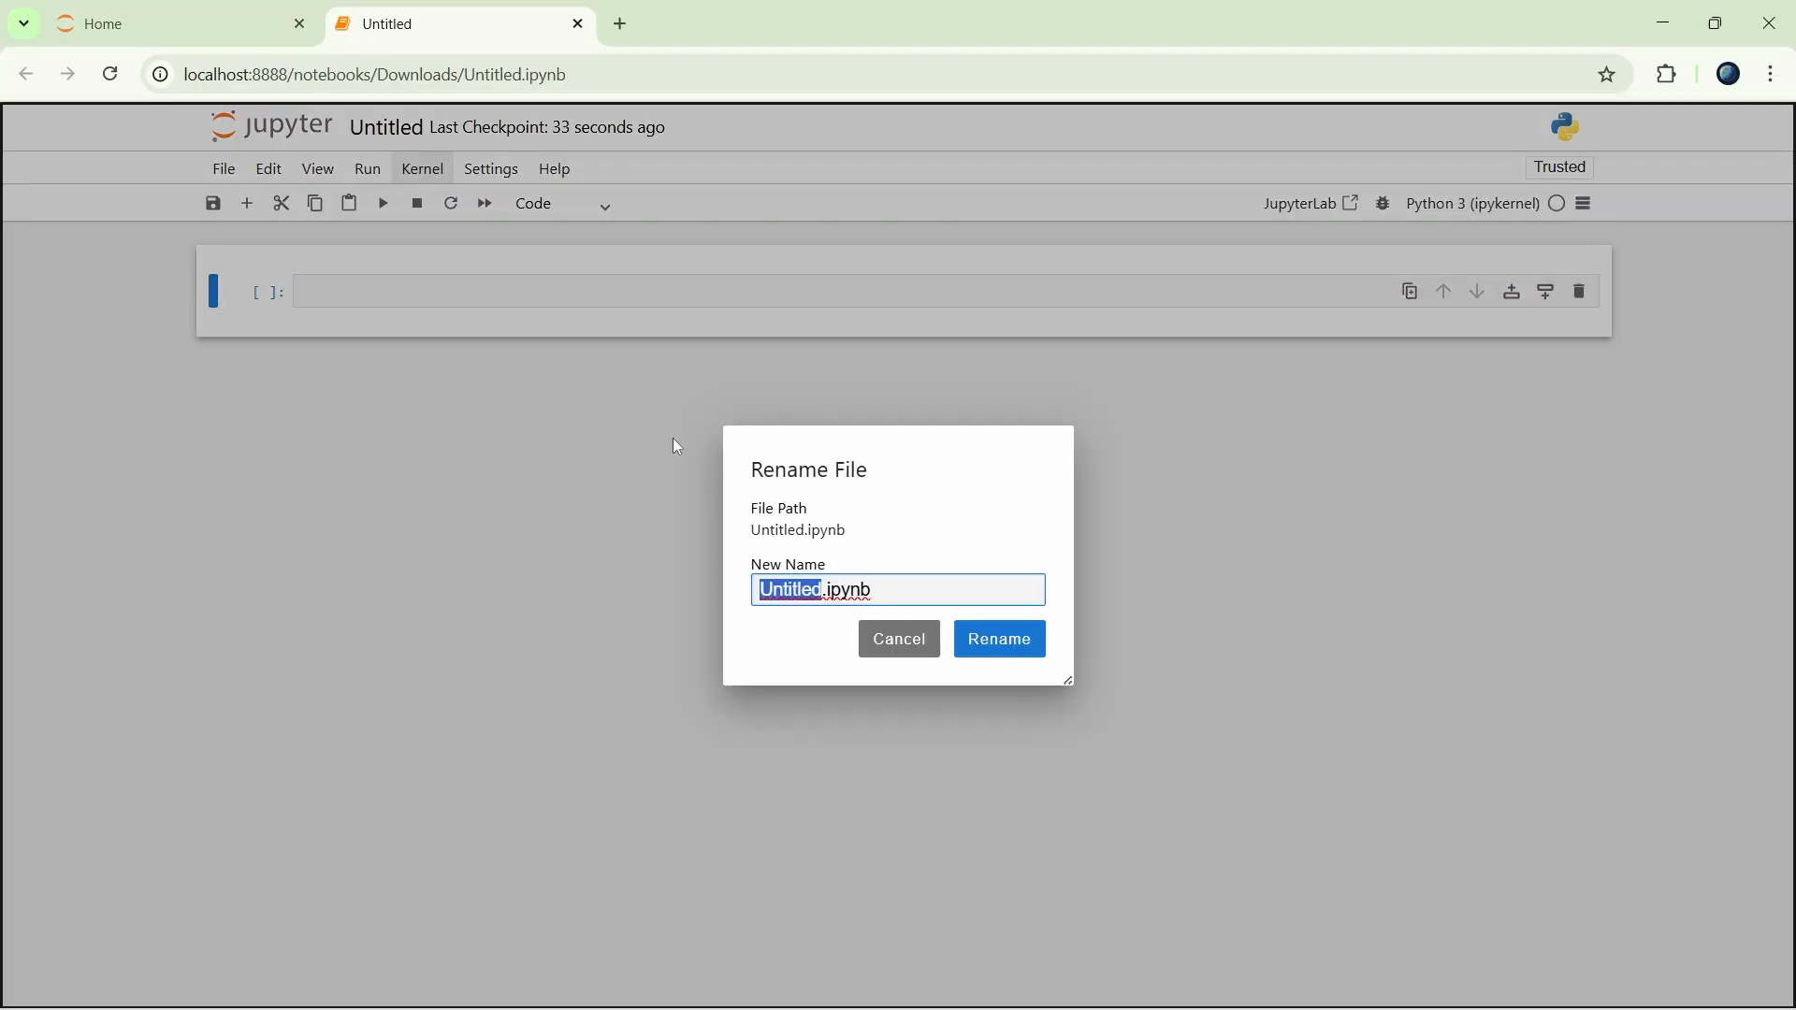
{"action": "type", "text": "notebook"}
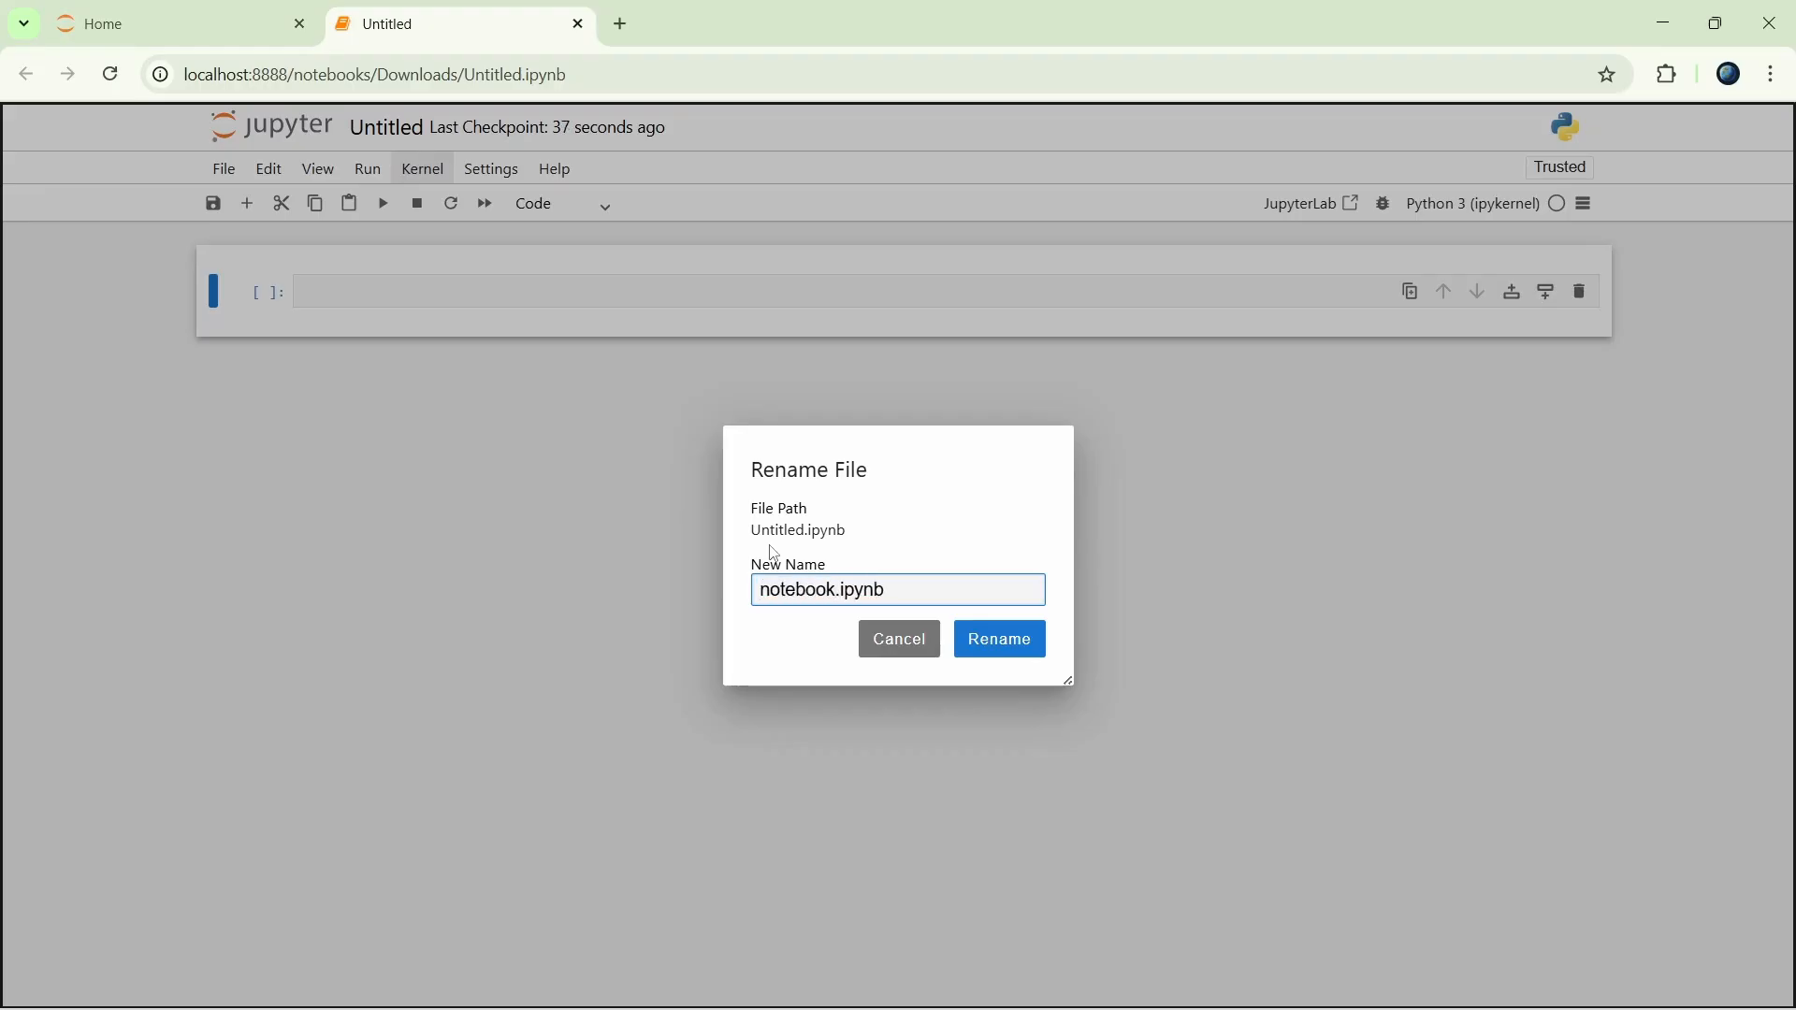
{"action": "left_click", "coordinate": [999, 640]}
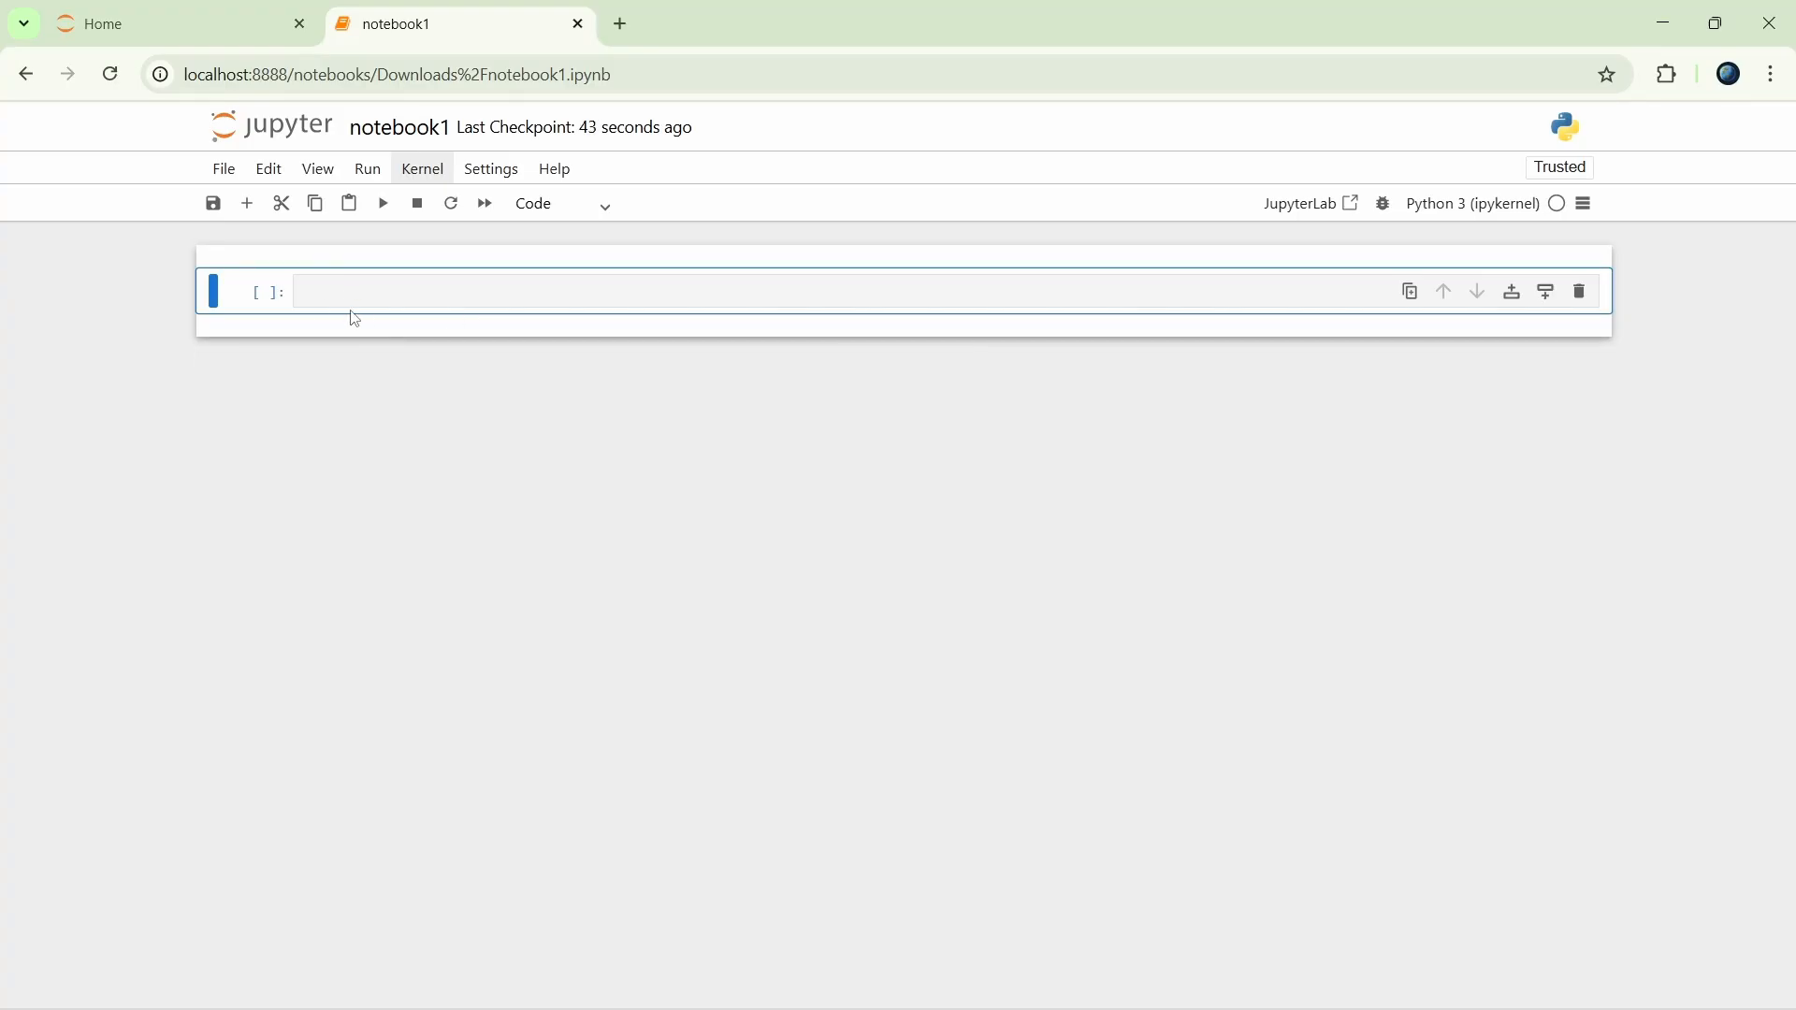
Enter a=5, b=7, c= a + b, print(c) in the first cell and run it to output 12
{"action": "left_click", "coordinate": [363, 290]}
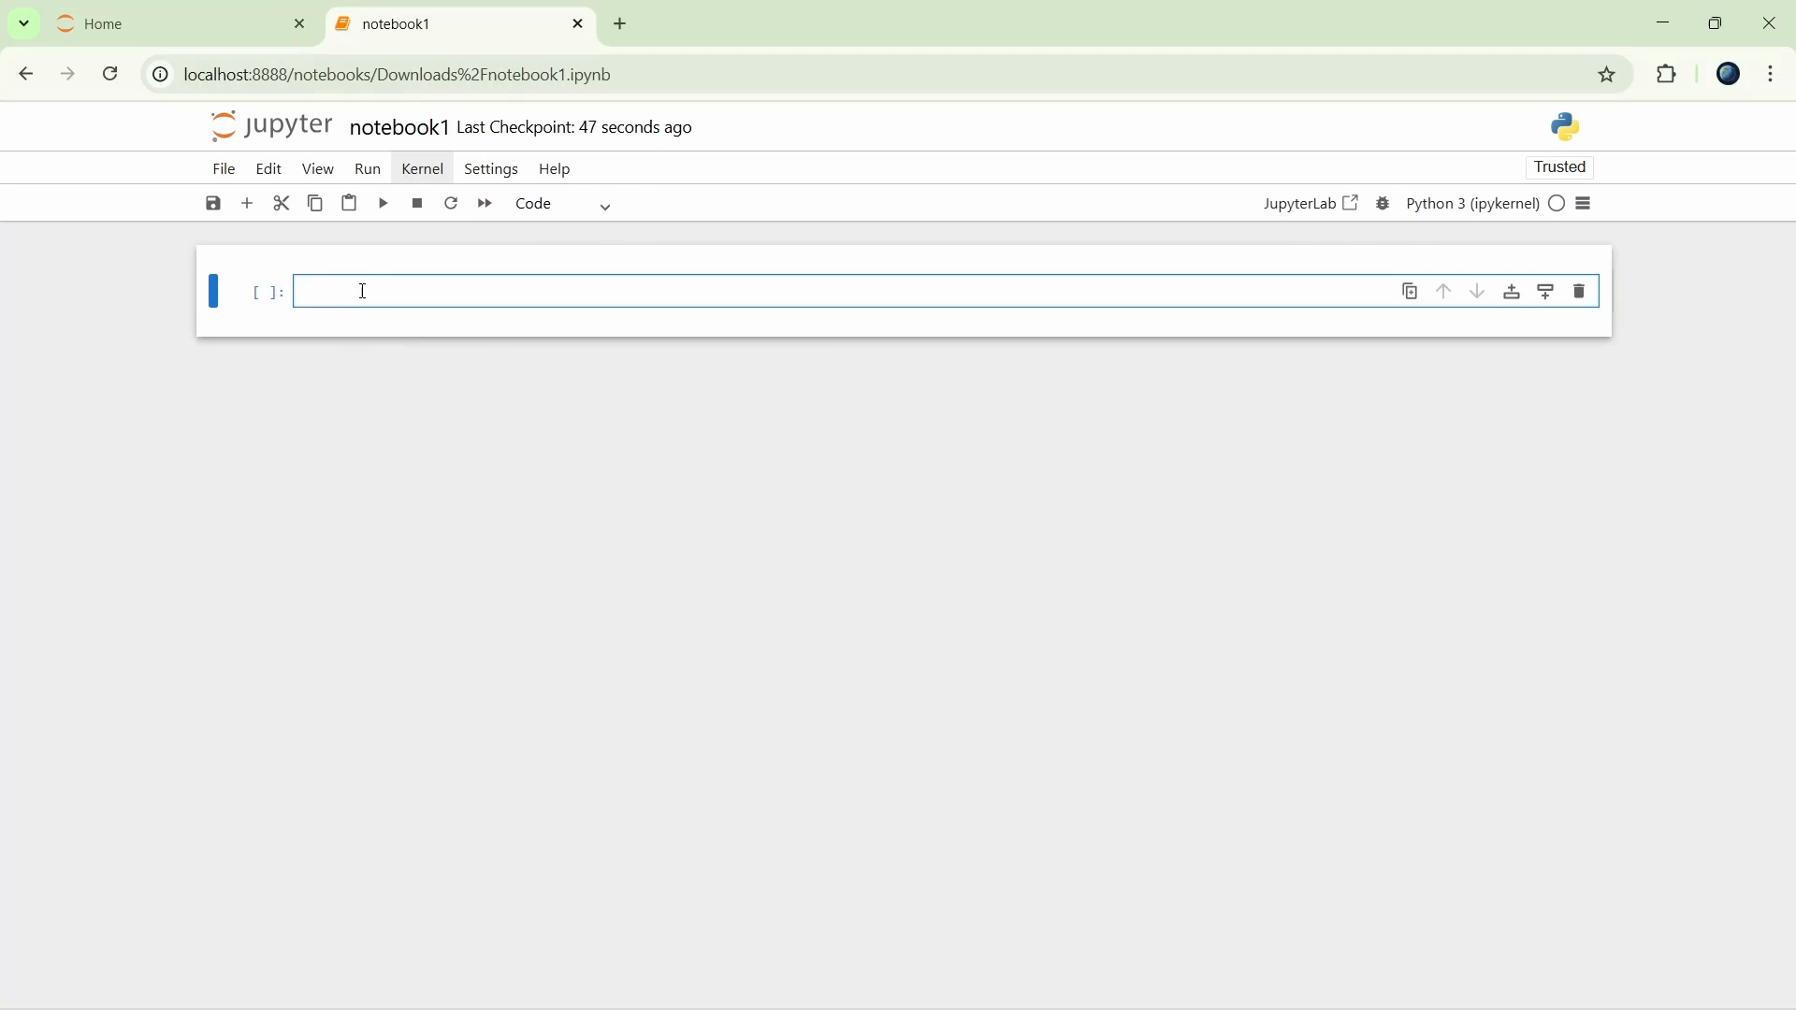
{"action": "type", "text": "a="}
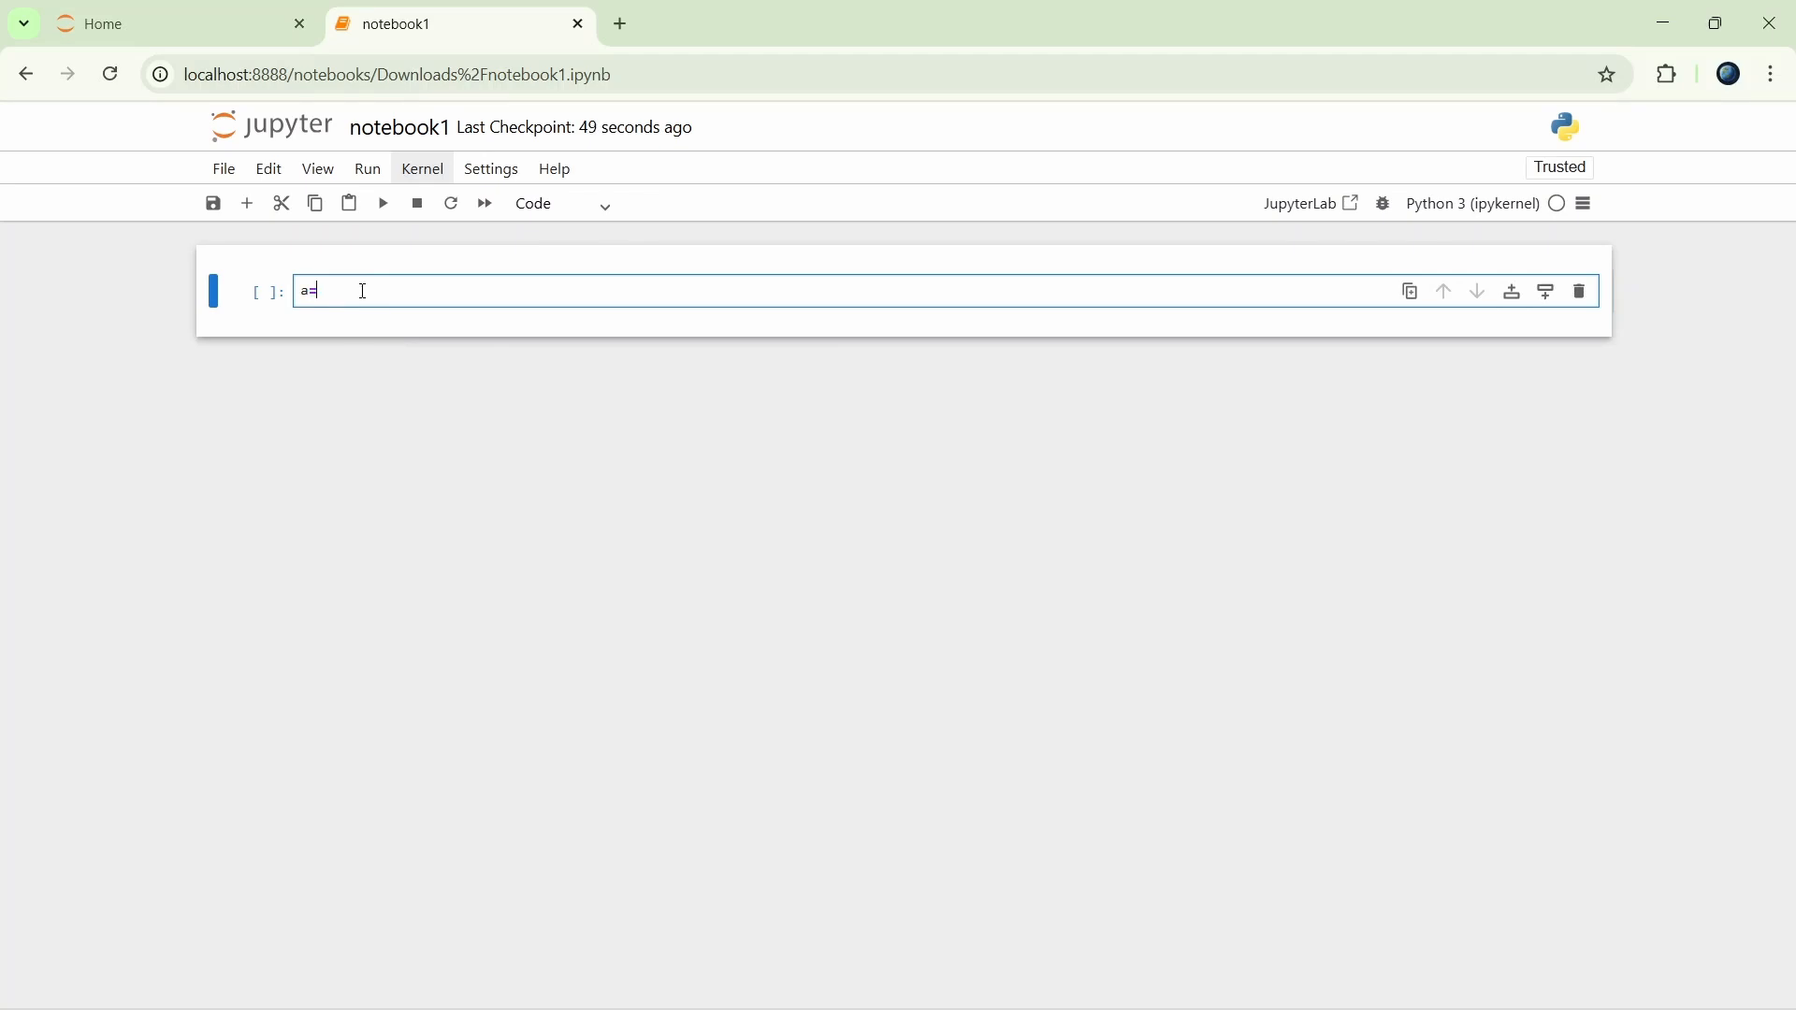
{"action": "type", "text": "5"}
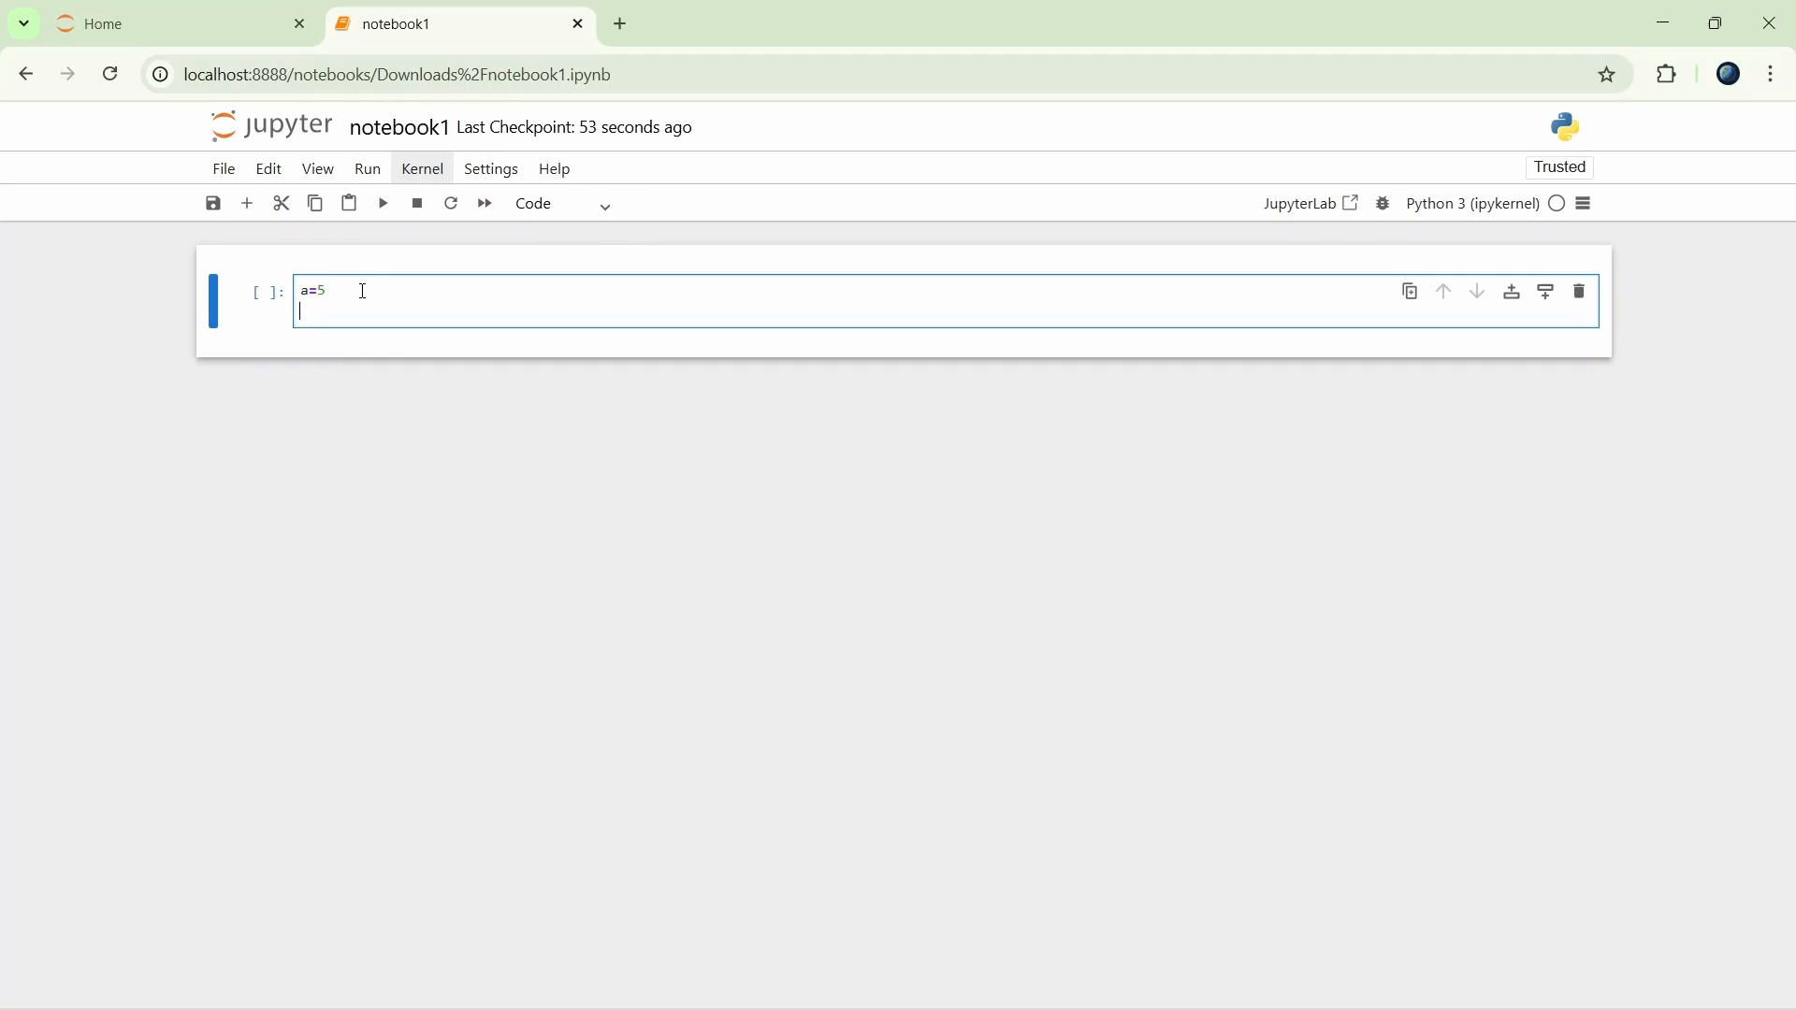
{"action": "type", "text": "b"}
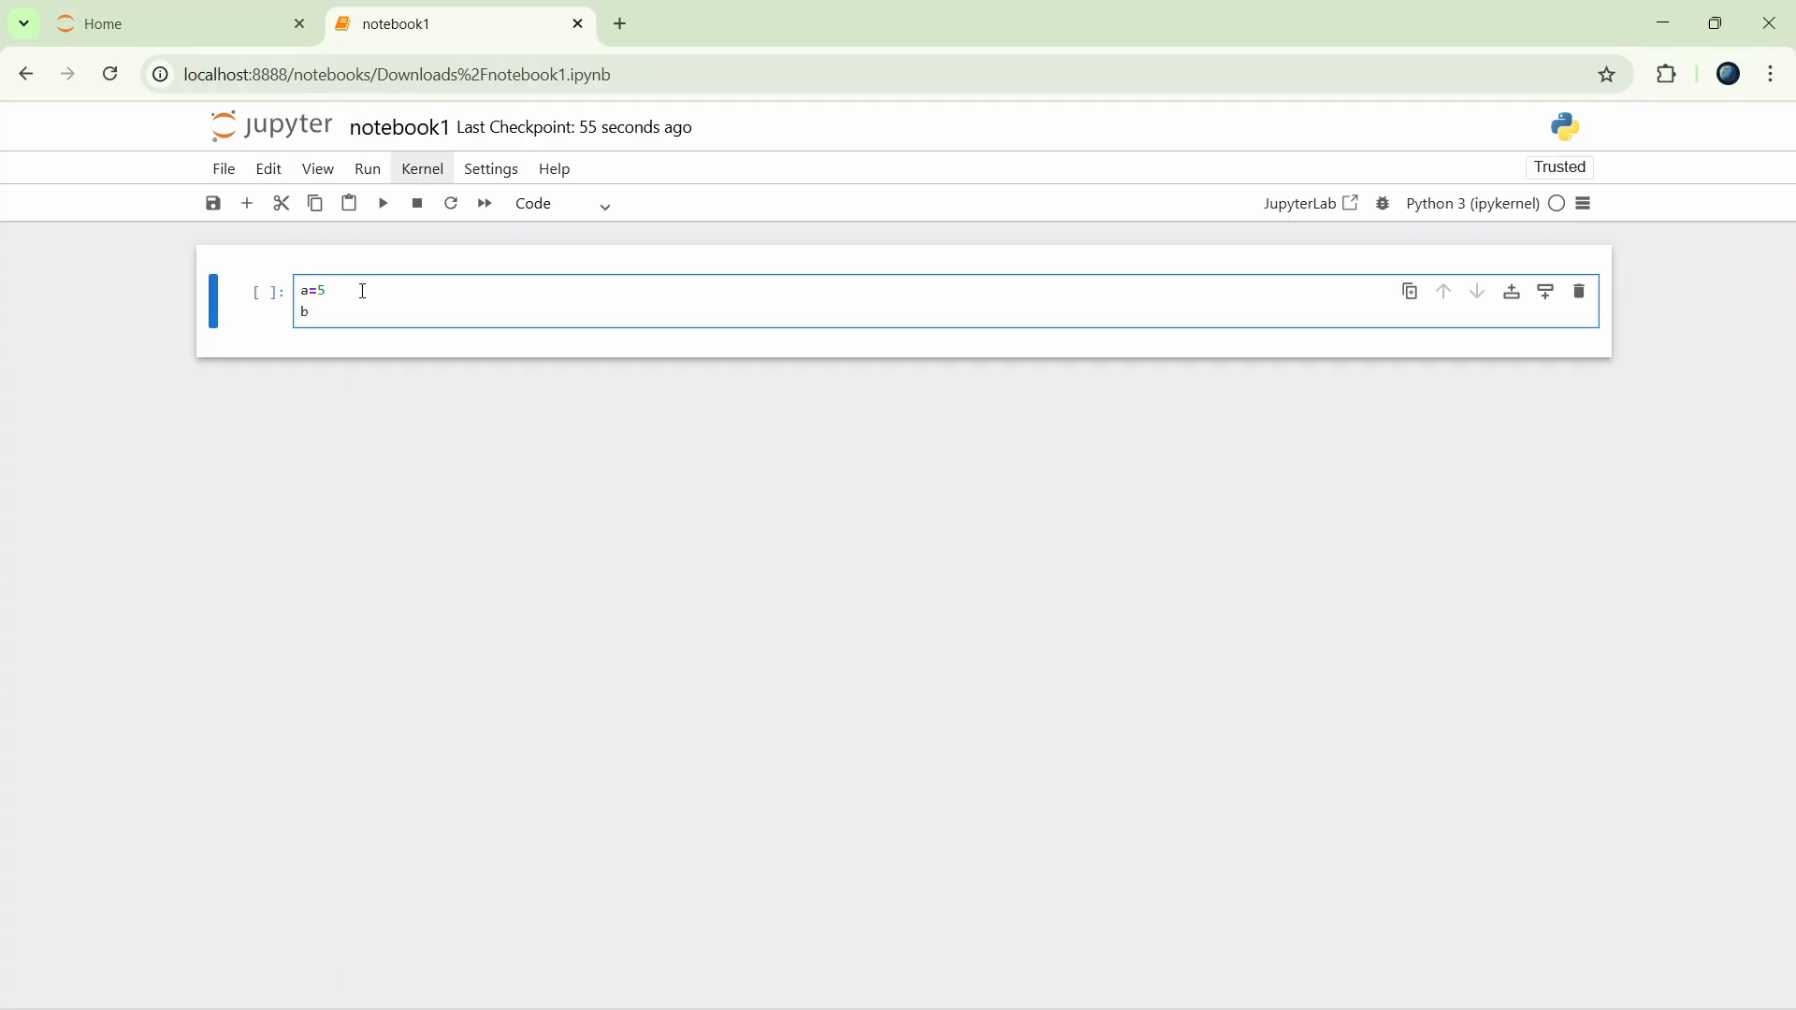
{"action": "type", "text": "=7"}
{"action": "type", "text": "c"}
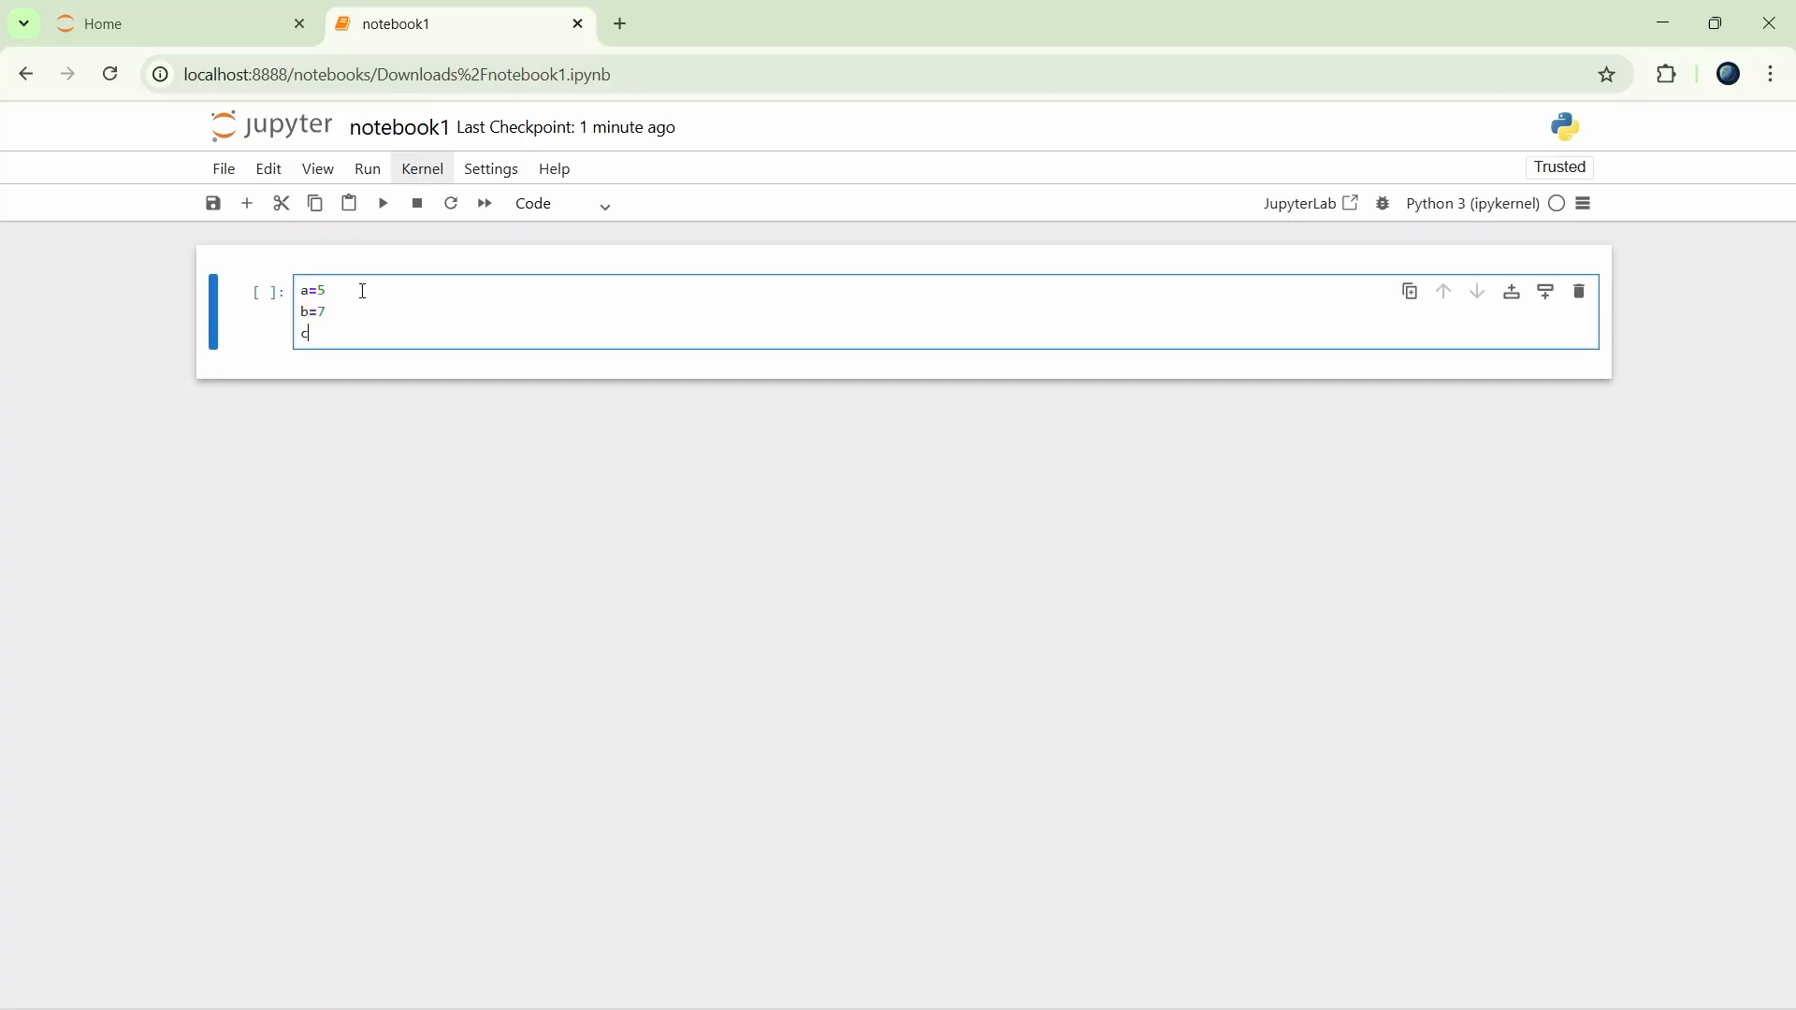
{"action": "type", "text": "= a"}
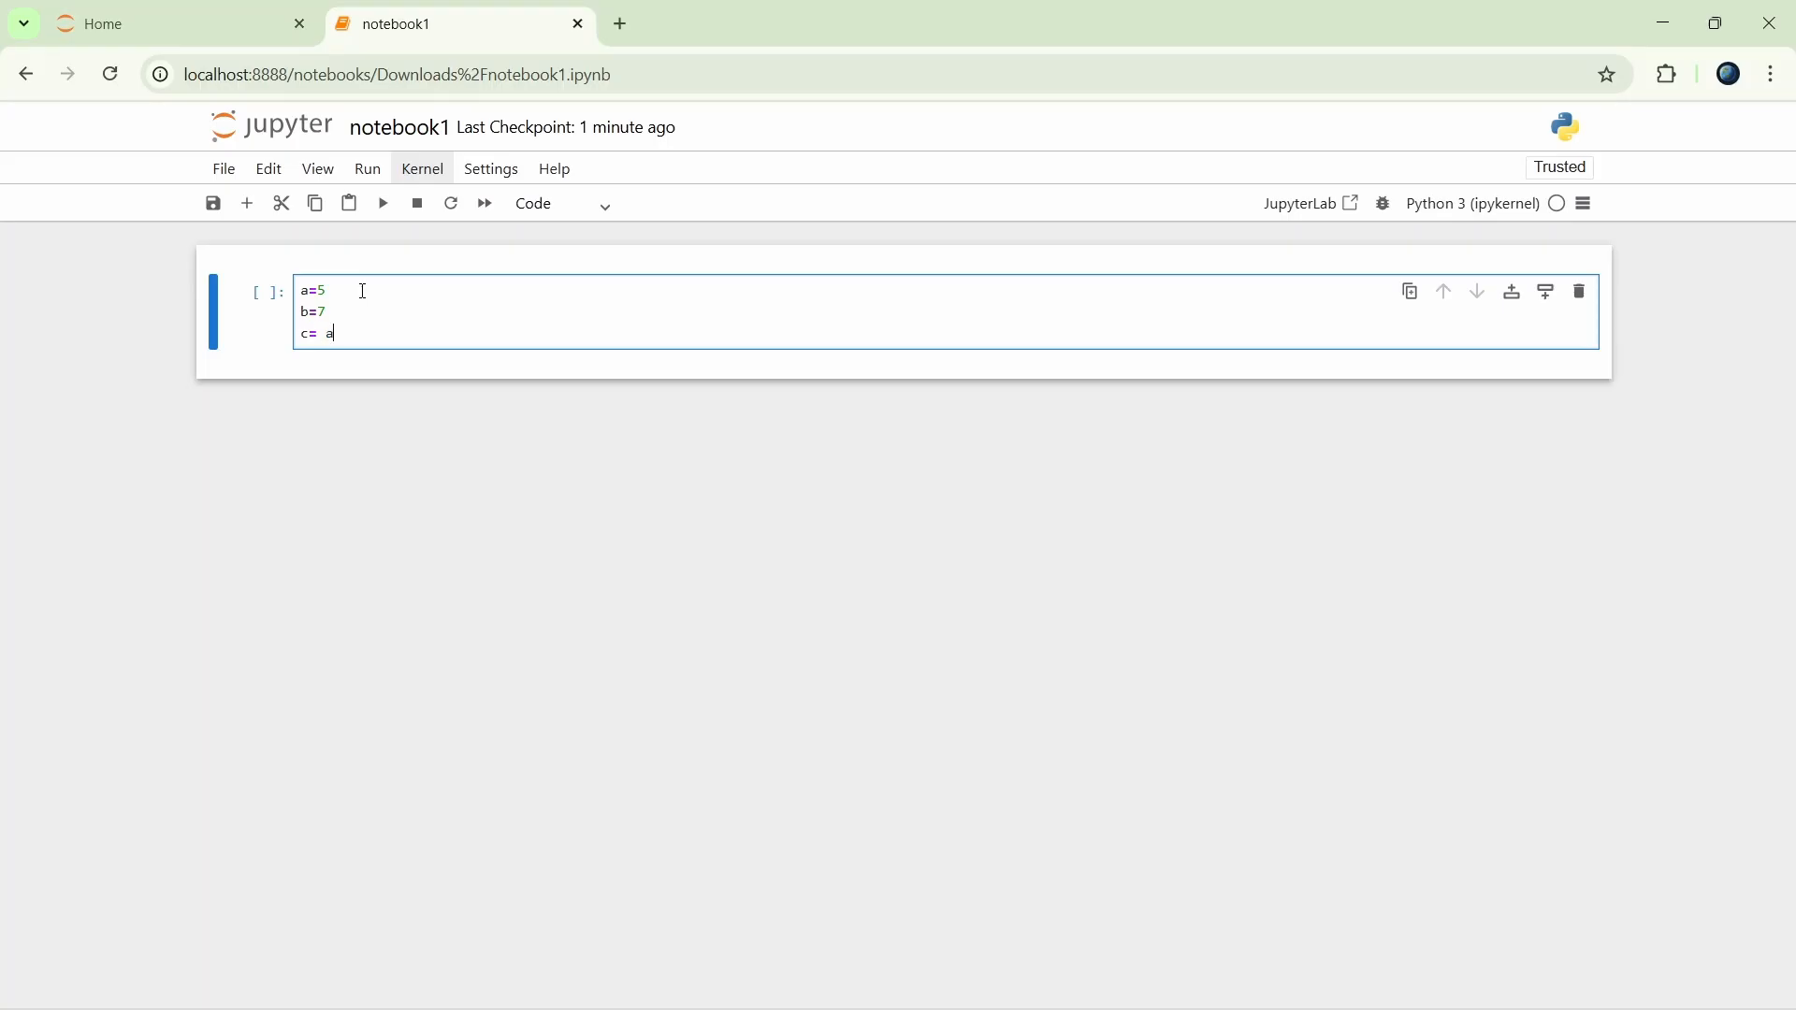
{"action": "type", "text": "+ b"}
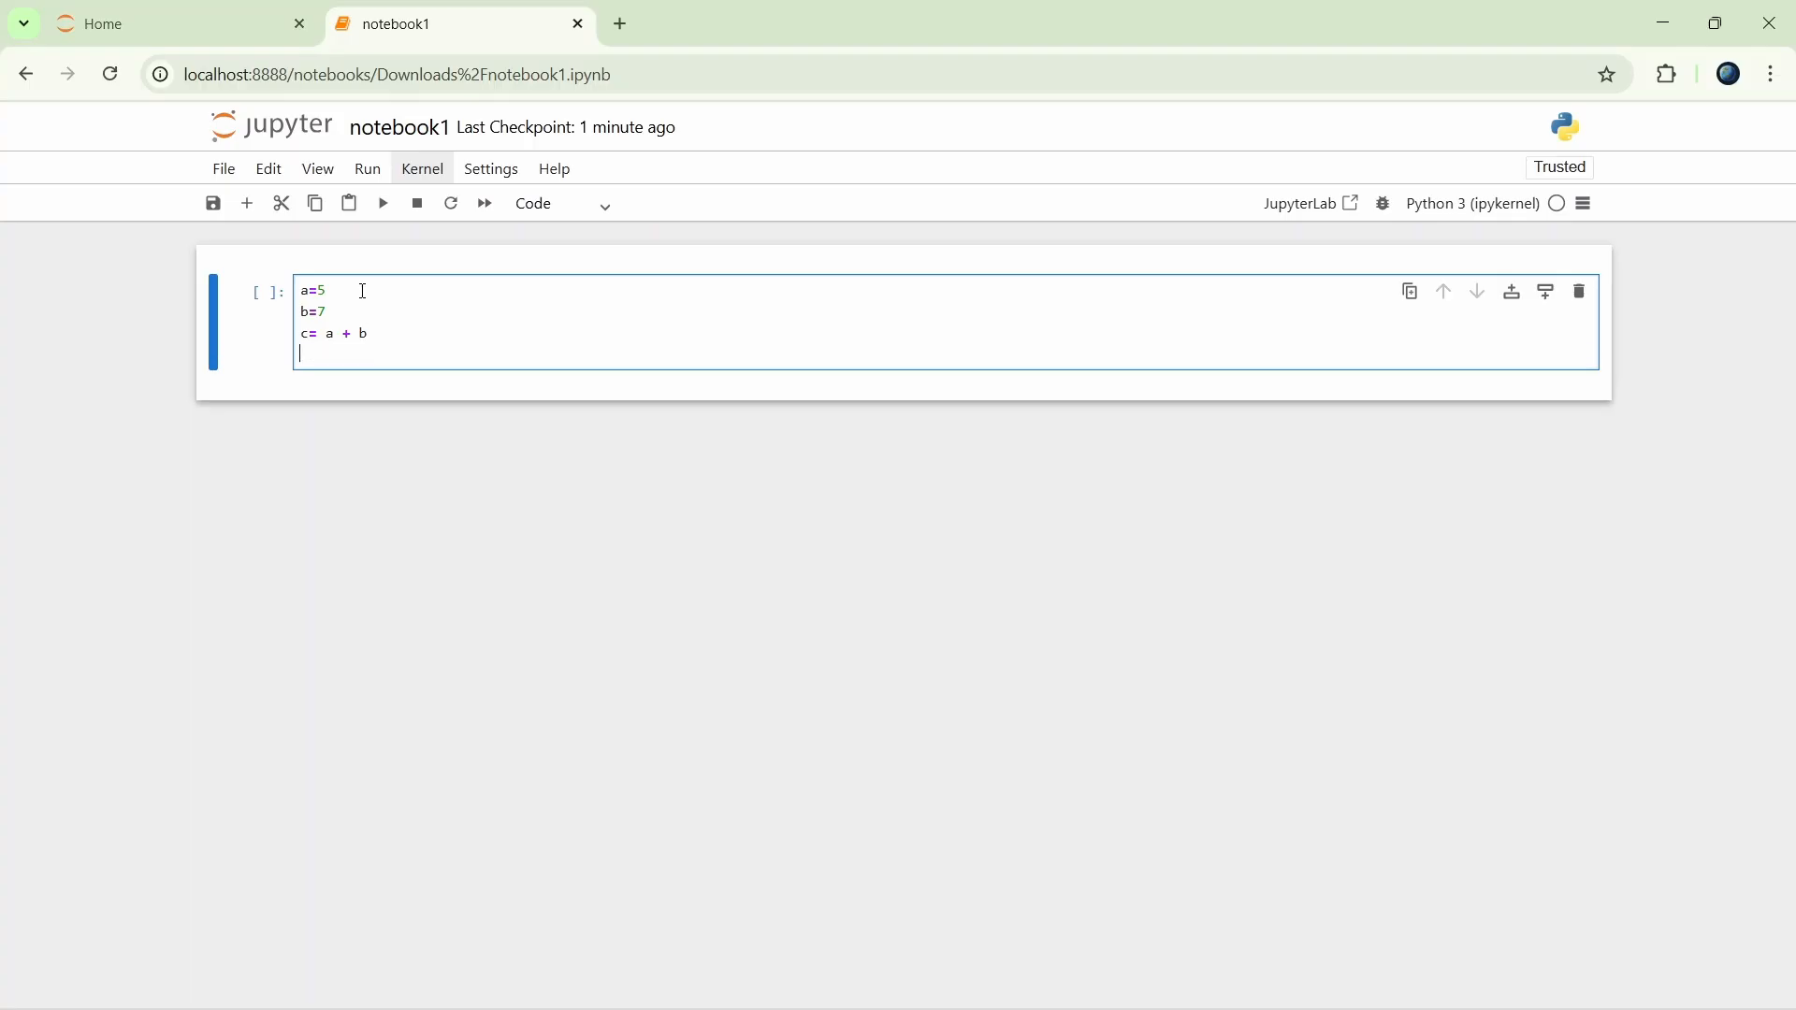
{"action": "type", "text": "print"}
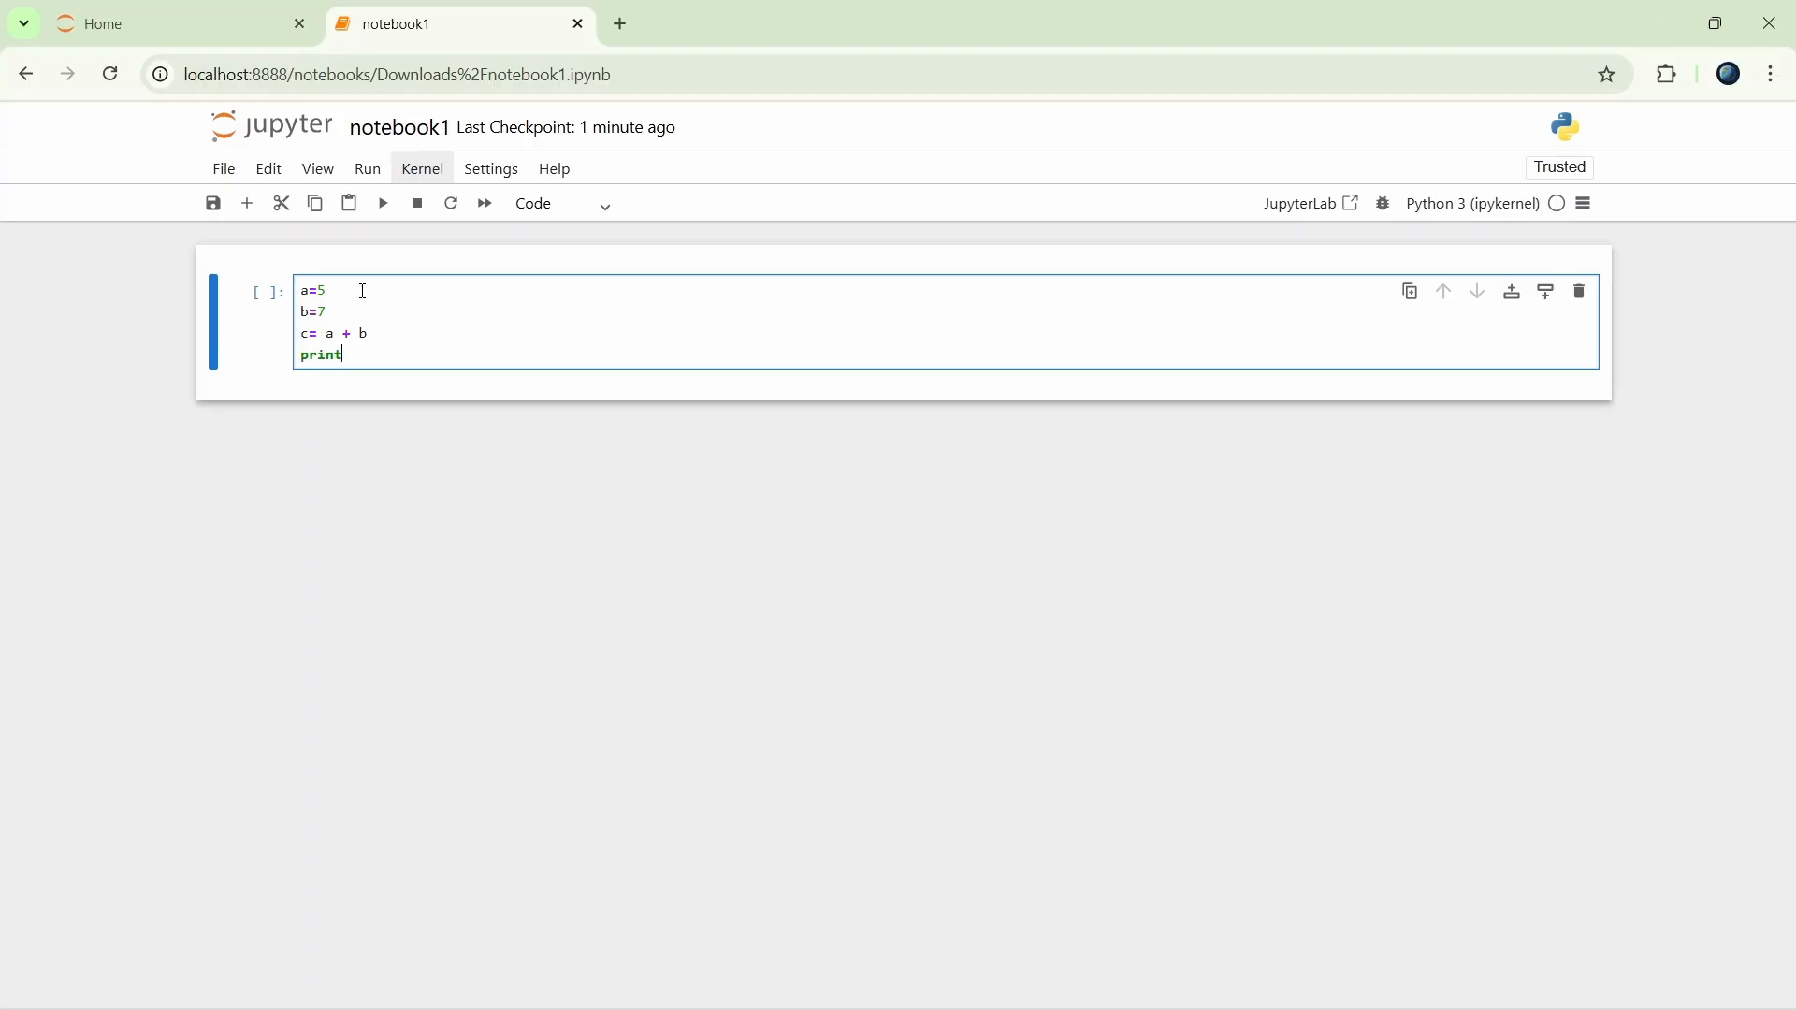
{"action": "type", "text": "()"}
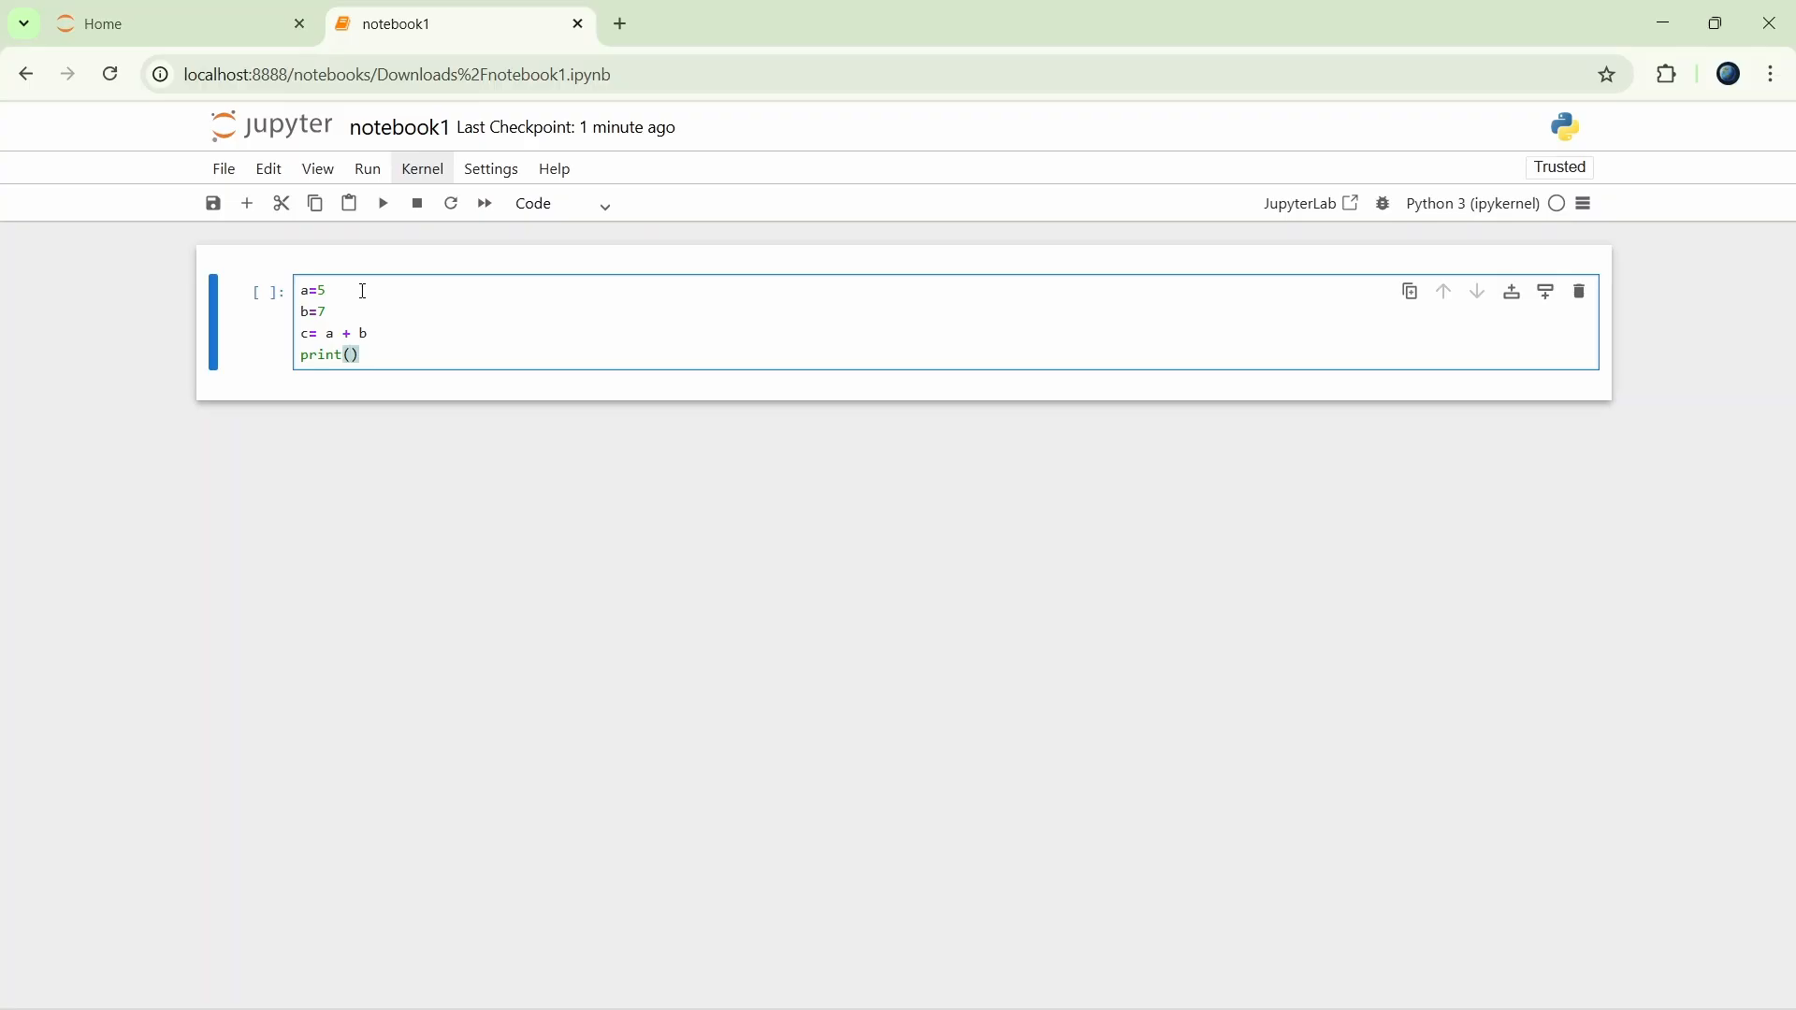
{"action": "type", "text": "c"}
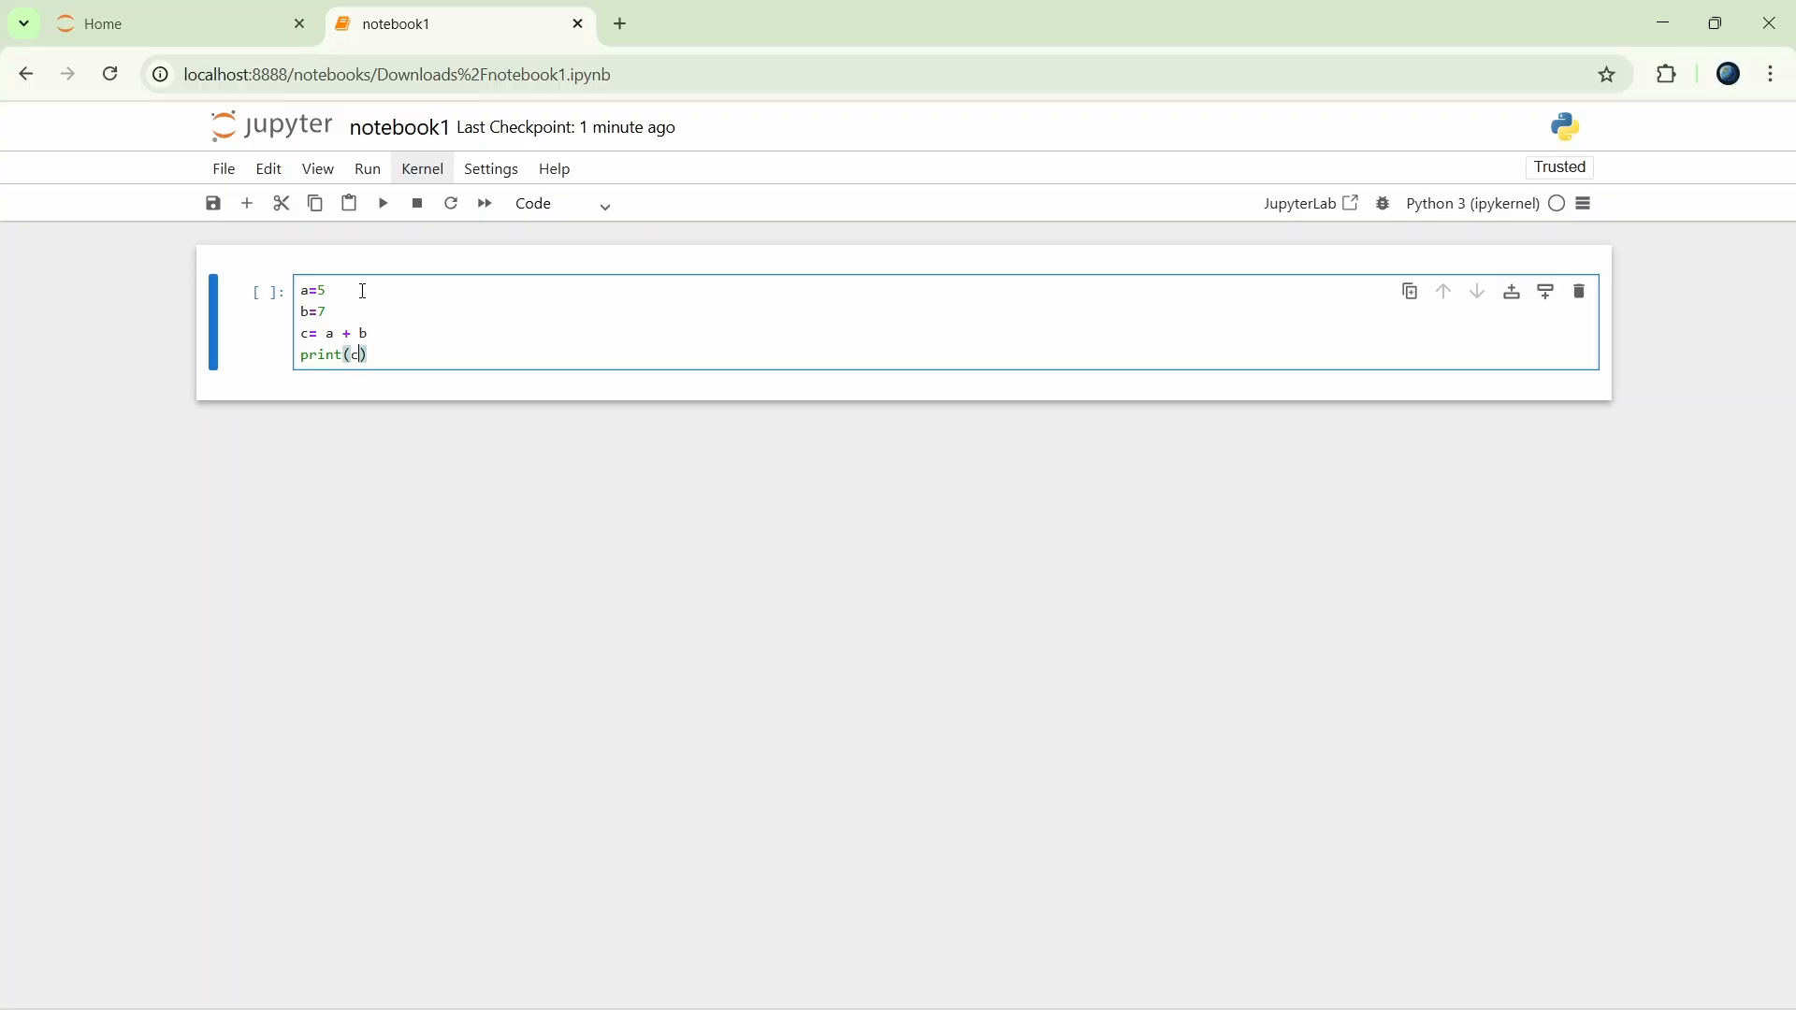
{"action": "mouse_move", "coordinate": [423, 346]}
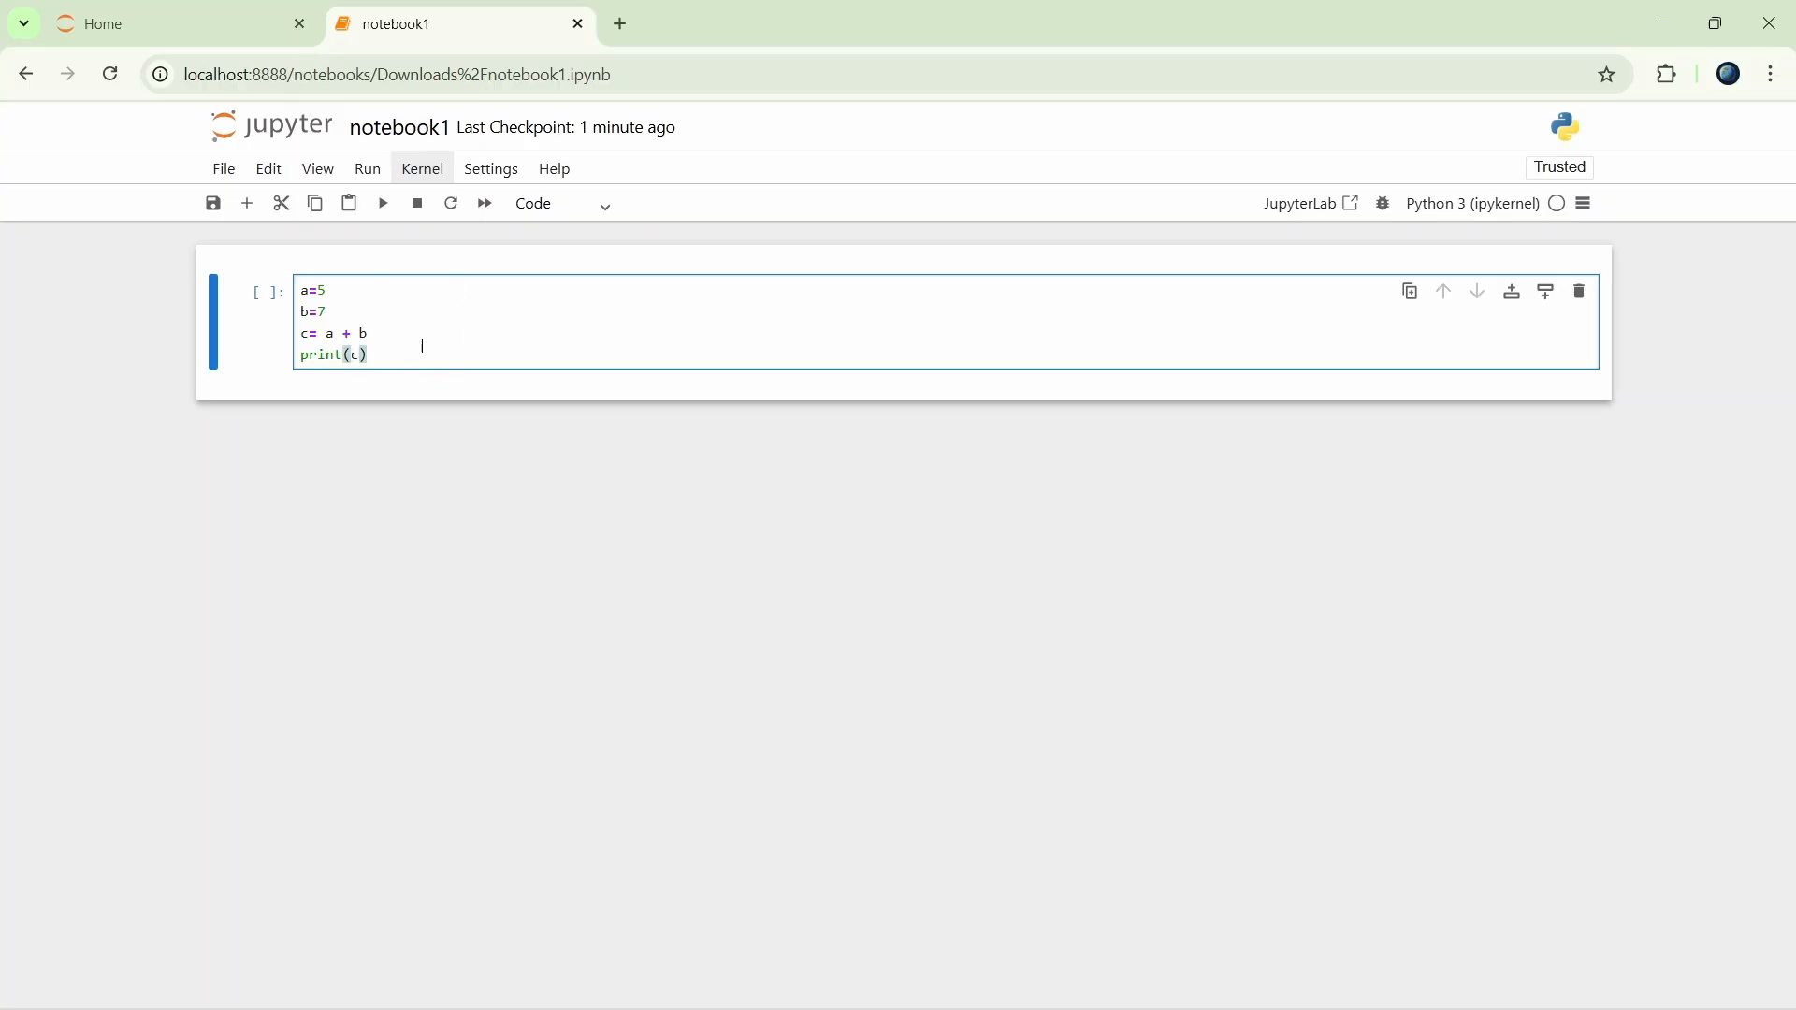
{"action": "mouse_move", "coordinate": [946, 440]}
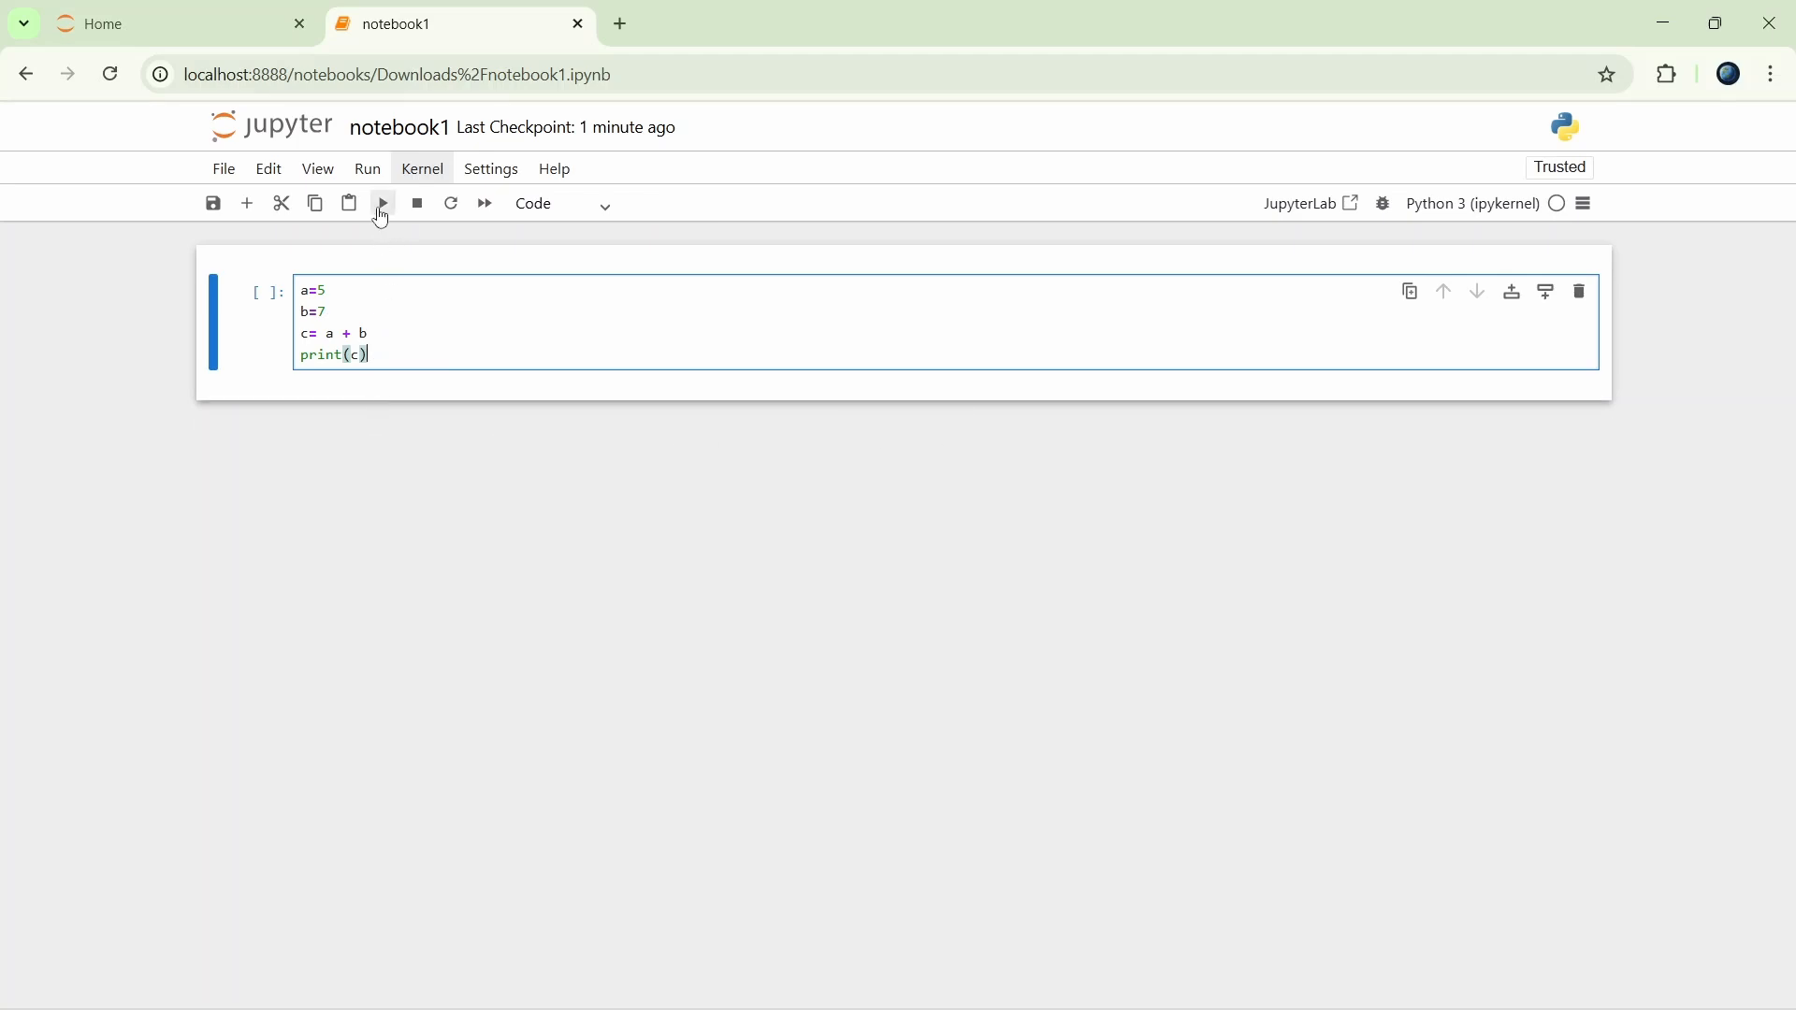
{"action": "mouse_move", "coordinate": [382, 202]}
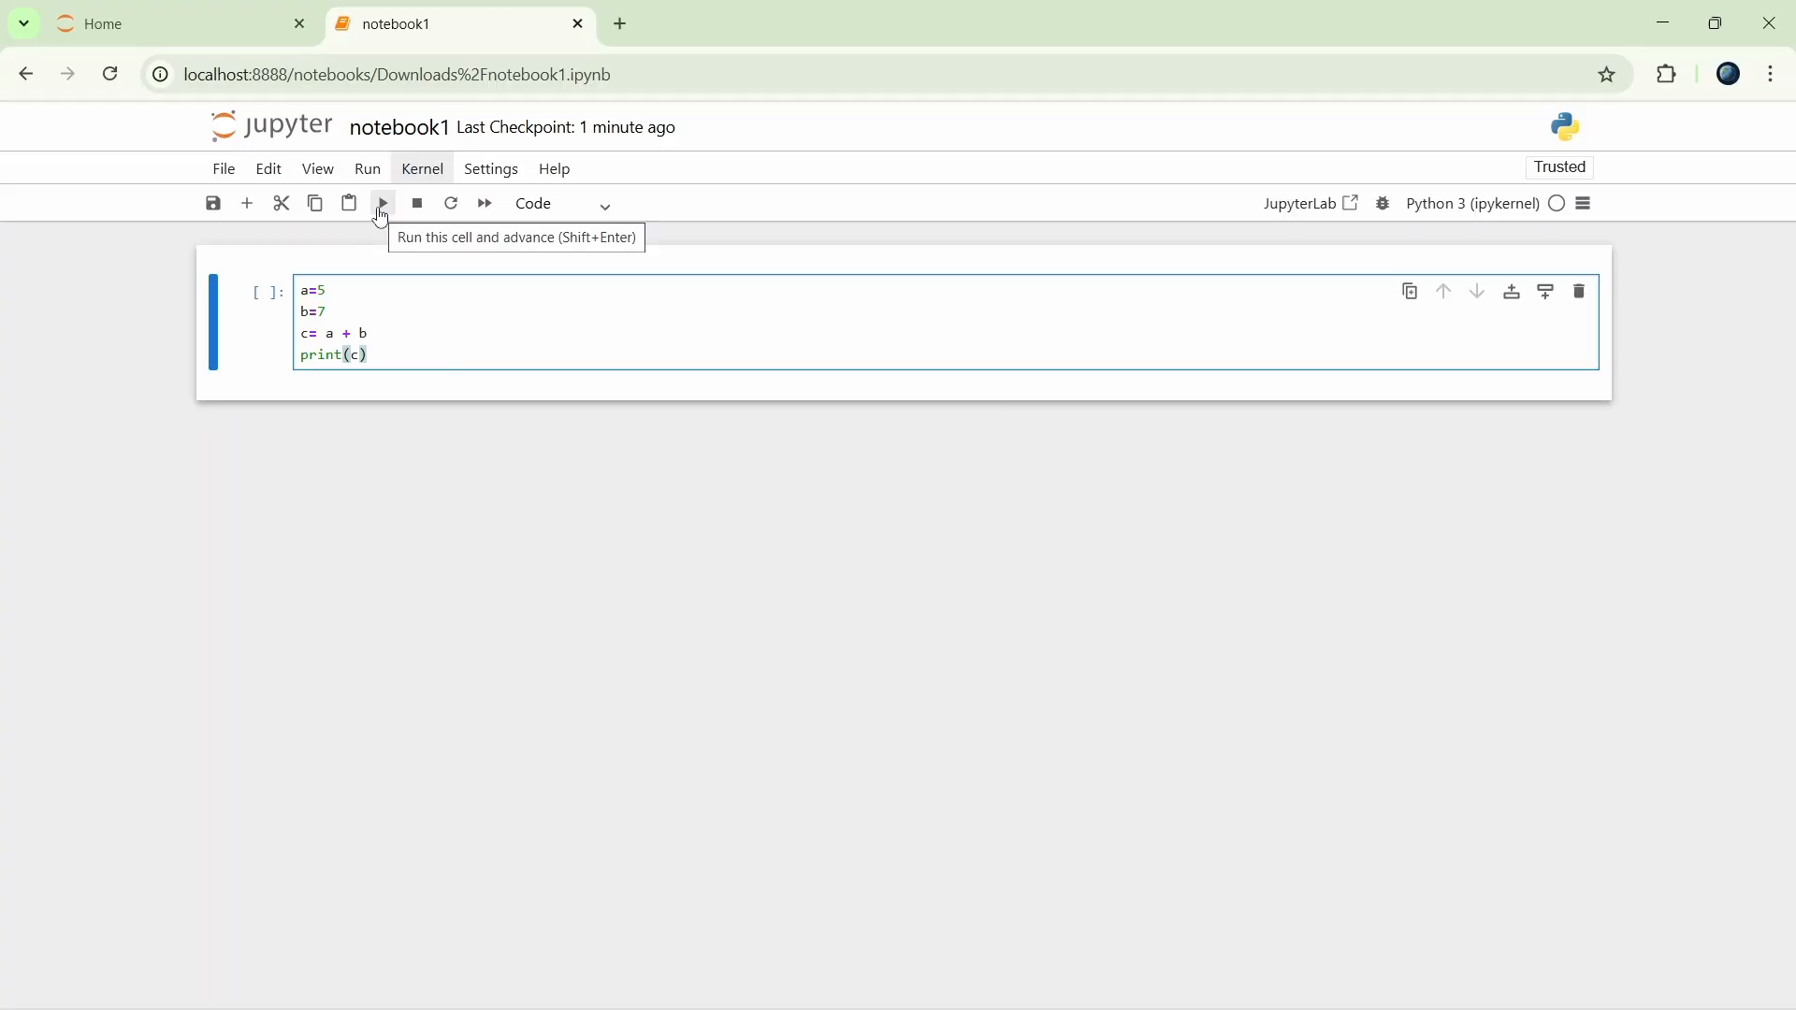
{"action": "left_click", "coordinate": [382, 202]}
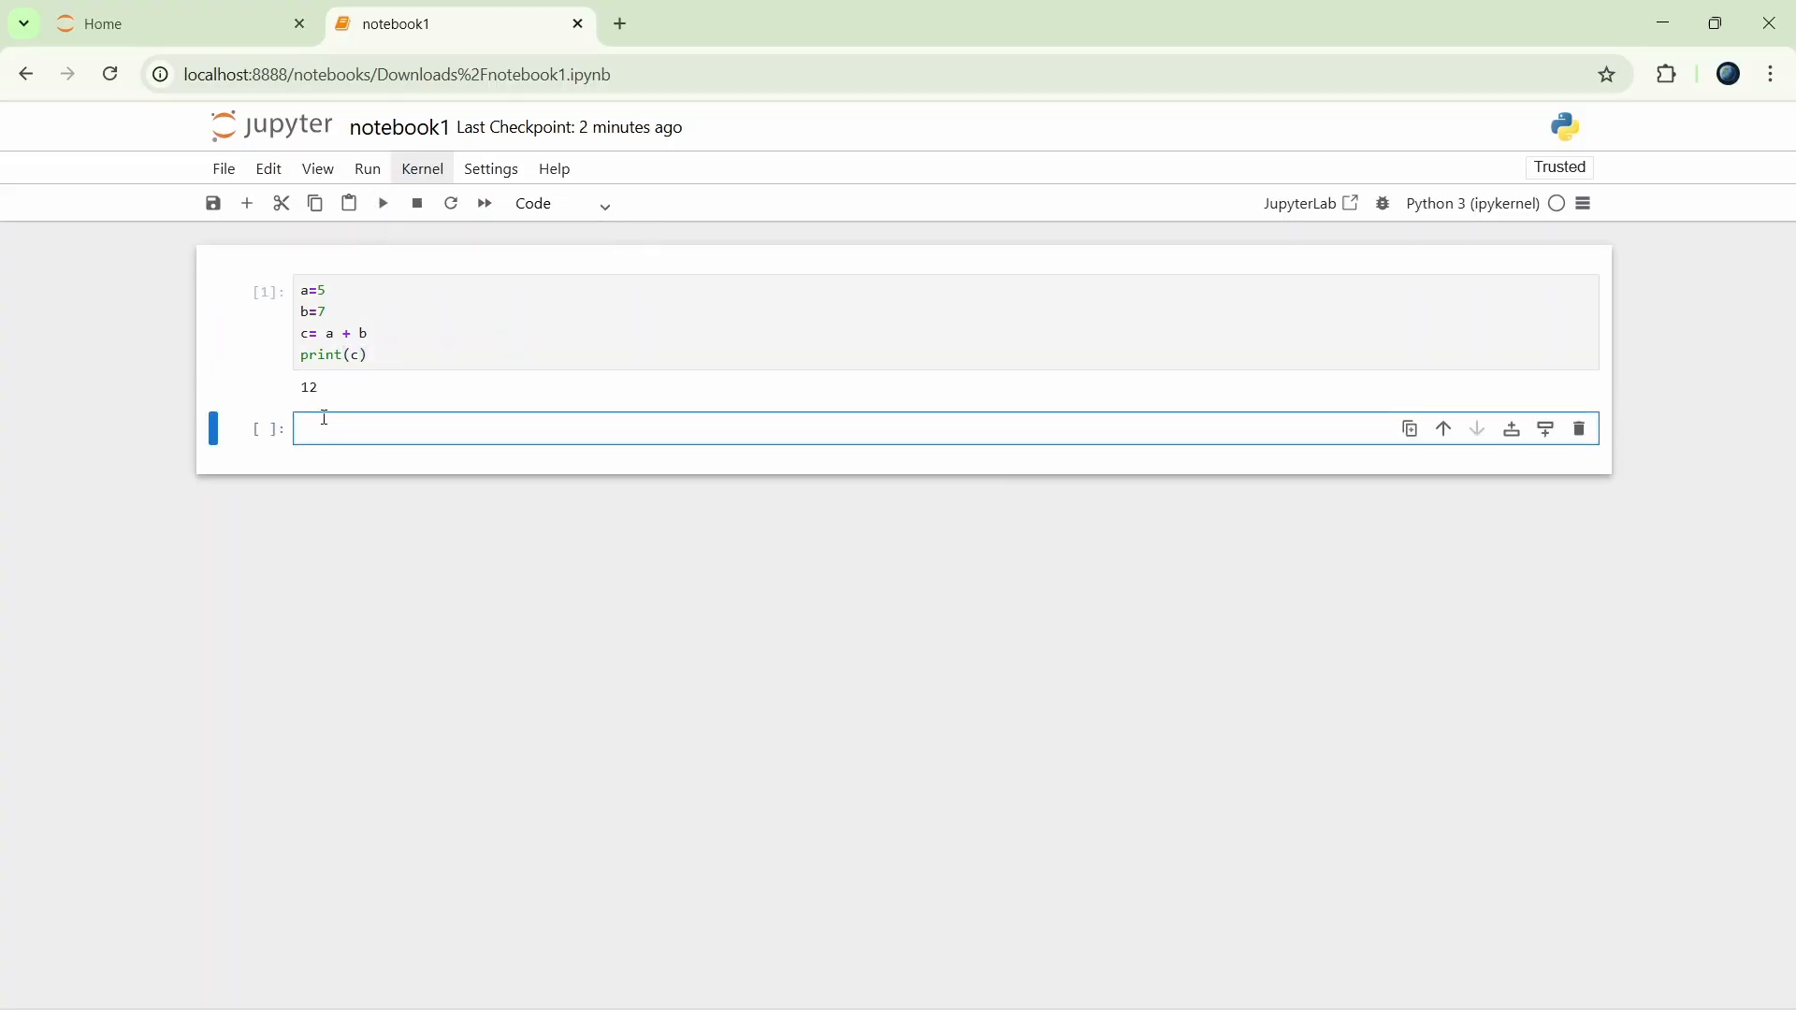